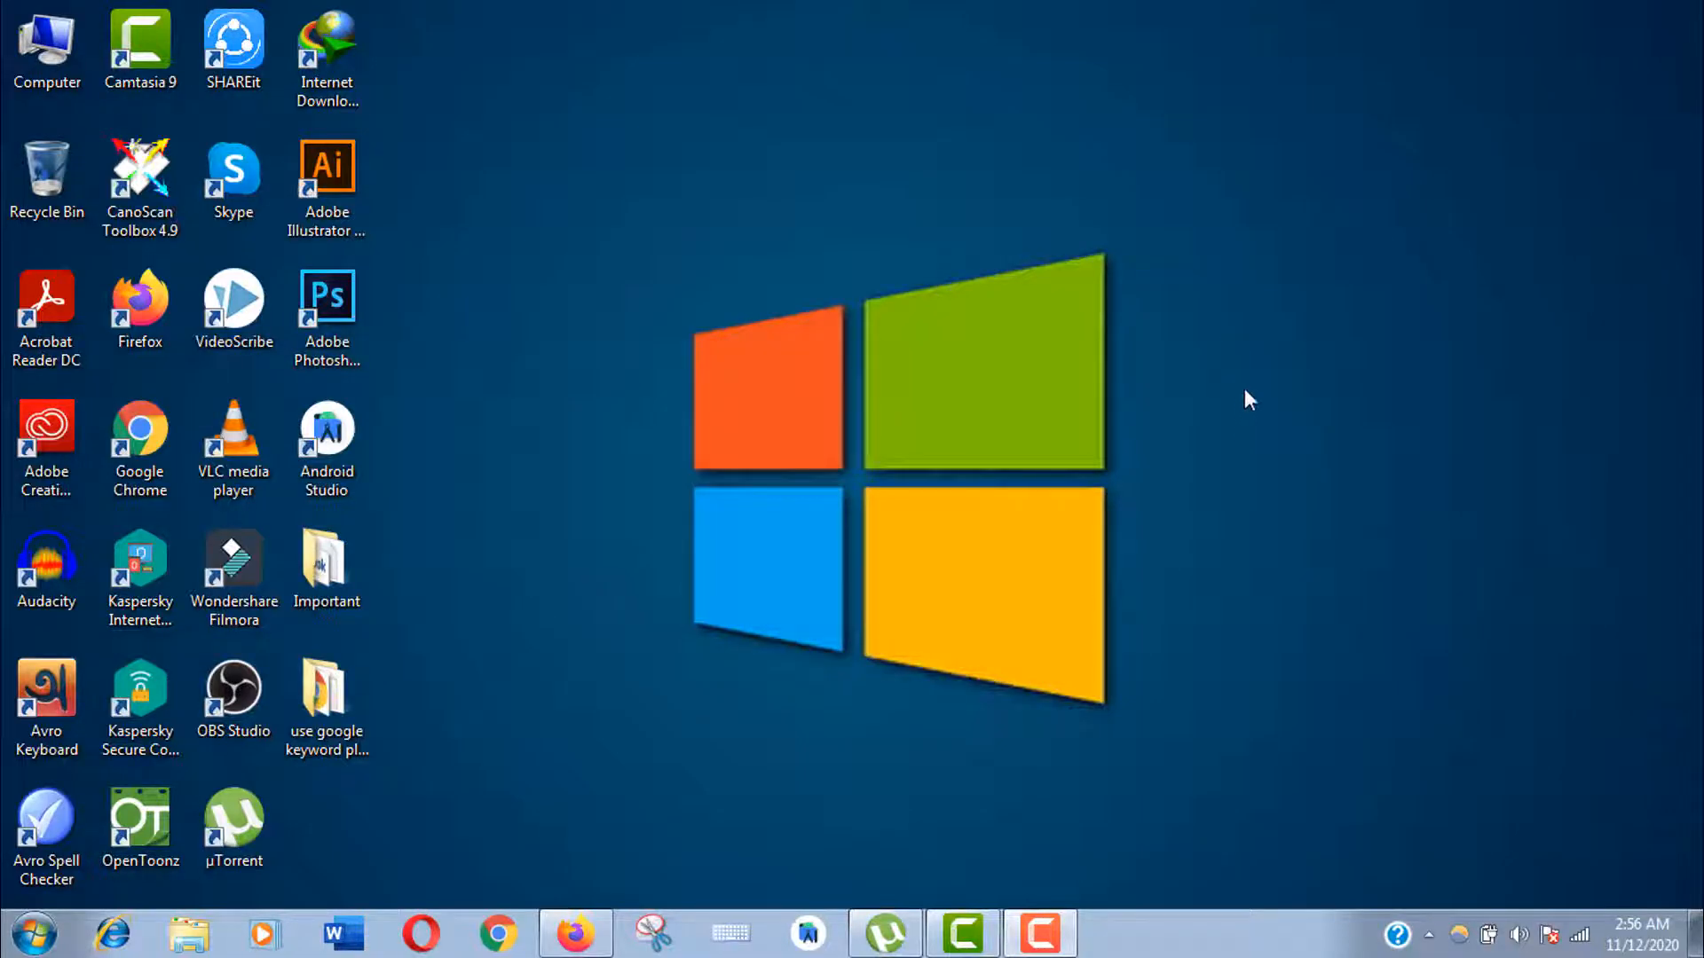
Refresh the desktop and bring up Google's Search settings with the full languages list
{"action": "right_click", "coordinate": [1248, 399]}
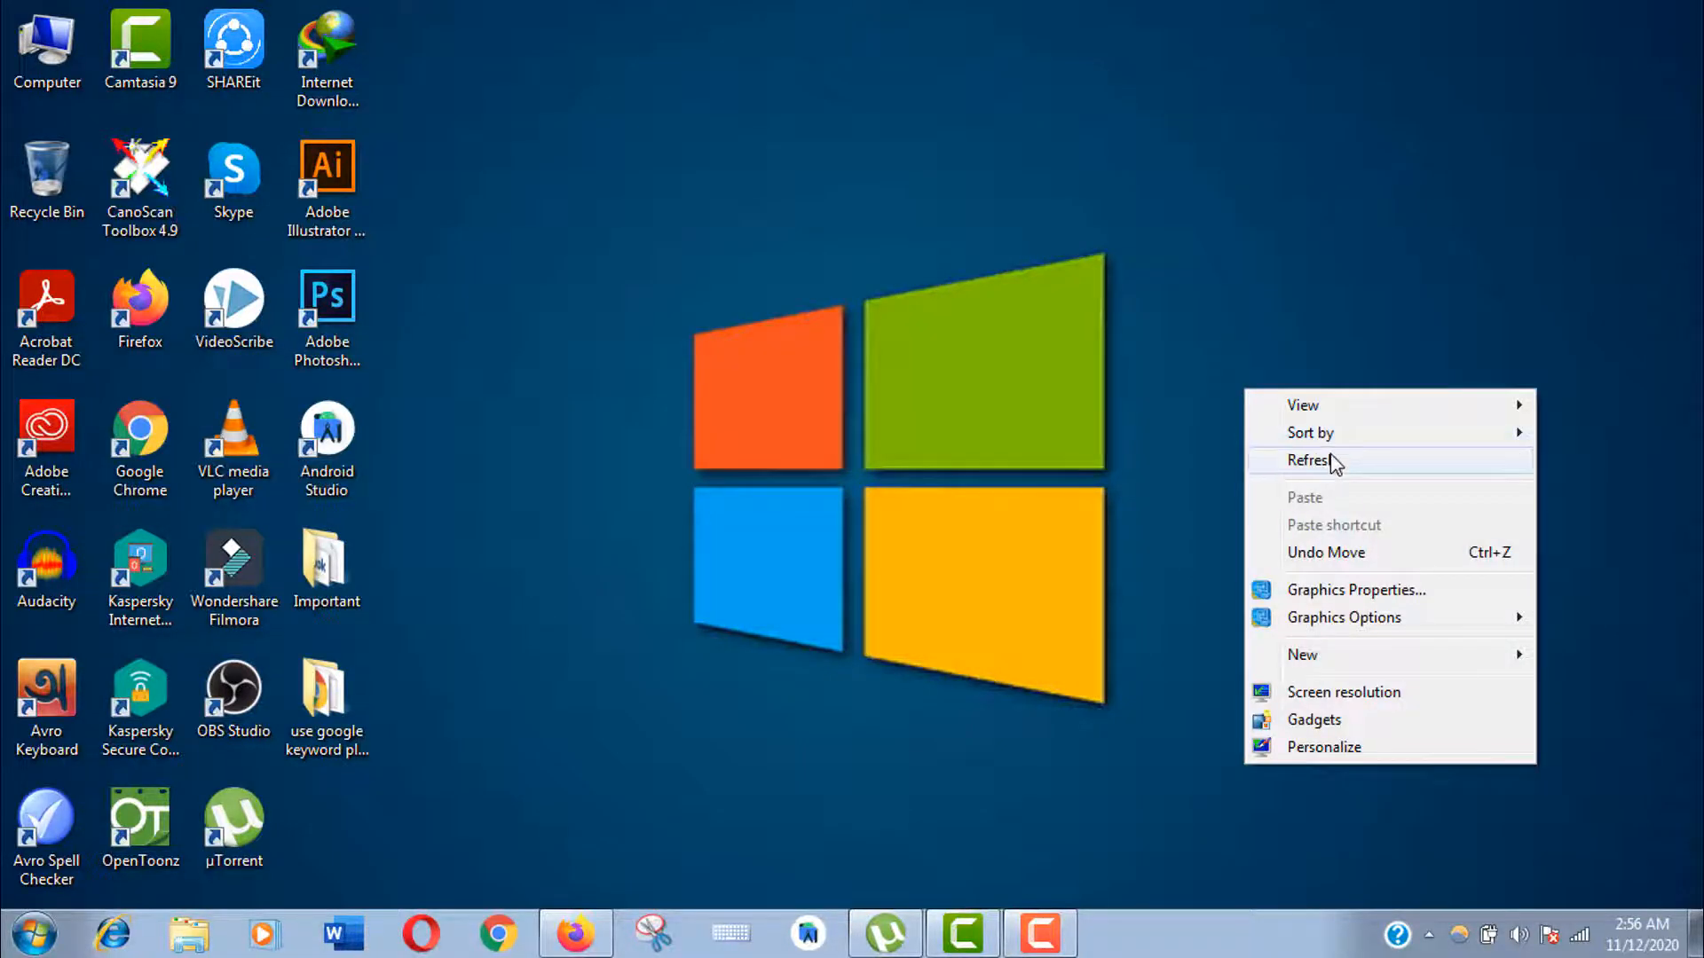
{"action": "left_click", "coordinate": [1313, 460]}
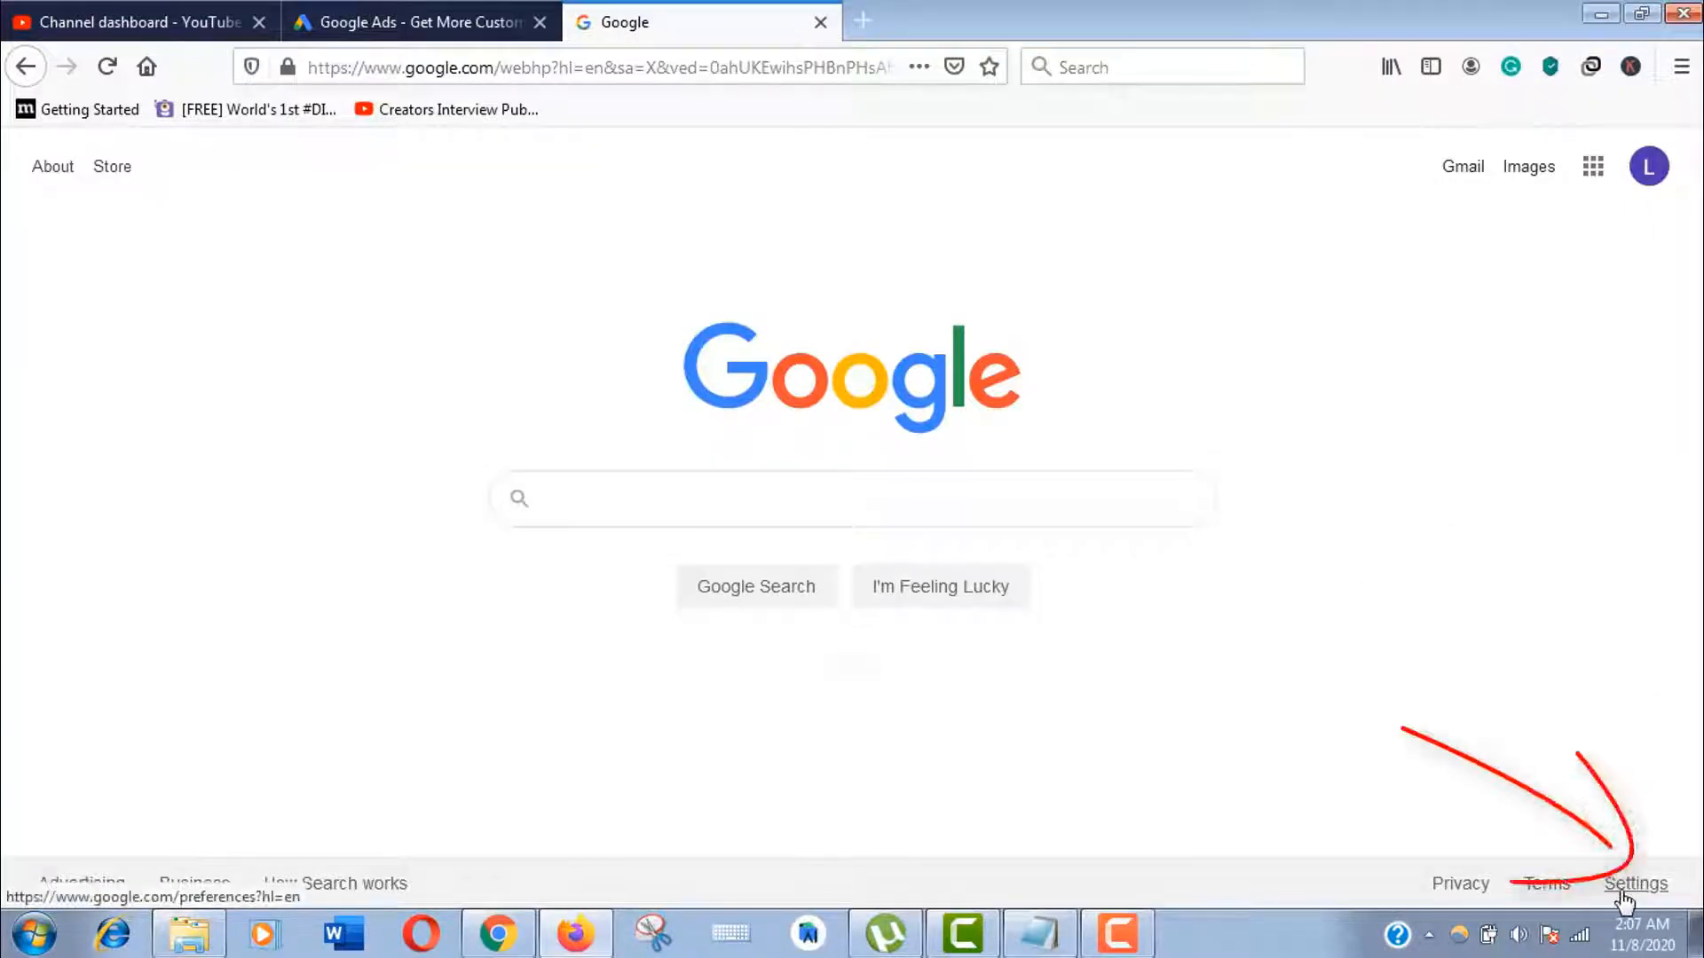
{"action": "left_click", "coordinate": [1635, 884]}
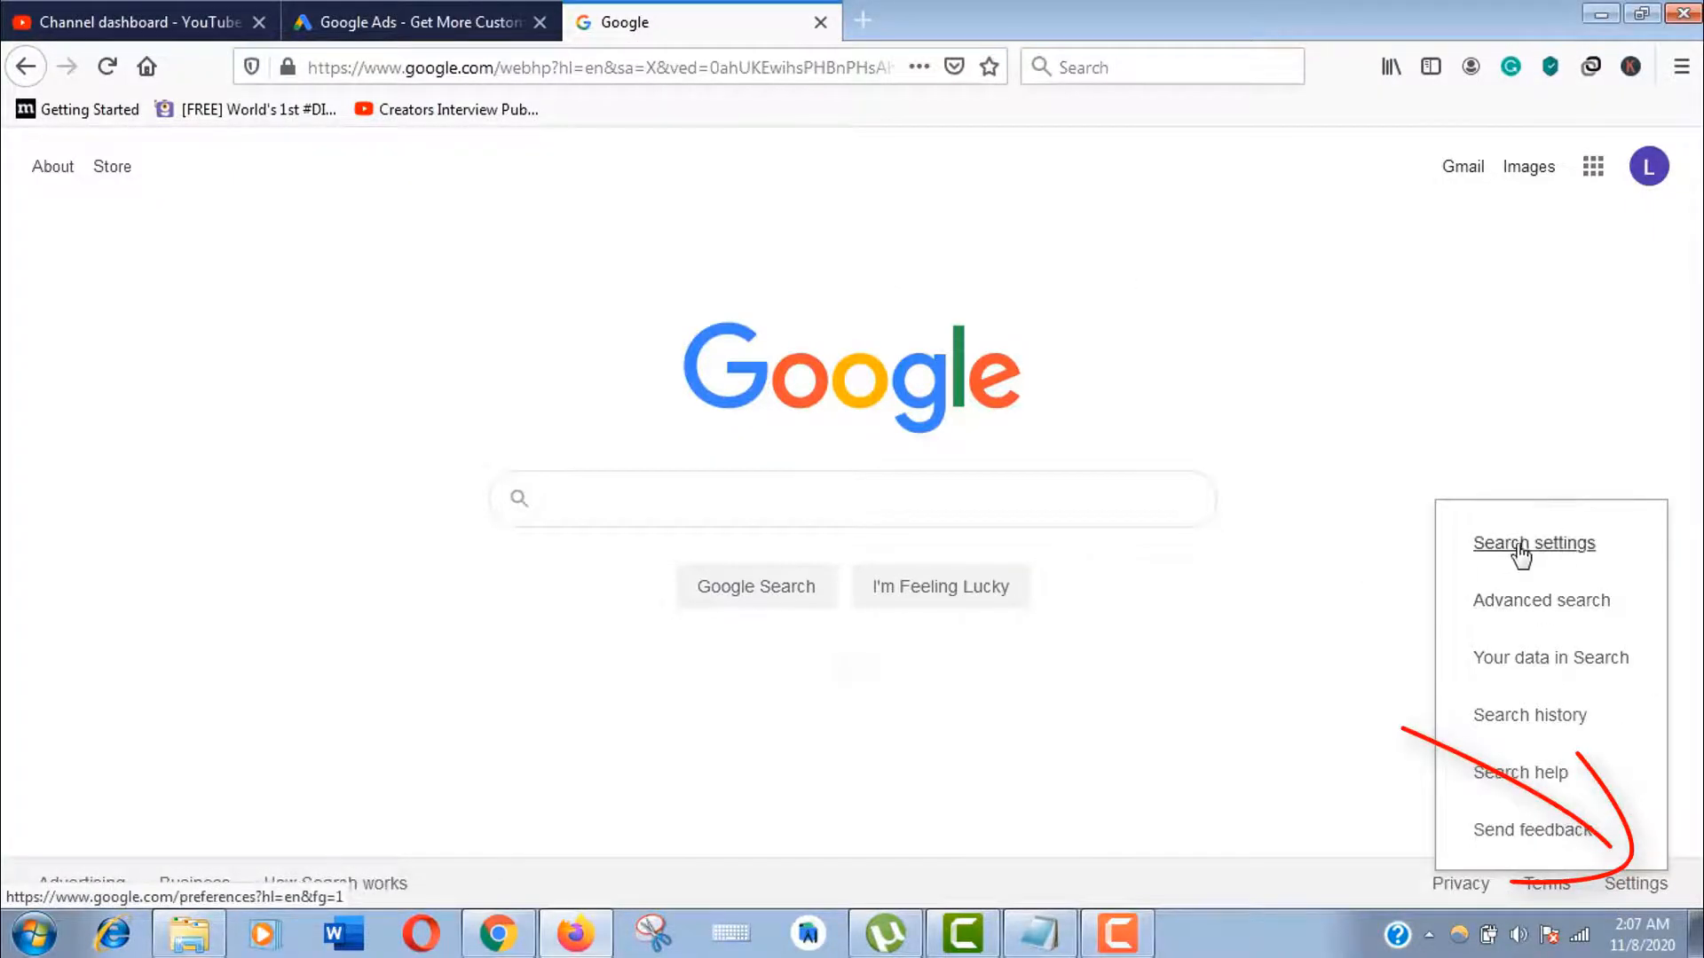
{"action": "left_click", "coordinate": [1533, 543]}
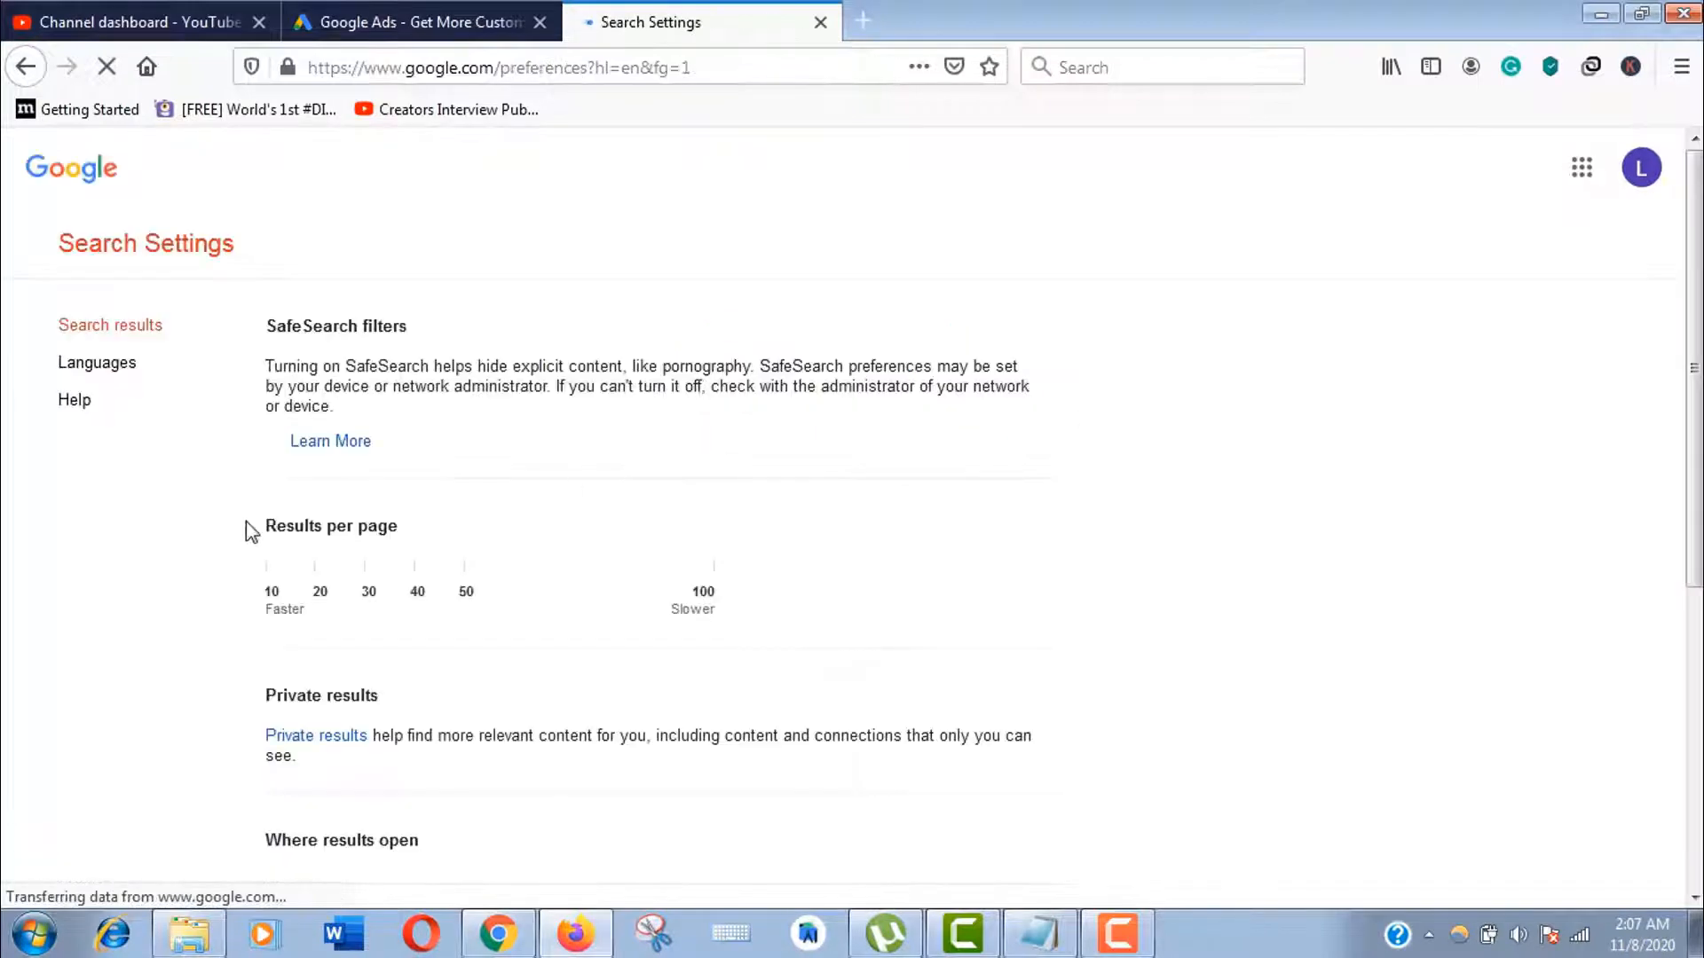
{"action": "left_click", "coordinate": [96, 362]}
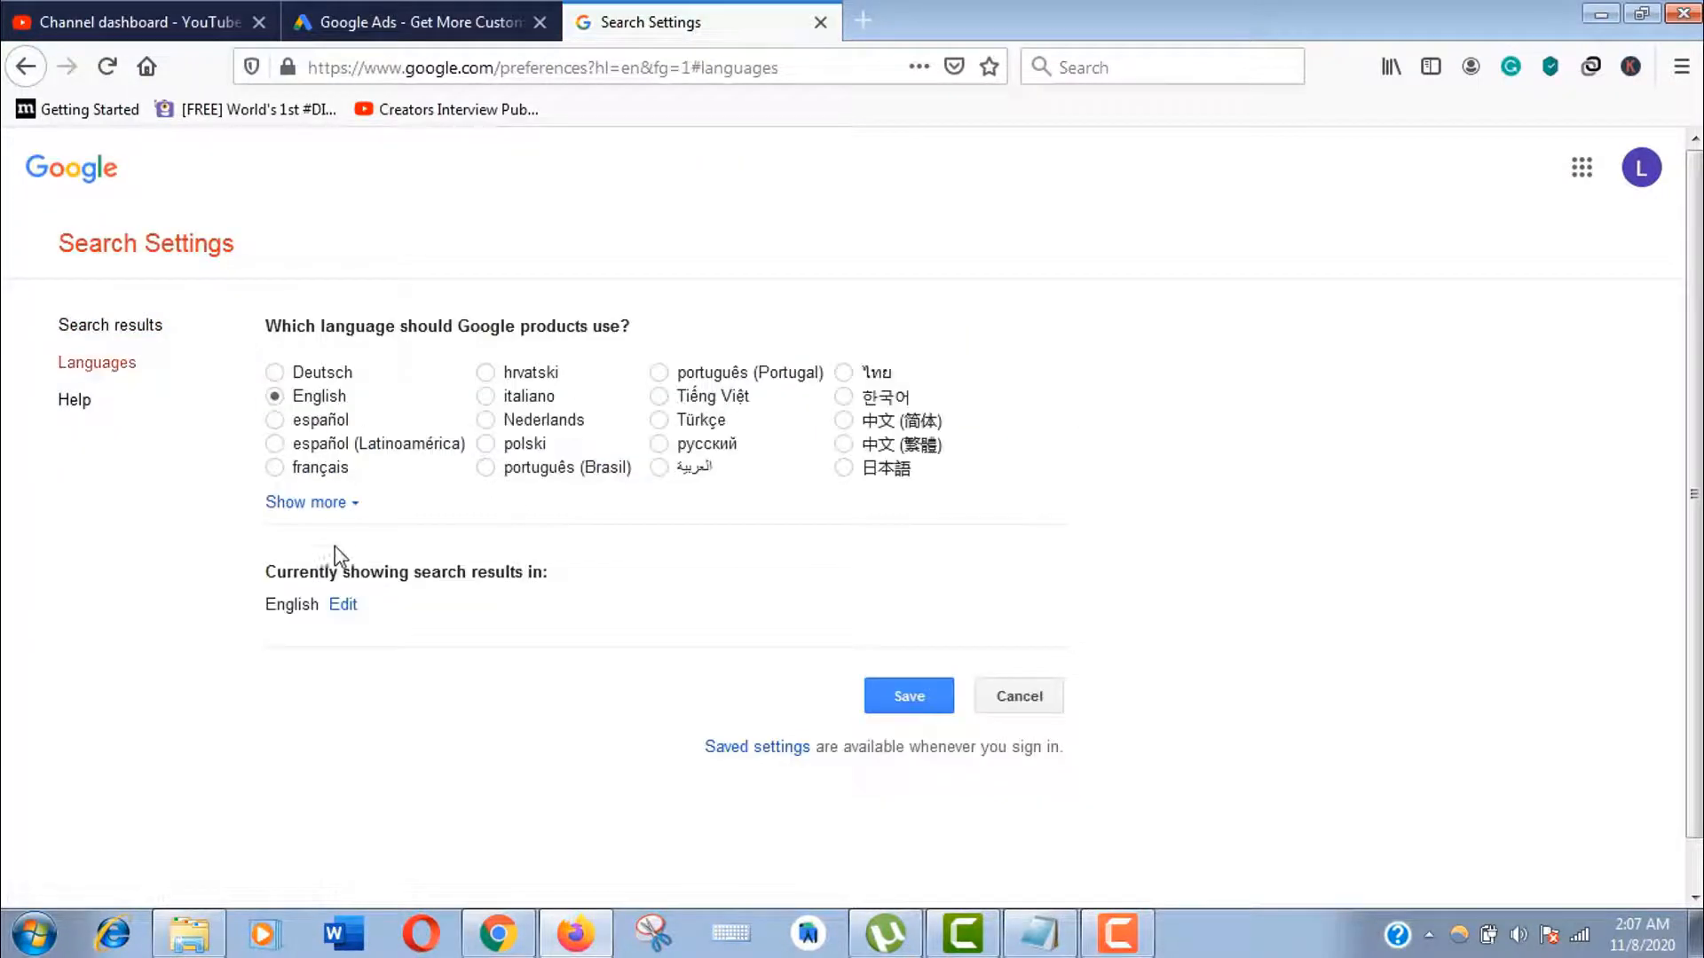
{"action": "left_click", "coordinate": [304, 503]}
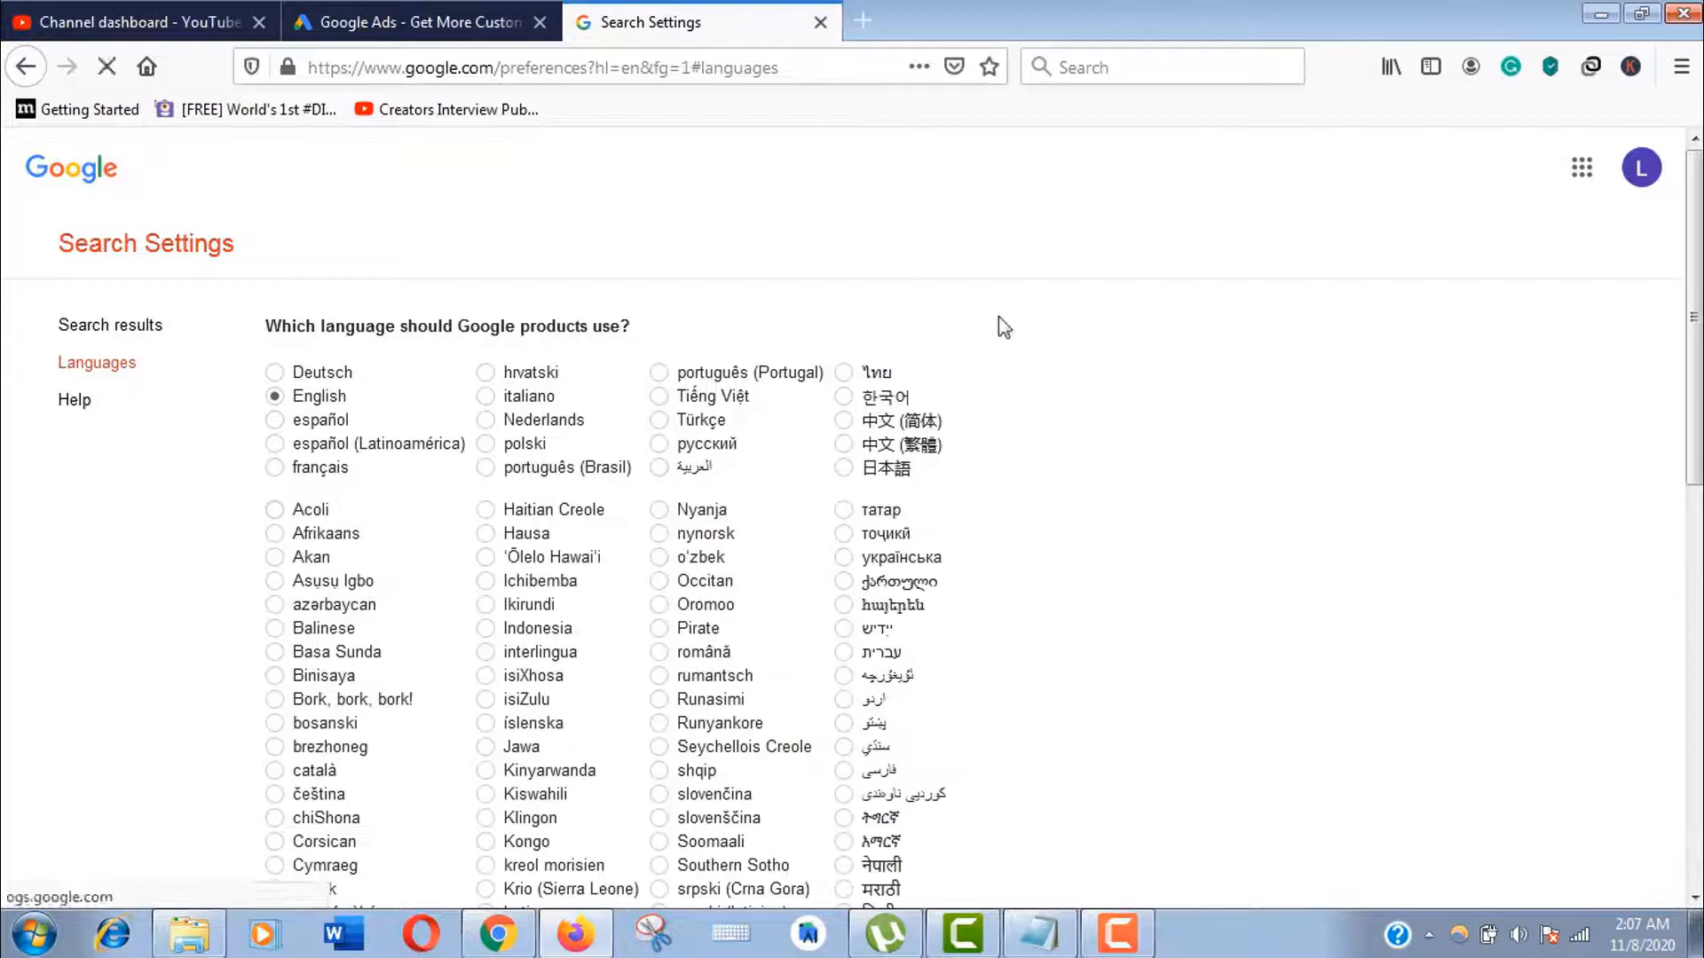
{"action": "mouse_move", "coordinate": [96, 362]}
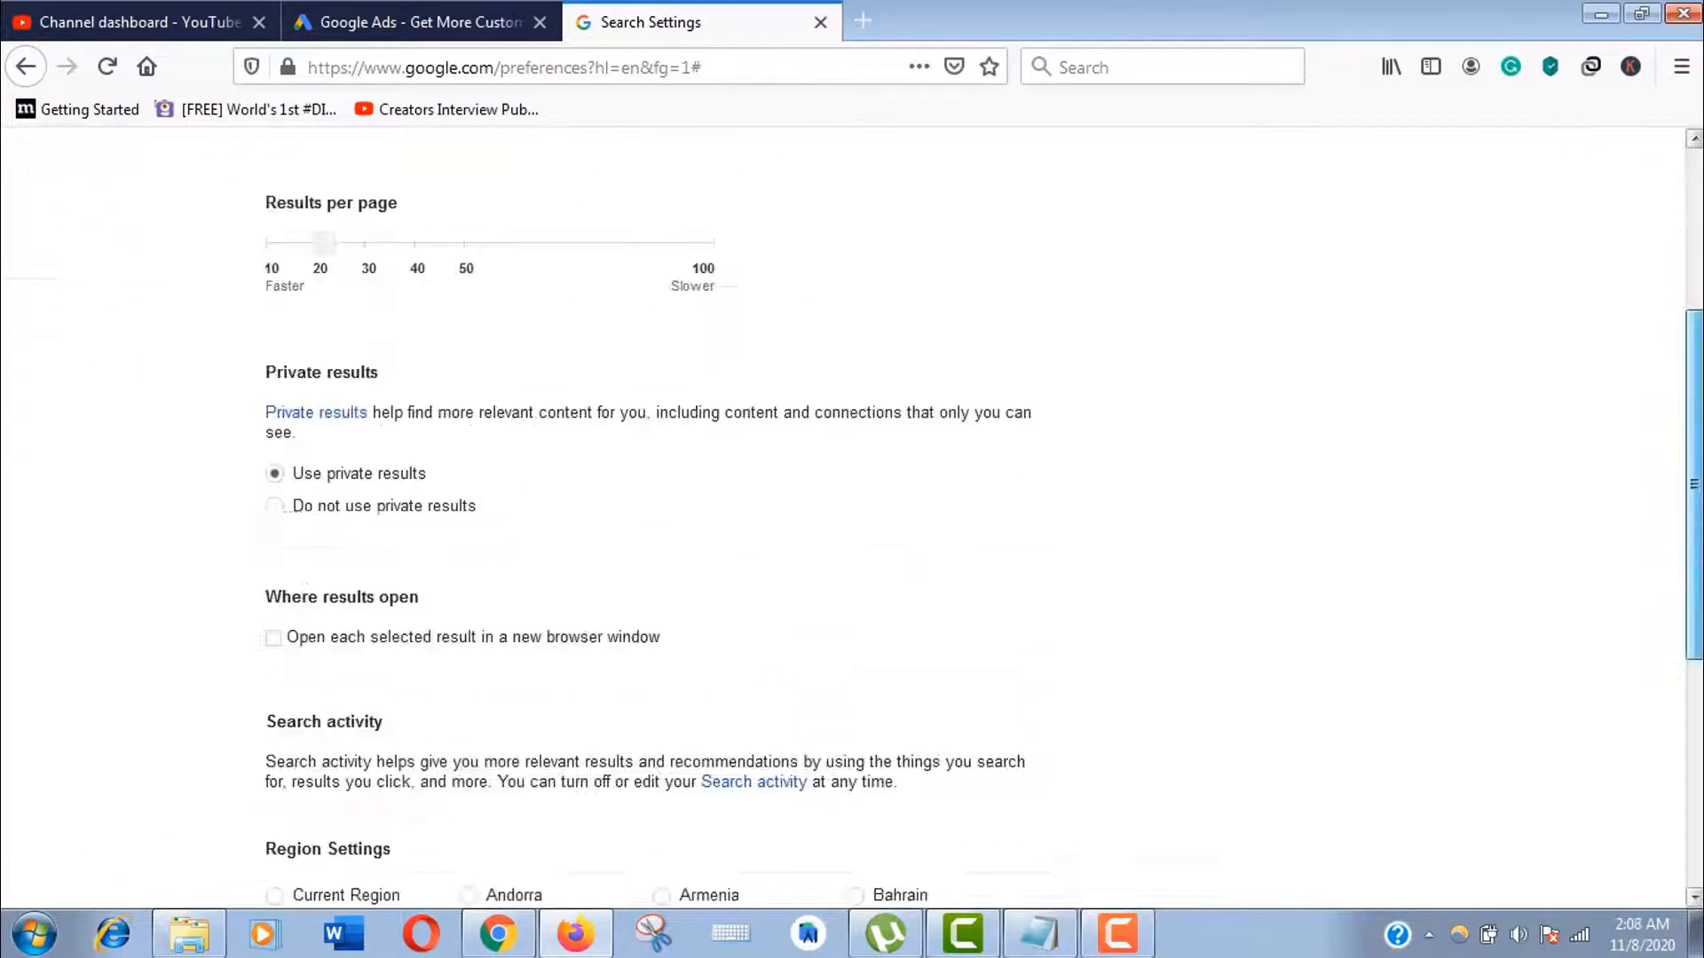
Set the search region to United States and save the search preferences
{"action": "scroll", "scroll_direction": "down", "scroll_amount": 3}
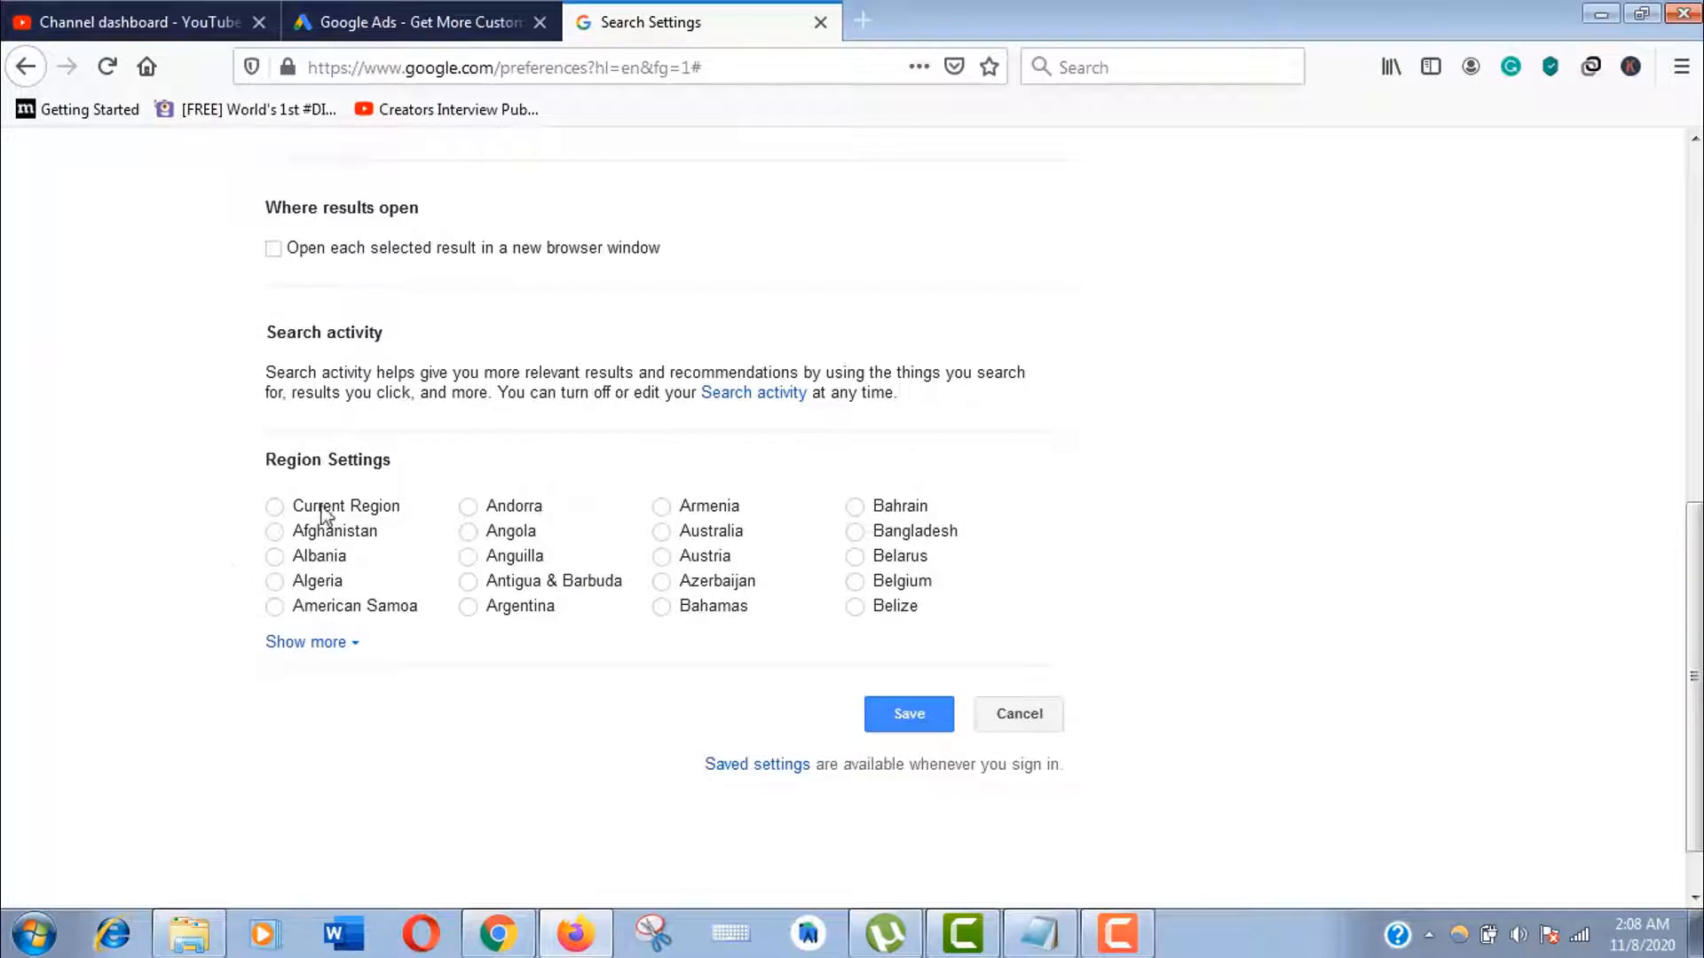
{"action": "left_click", "coordinate": [307, 641]}
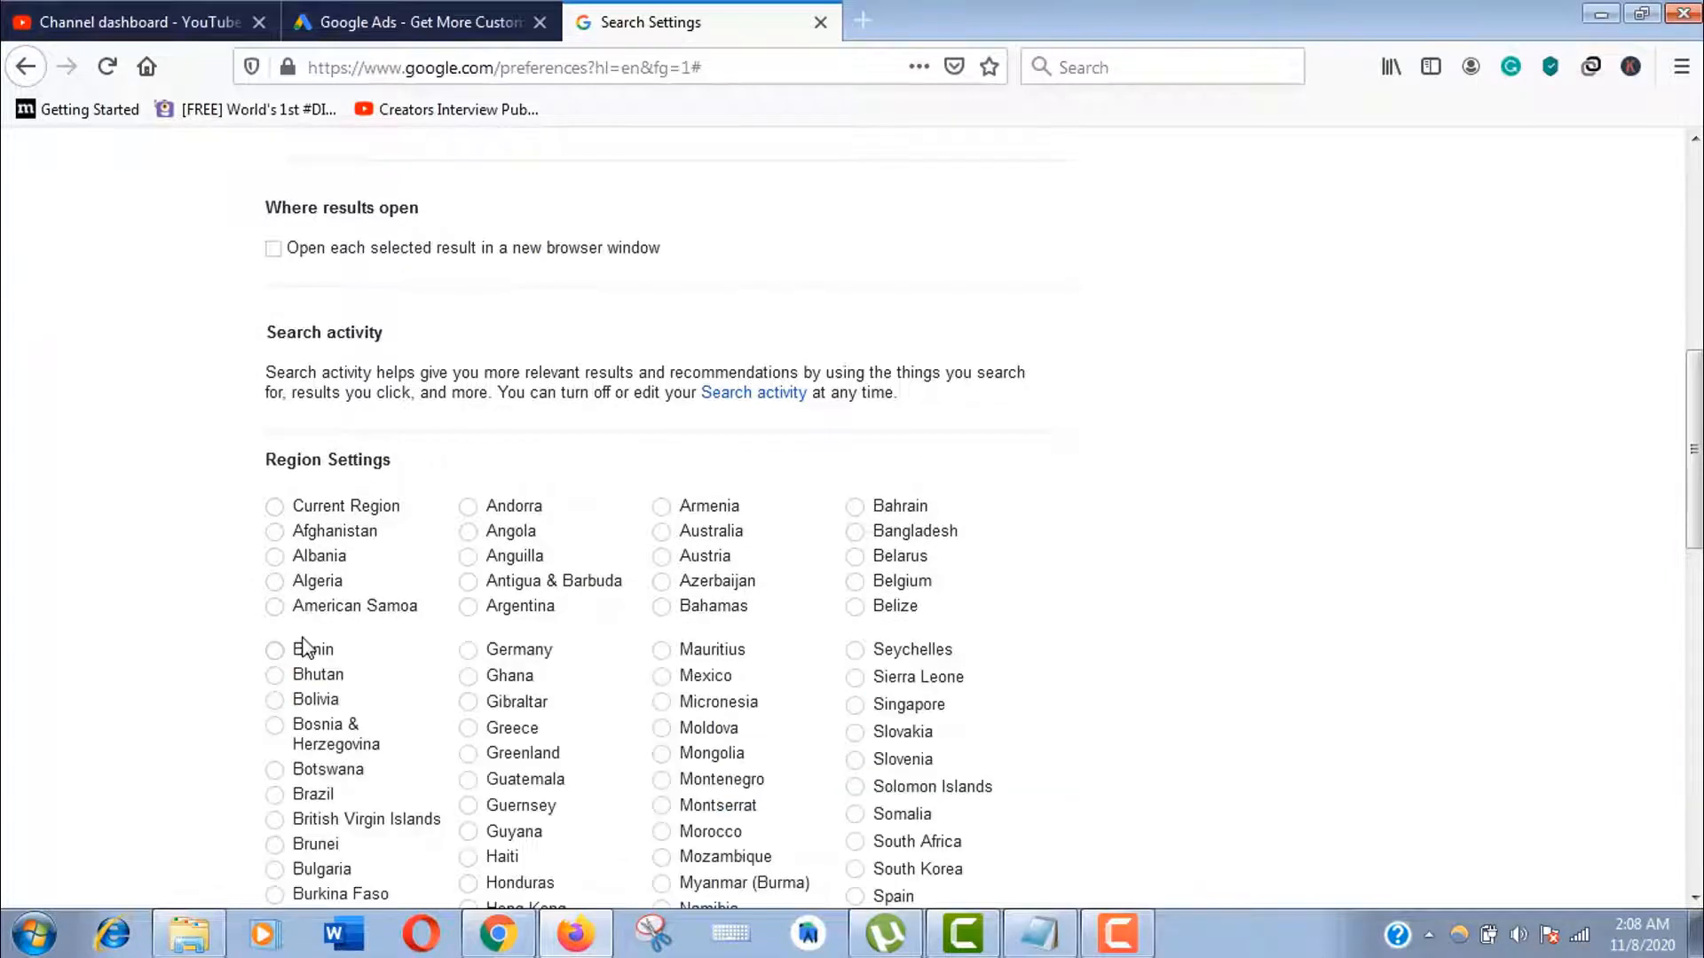
{"action": "left_click", "coordinate": [273, 506]}
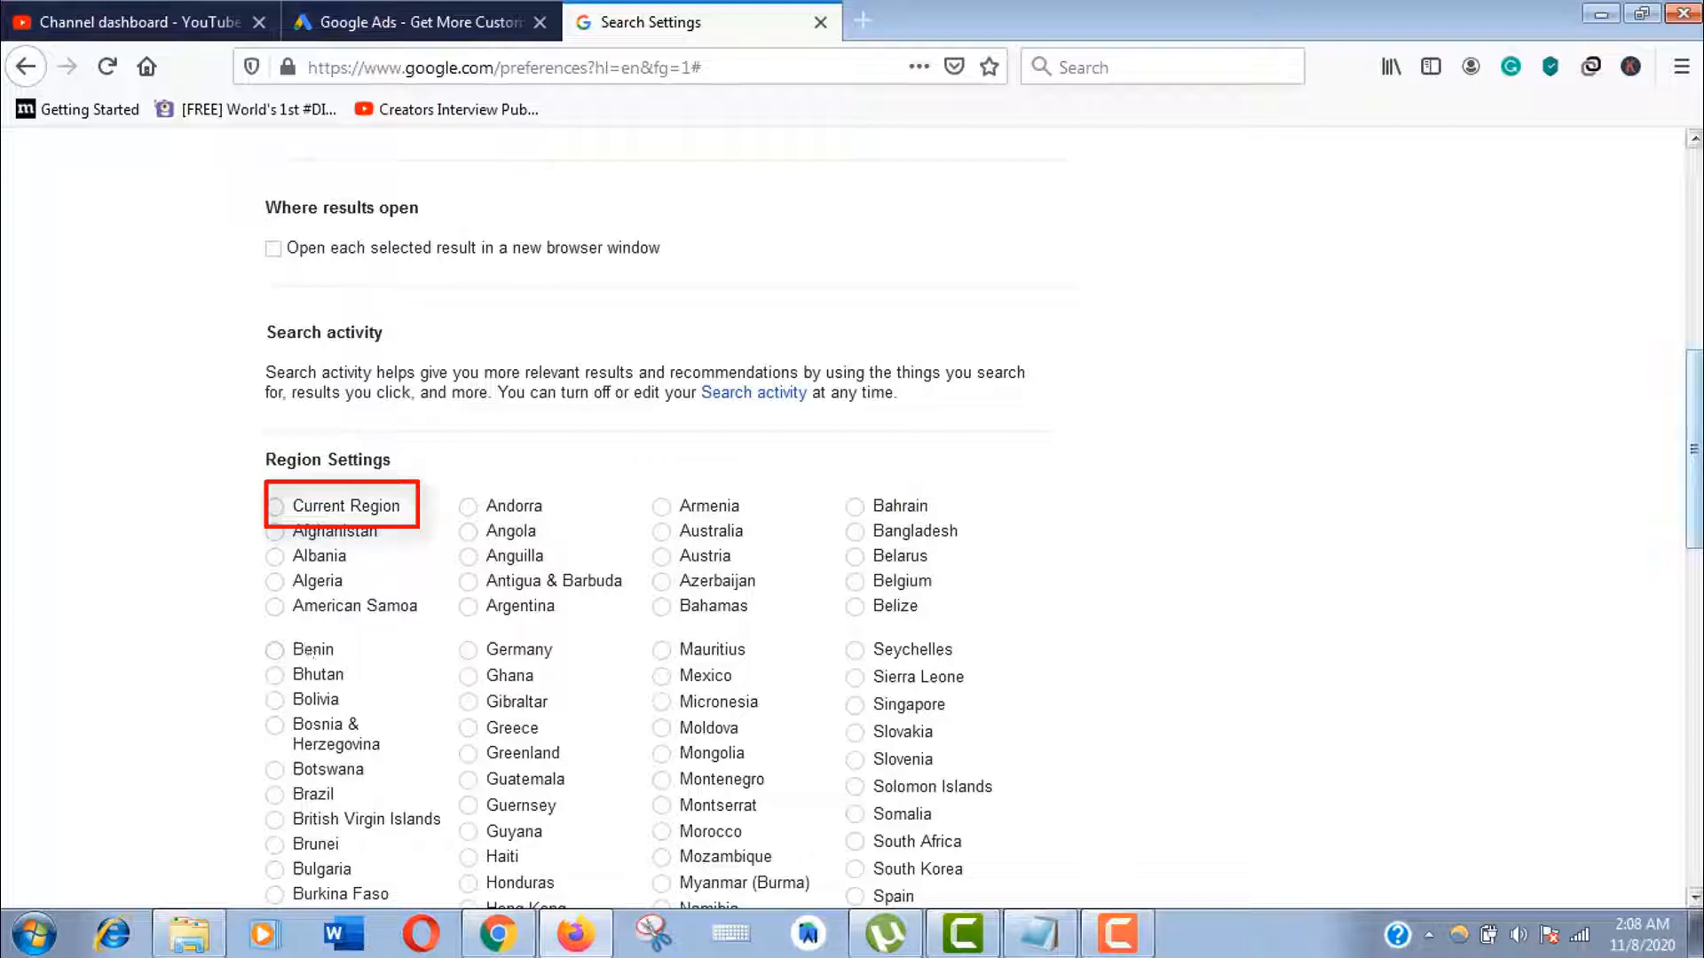
{"action": "scroll", "scroll_direction": "down", "scroll_amount": 3}
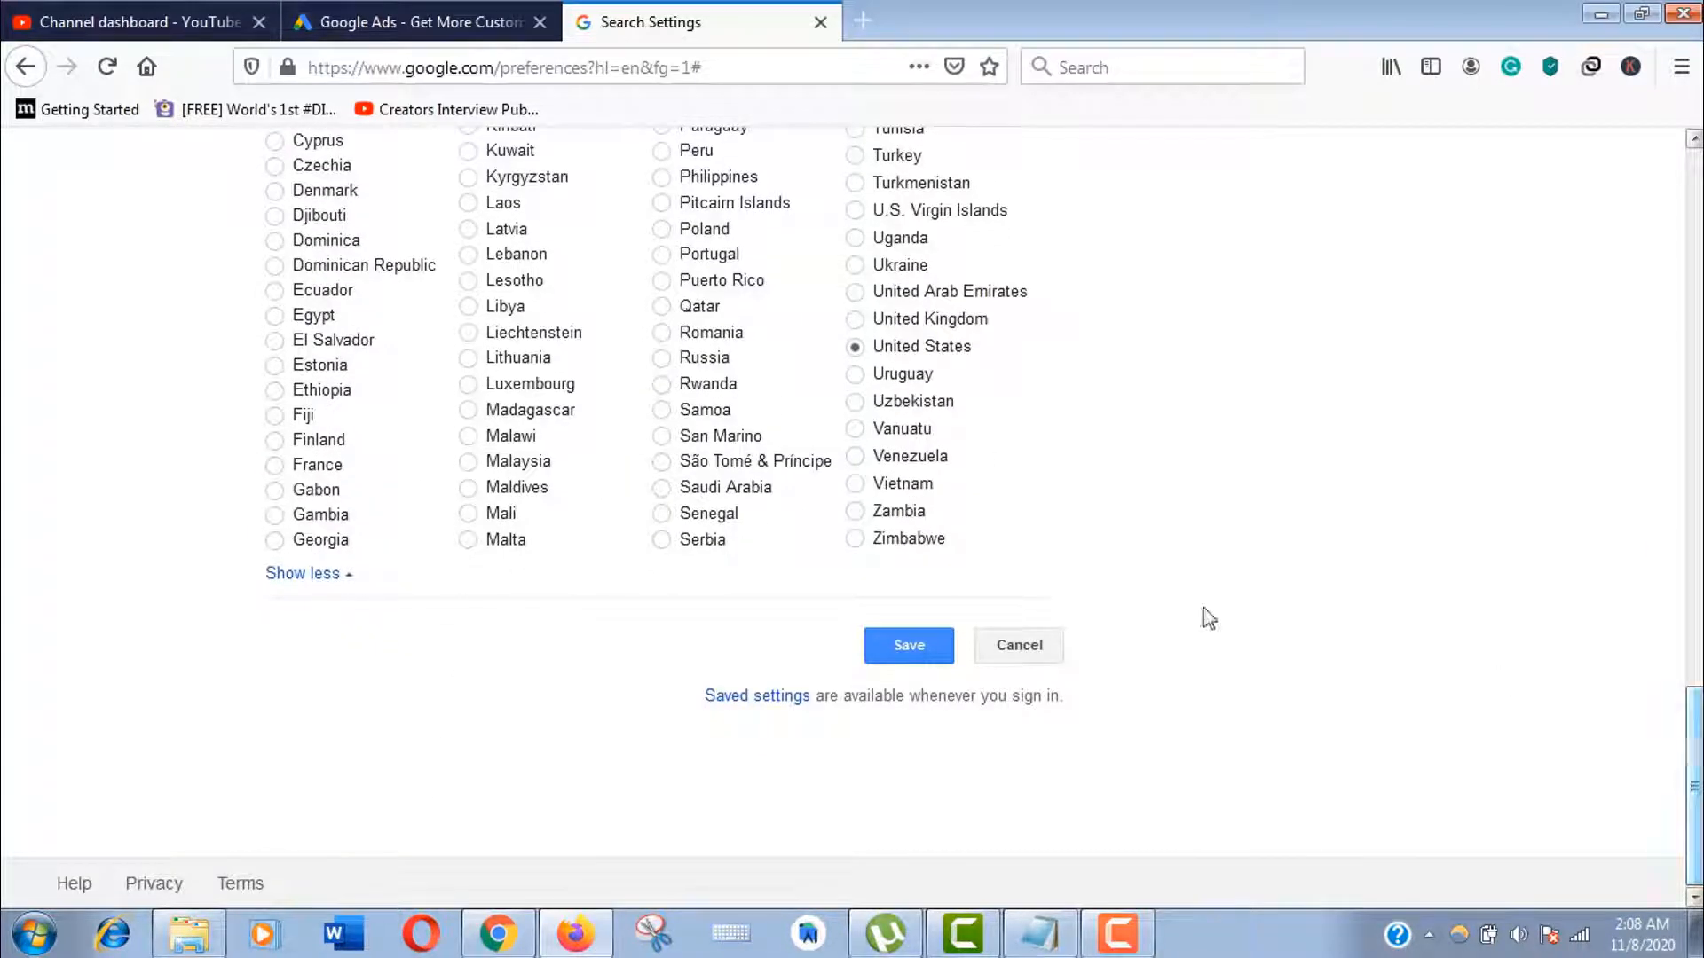
{"action": "mouse_move", "coordinate": [909, 644]}
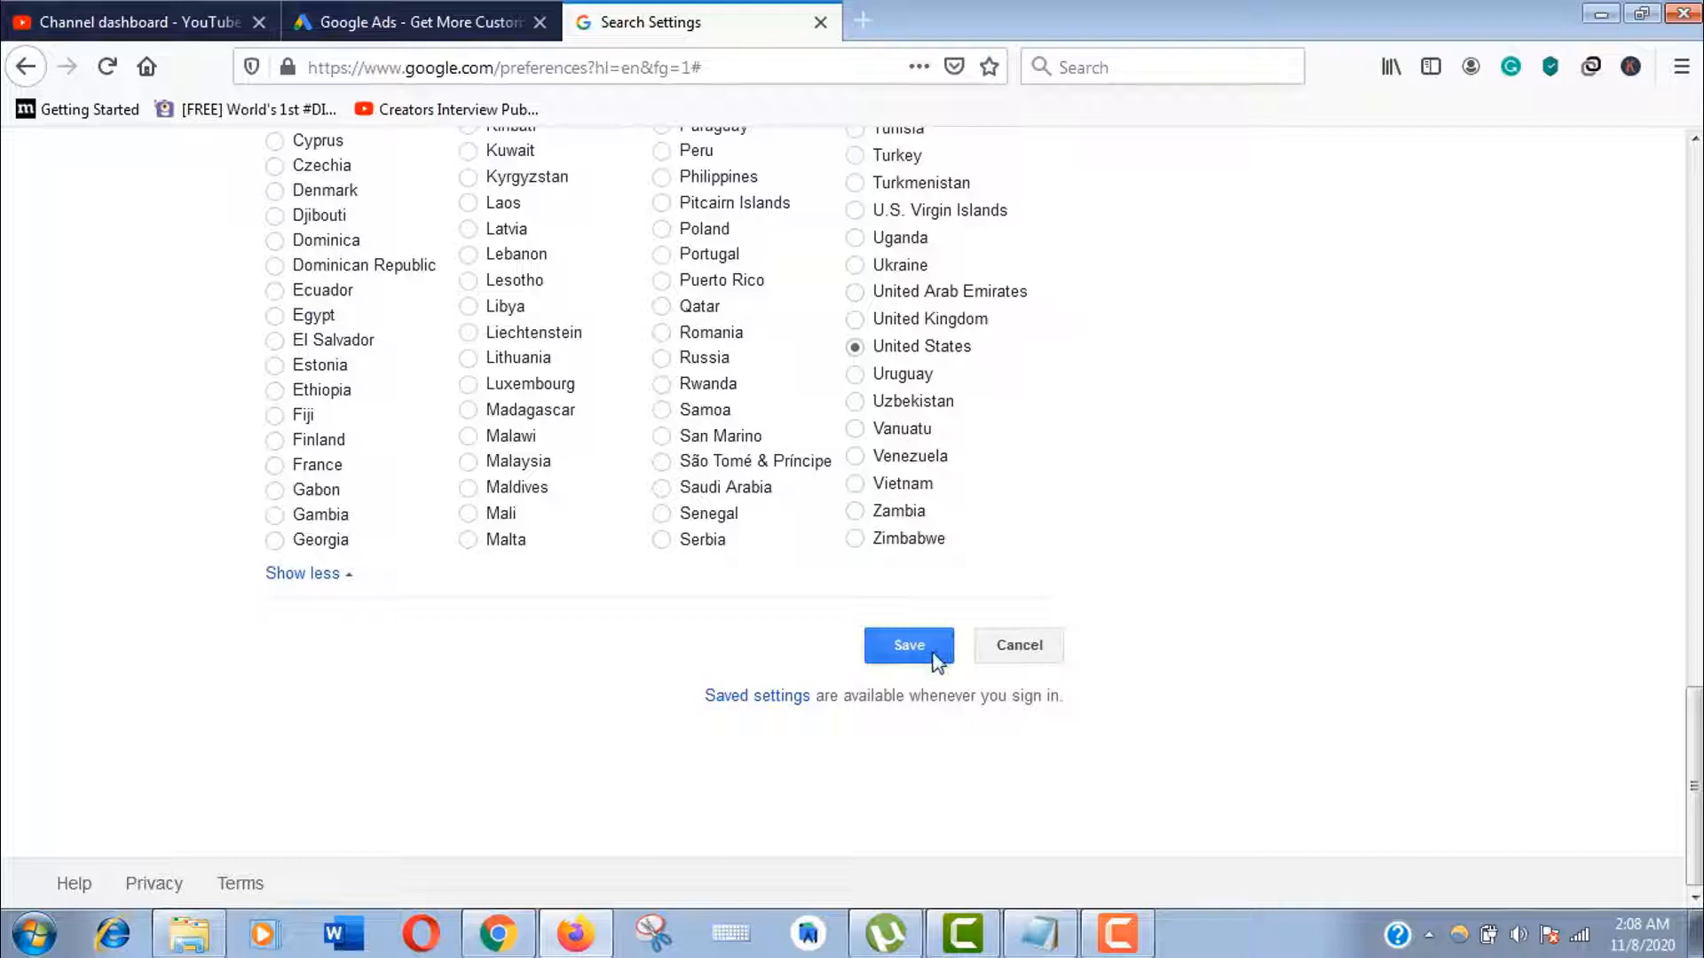
{"action": "left_click", "coordinate": [909, 647]}
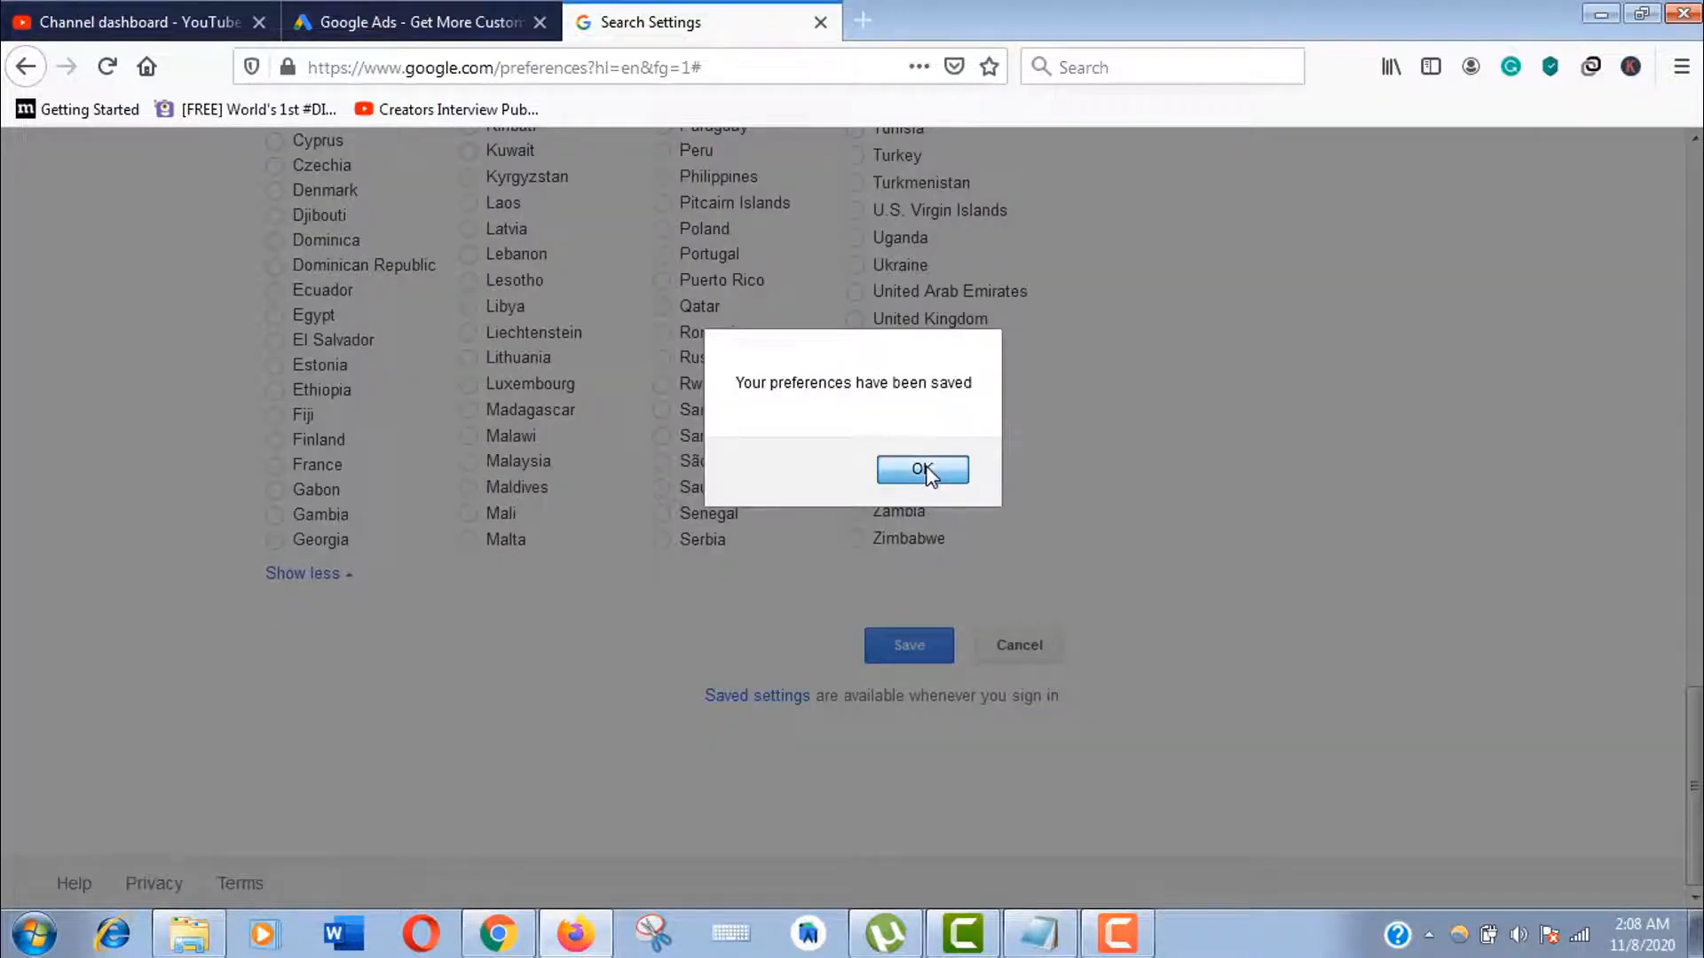
{"action": "left_click", "coordinate": [923, 469]}
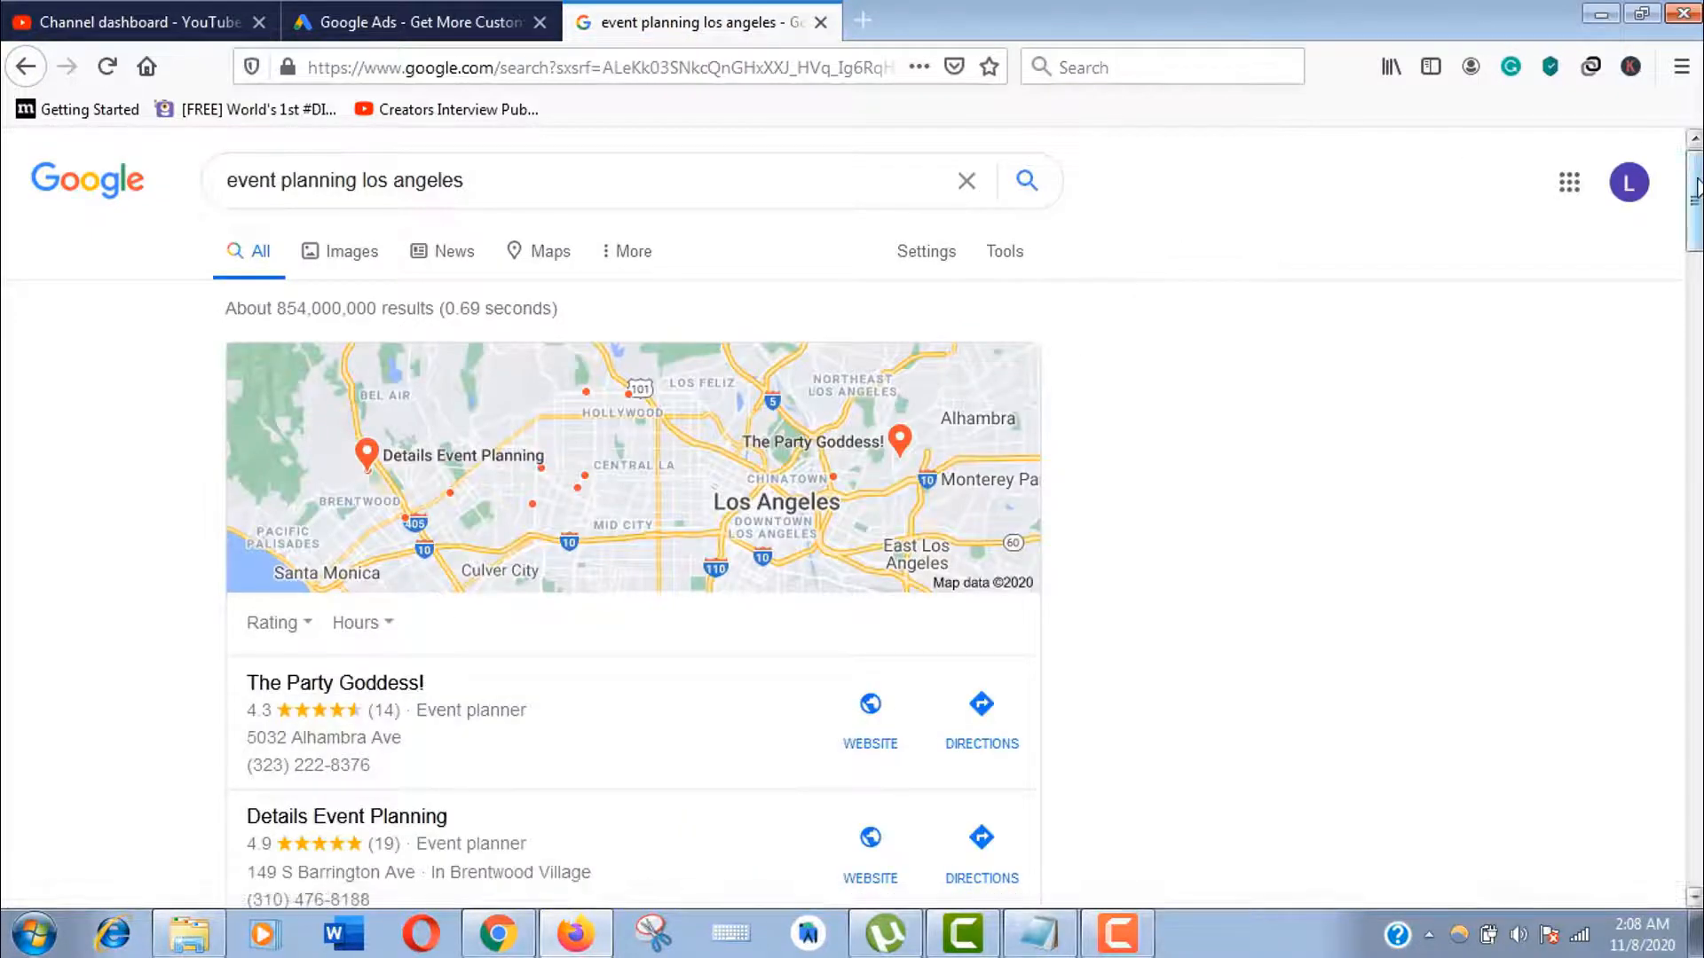
Scroll the 'event planning los angeles' results through Related Keywords down to 'Searches related to'
{"action": "scroll", "scroll_direction": "down", "scroll_amount": 3}
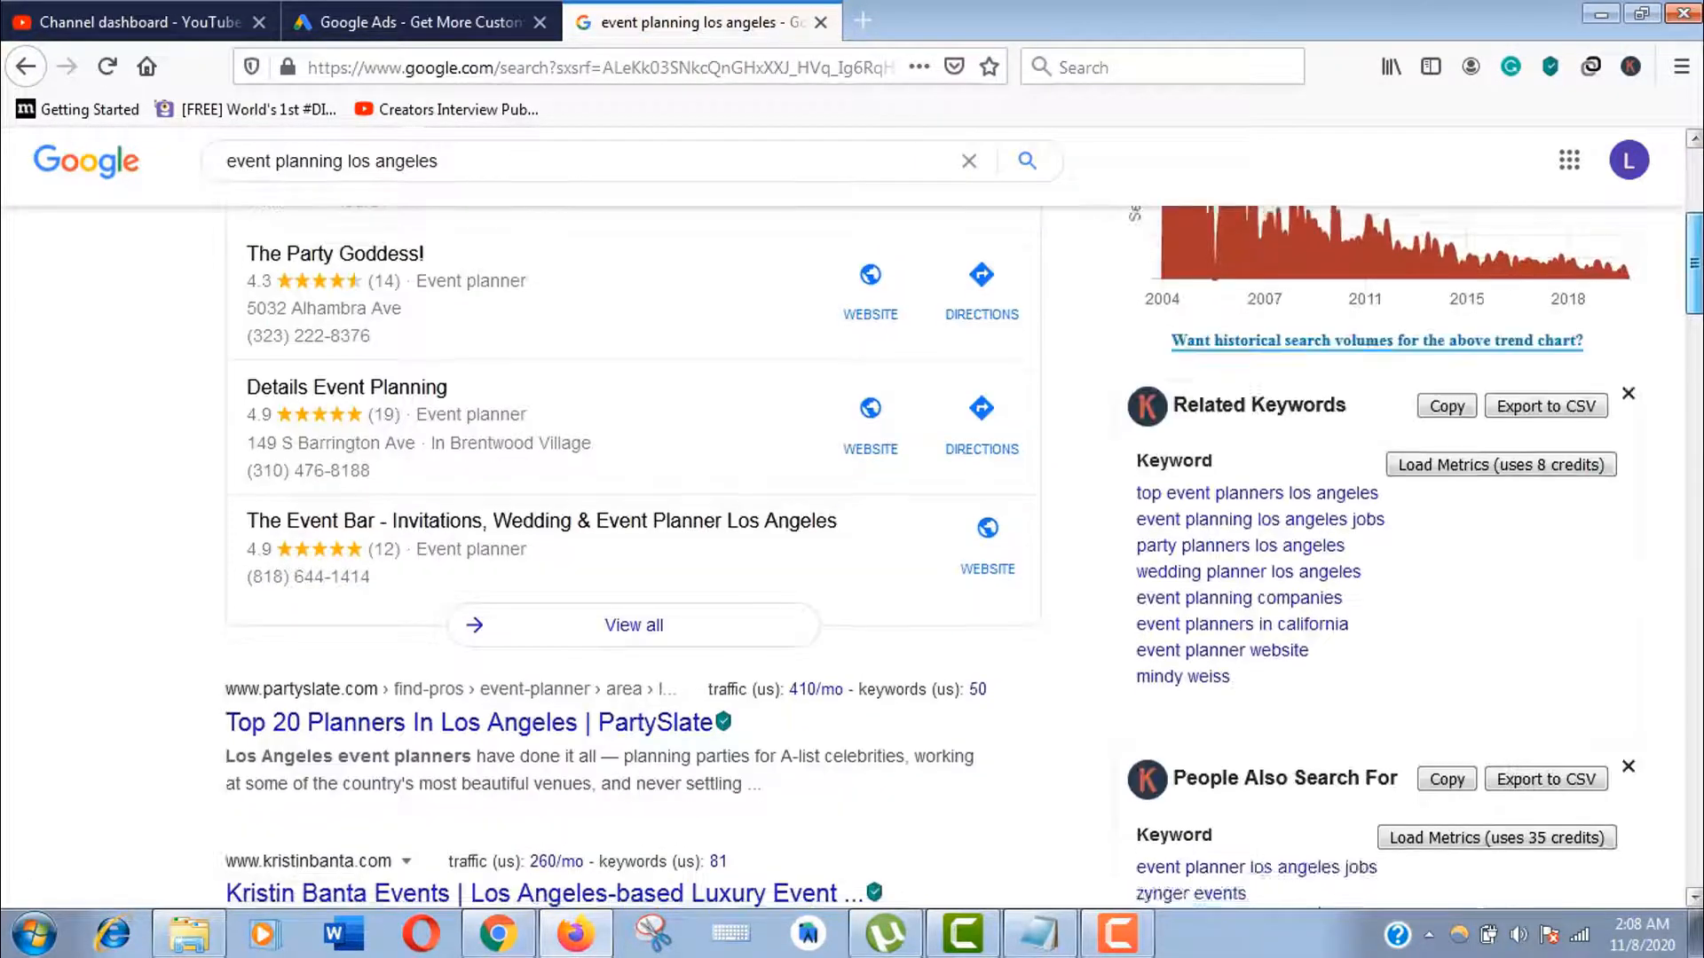
{"action": "scroll", "scroll_direction": "up", "scroll_amount": 3}
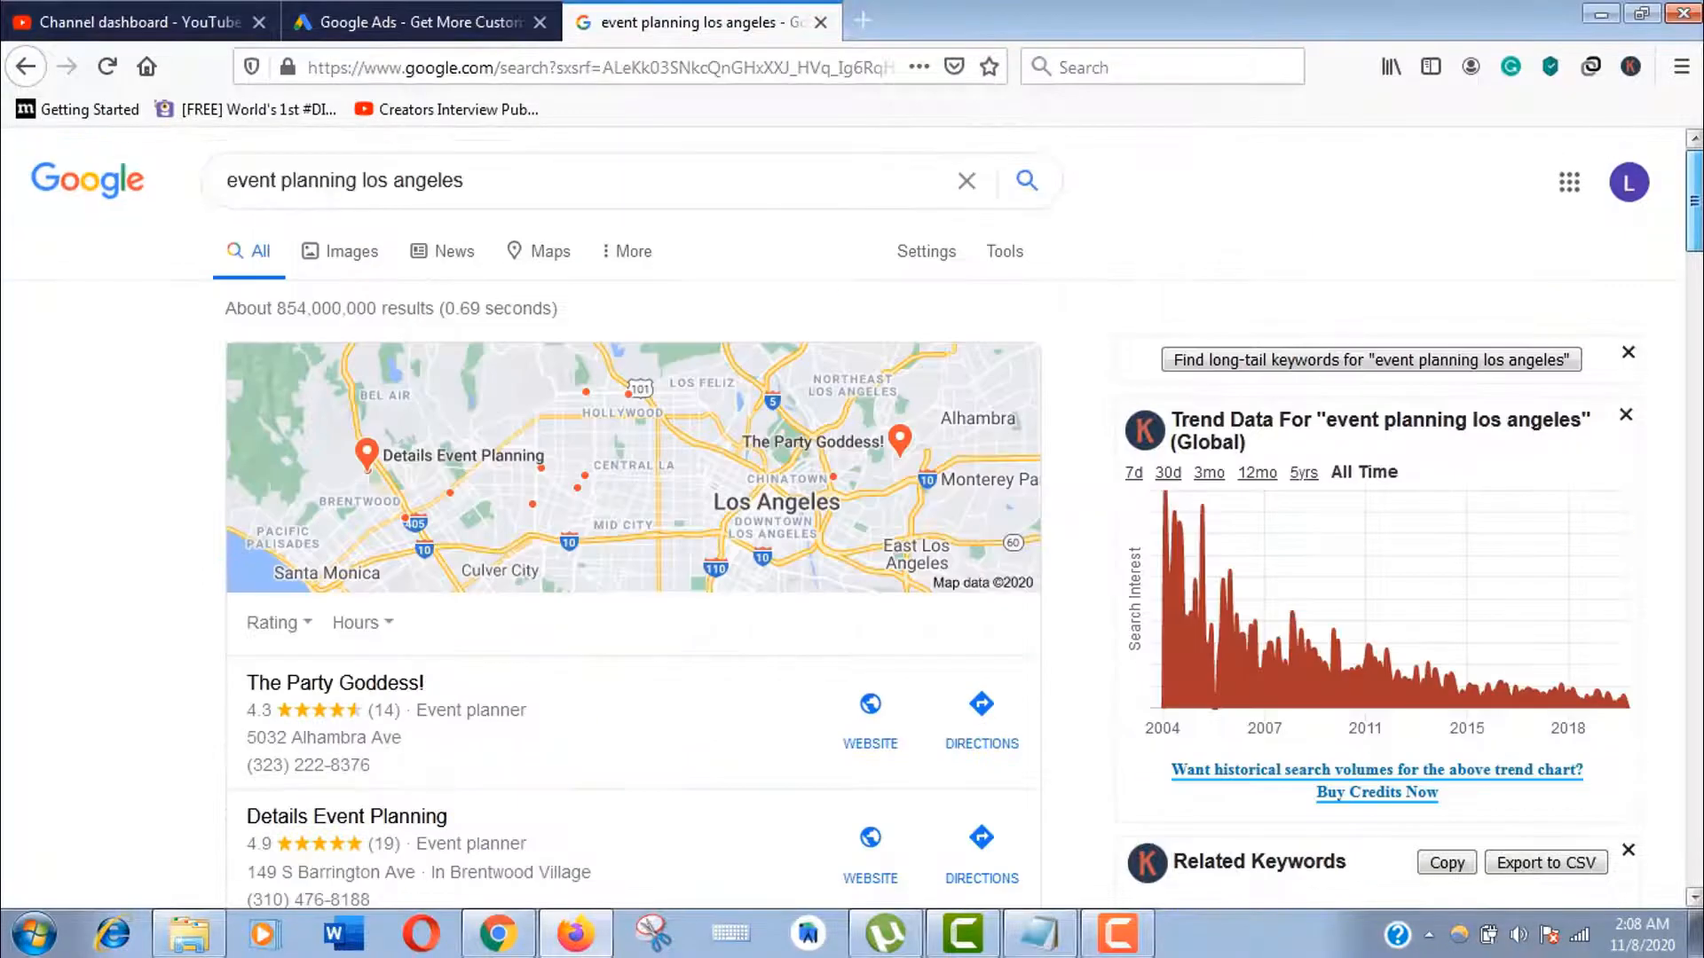
{"action": "scroll", "scroll_direction": "down", "scroll_amount": 3}
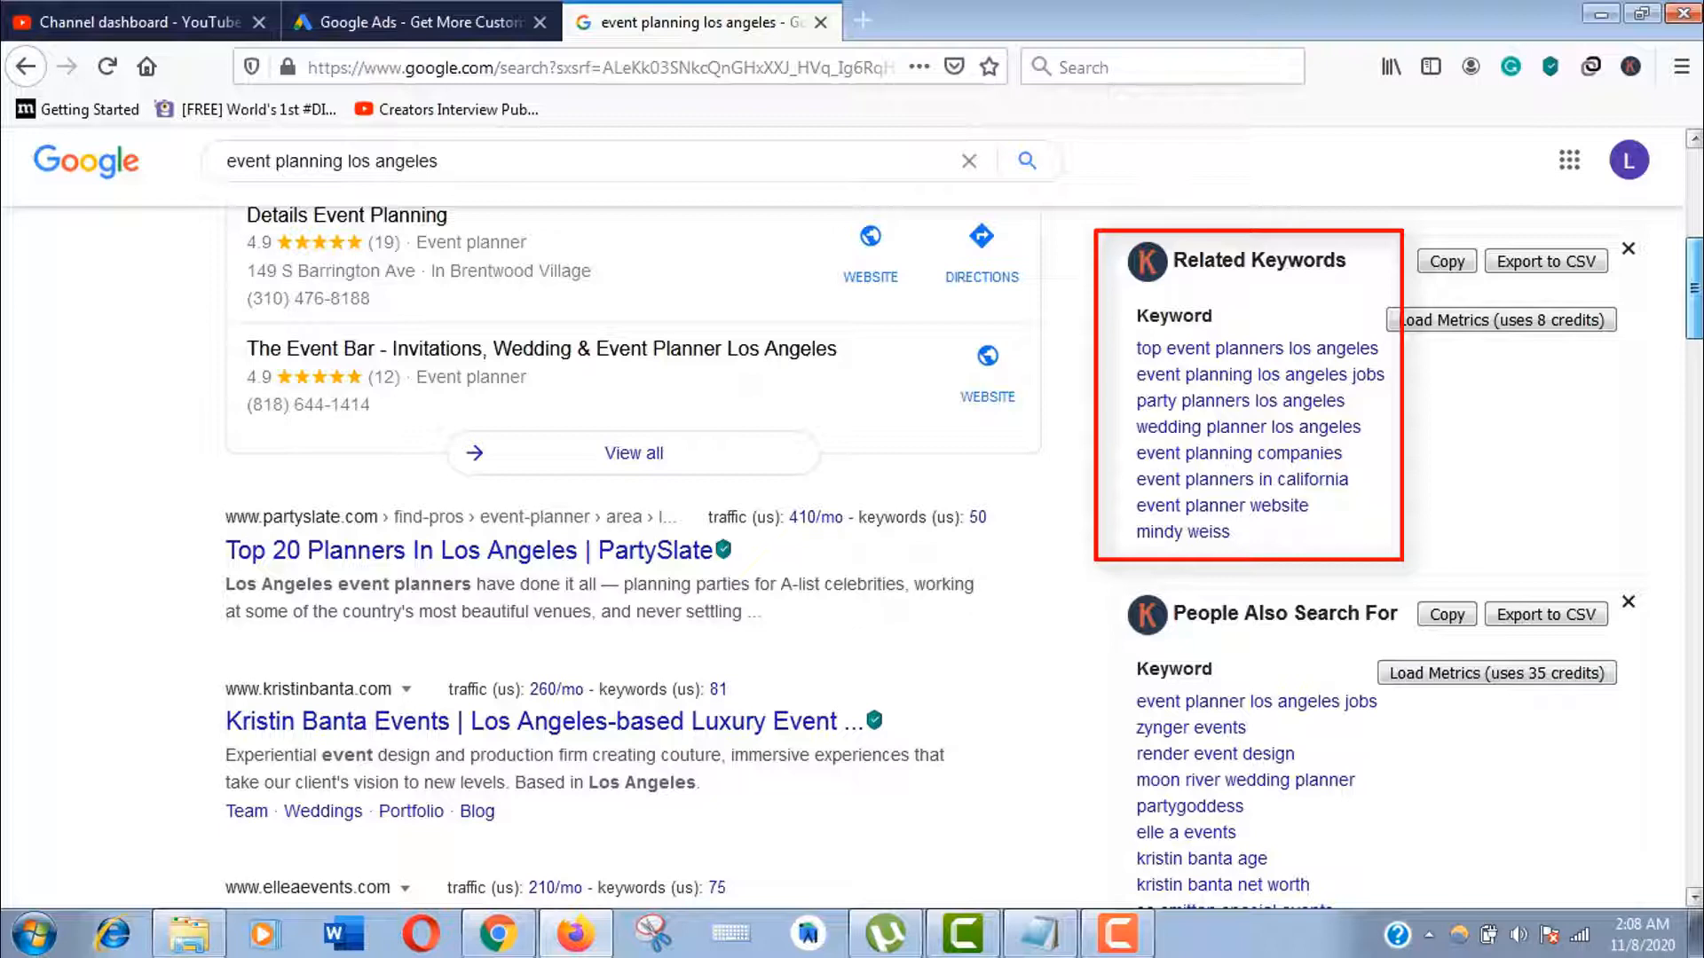
{"action": "scroll", "scroll_direction": "down", "scroll_amount": 3}
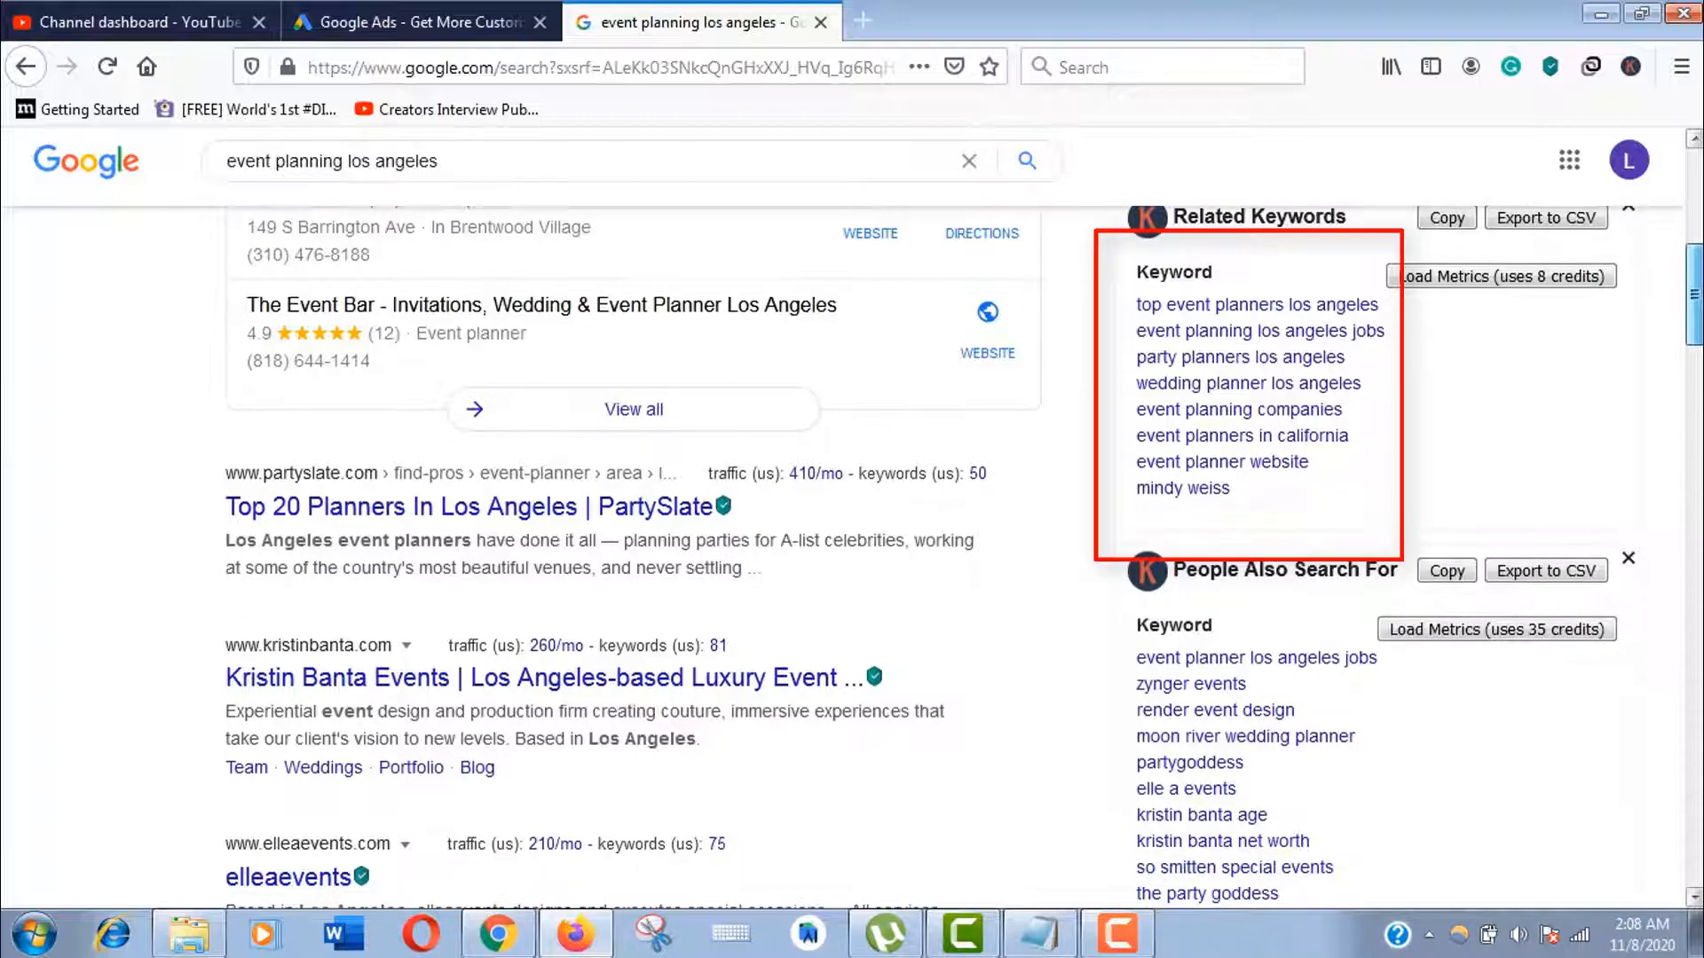
{"action": "scroll", "scroll_direction": "down", "scroll_amount": 3}
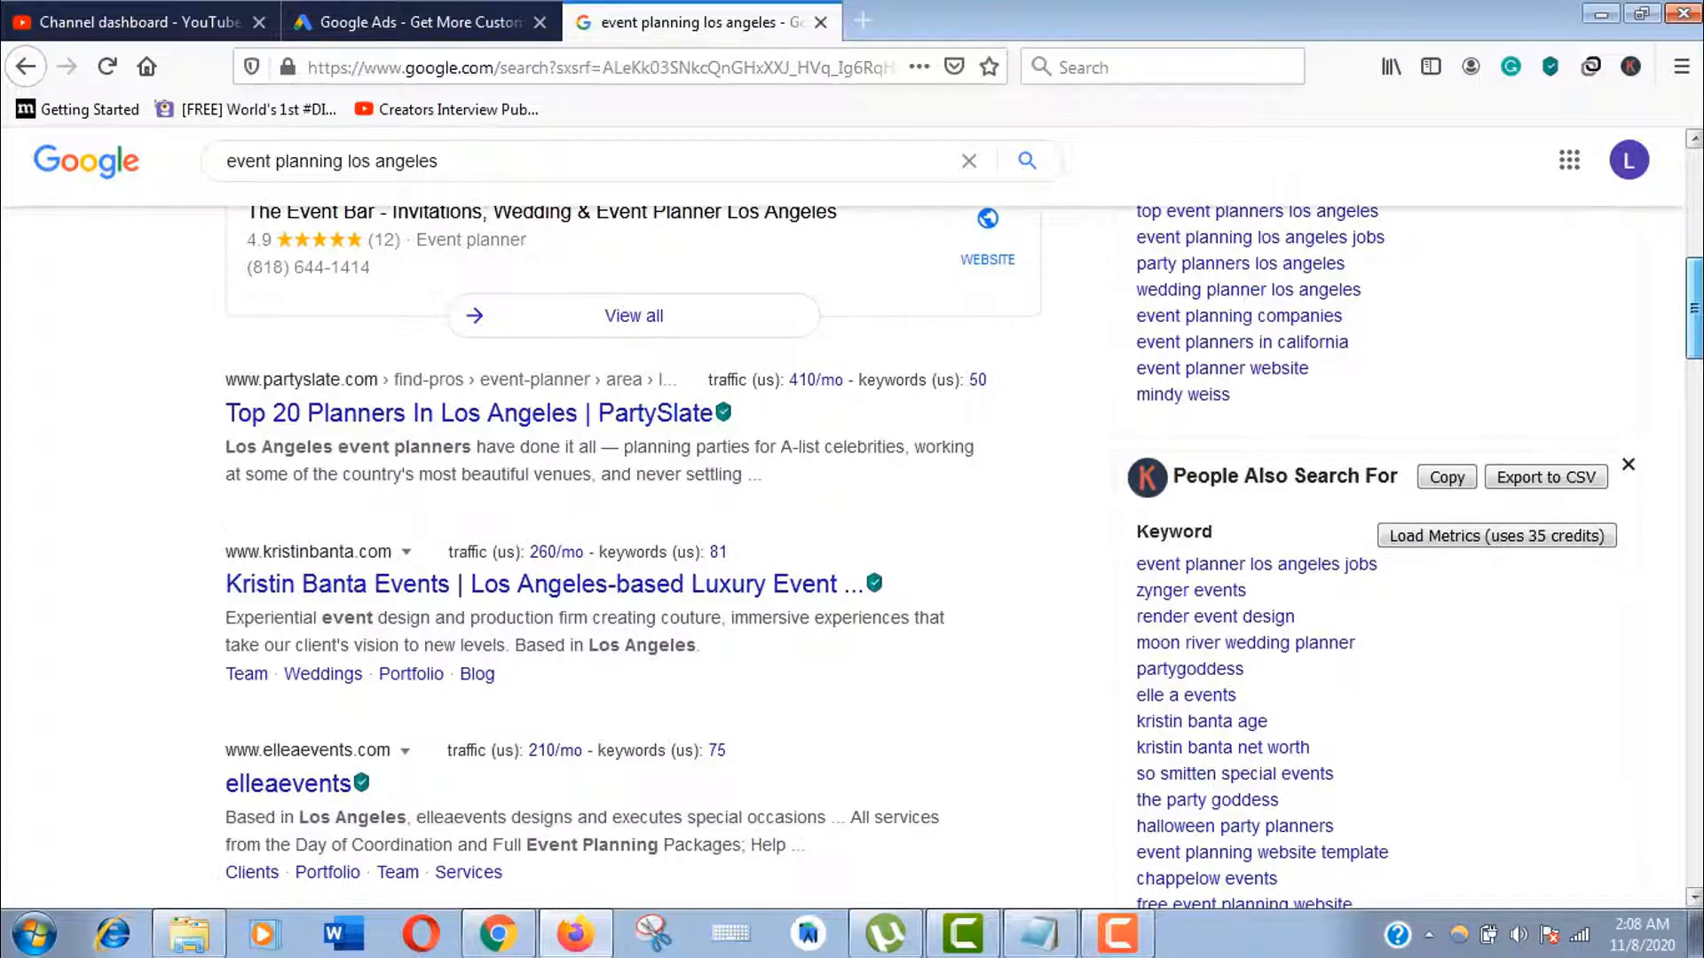
{"action": "scroll", "scroll_direction": "up", "scroll_amount": 3}
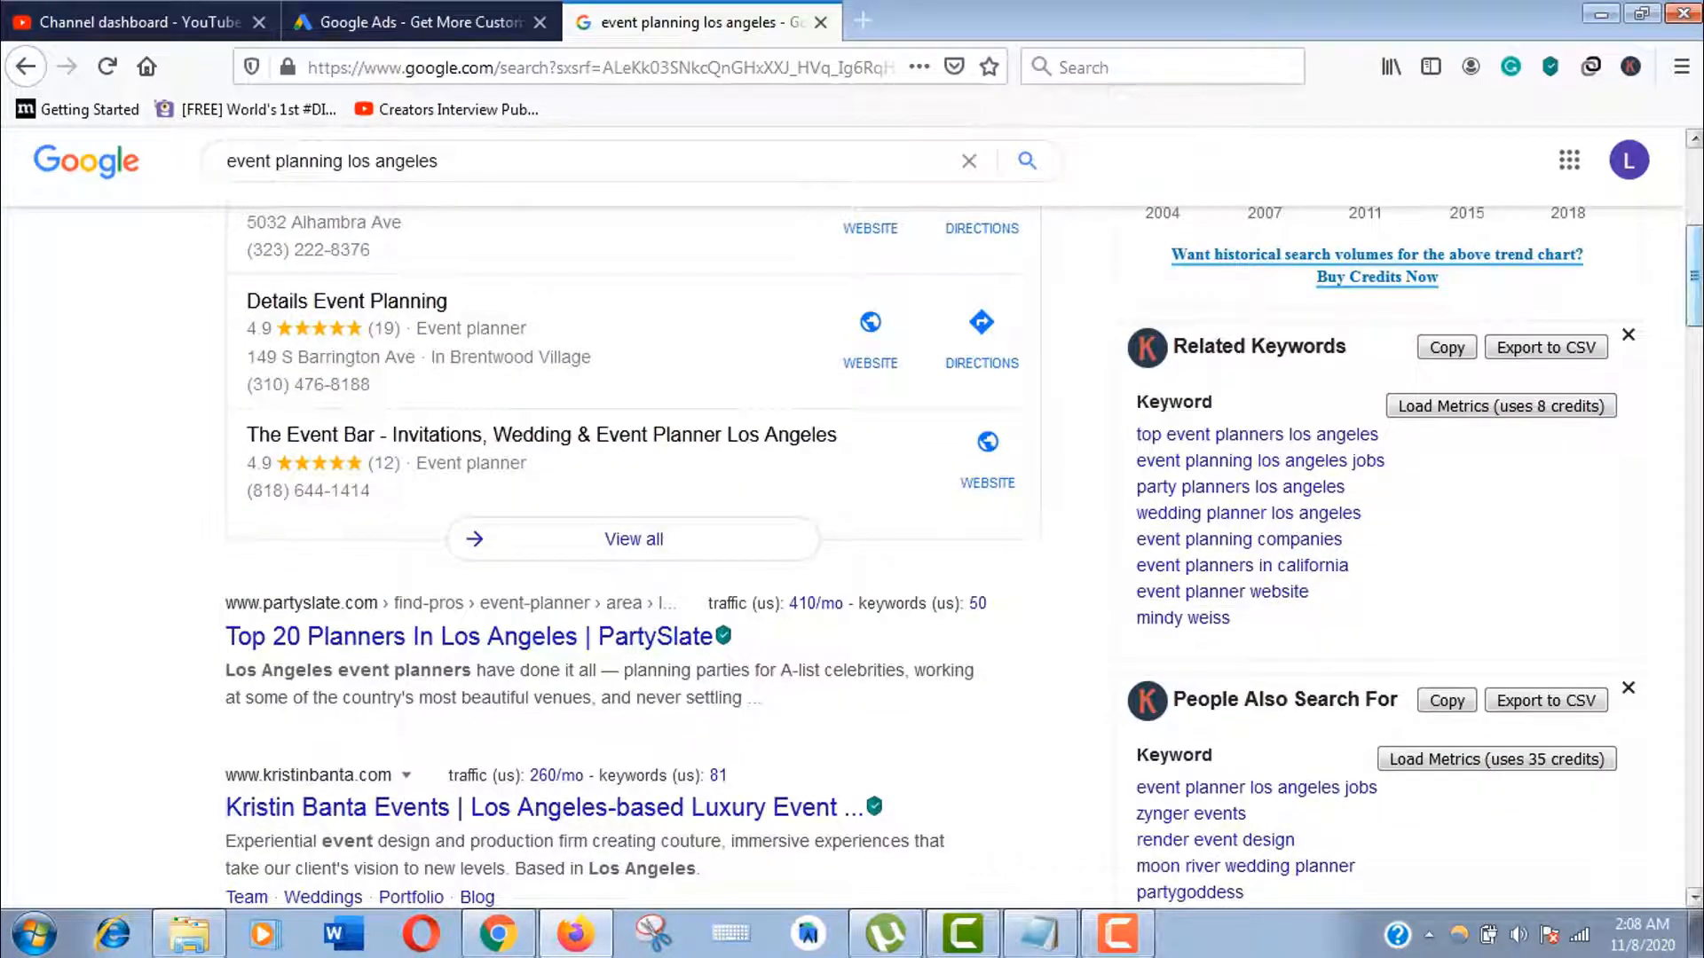
{"action": "scroll", "scroll_direction": "down", "scroll_amount": 3}
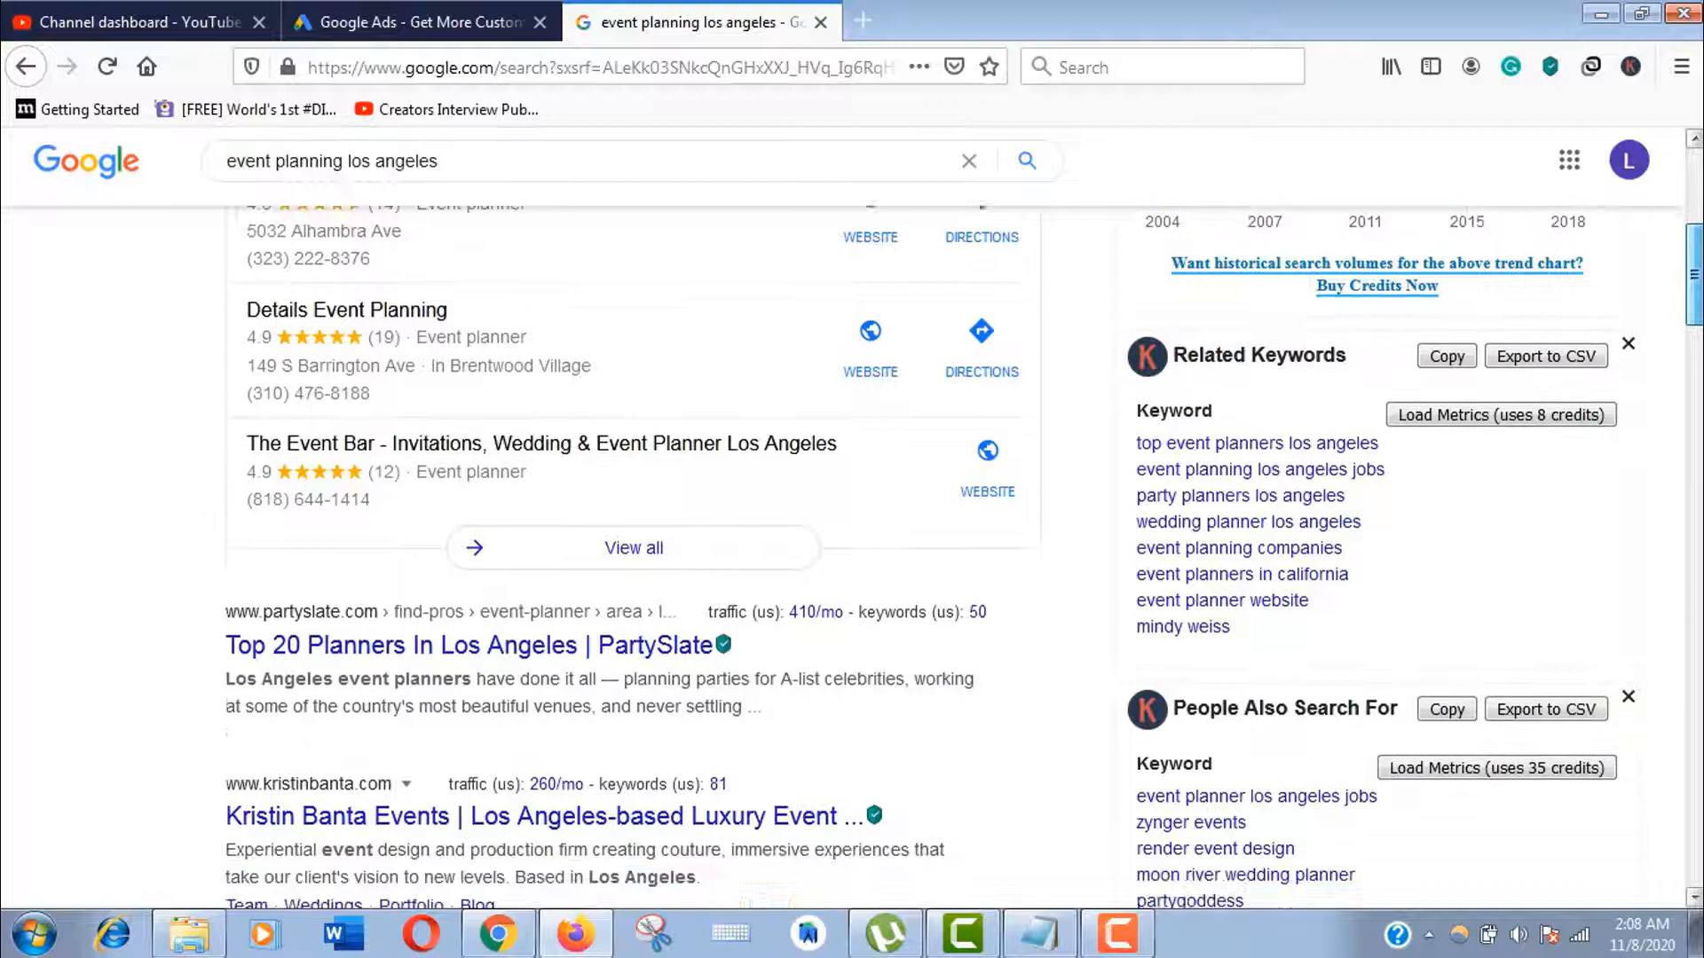
{"action": "scroll", "scroll_direction": "down", "scroll_amount": 3}
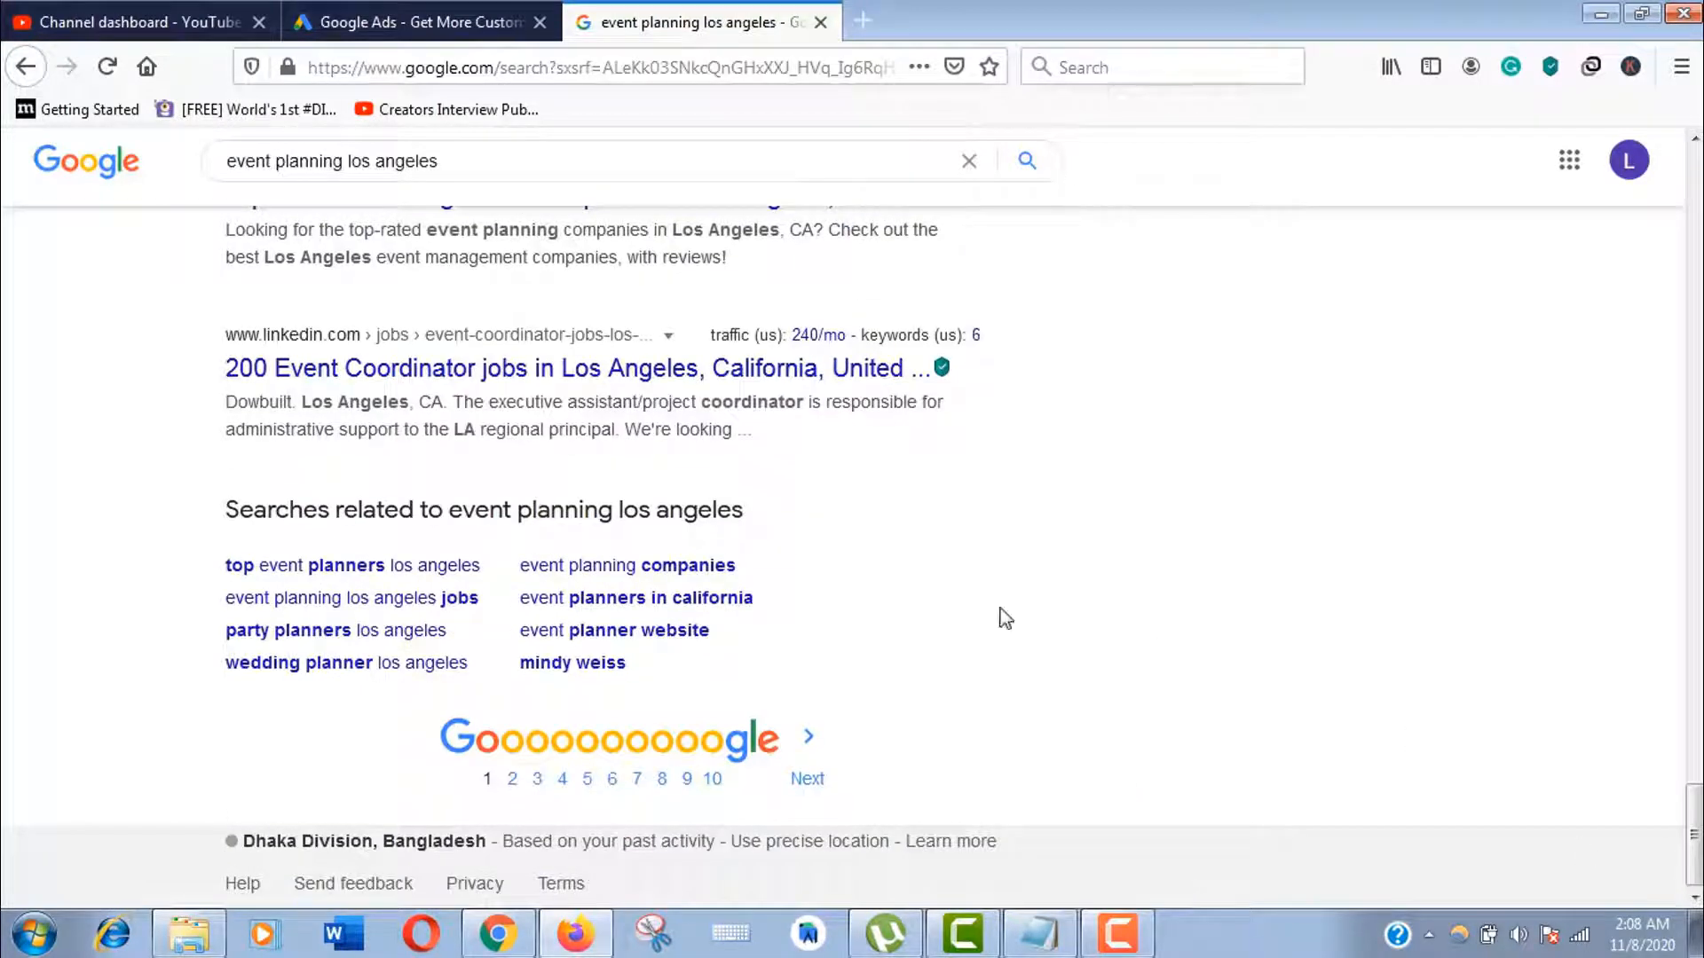
Select the related searches list and check it against the keywords text file
{"action": "left_click", "coordinate": [440, 162]}
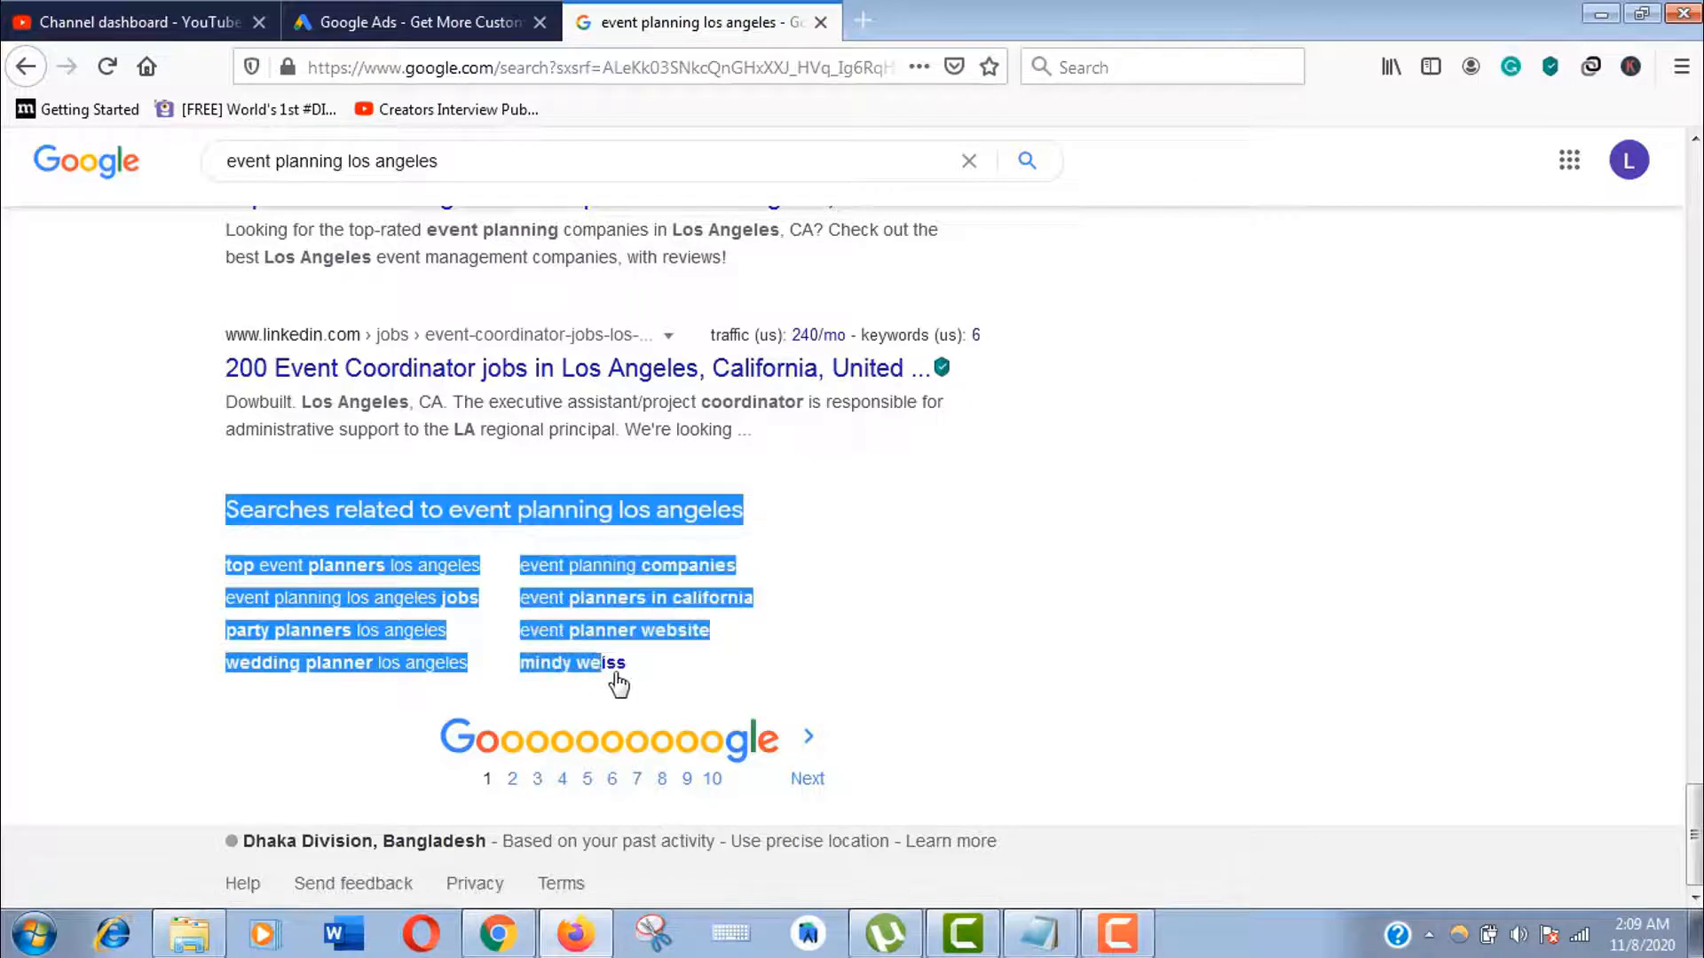
{"action": "mouse_move", "coordinate": [707, 685]}
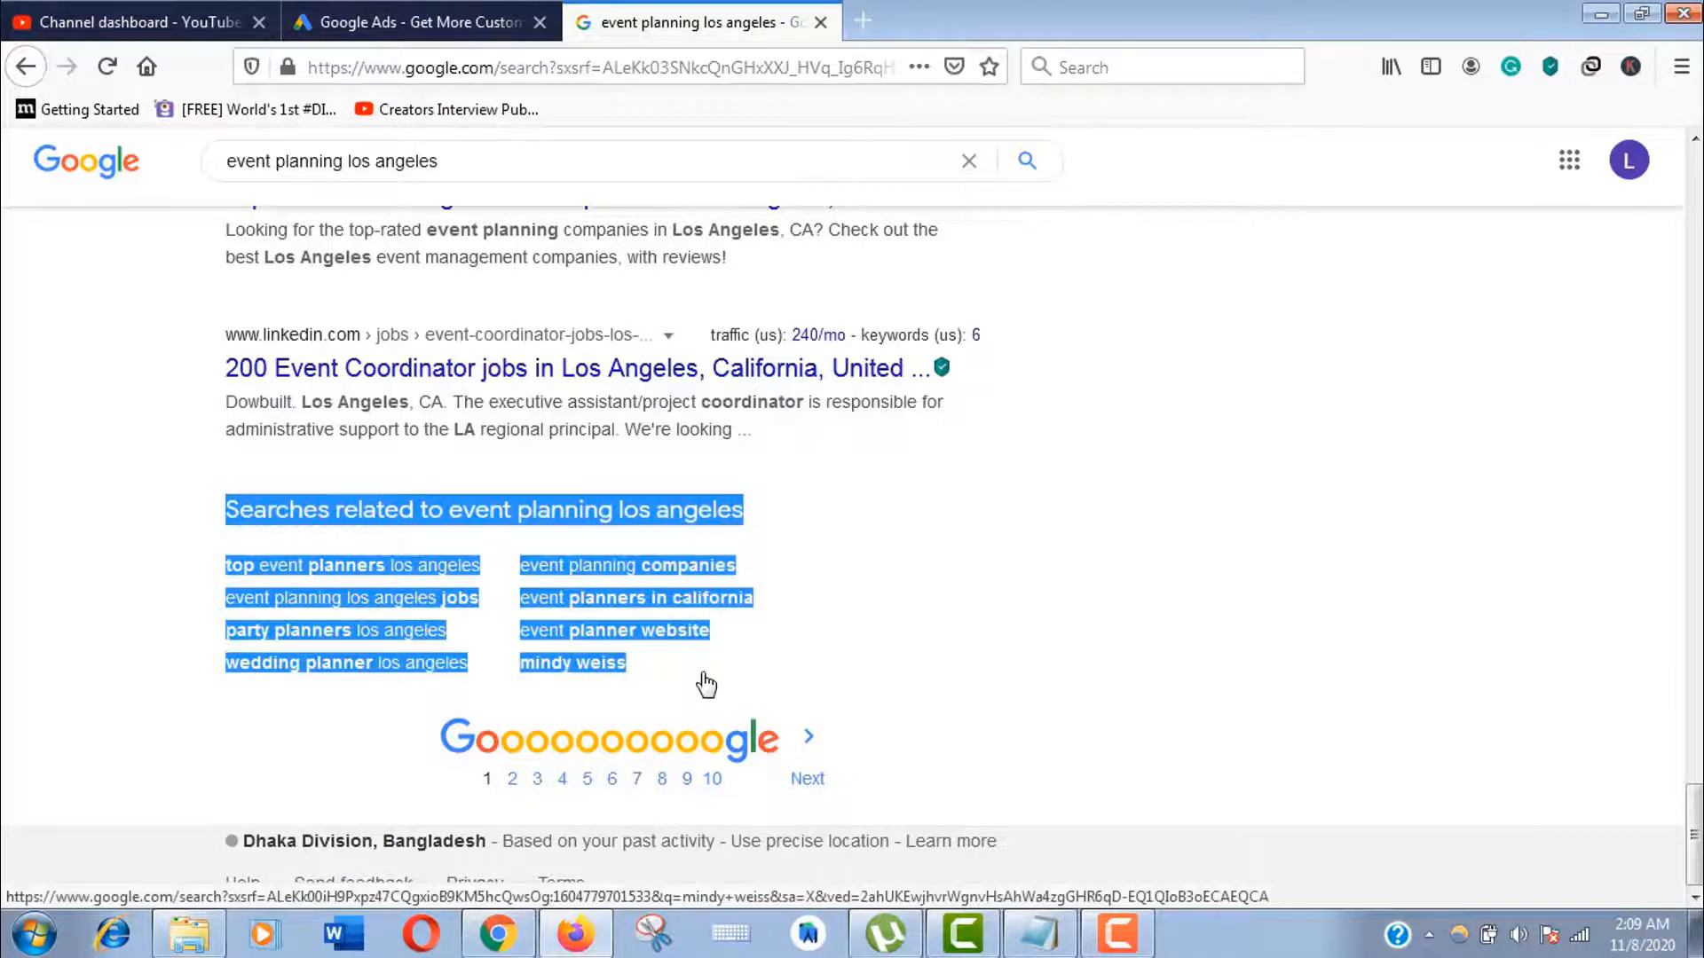
{"action": "left_click", "coordinate": [1035, 933]}
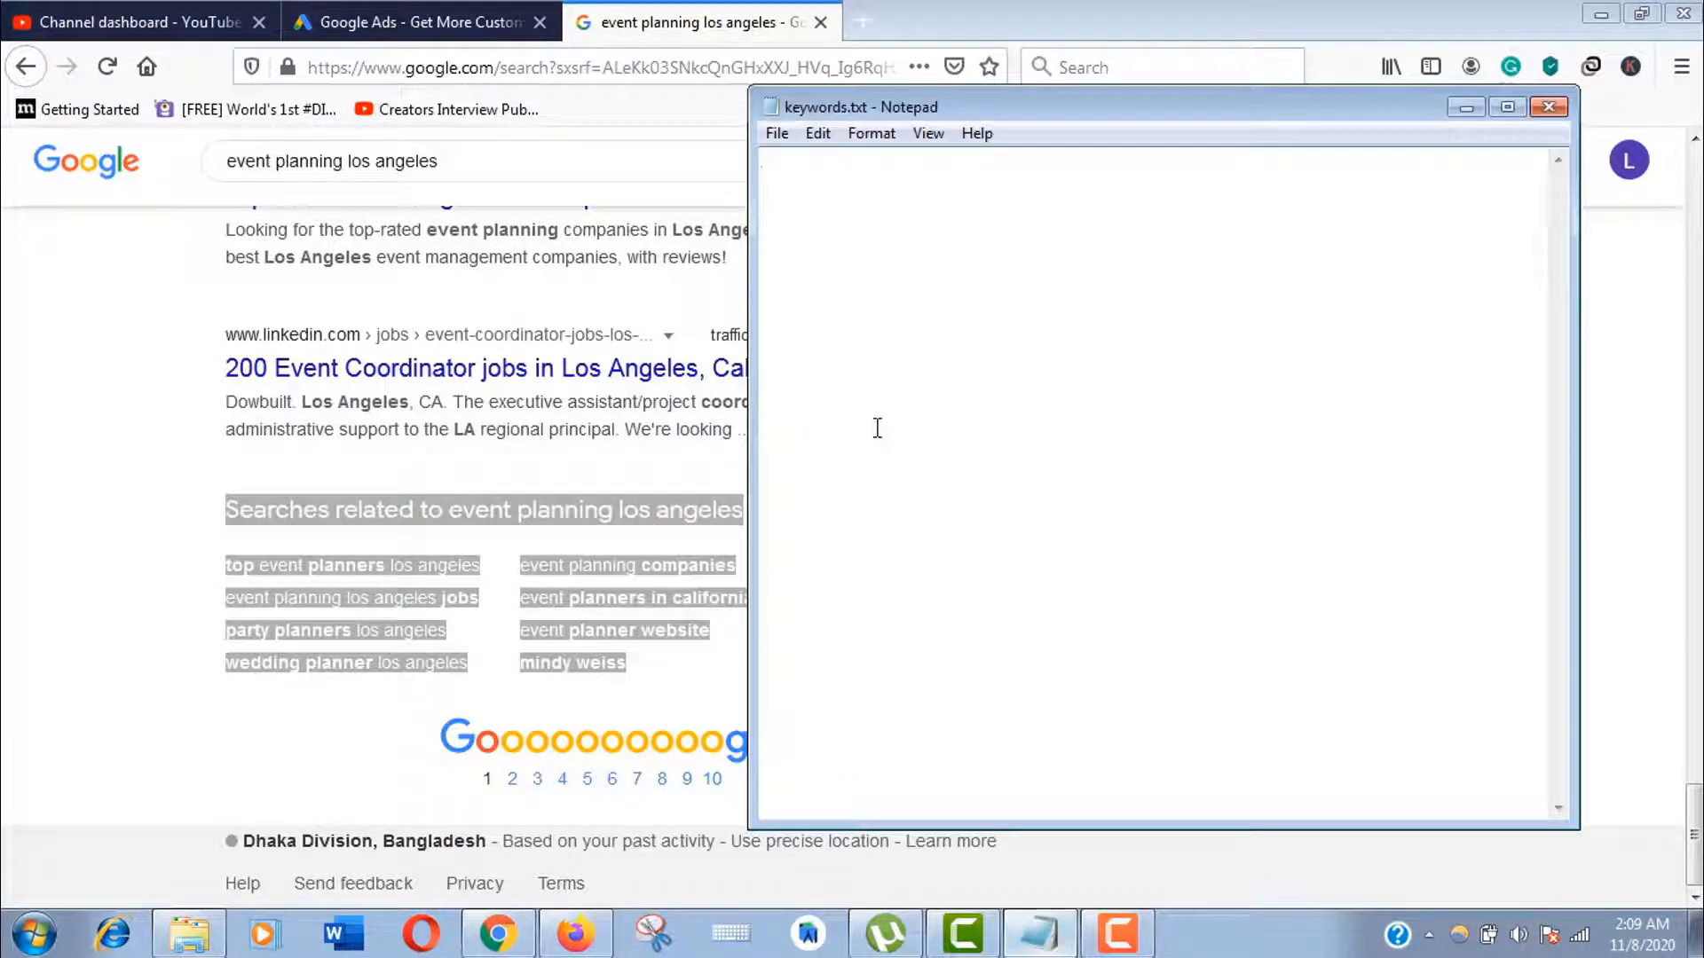
{"action": "left_click", "coordinate": [1547, 105]}
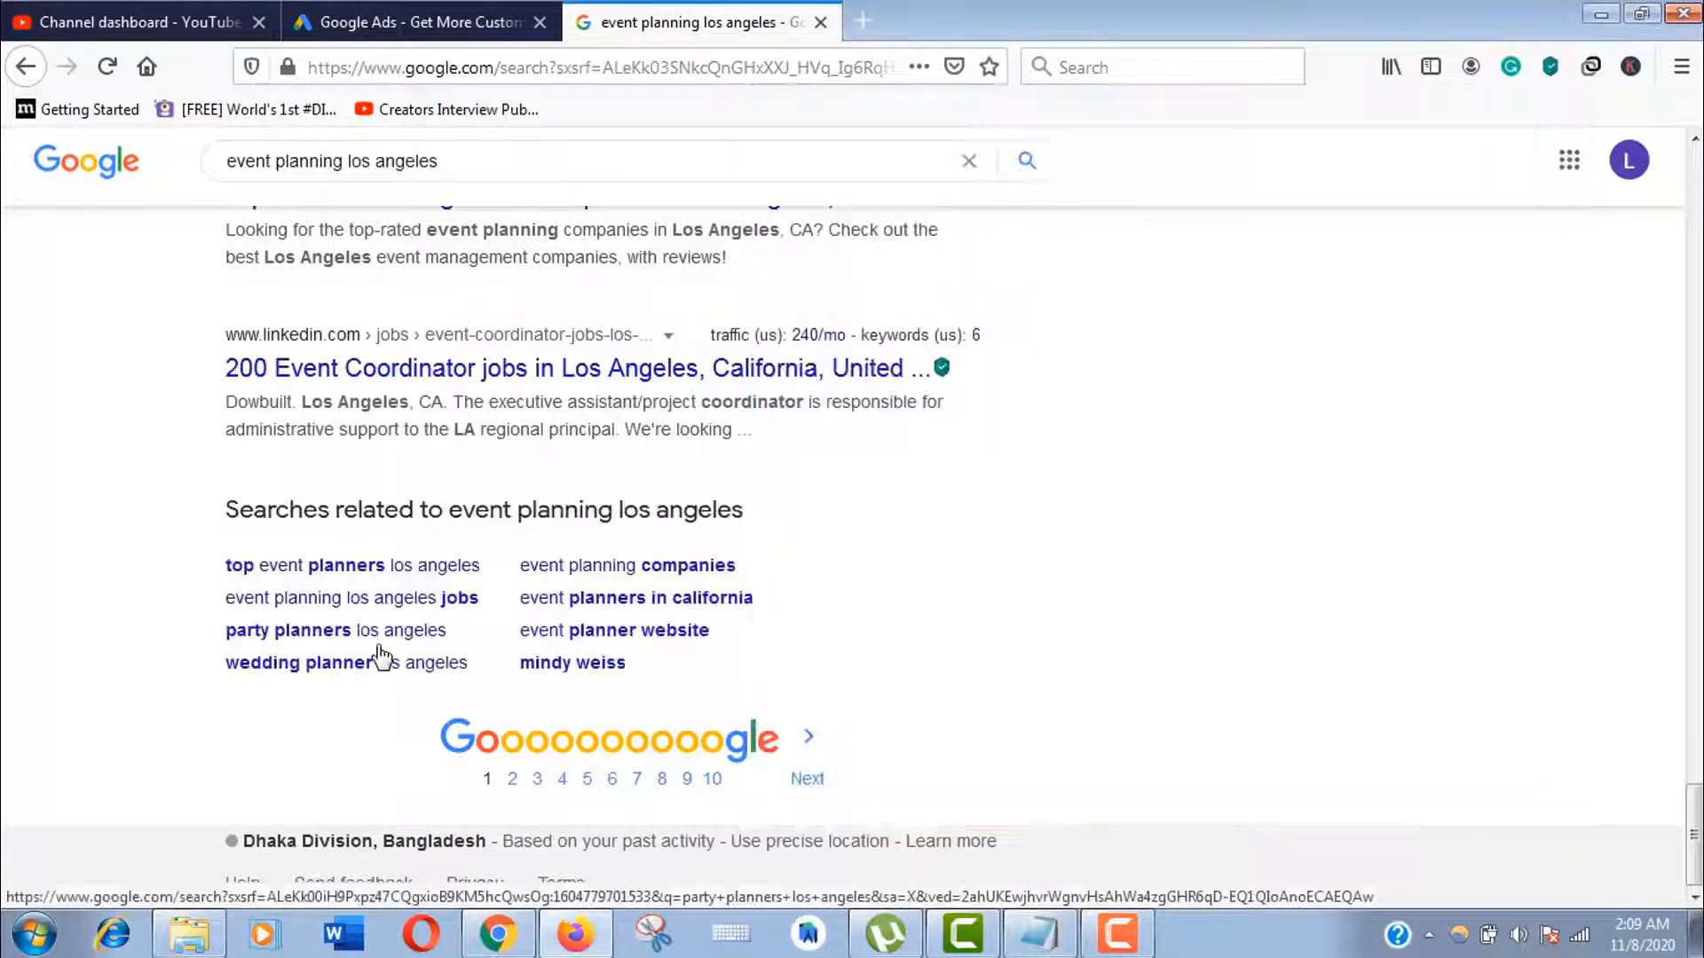
{"action": "mouse_move", "coordinate": [380, 671]}
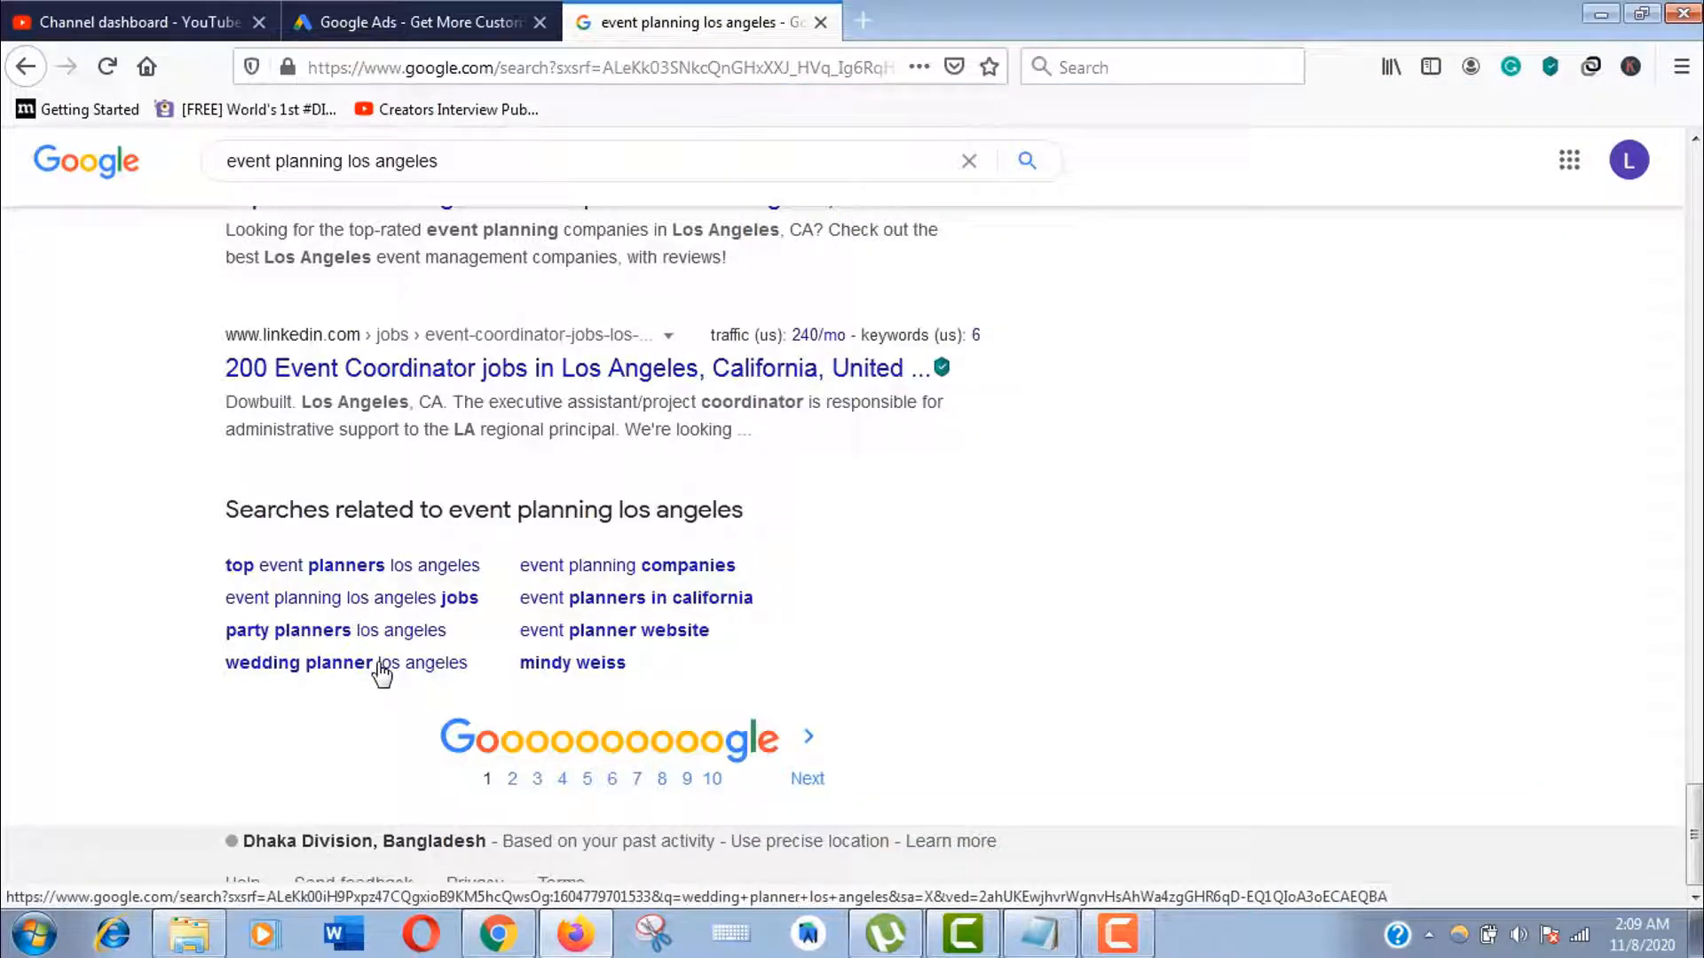
Search 'wedding planner los angeles' and scroll down to its own related searches
{"action": "left_click", "coordinate": [299, 662]}
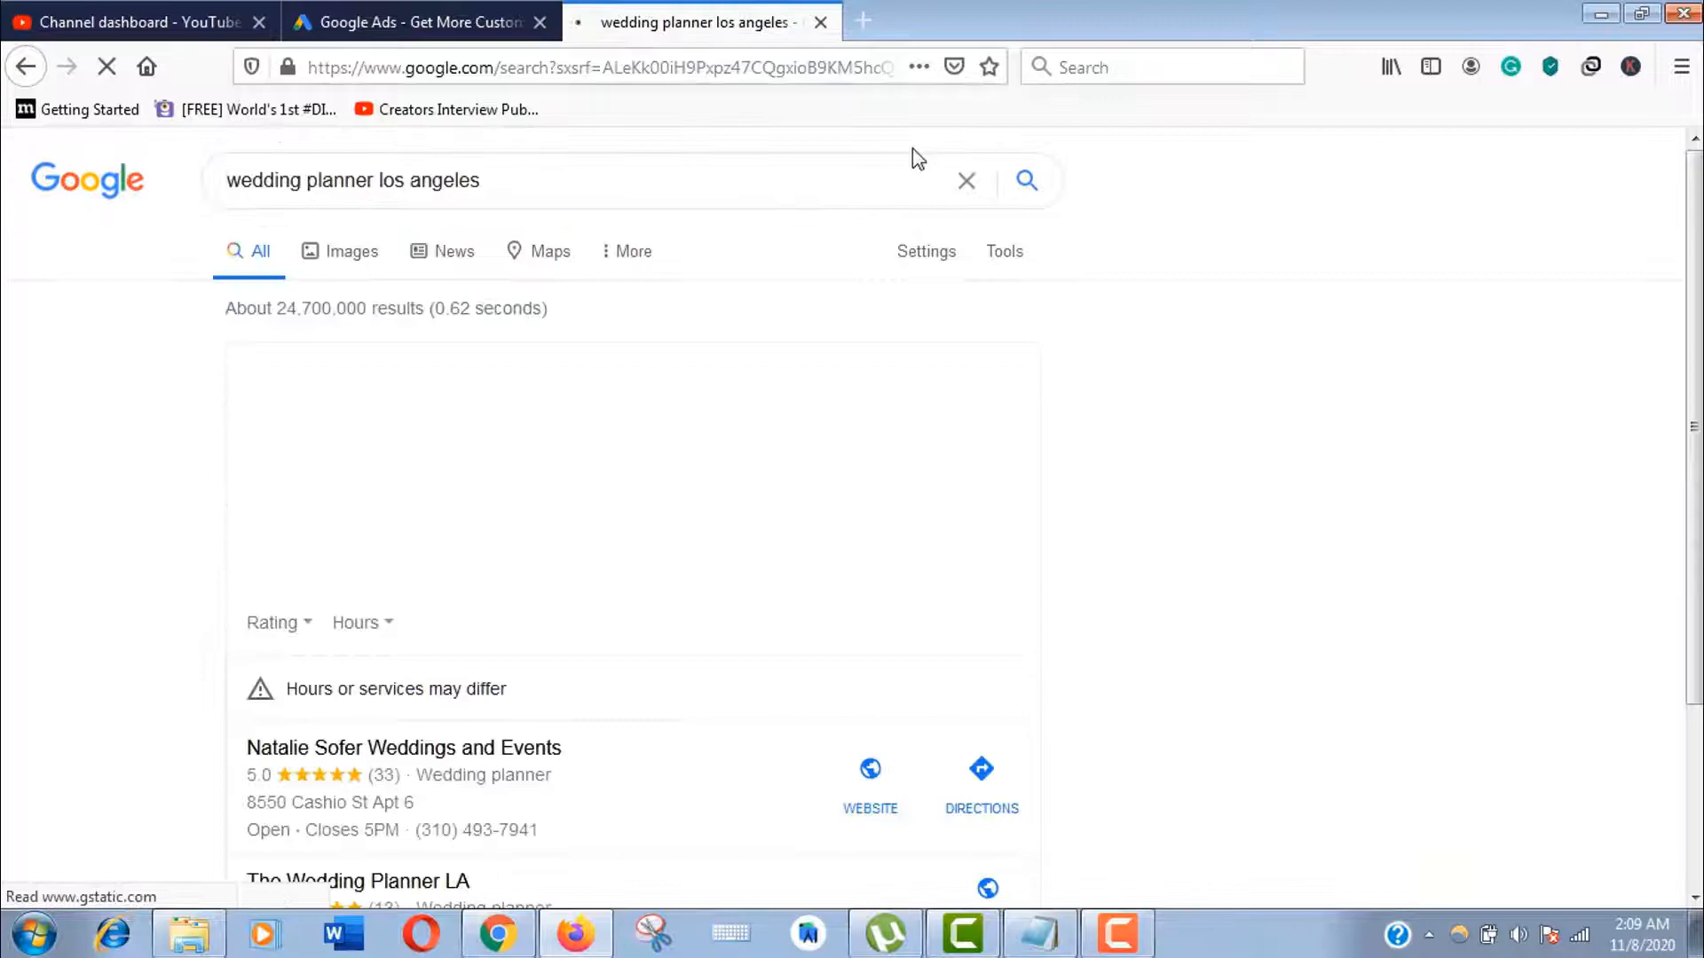
{"action": "scroll", "scroll_direction": "down", "scroll_amount": 3}
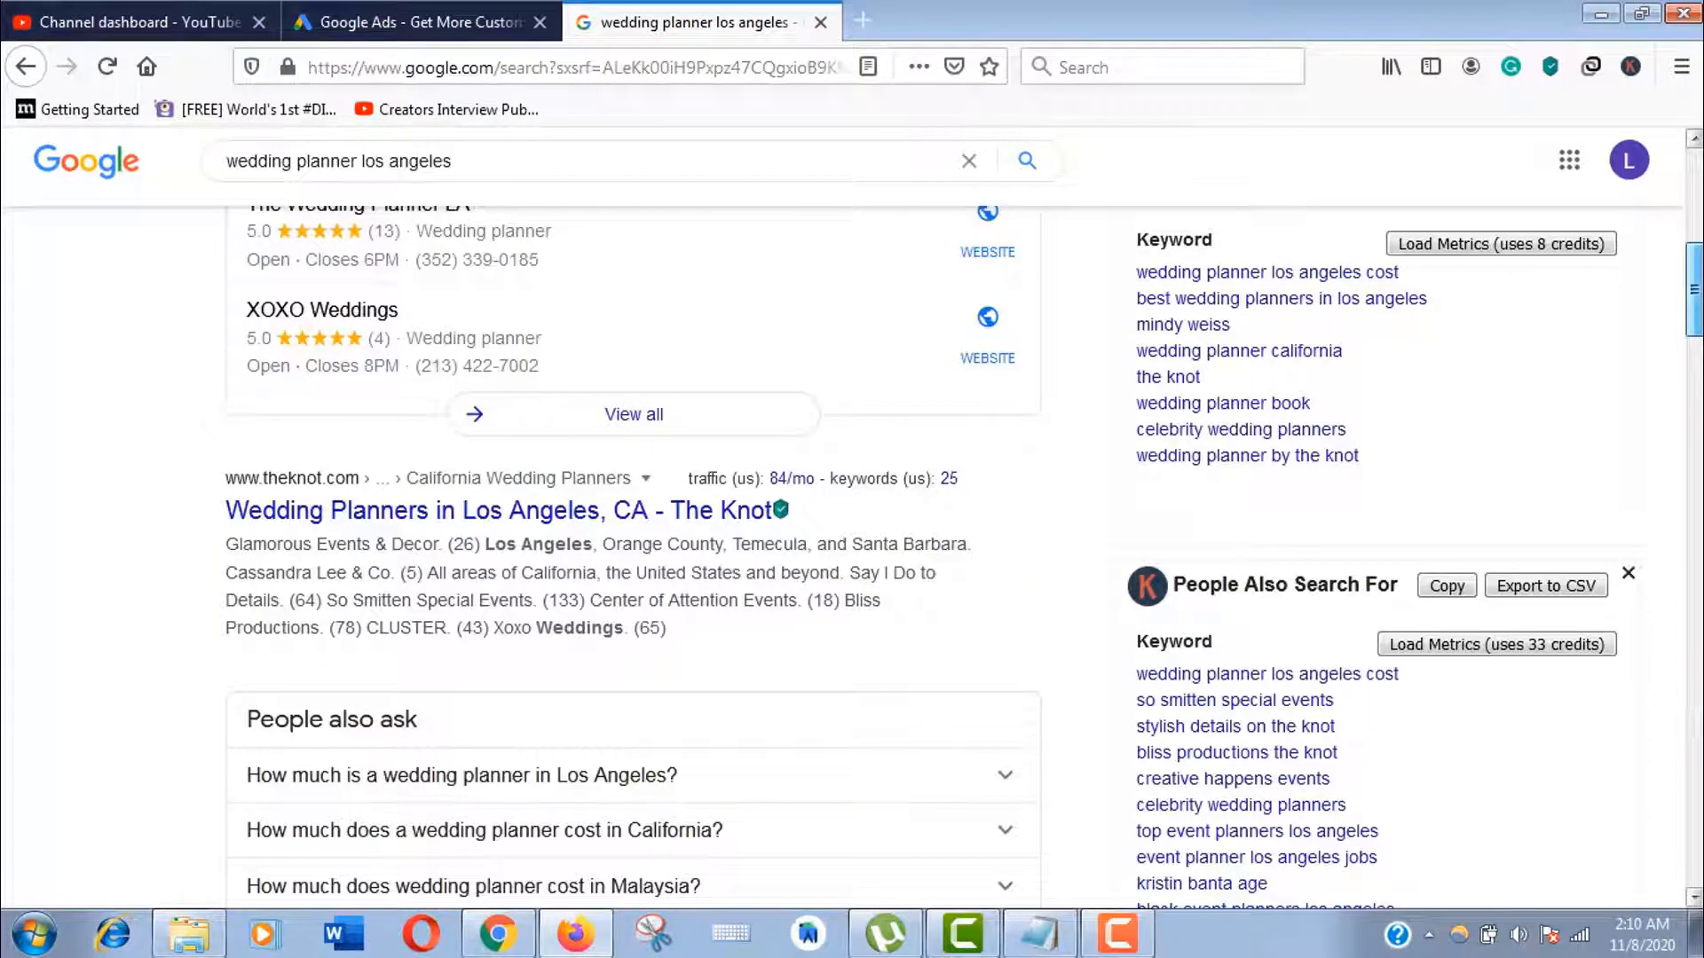
{"action": "scroll", "scroll_direction": "down", "scroll_amount": 3}
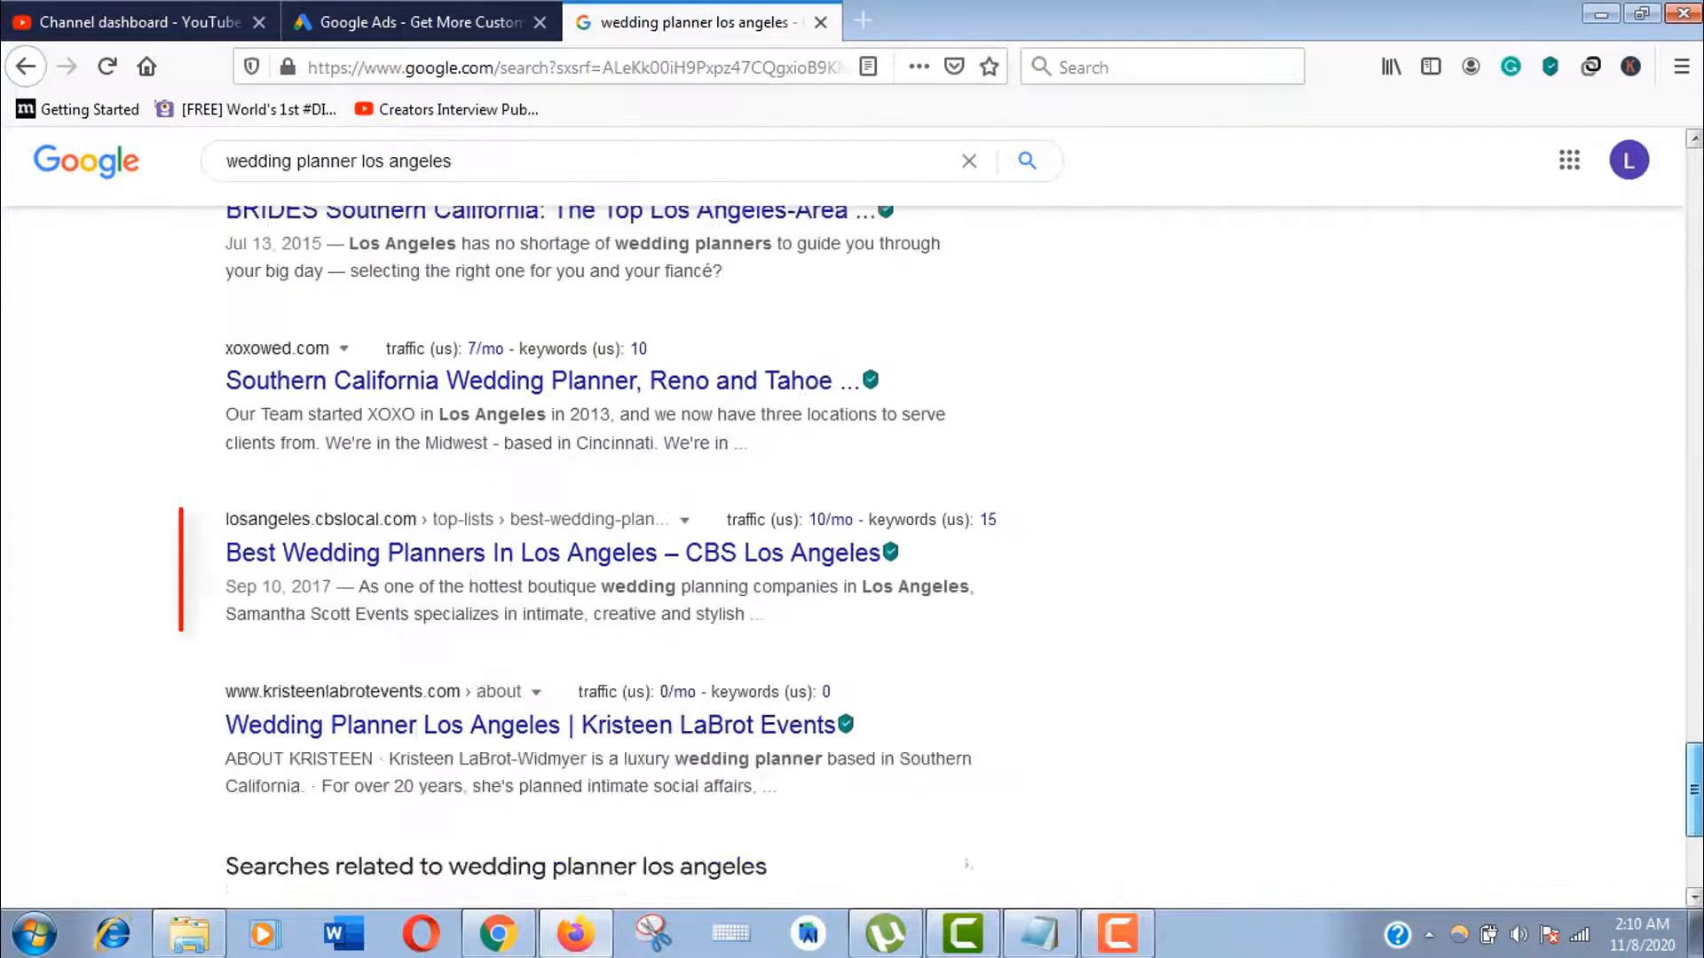
{"action": "scroll", "scroll_direction": "down", "scroll_amount": 3}
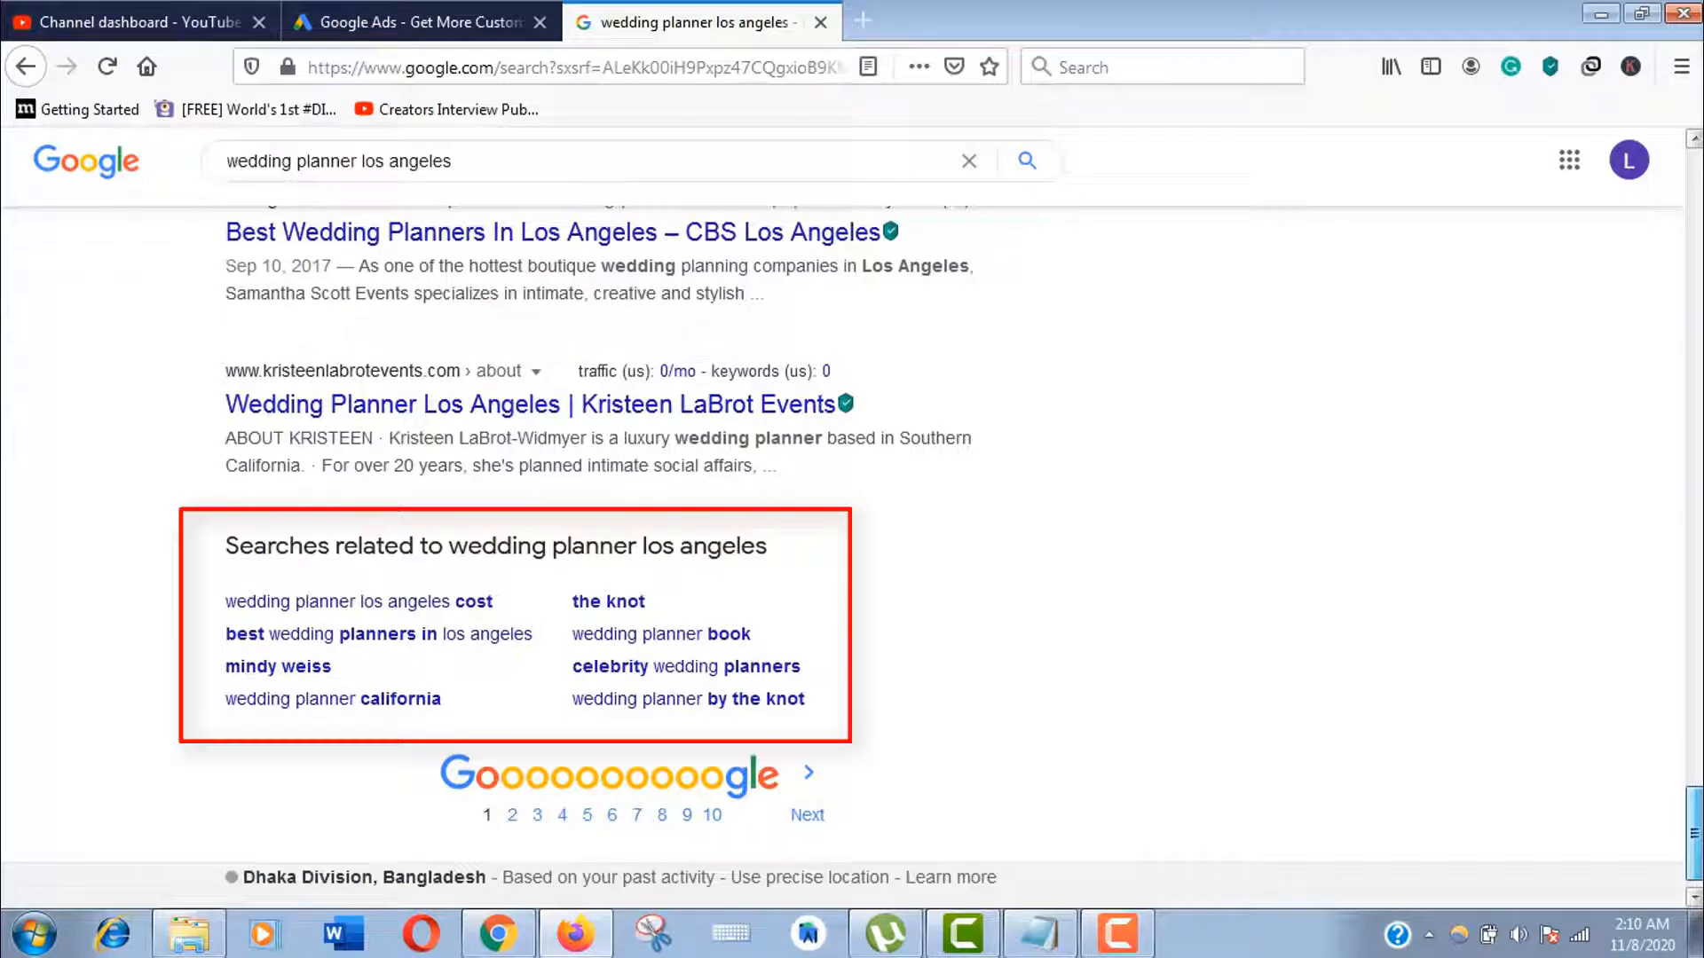
{"action": "scroll", "scroll_direction": "down", "scroll_amount": 3}
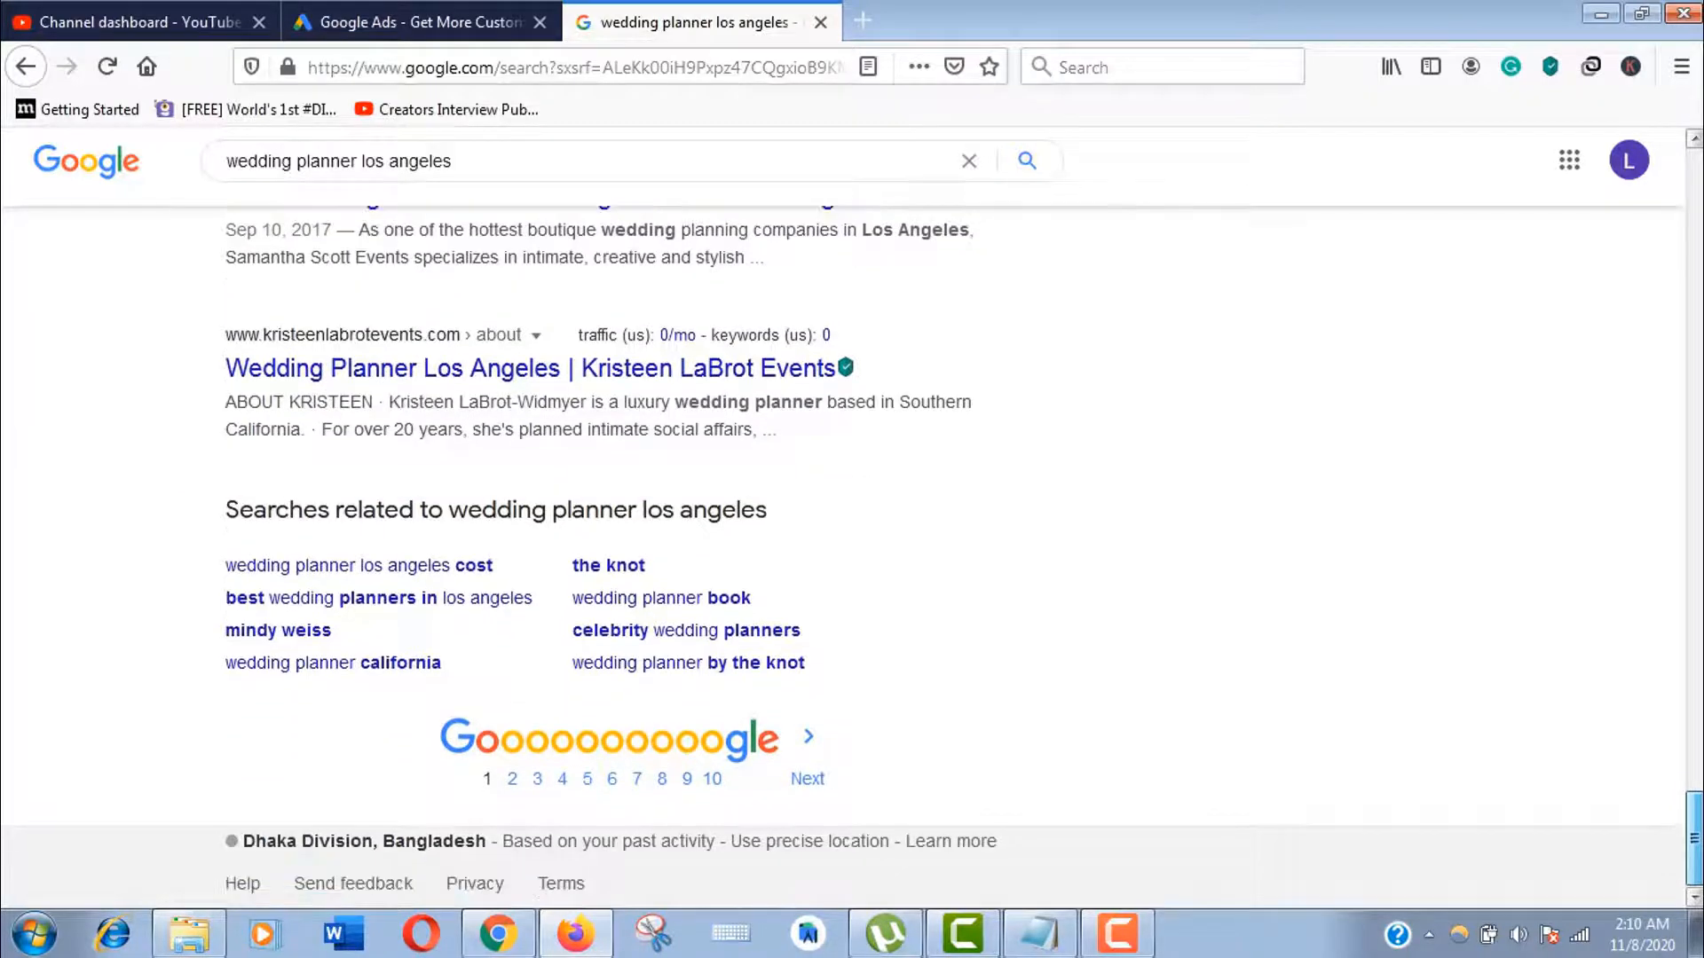
Sign in to Google Ads and launch Keyword Planner from Tools & Settings > Planning
{"action": "left_click", "coordinate": [820, 22]}
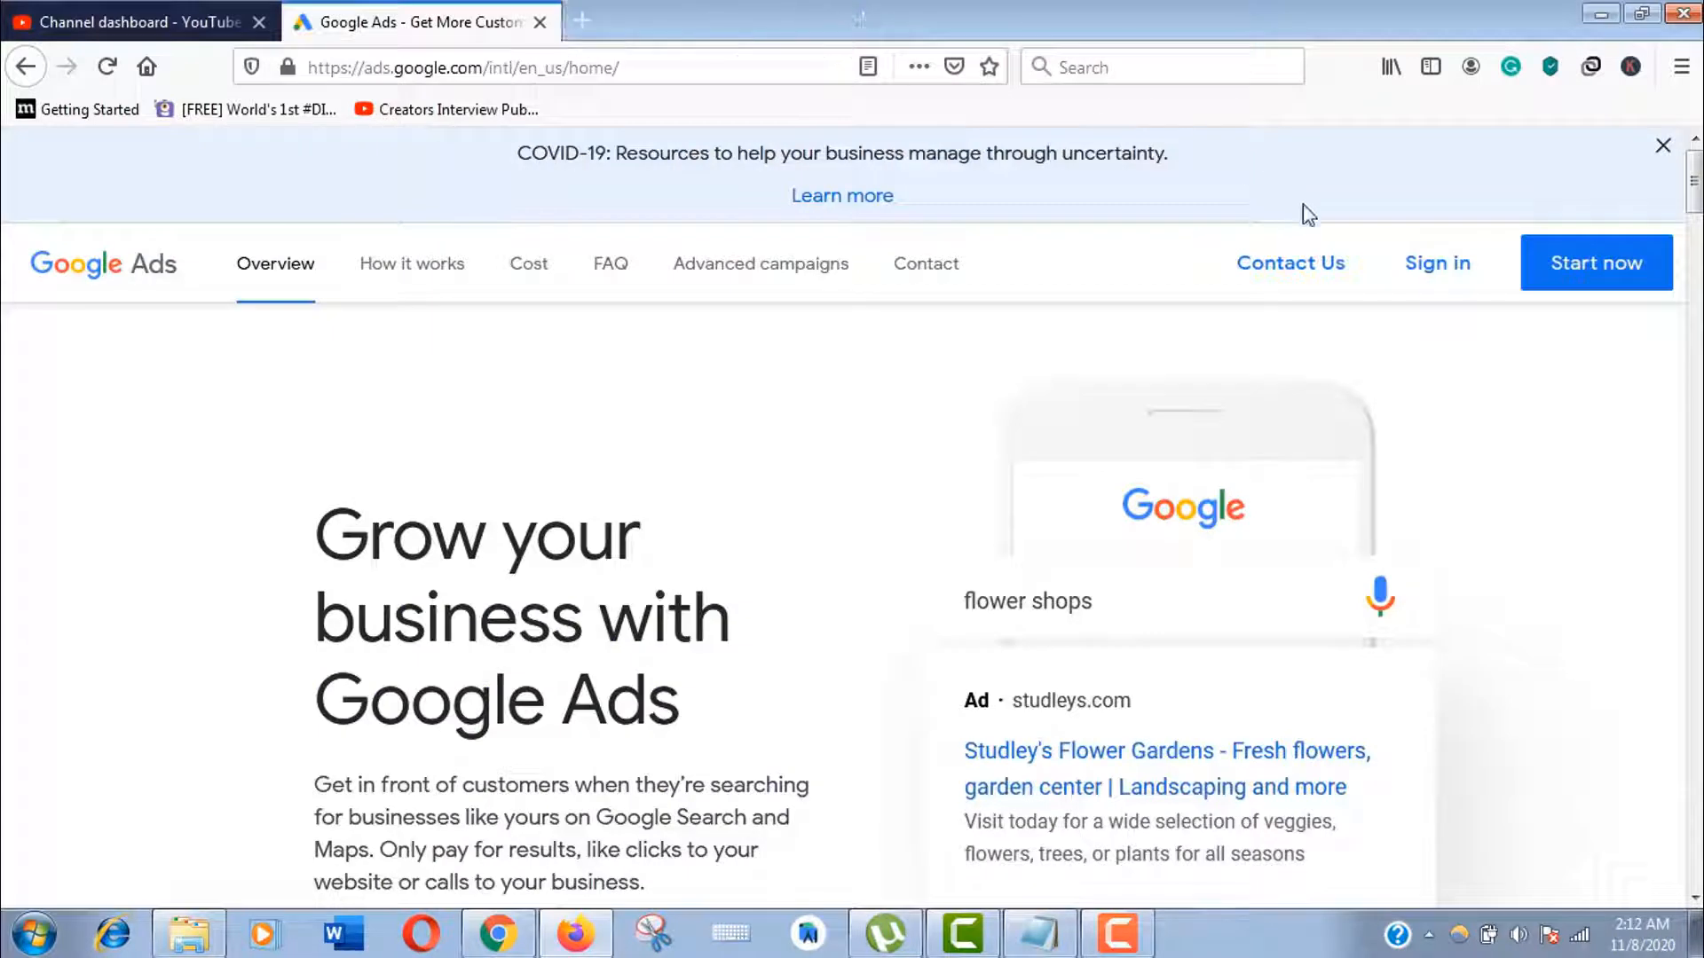
{"action": "mouse_move", "coordinate": [1436, 263]}
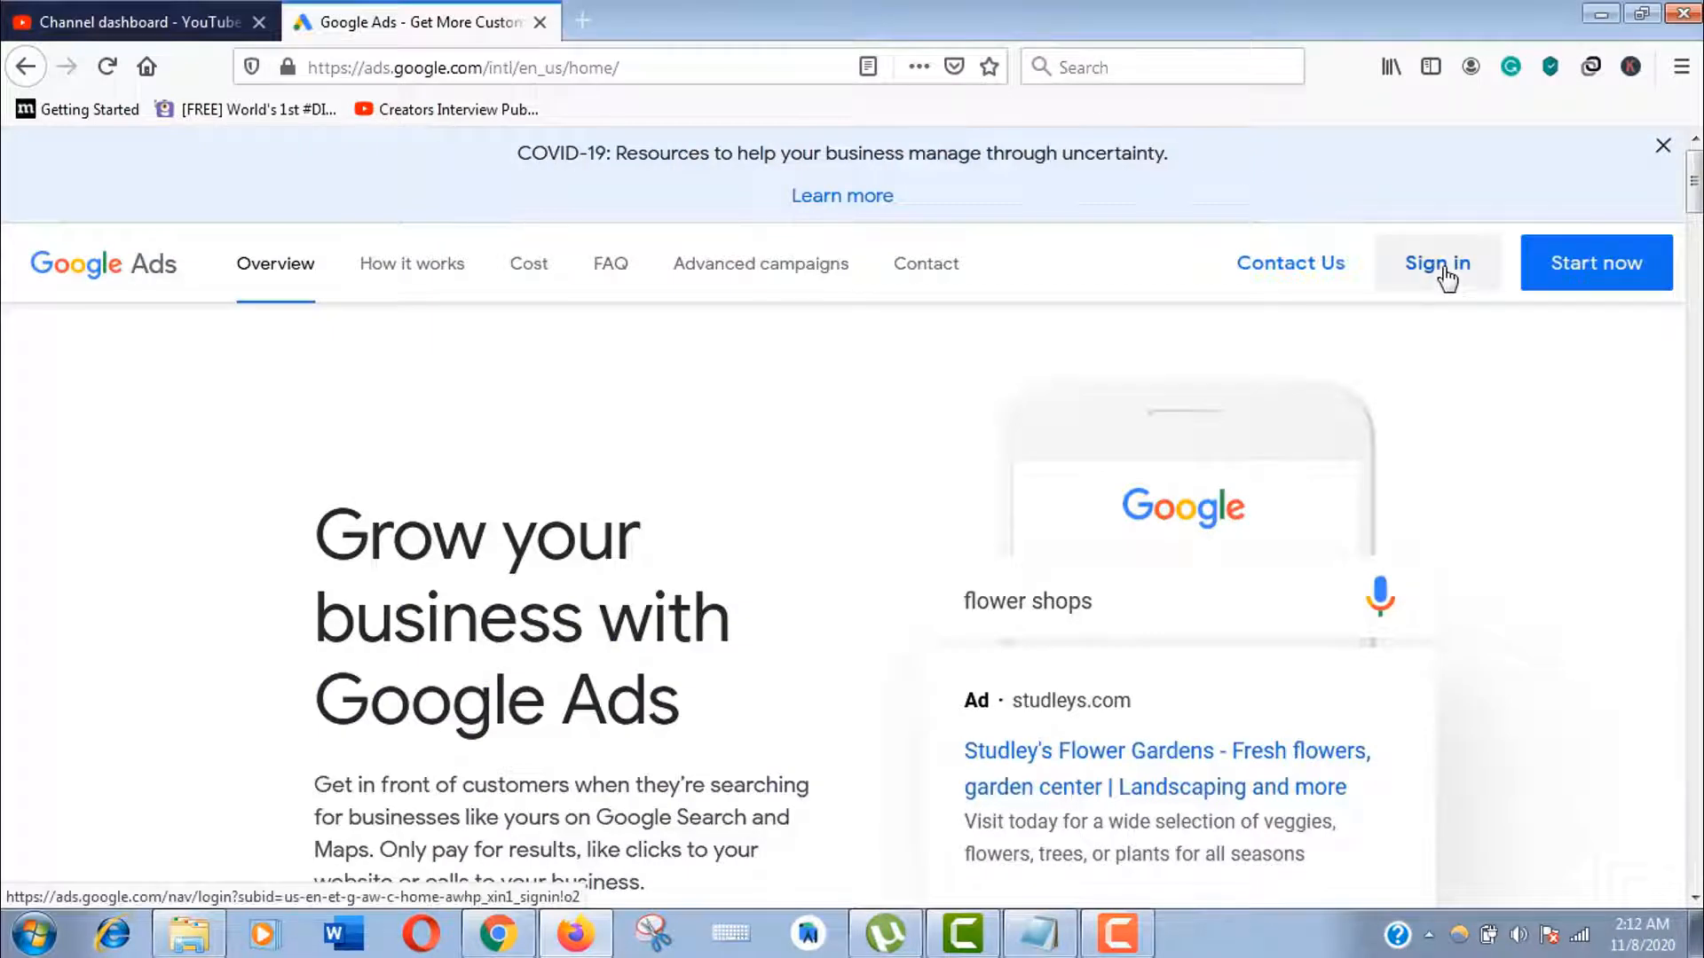
{"action": "left_click", "coordinate": [1436, 263]}
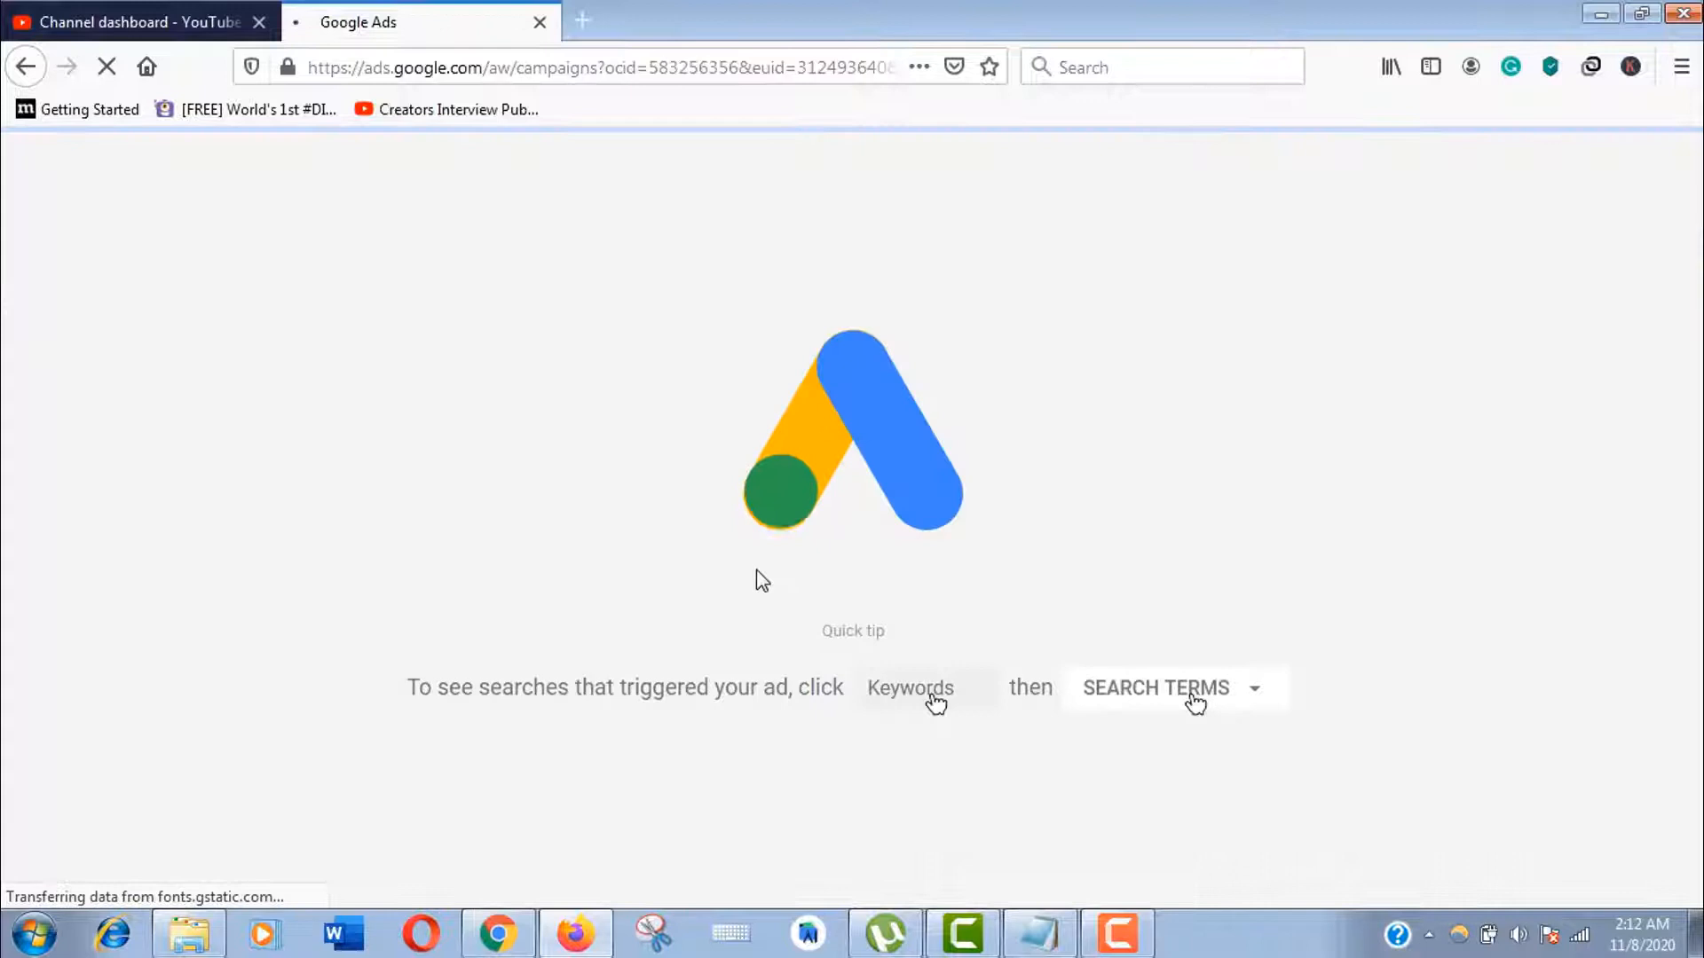
{"action": "mouse_move", "coordinate": [951, 500]}
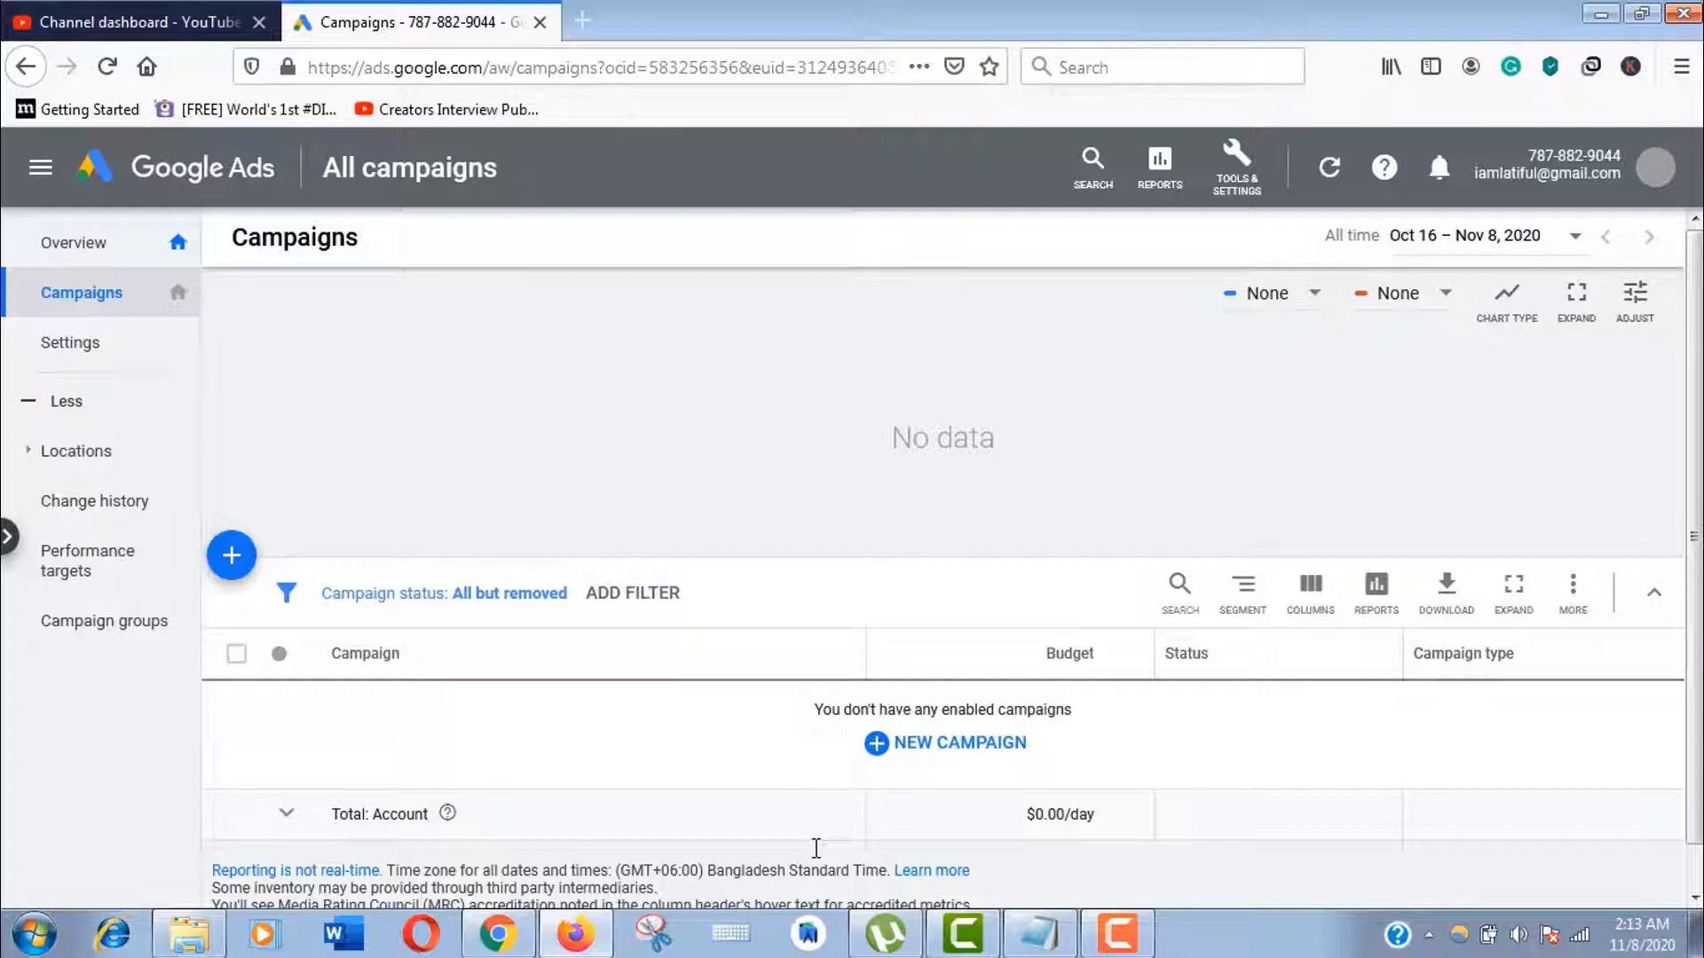
{"action": "mouse_move", "coordinate": [1209, 247]}
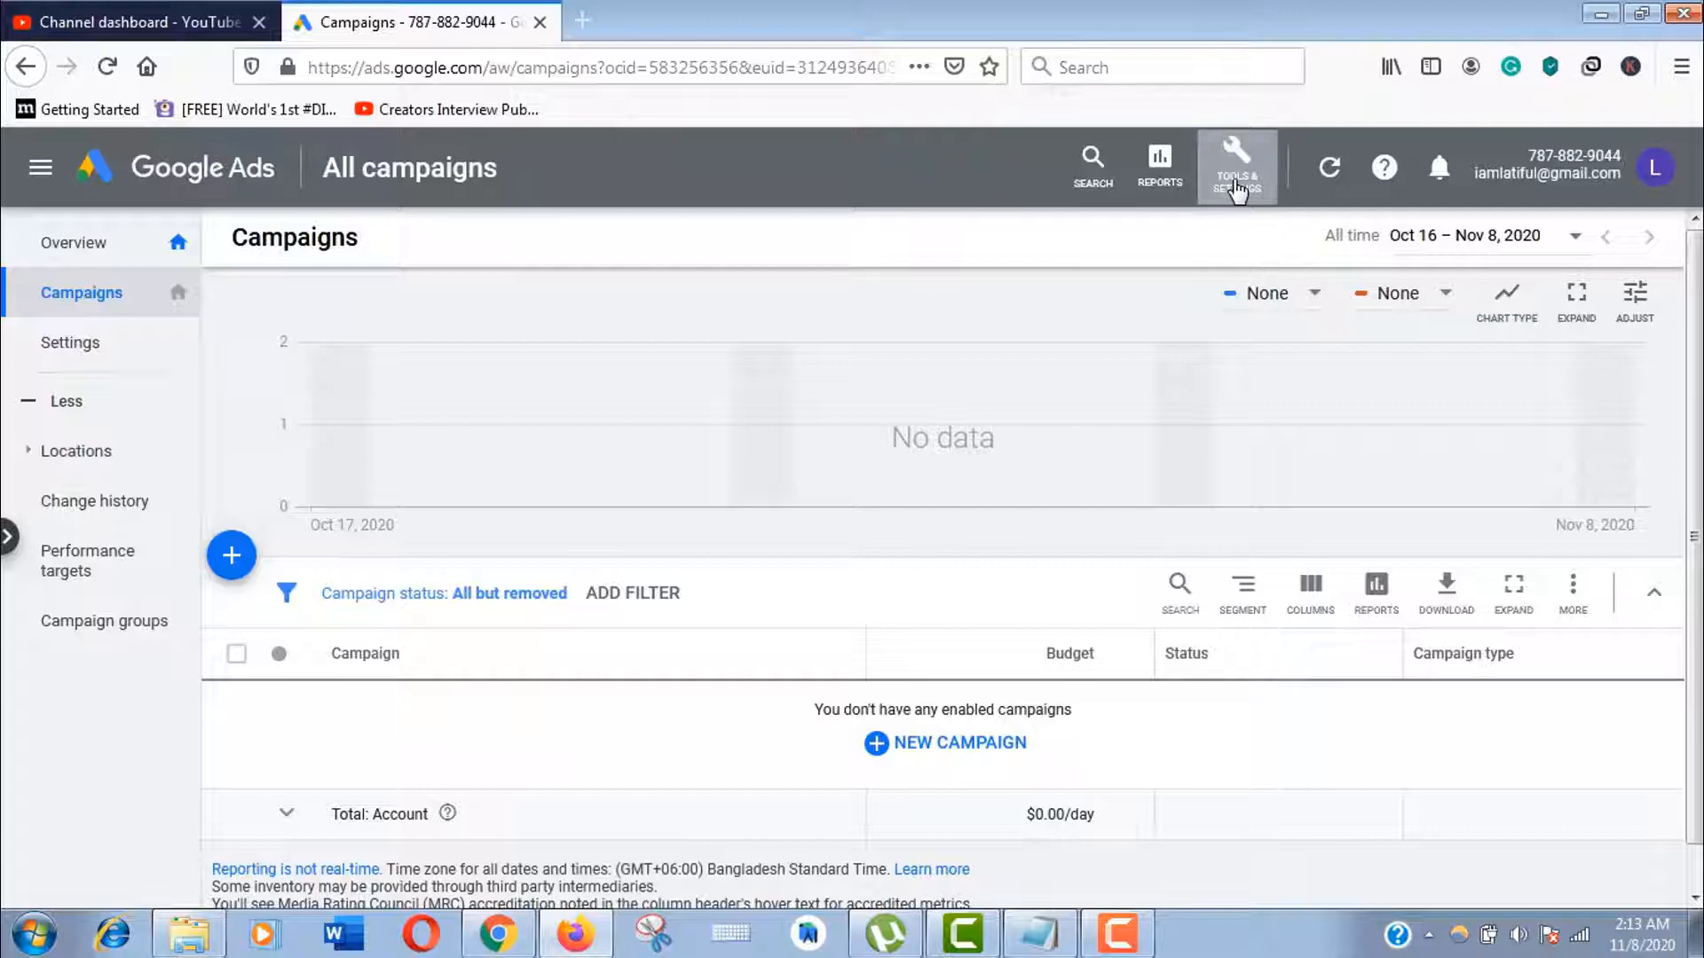
{"action": "left_click", "coordinate": [1236, 166]}
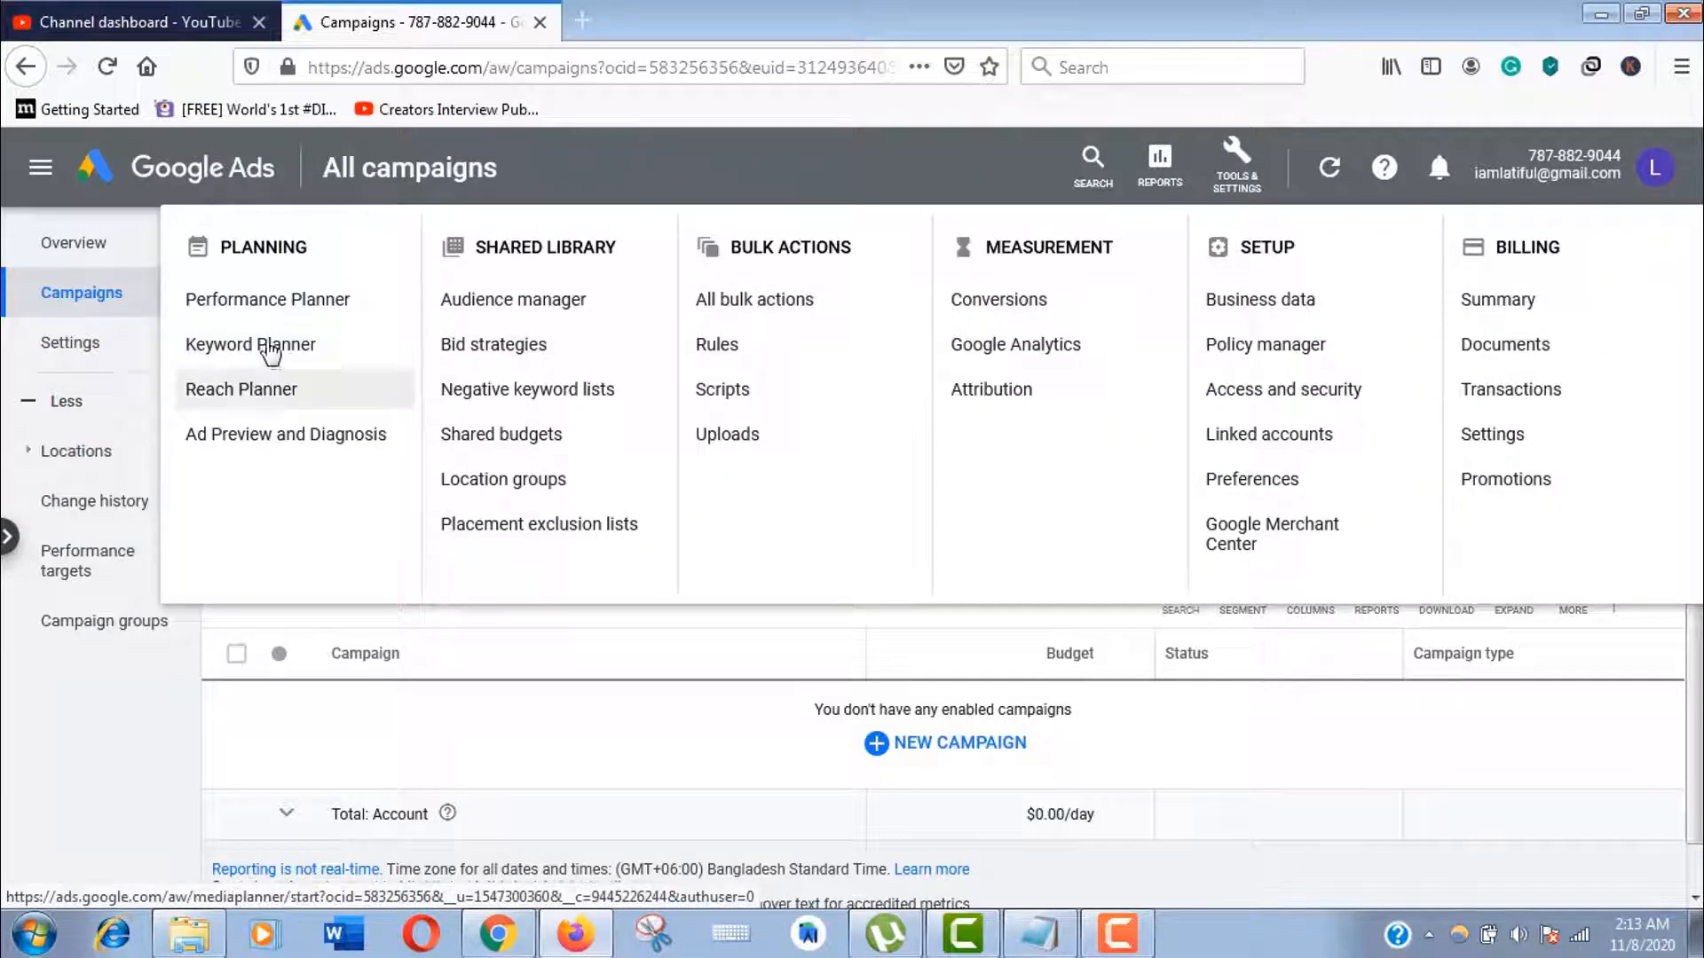
{"action": "left_click", "coordinate": [250, 344]}
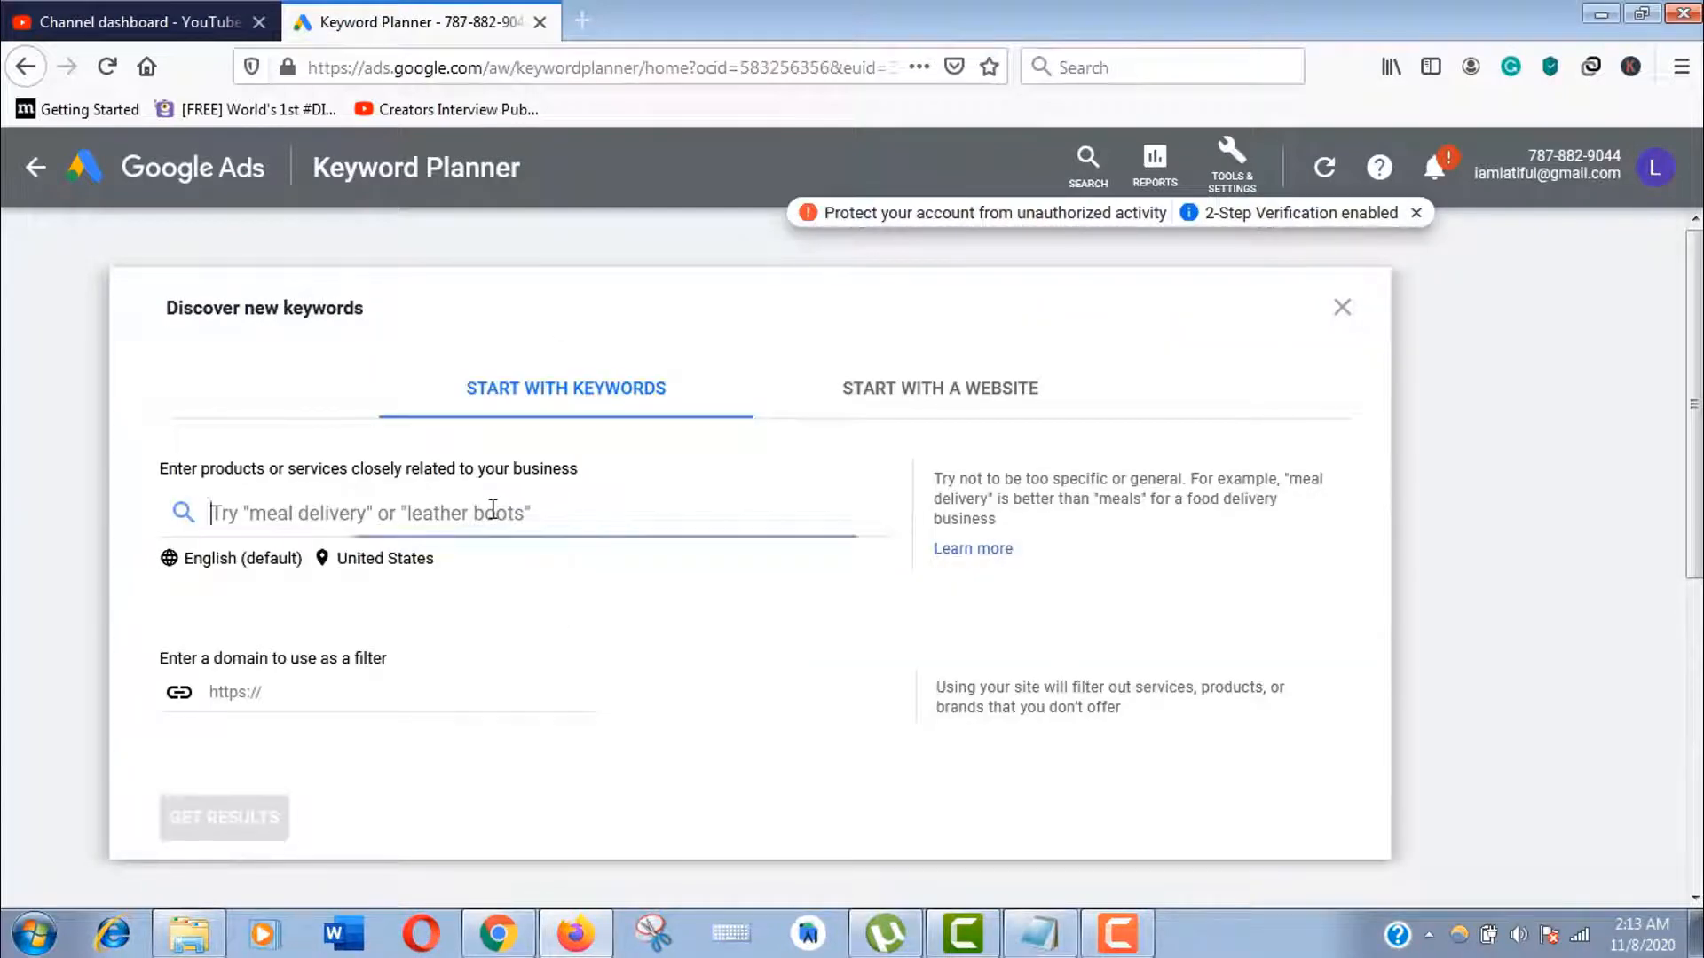
Copy the first six keywords from keywords.txt into the 'Start with keywords' field
{"action": "left_click", "coordinate": [1037, 934]}
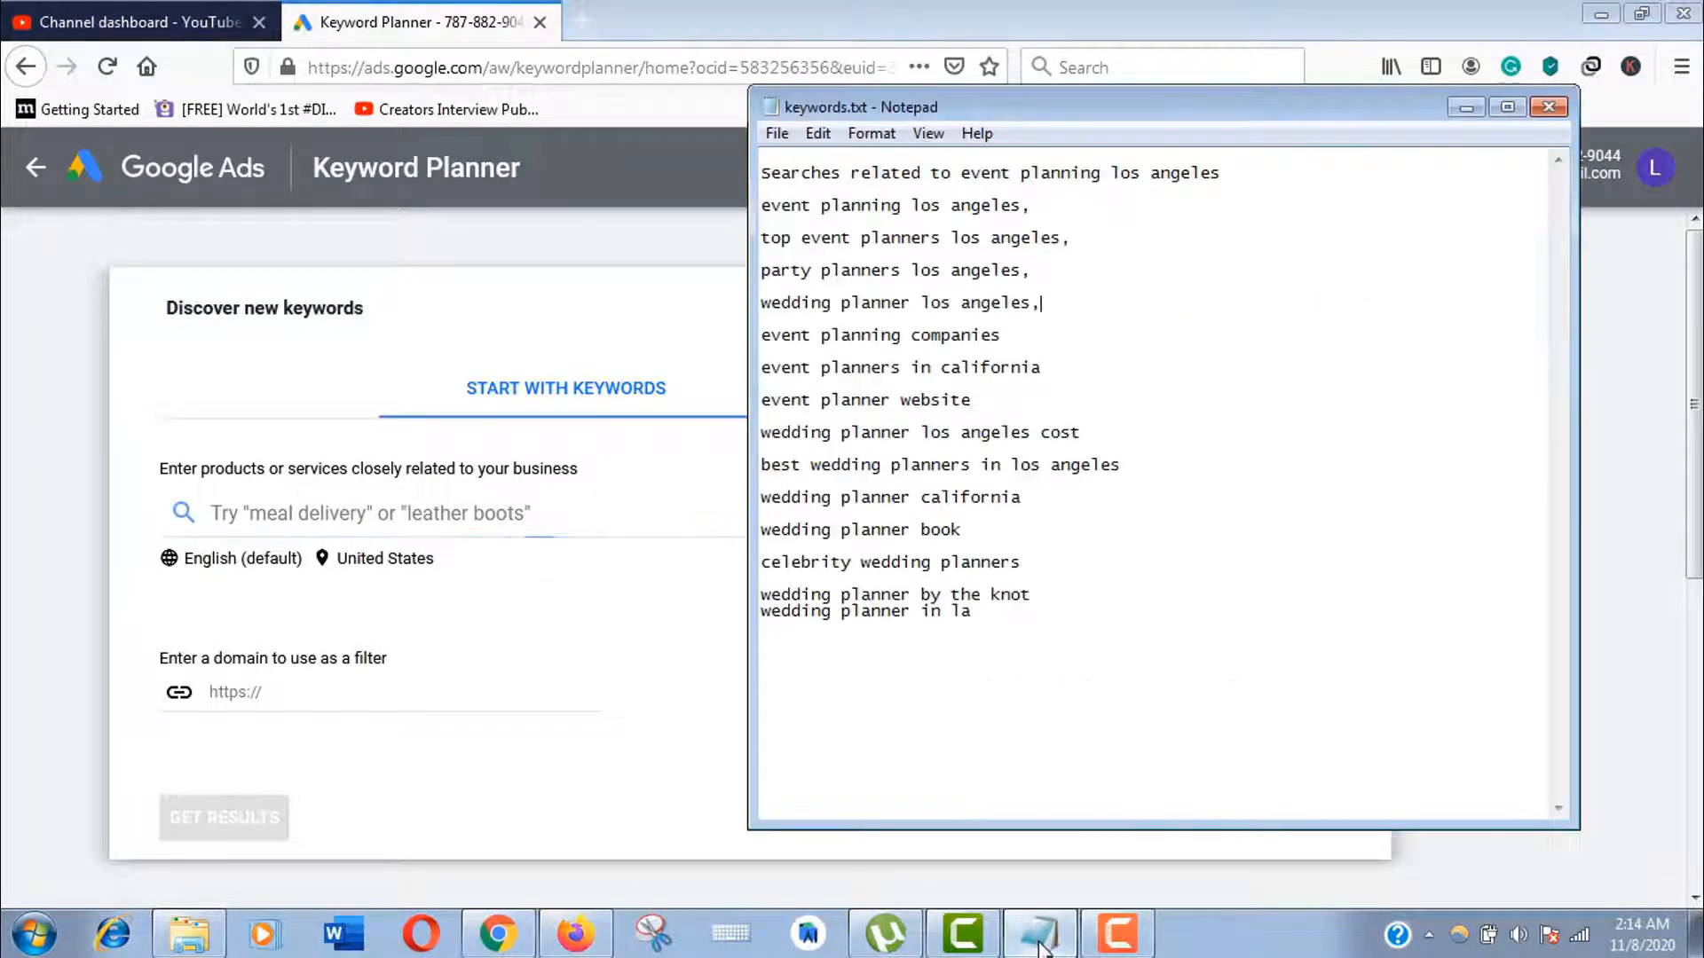
{"action": "left_click", "coordinate": [1042, 367]}
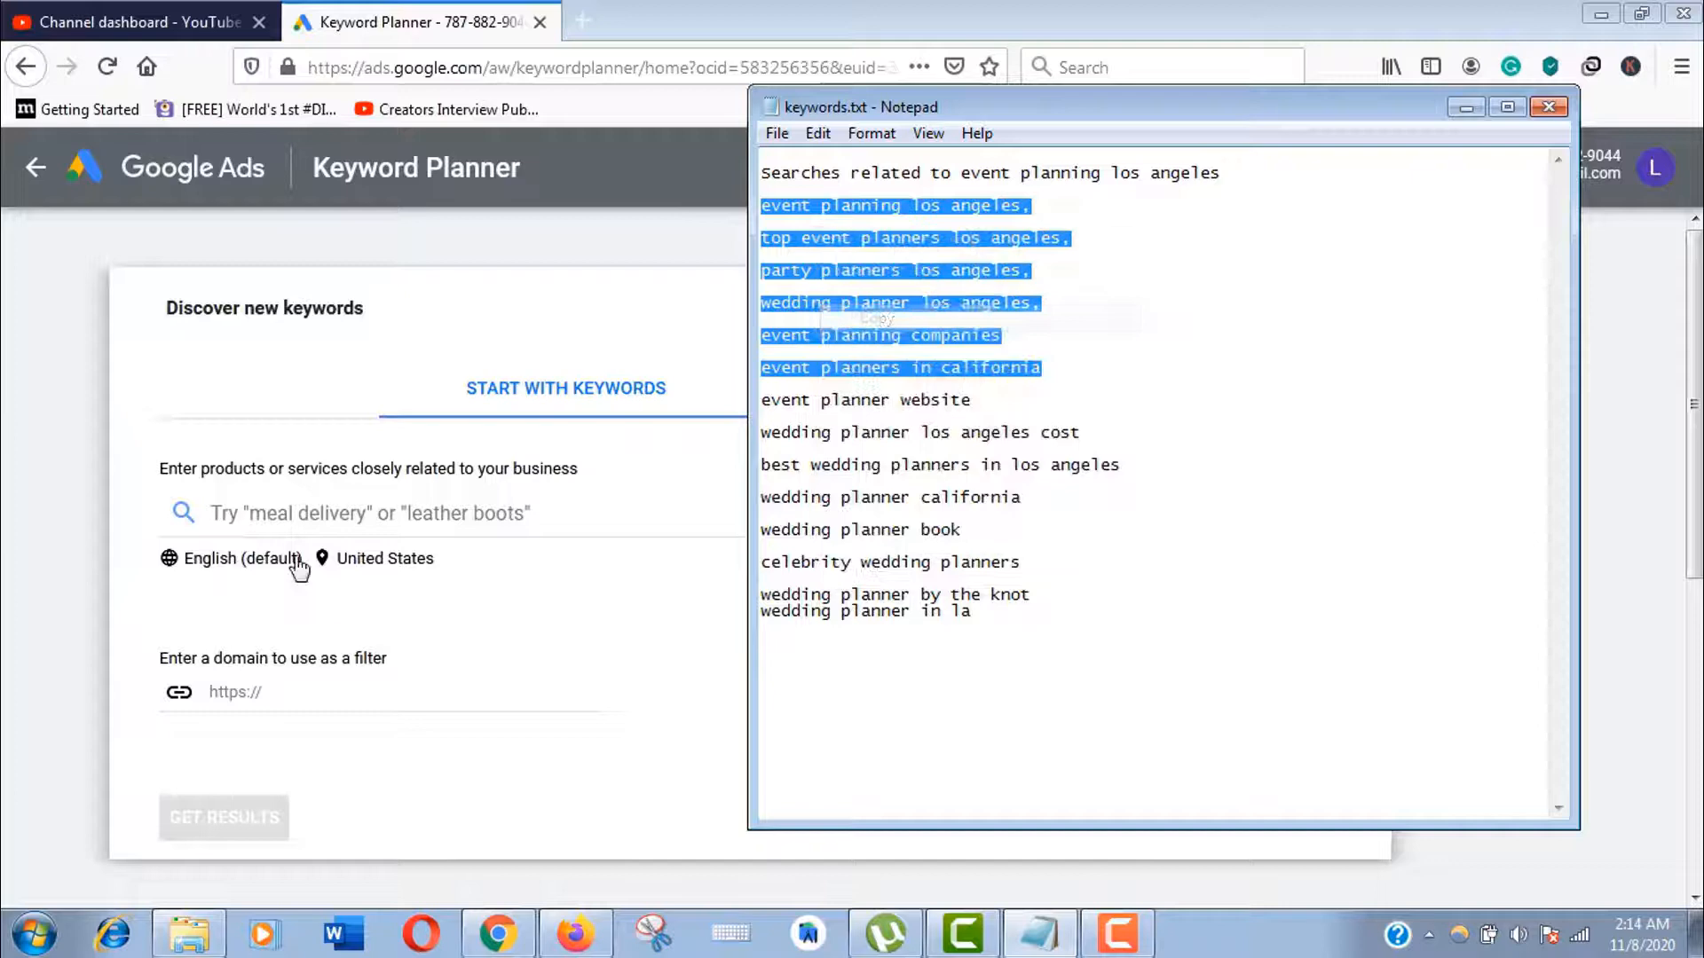
{"action": "left_click", "coordinate": [1548, 107]}
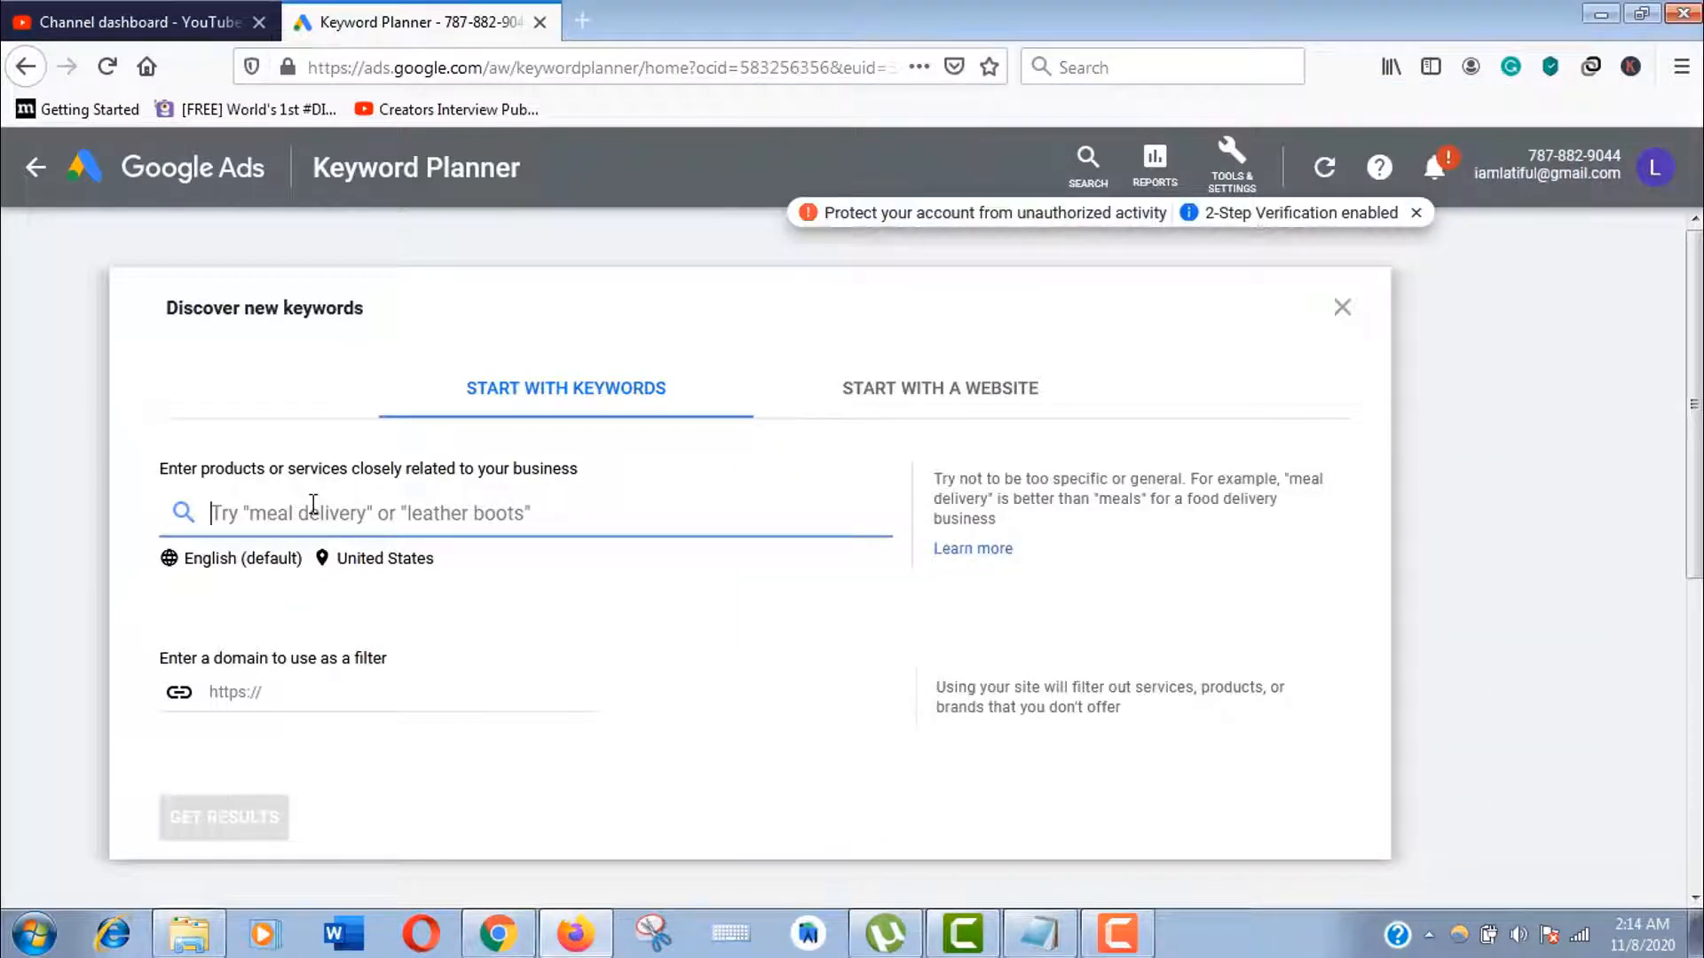
{"action": "scroll", "scroll_direction": "down", "scroll_amount": 3}
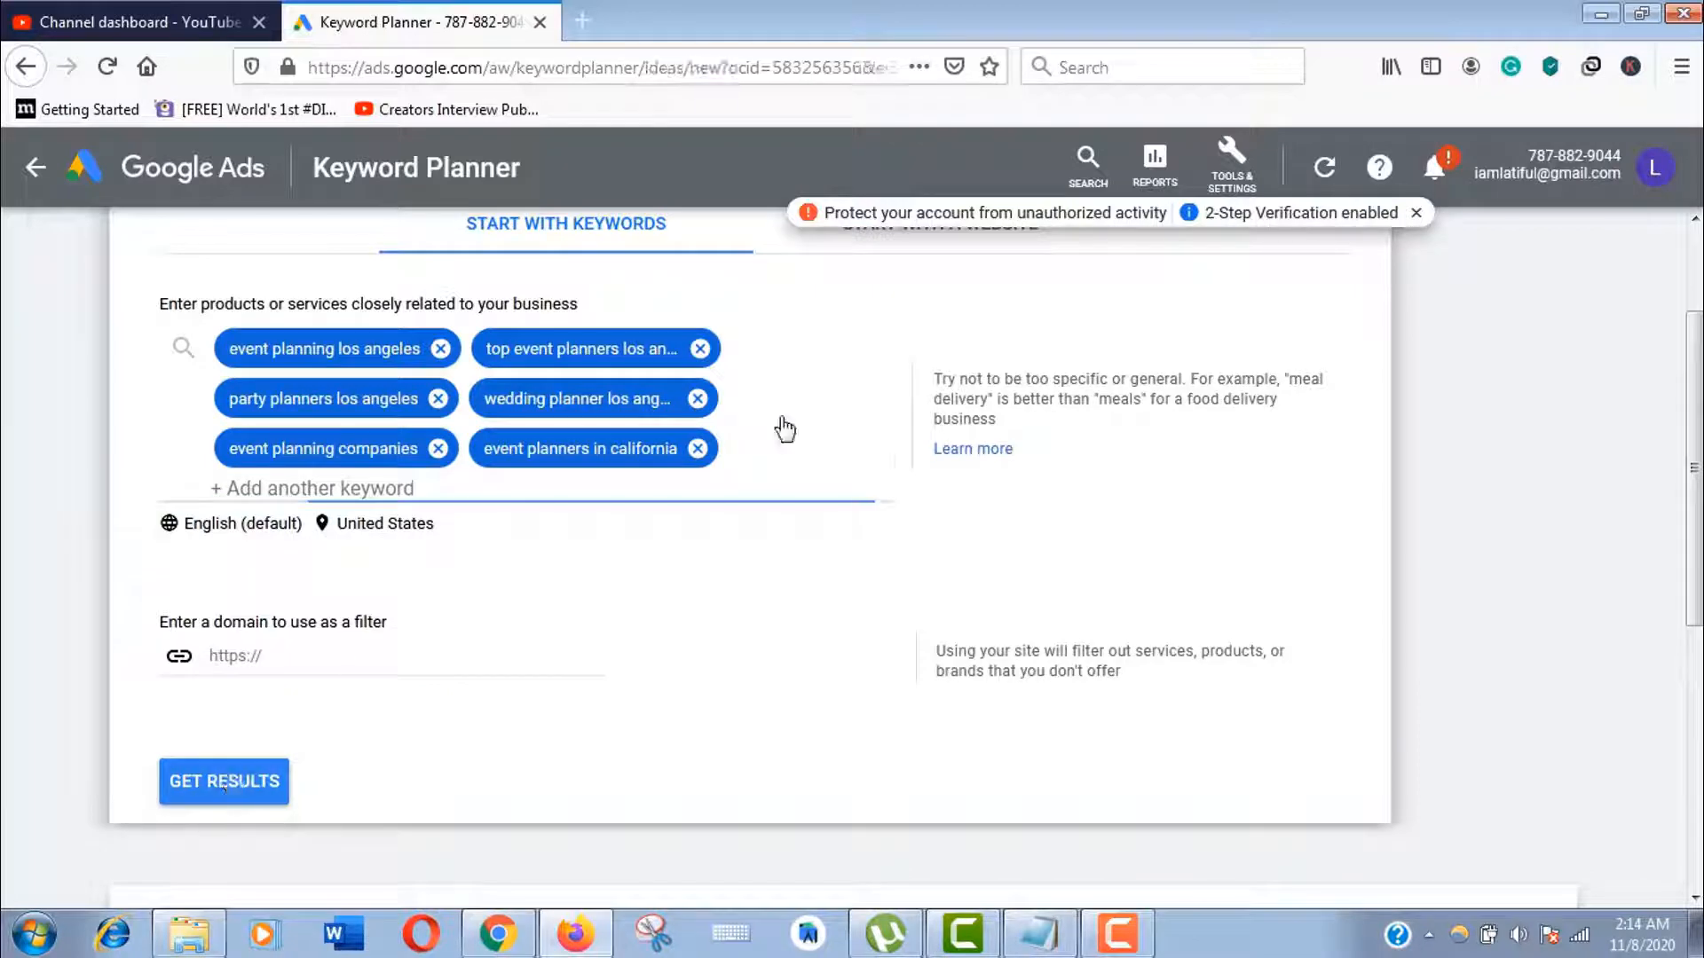
{"action": "left_click", "coordinate": [223, 781]}
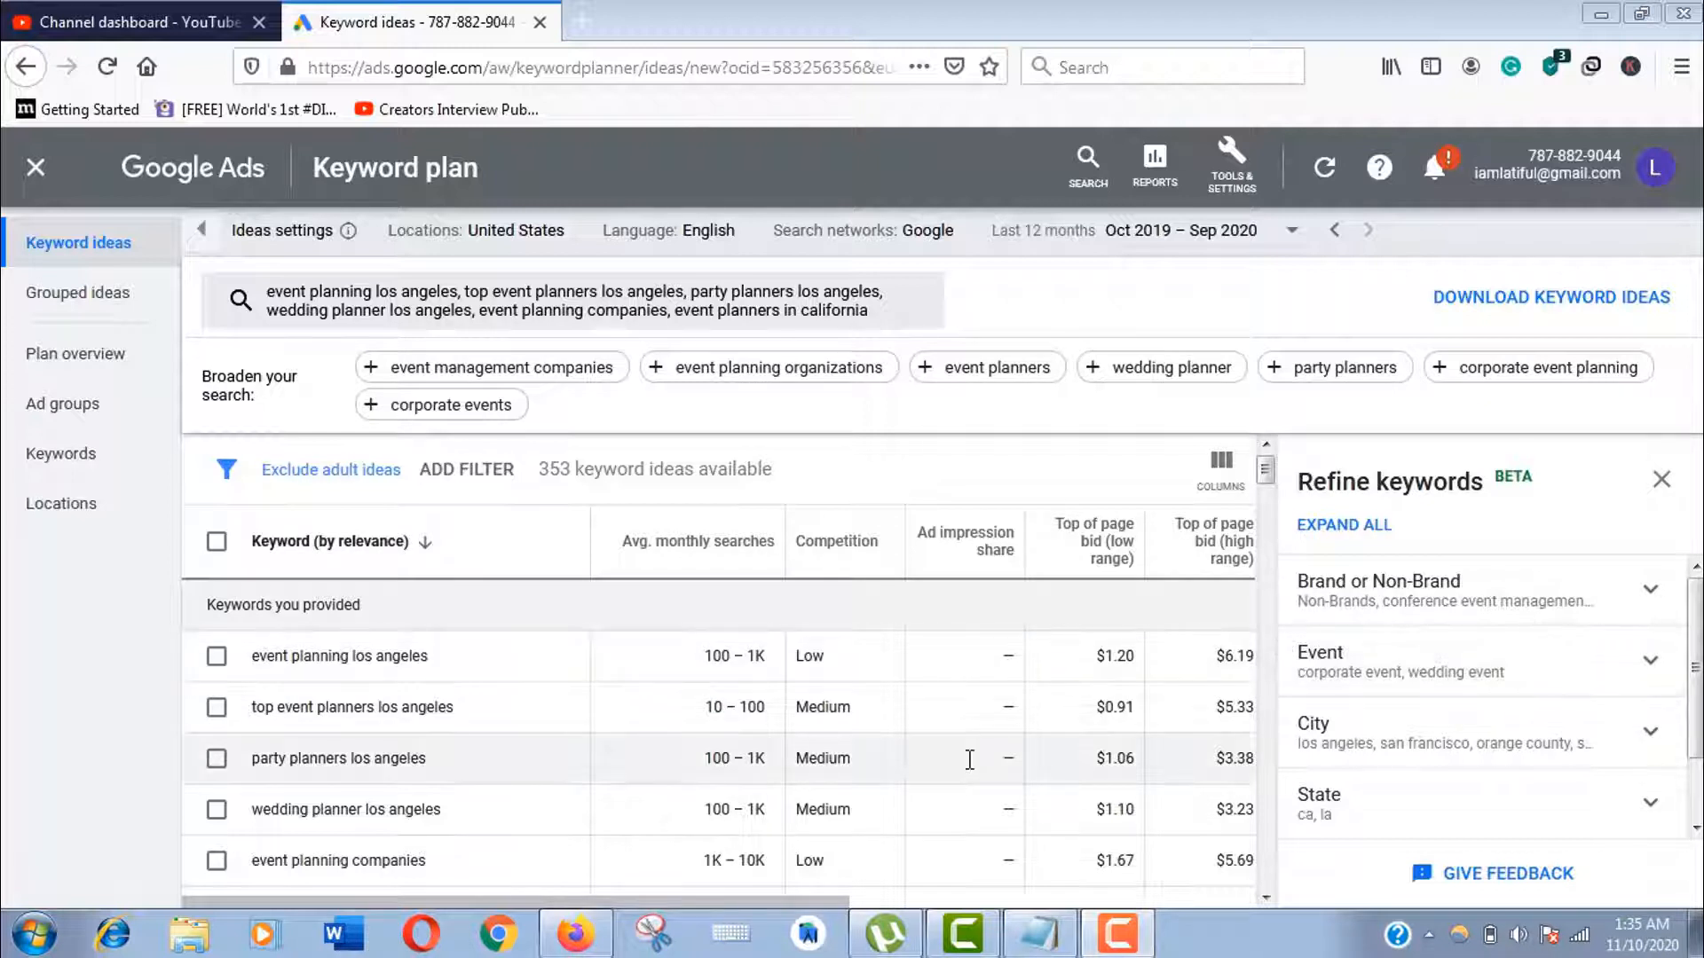
{"action": "mouse_move", "coordinate": [776, 562]}
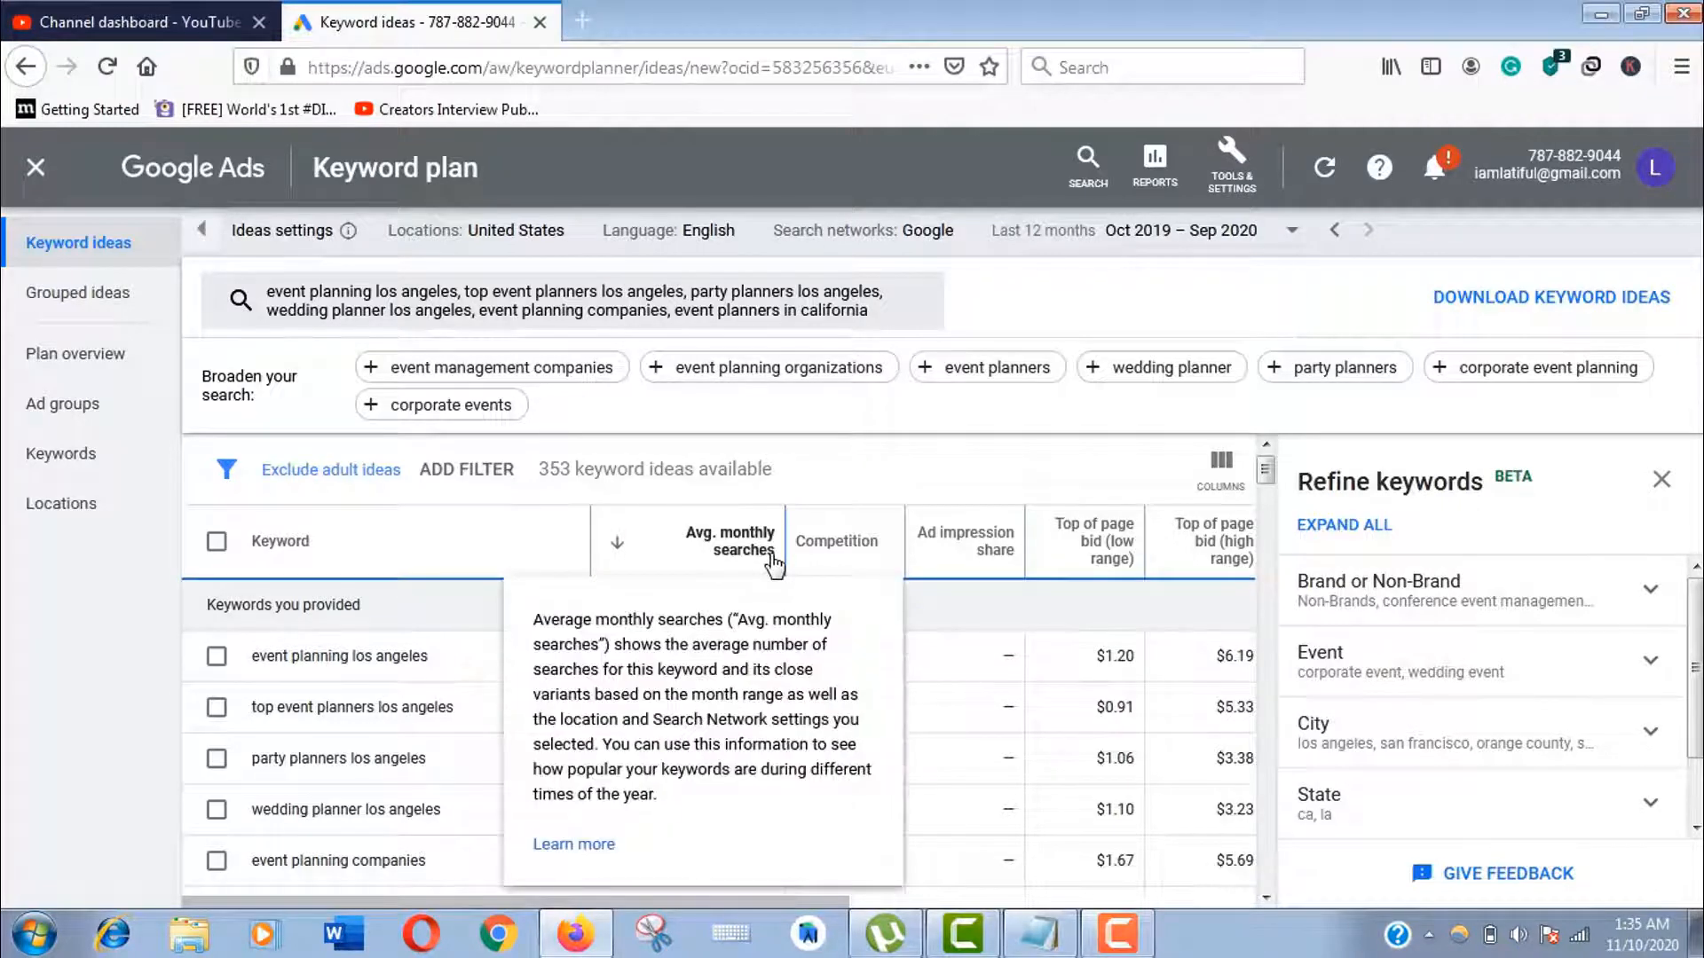
Review the 353 keyword ideas and sort them by average monthly searches, highest first
{"action": "scroll", "scroll_direction": "down", "scroll_amount": 3}
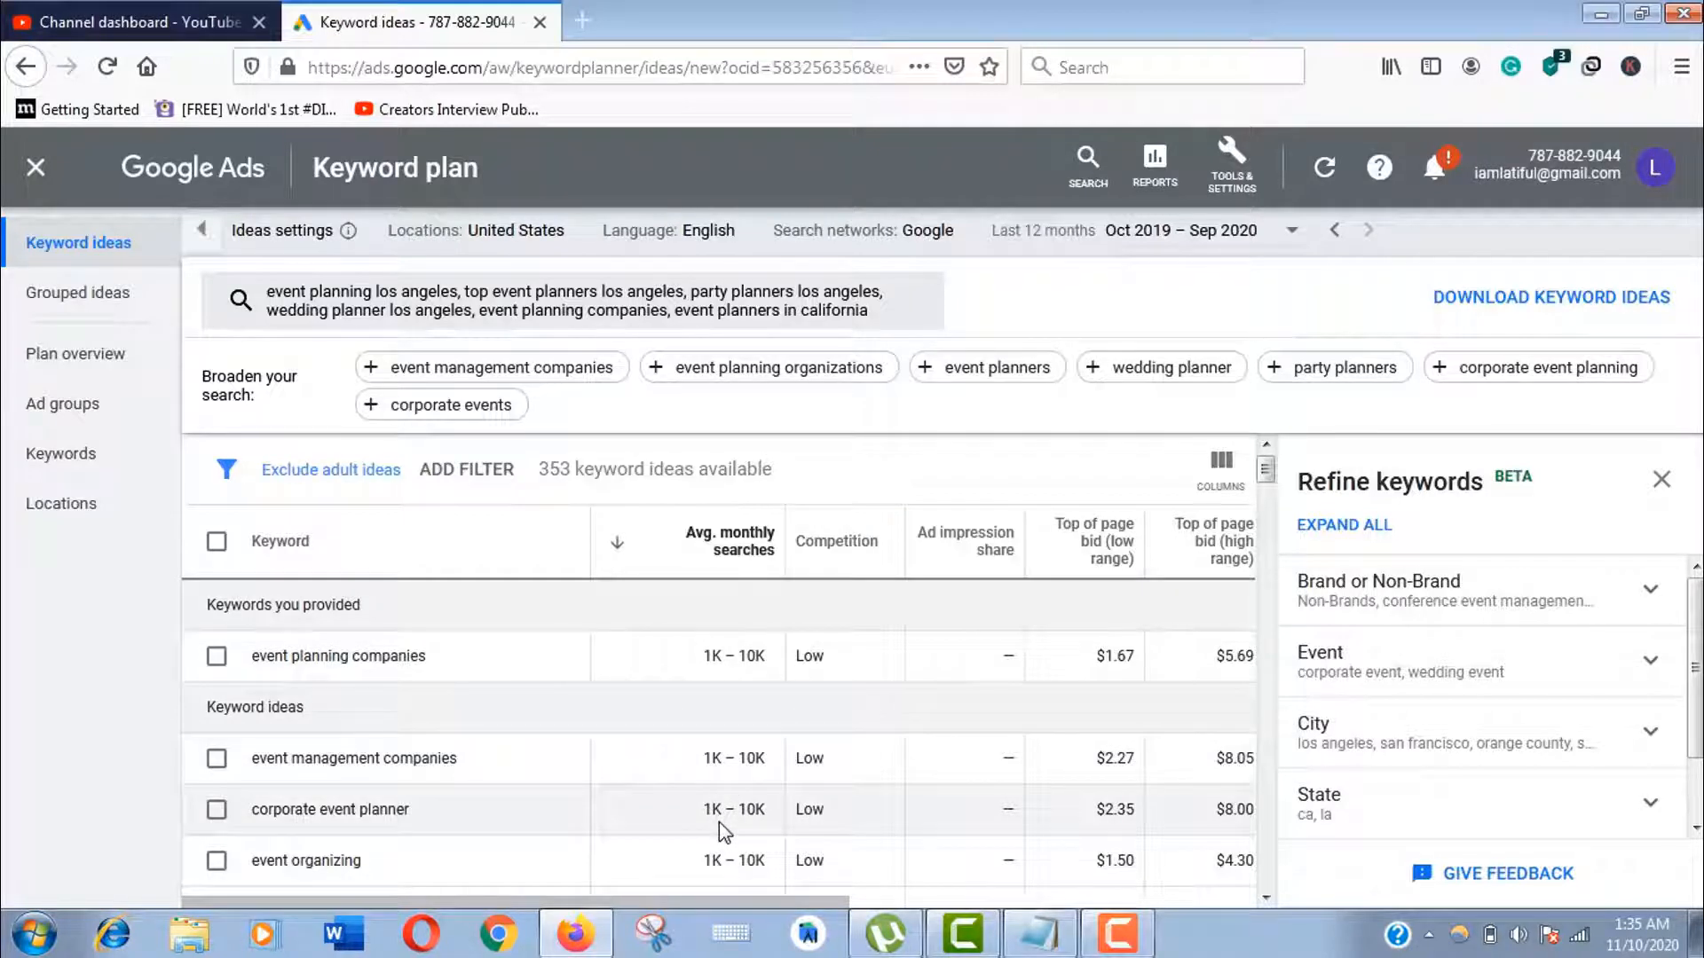
{"action": "mouse_move", "coordinate": [865, 651]}
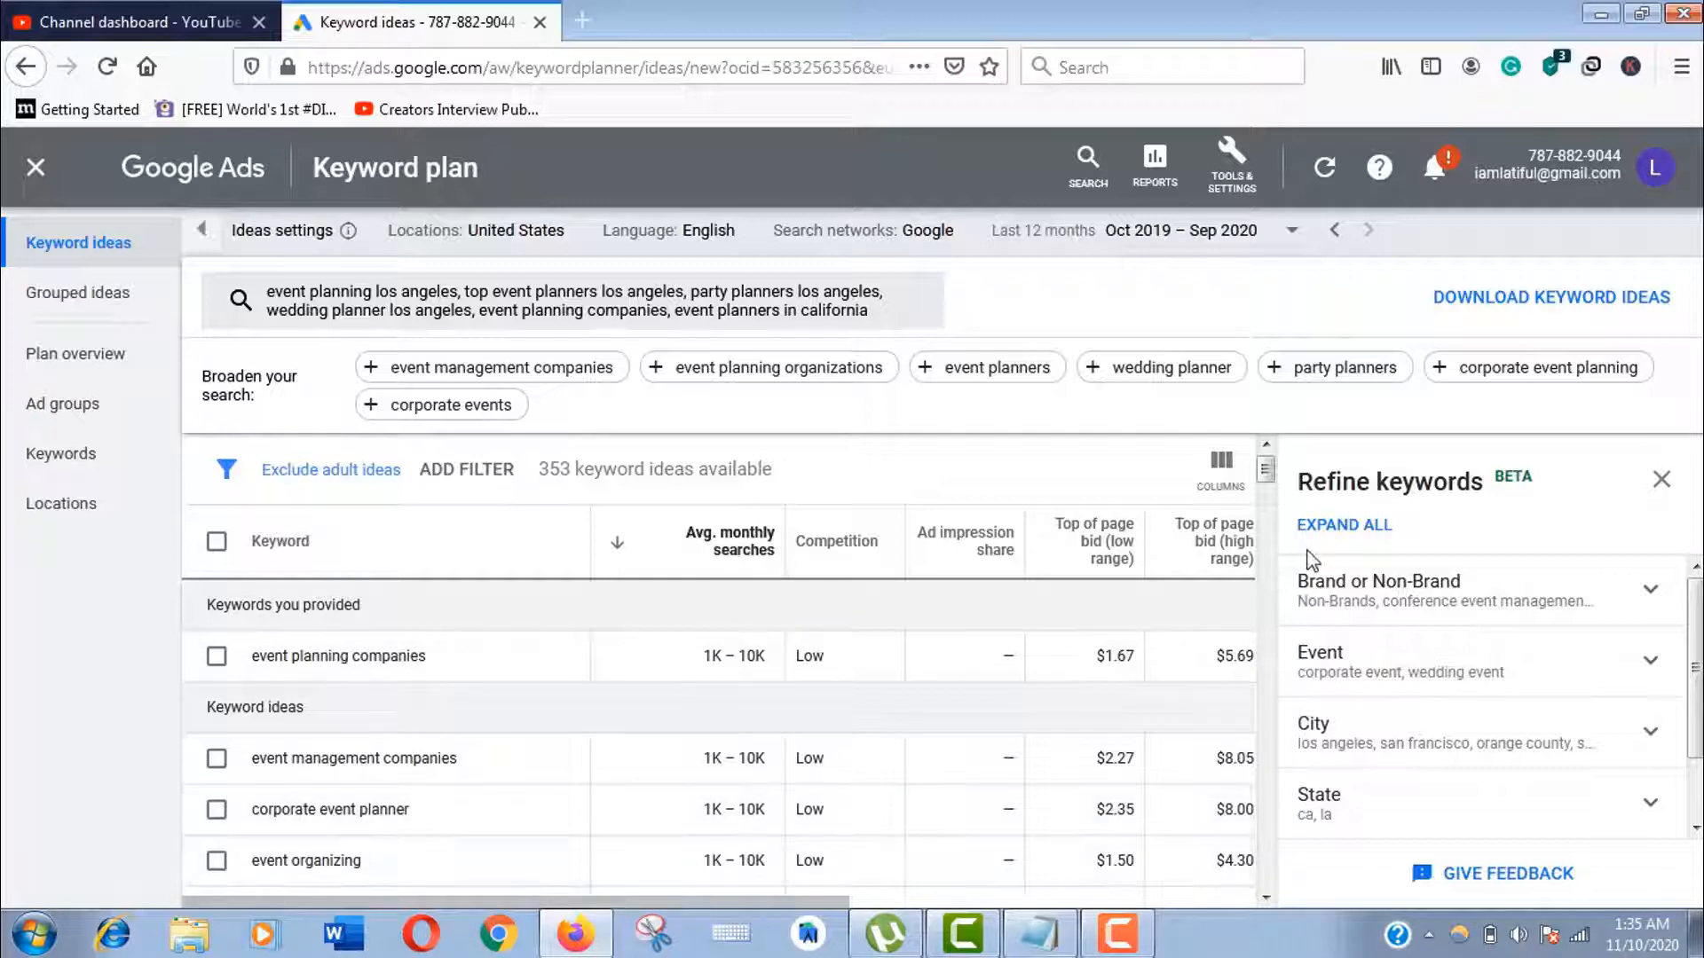
{"action": "scroll", "scroll_direction": "down", "scroll_amount": 3}
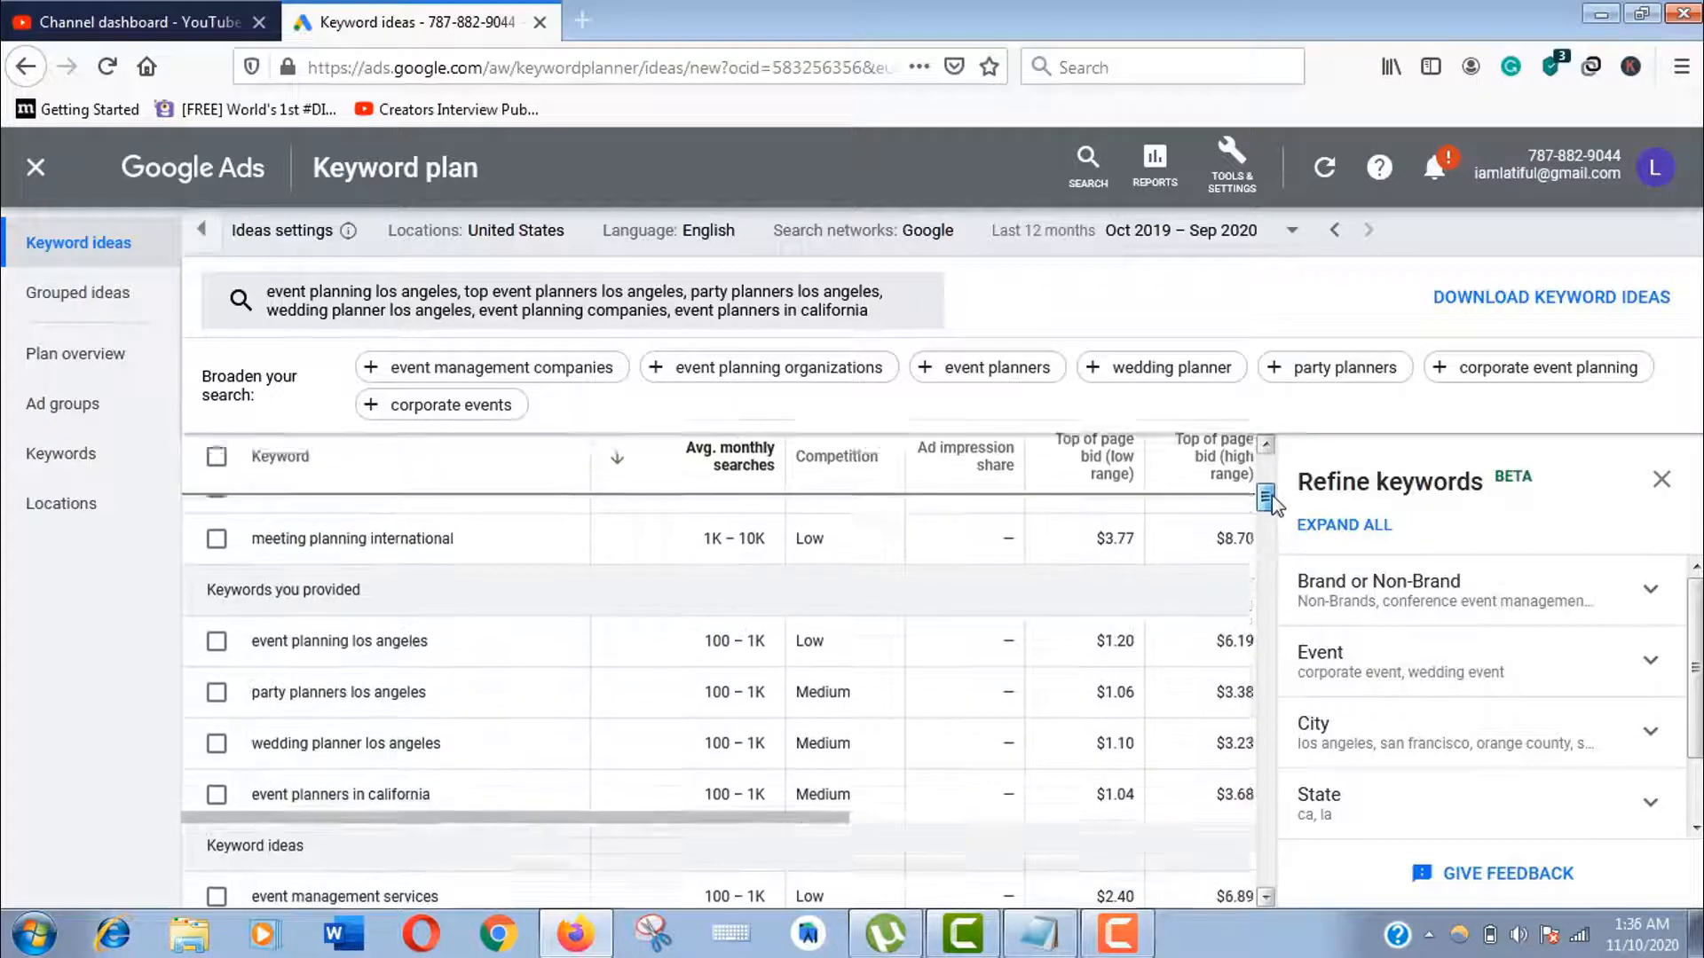
{"action": "scroll", "scroll_direction": "up", "scroll_amount": 3}
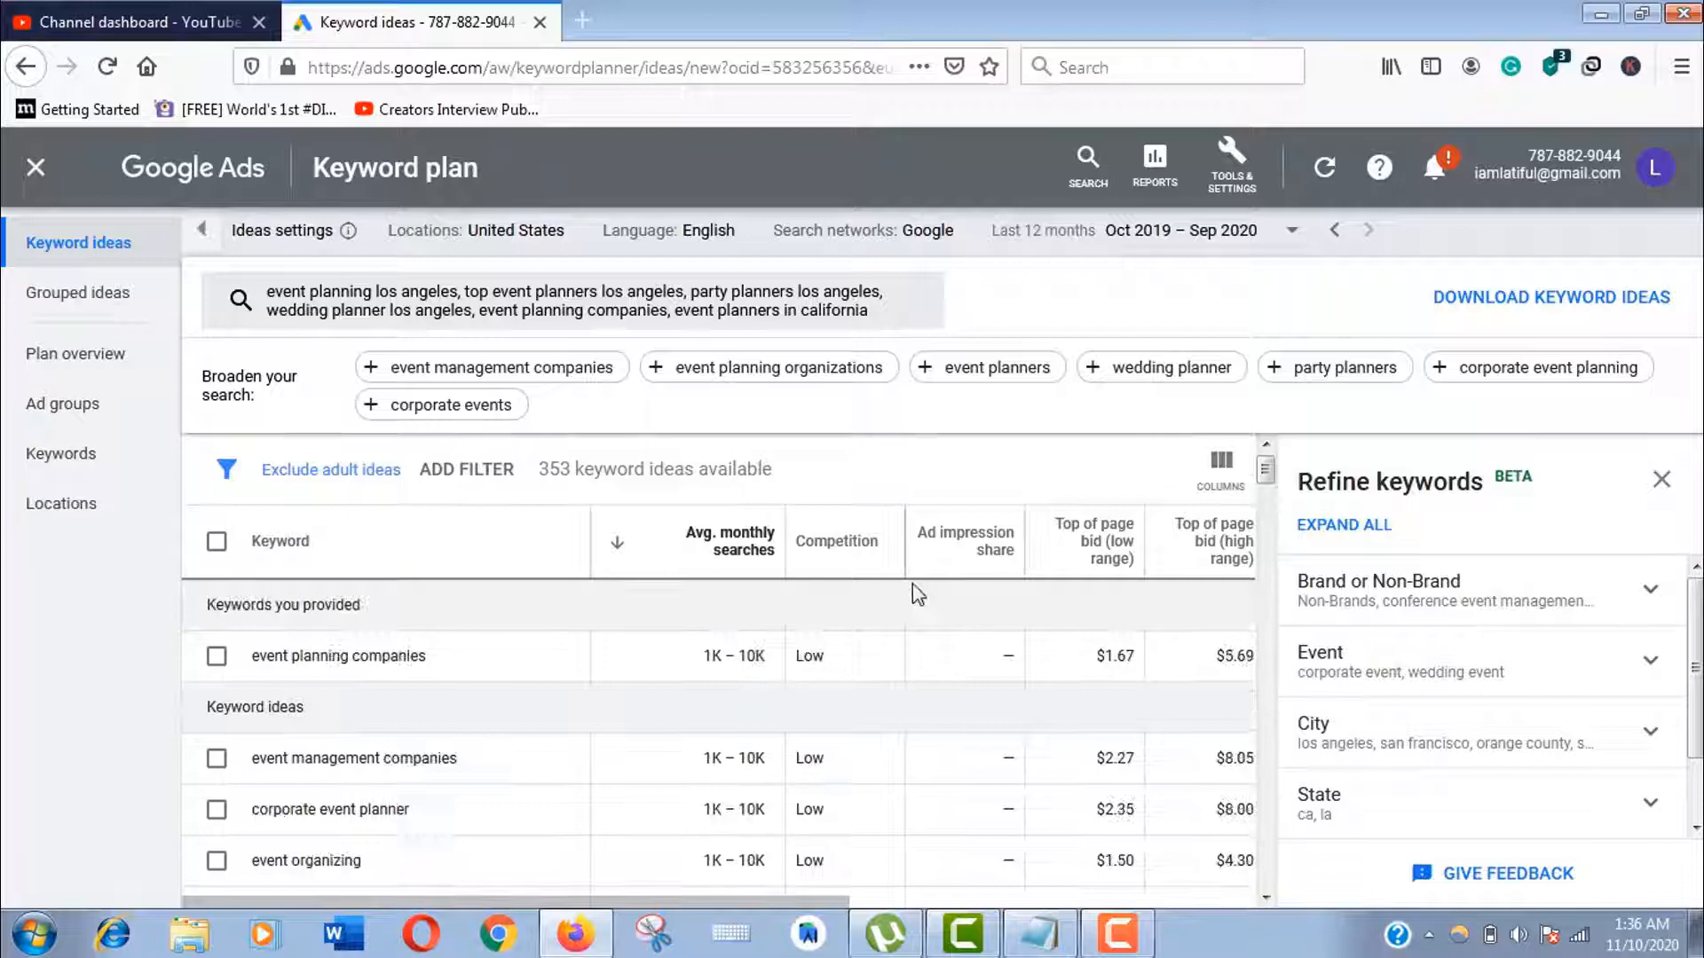
{"action": "mouse_move", "coordinate": [841, 542]}
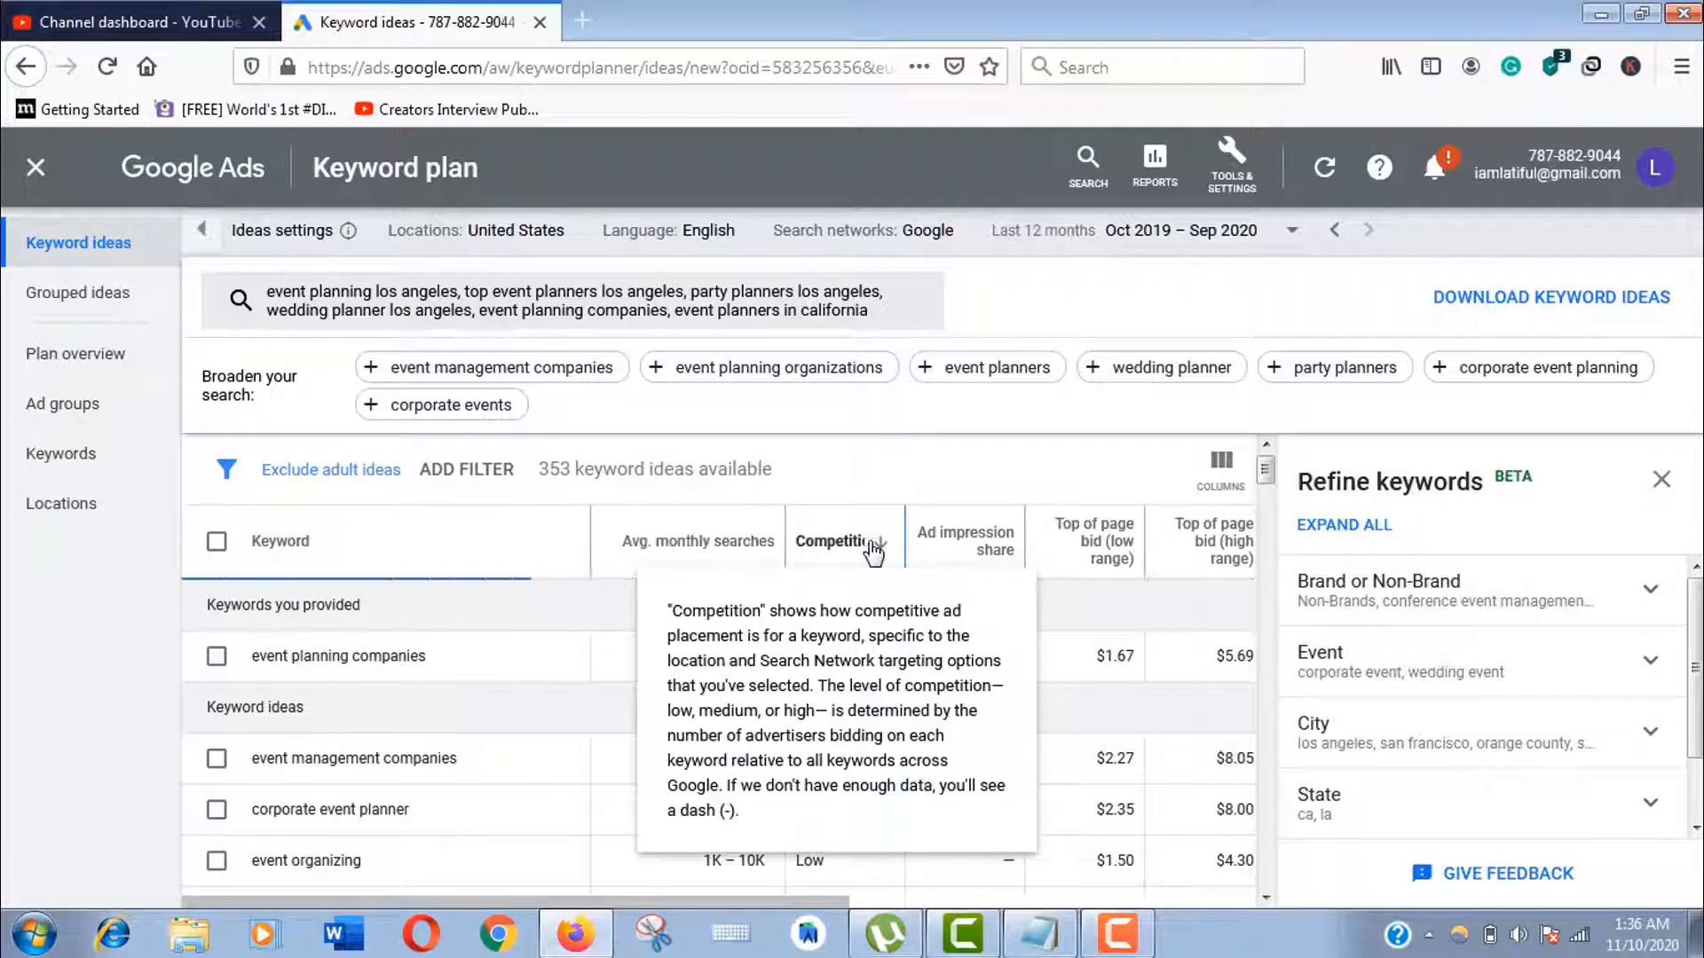
{"action": "left_click", "coordinate": [843, 541]}
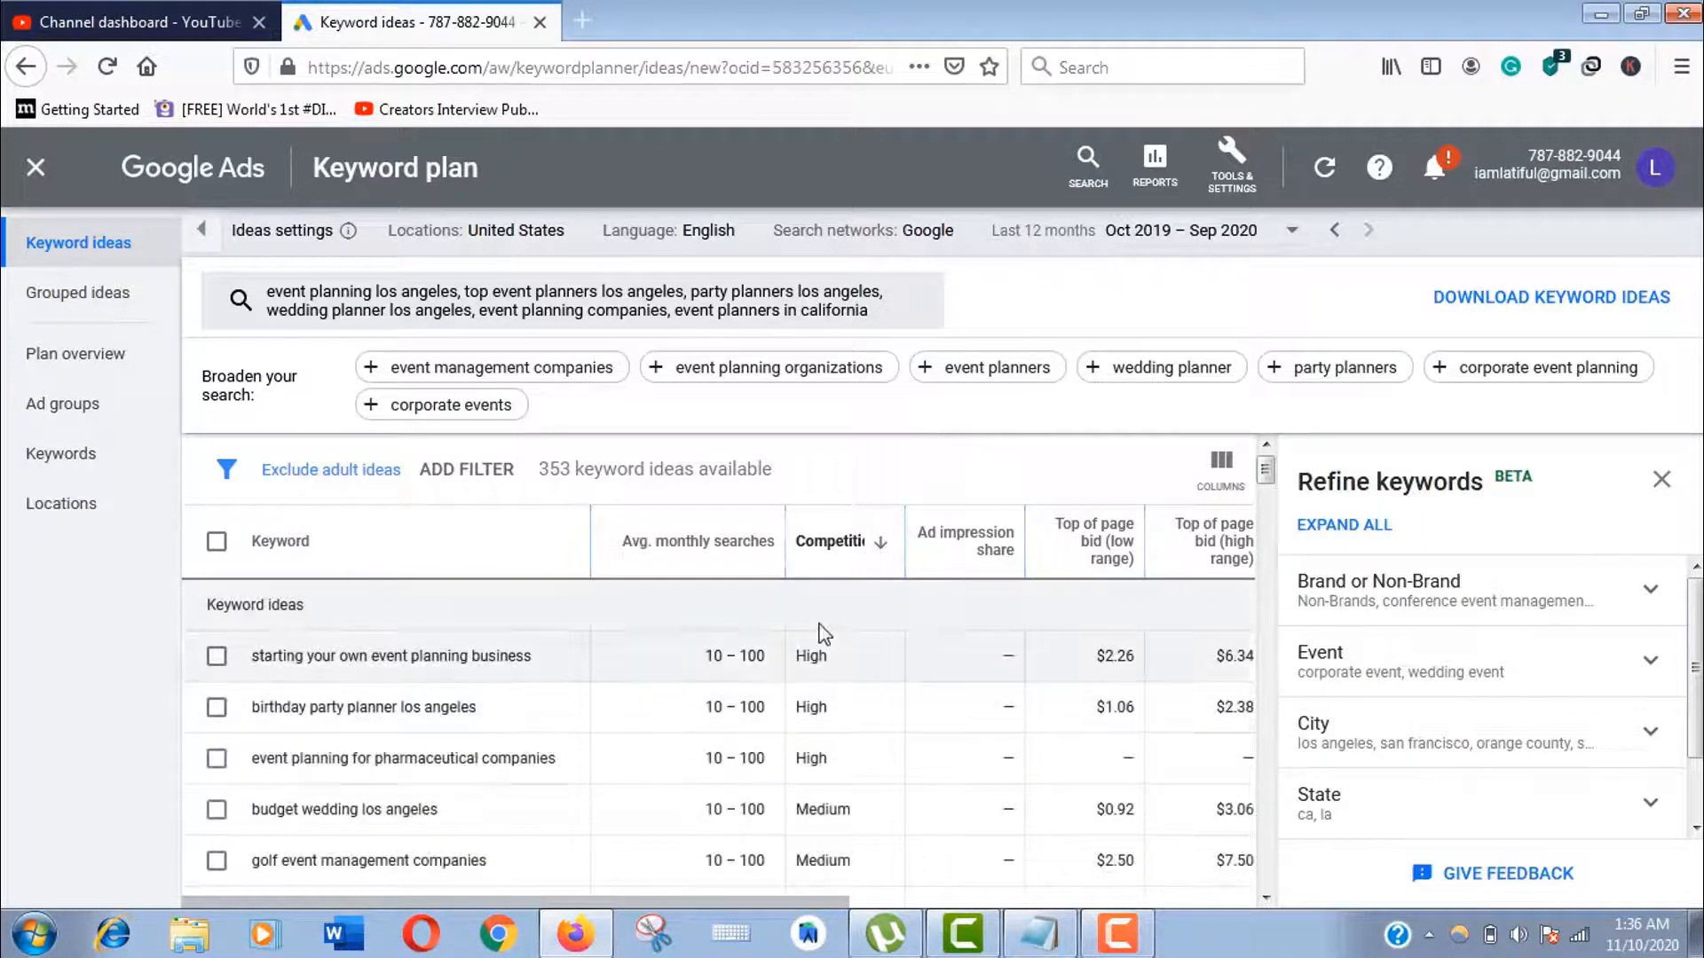
{"action": "left_click", "coordinate": [729, 542]}
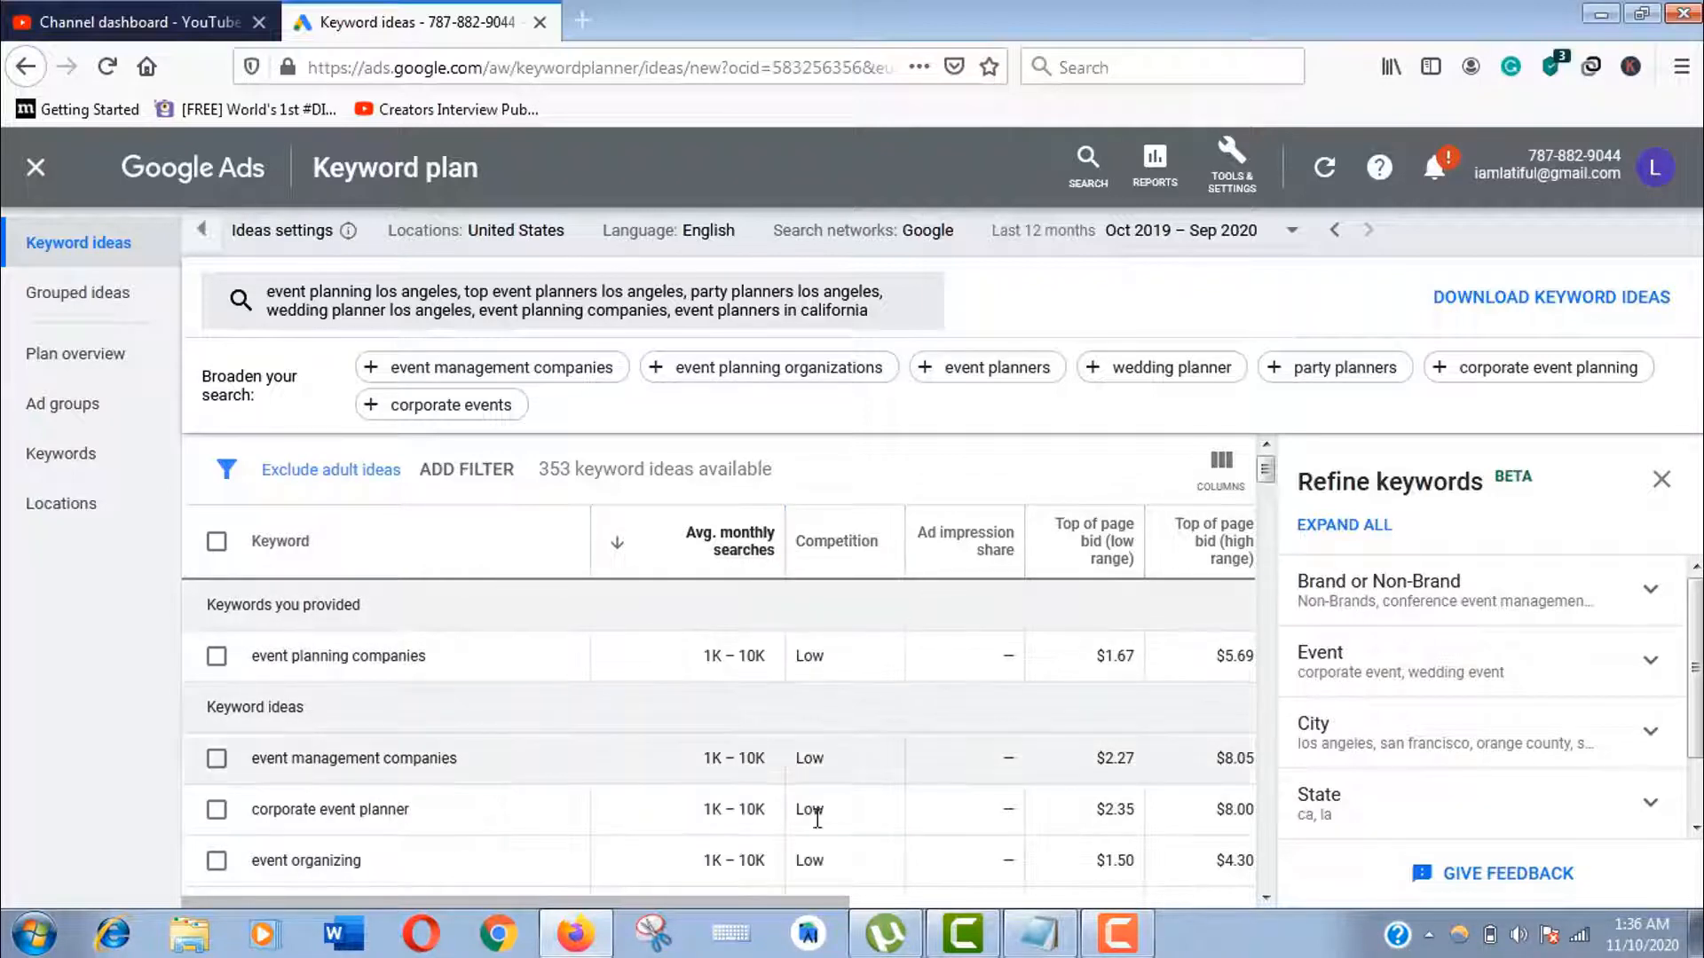
{"action": "mouse_move", "coordinate": [818, 830]}
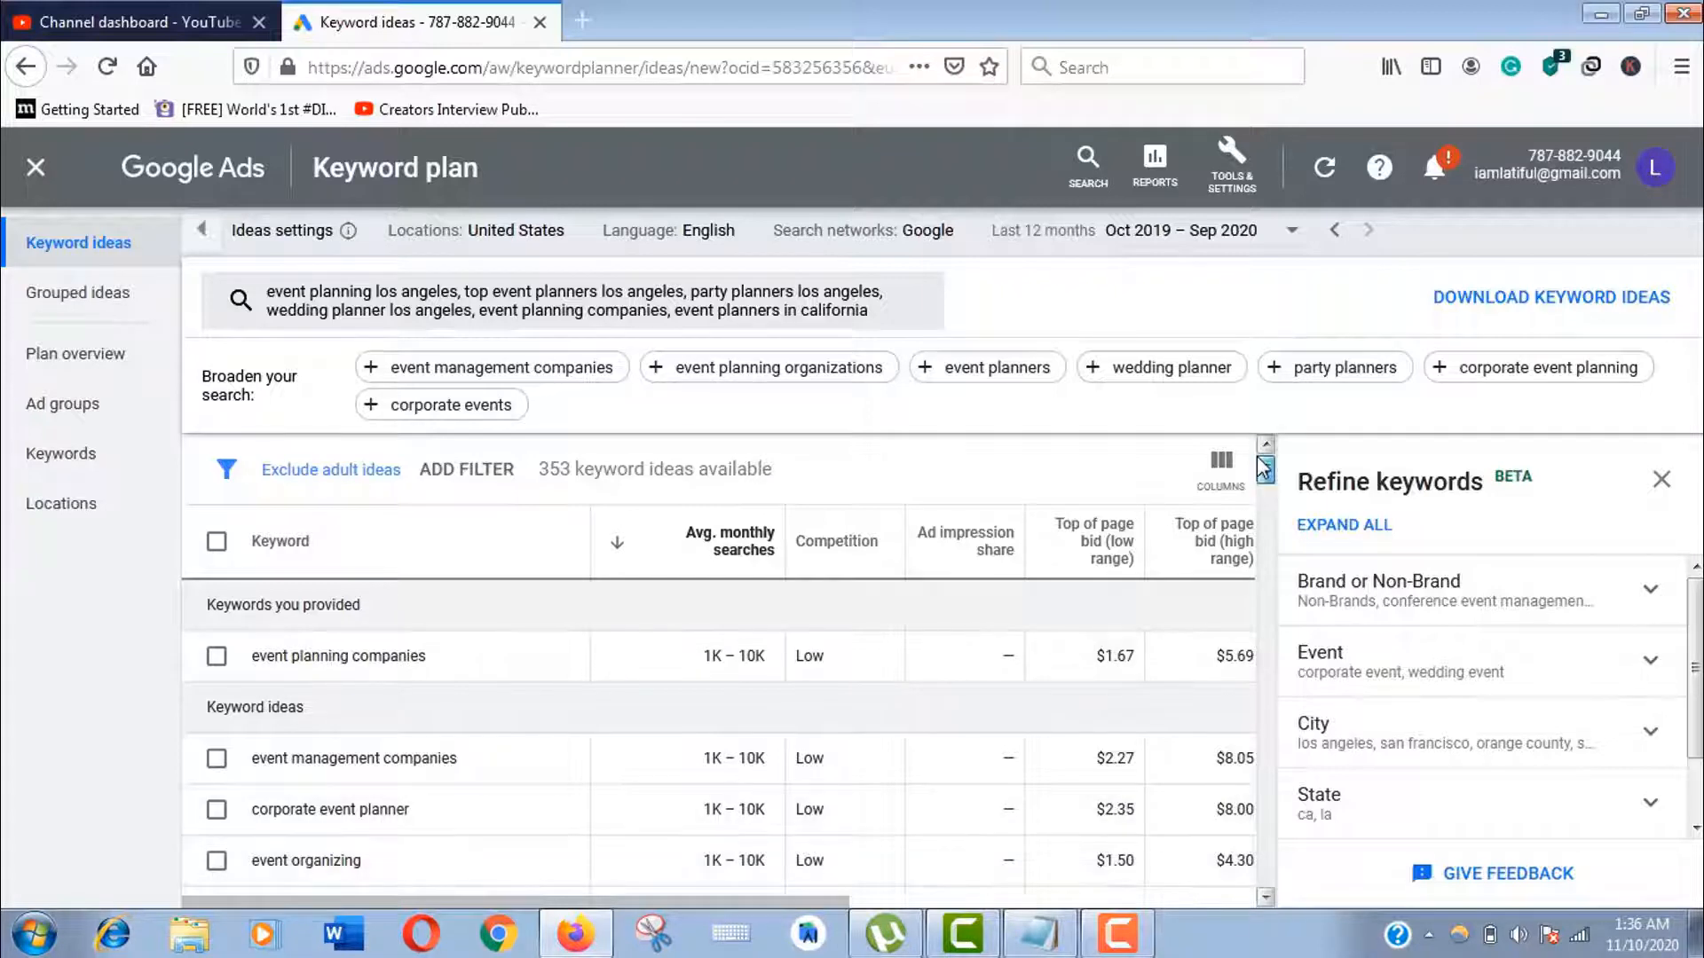
Add a Competition filter keeping only Low and Medium ideas (351 of 353)
{"action": "left_click", "coordinate": [467, 469]}
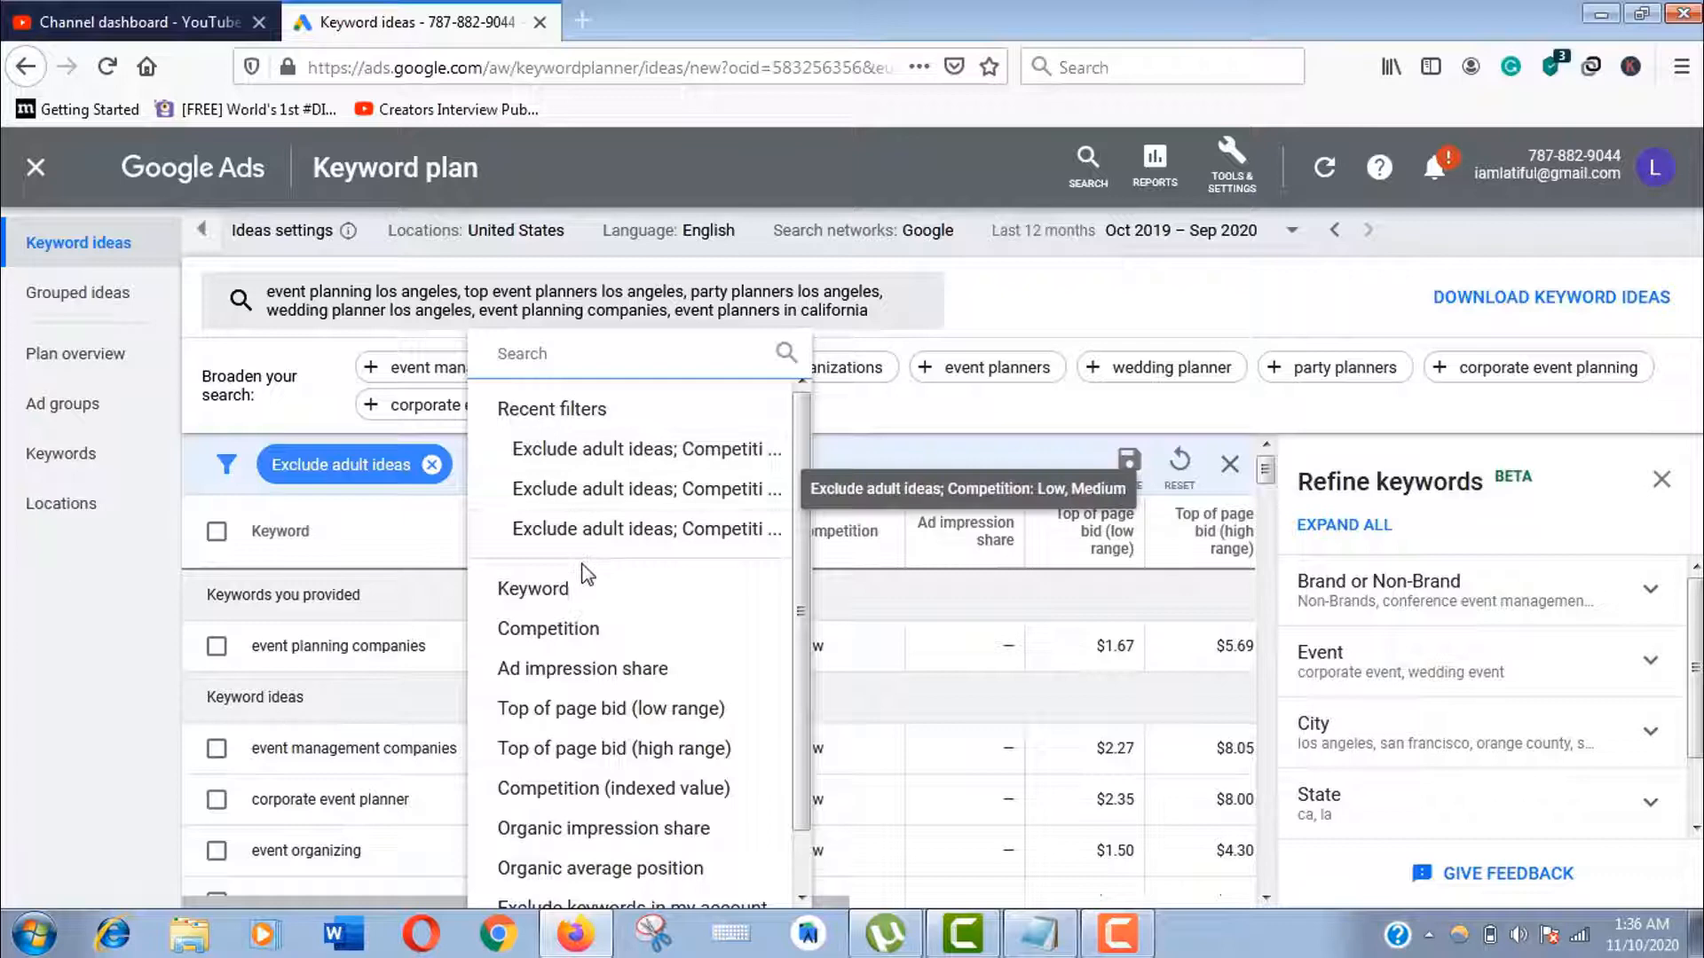
{"action": "mouse_move", "coordinate": [547, 628]}
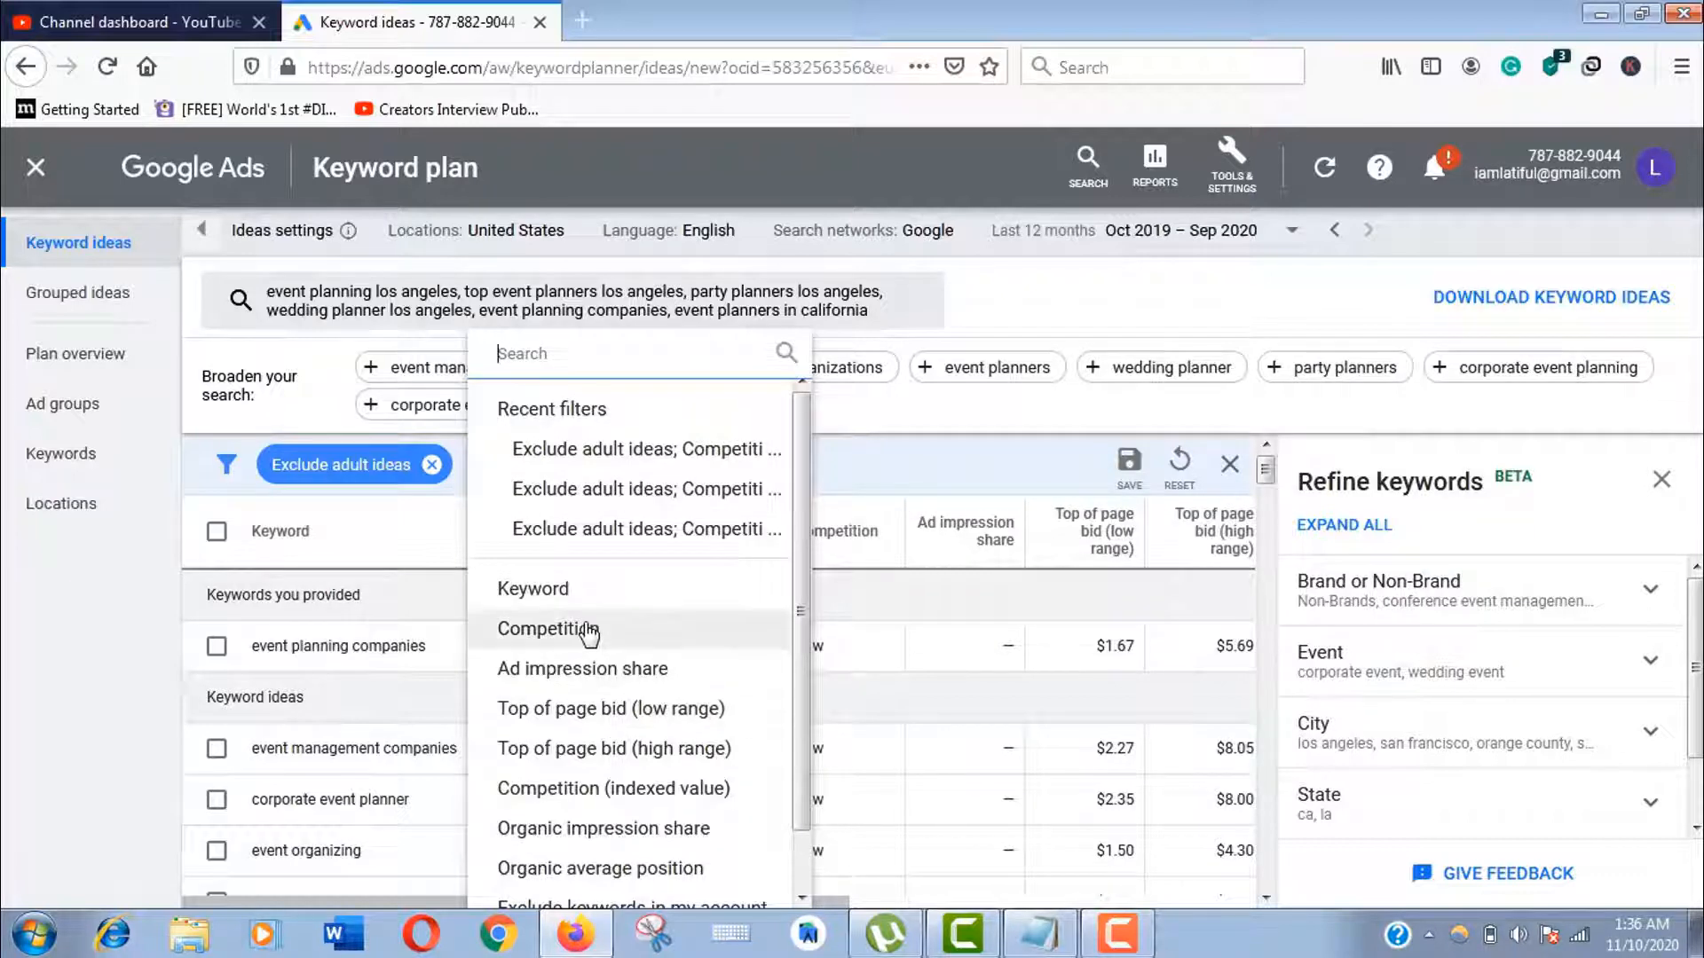
{"action": "left_click", "coordinate": [547, 629]}
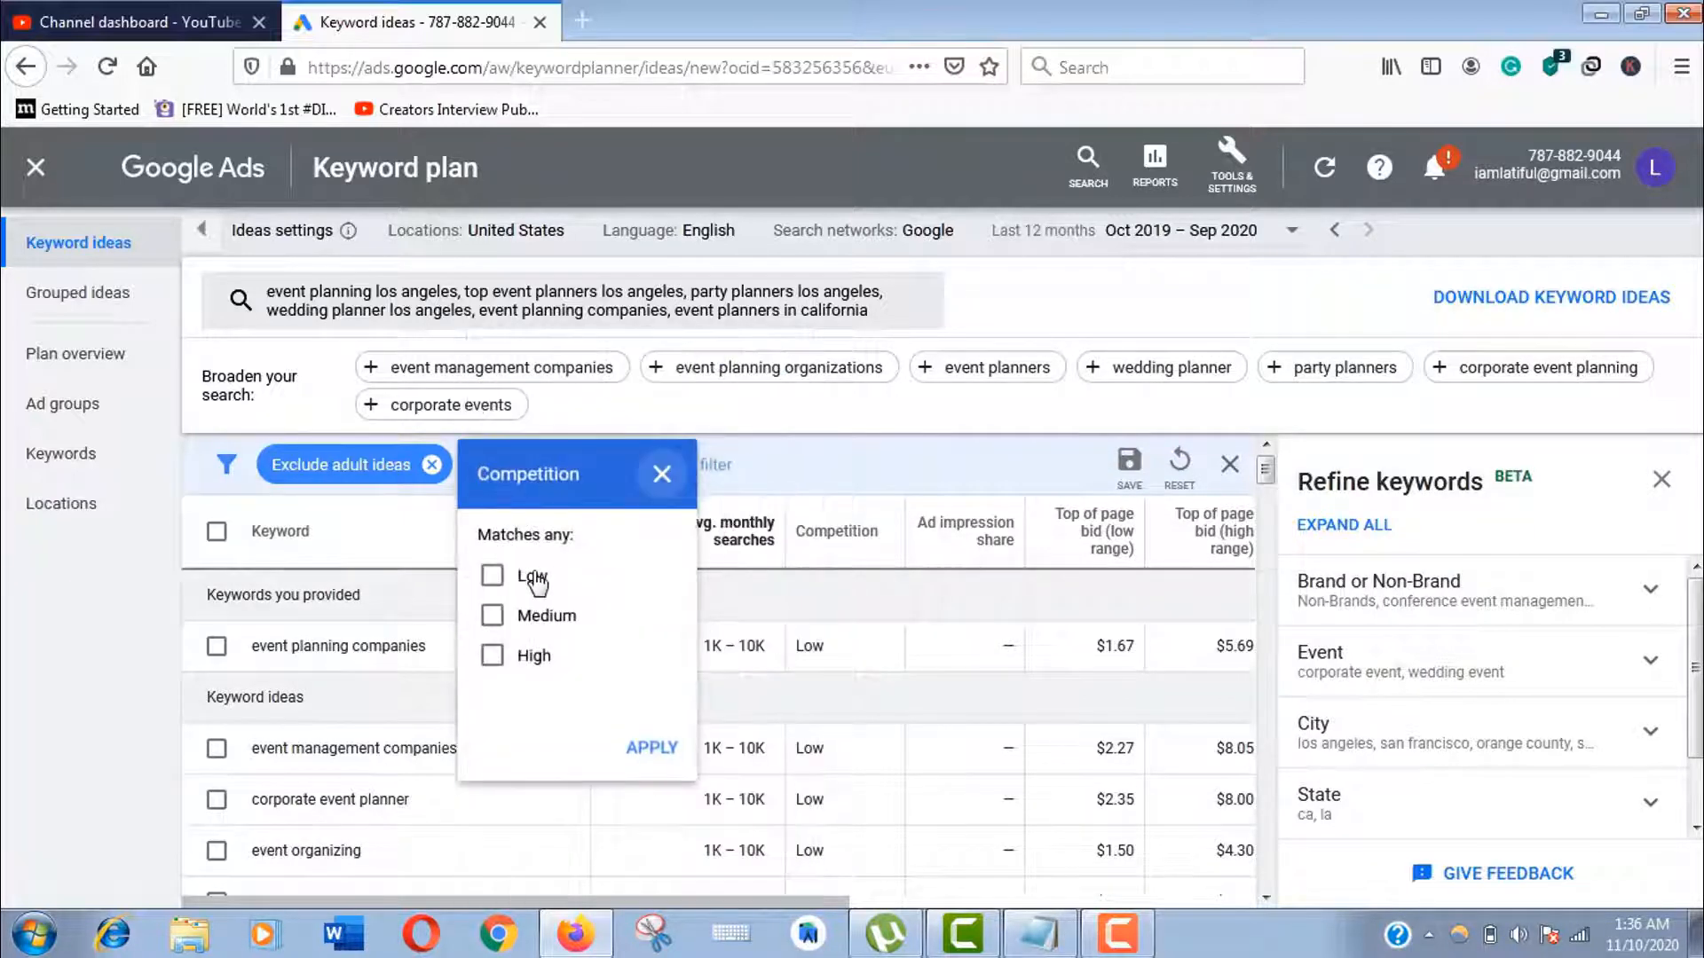
{"action": "left_click", "coordinate": [492, 575]}
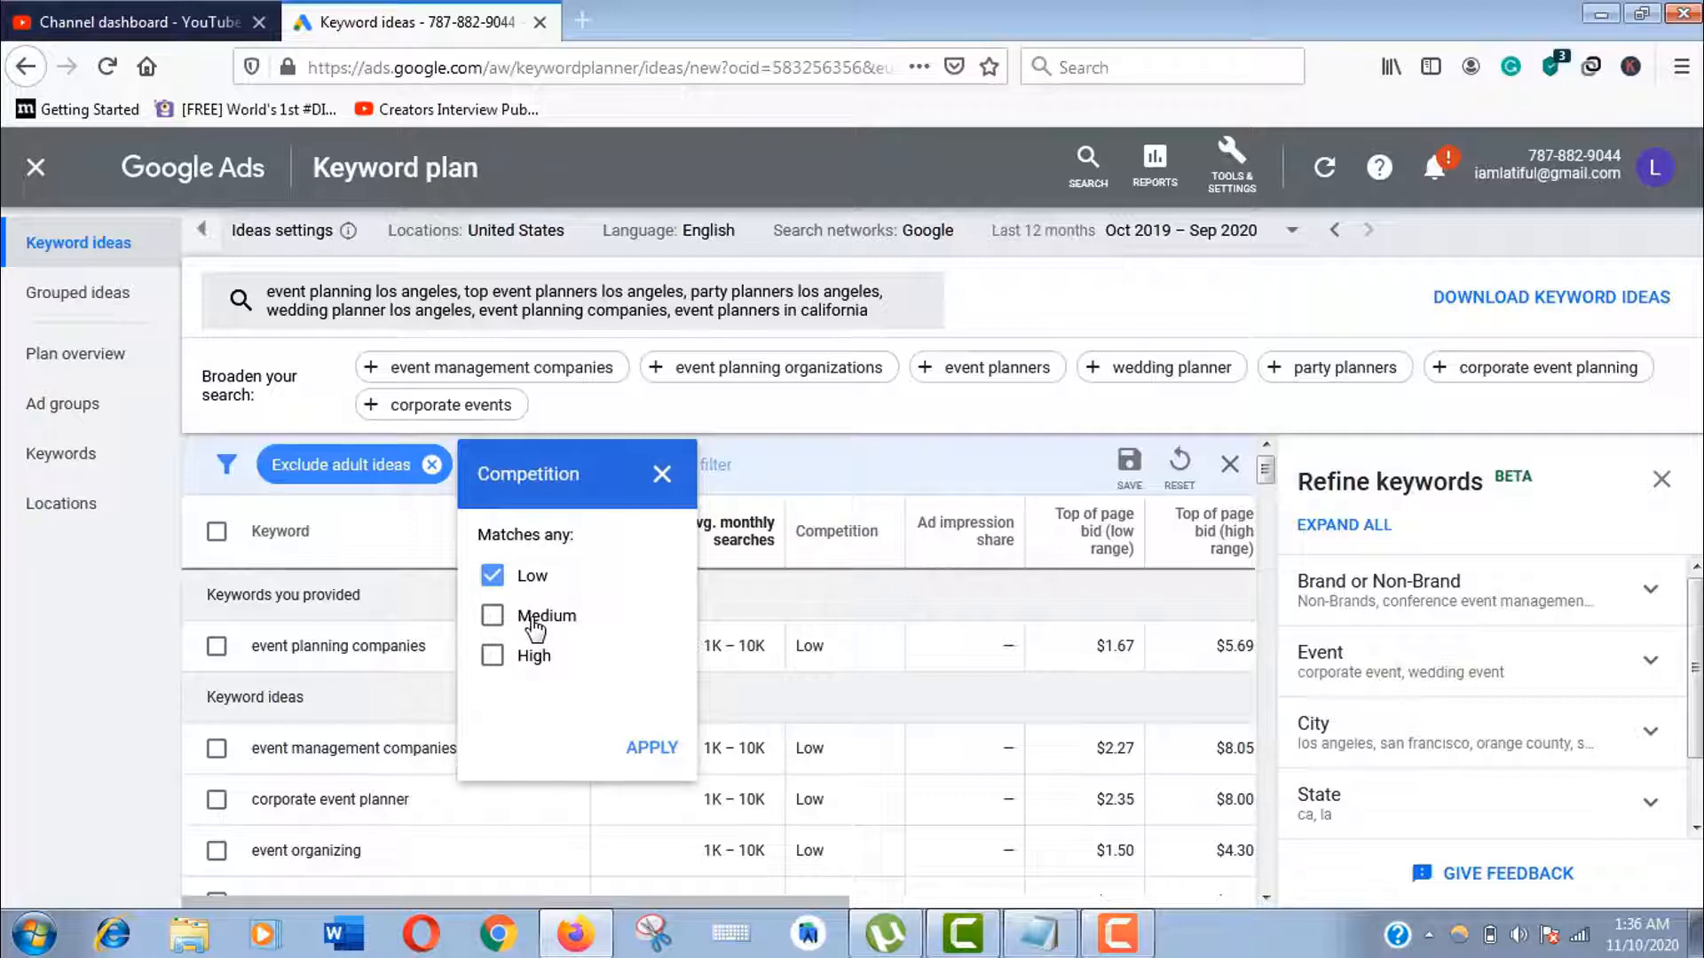
{"action": "left_click", "coordinate": [492, 616]}
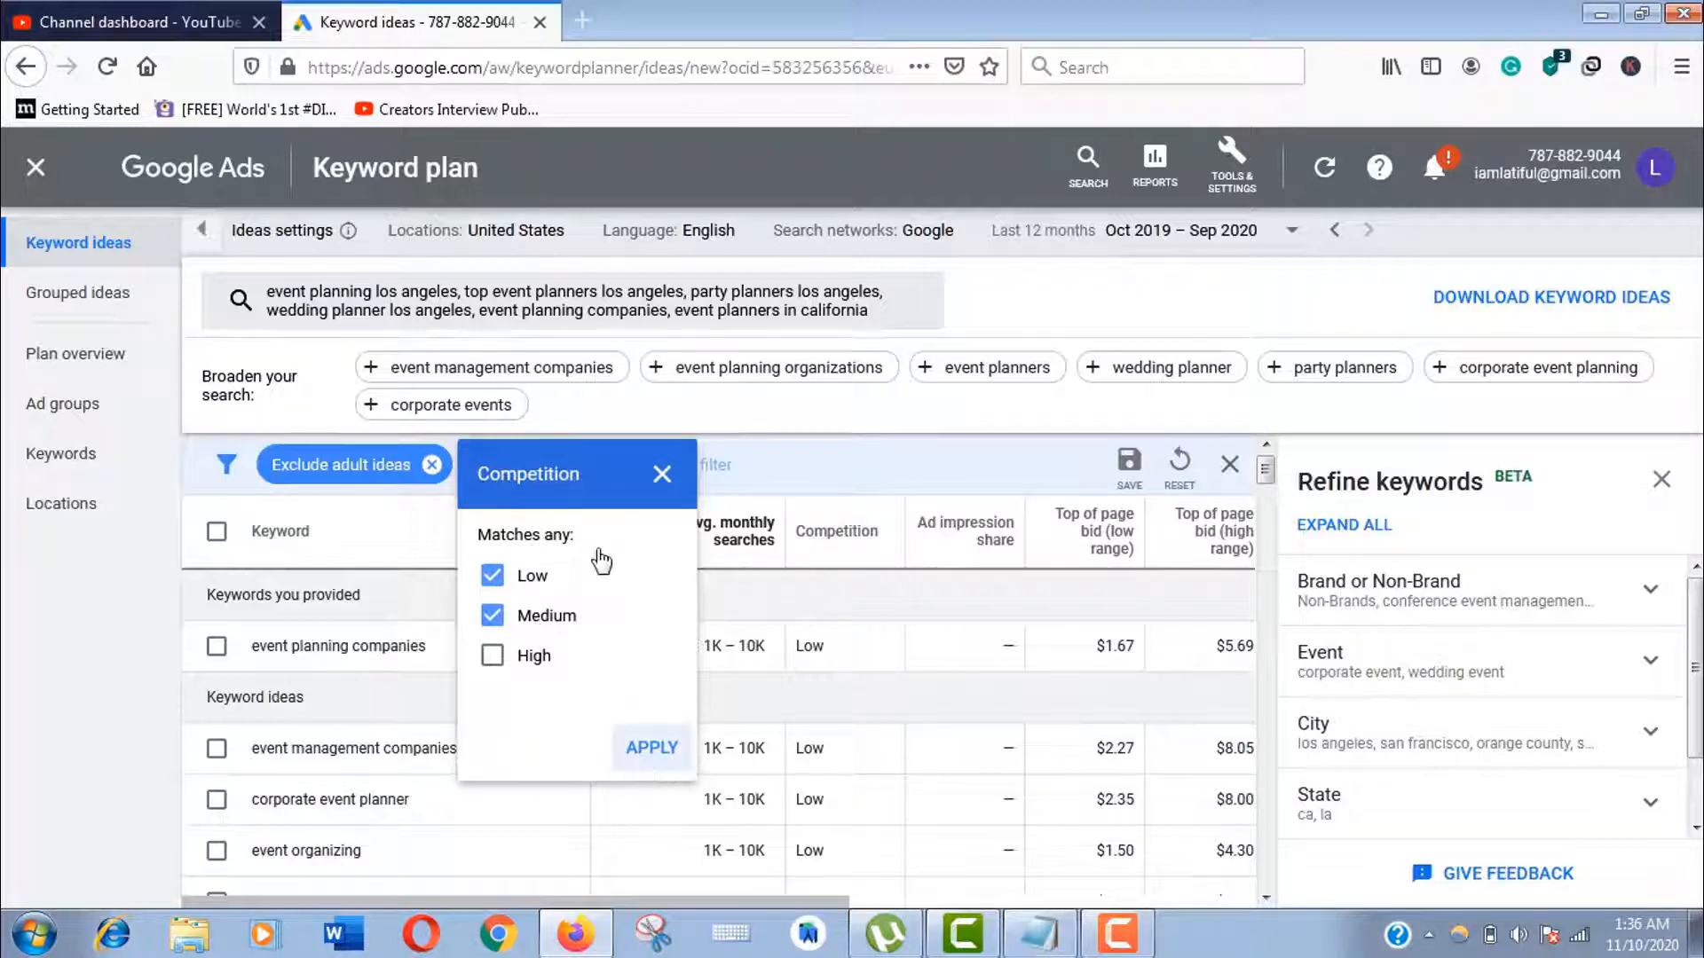
{"action": "left_click", "coordinate": [651, 748]}
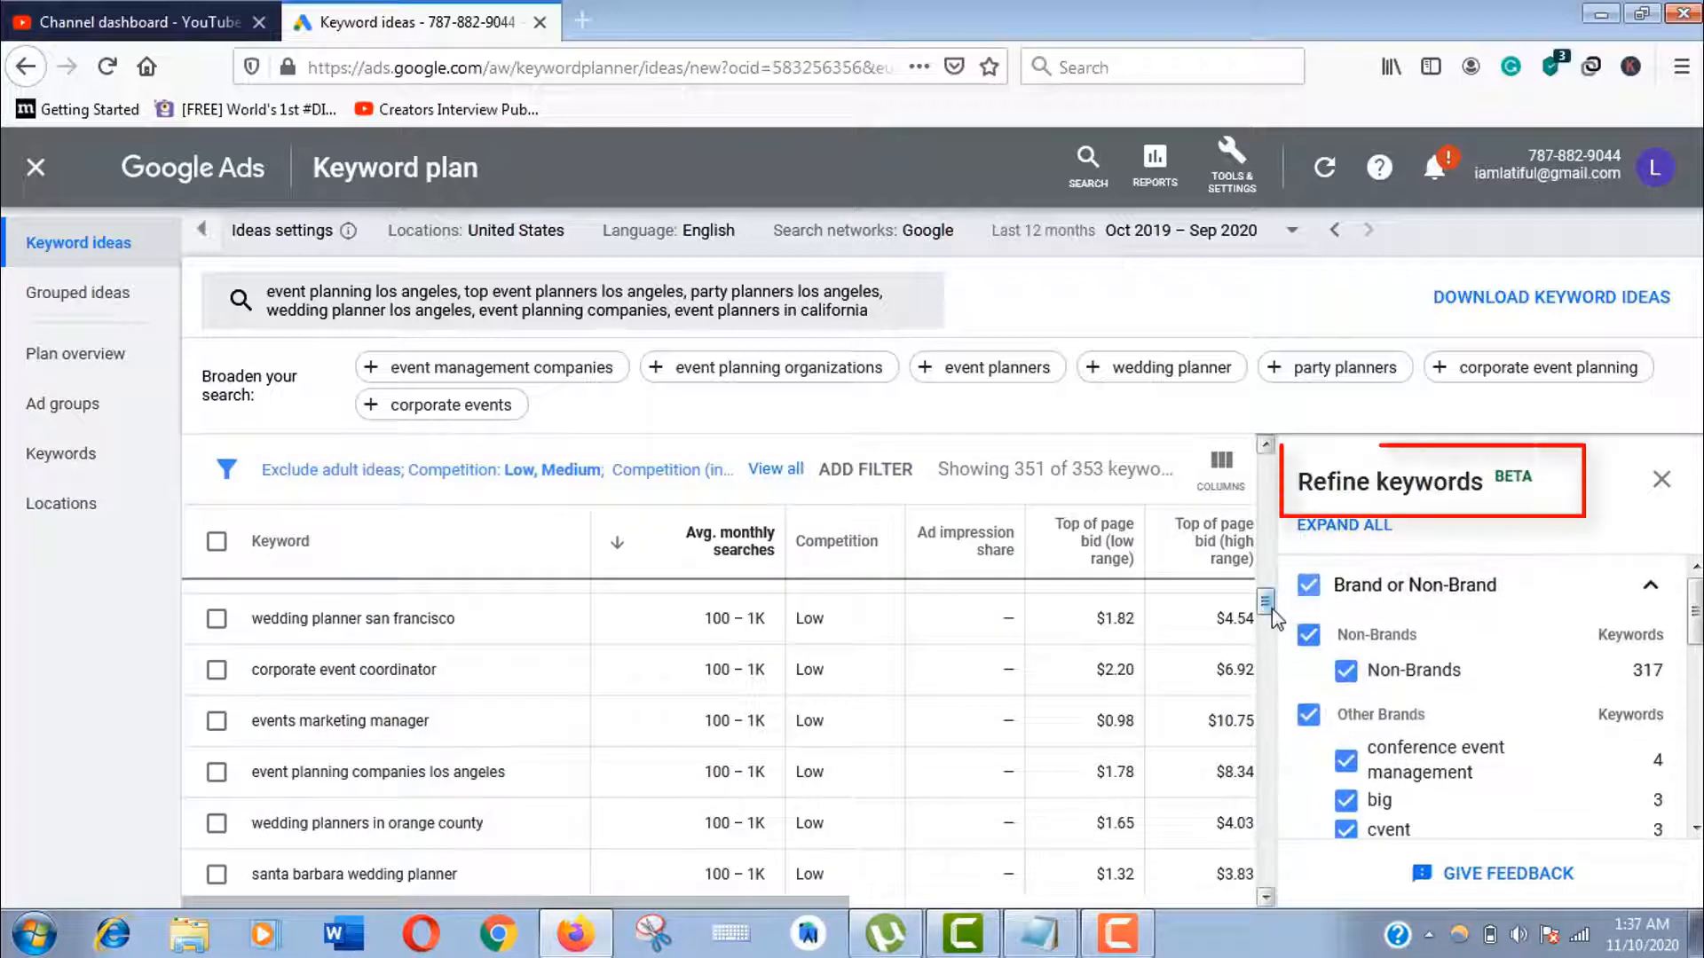
Uncheck Other Brands in Refine keywords, leaving 321 of 353 ideas
{"action": "scroll", "scroll_direction": "up", "scroll_amount": 3}
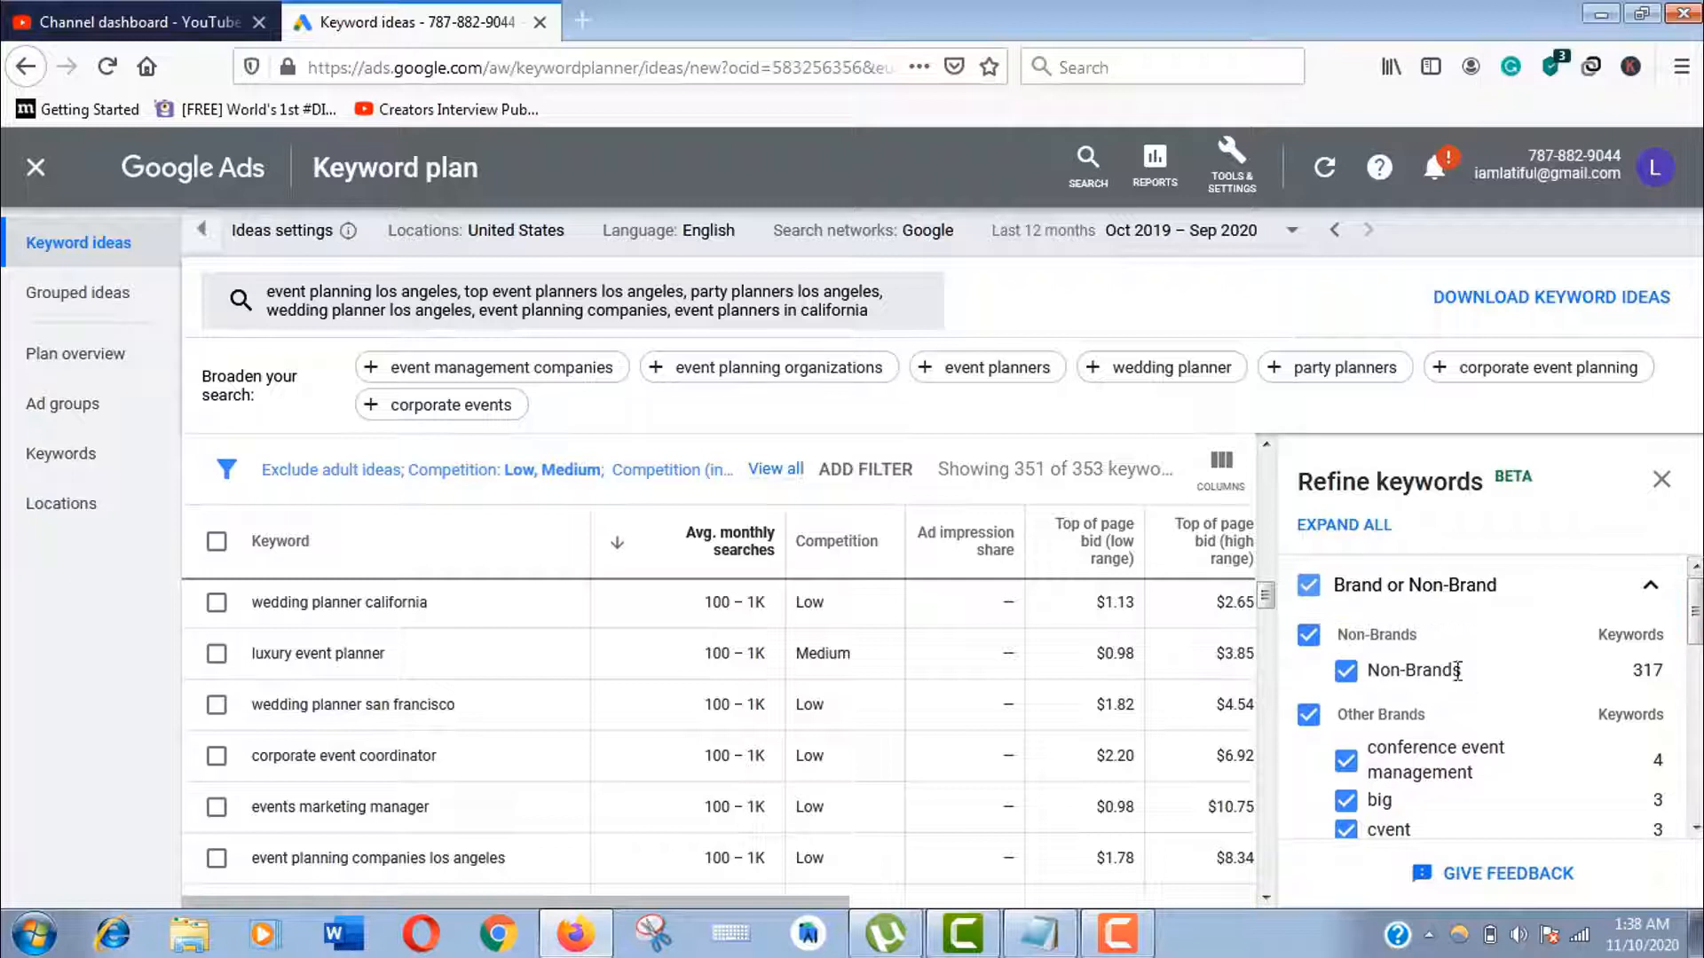
{"action": "scroll", "scroll_direction": "down", "scroll_amount": 3}
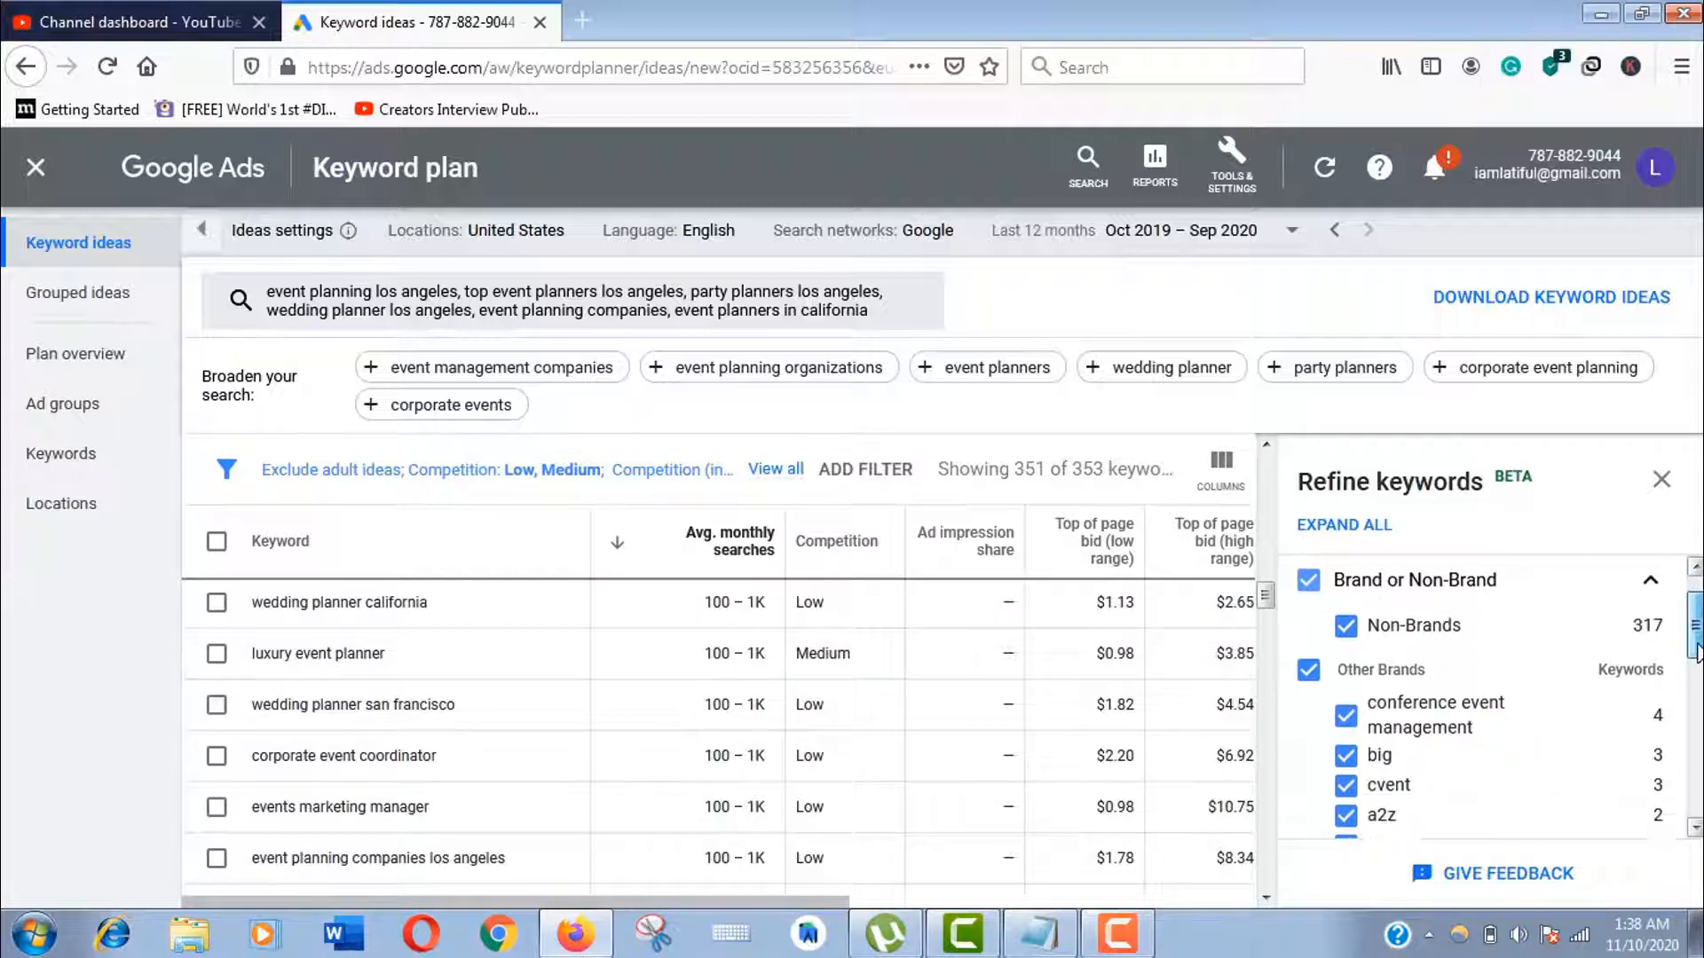
{"action": "scroll", "scroll_direction": "down", "scroll_amount": 3}
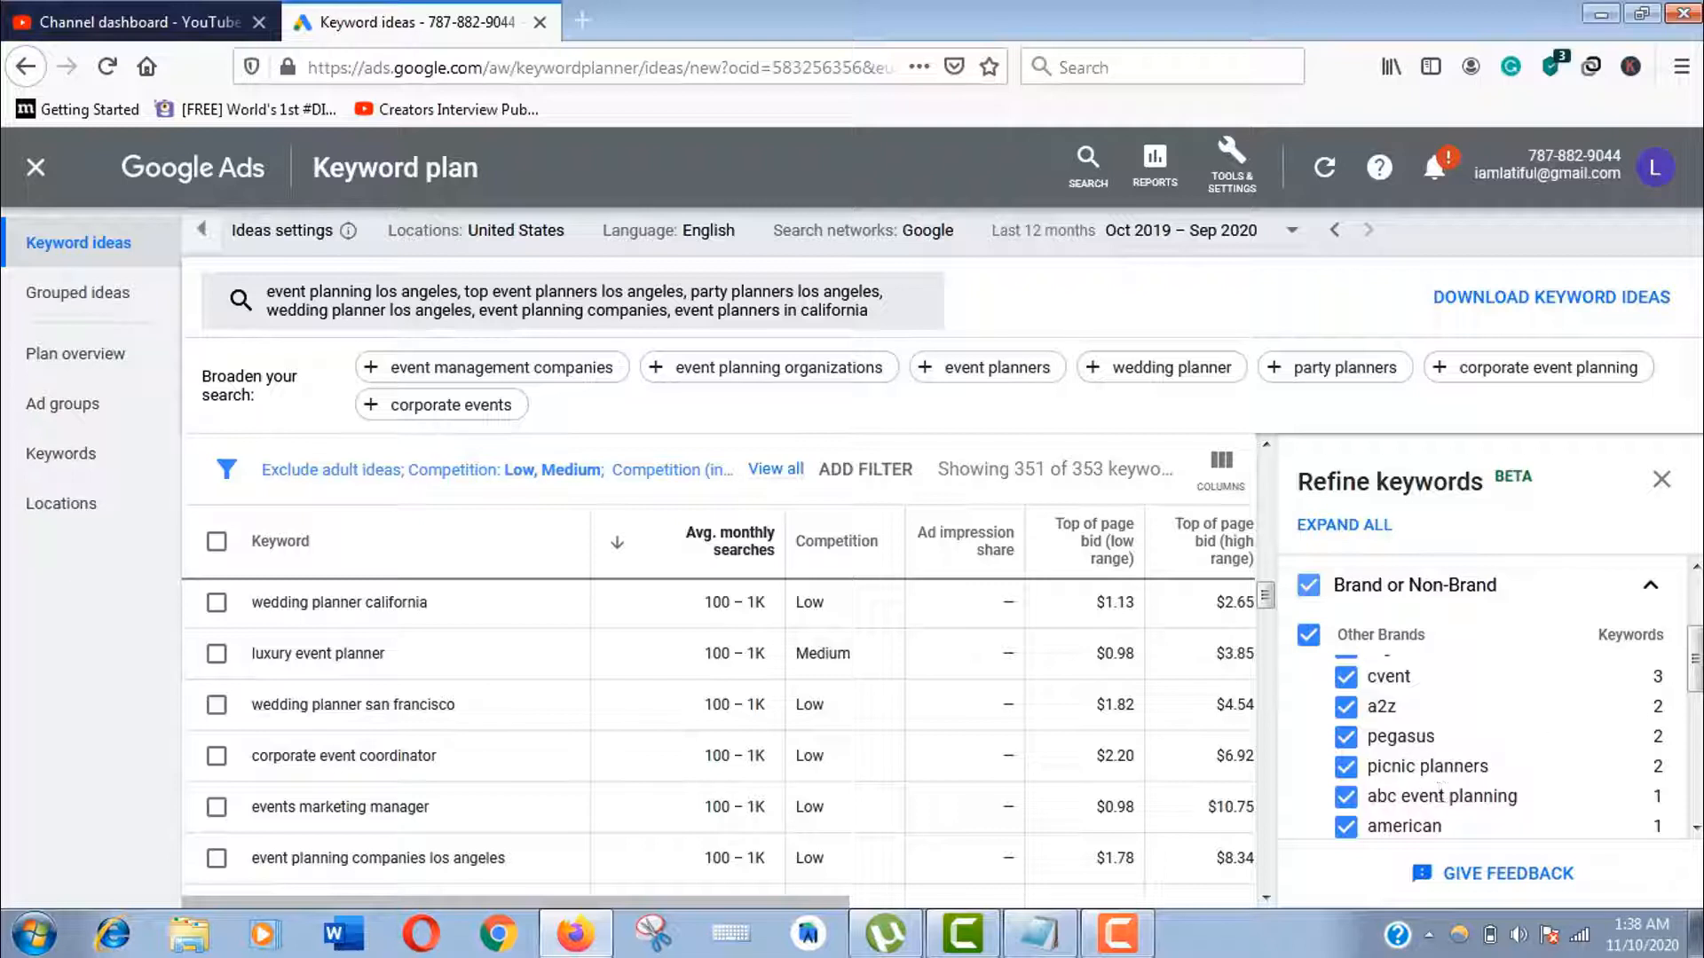
{"action": "scroll", "scroll_direction": "down", "scroll_amount": 3}
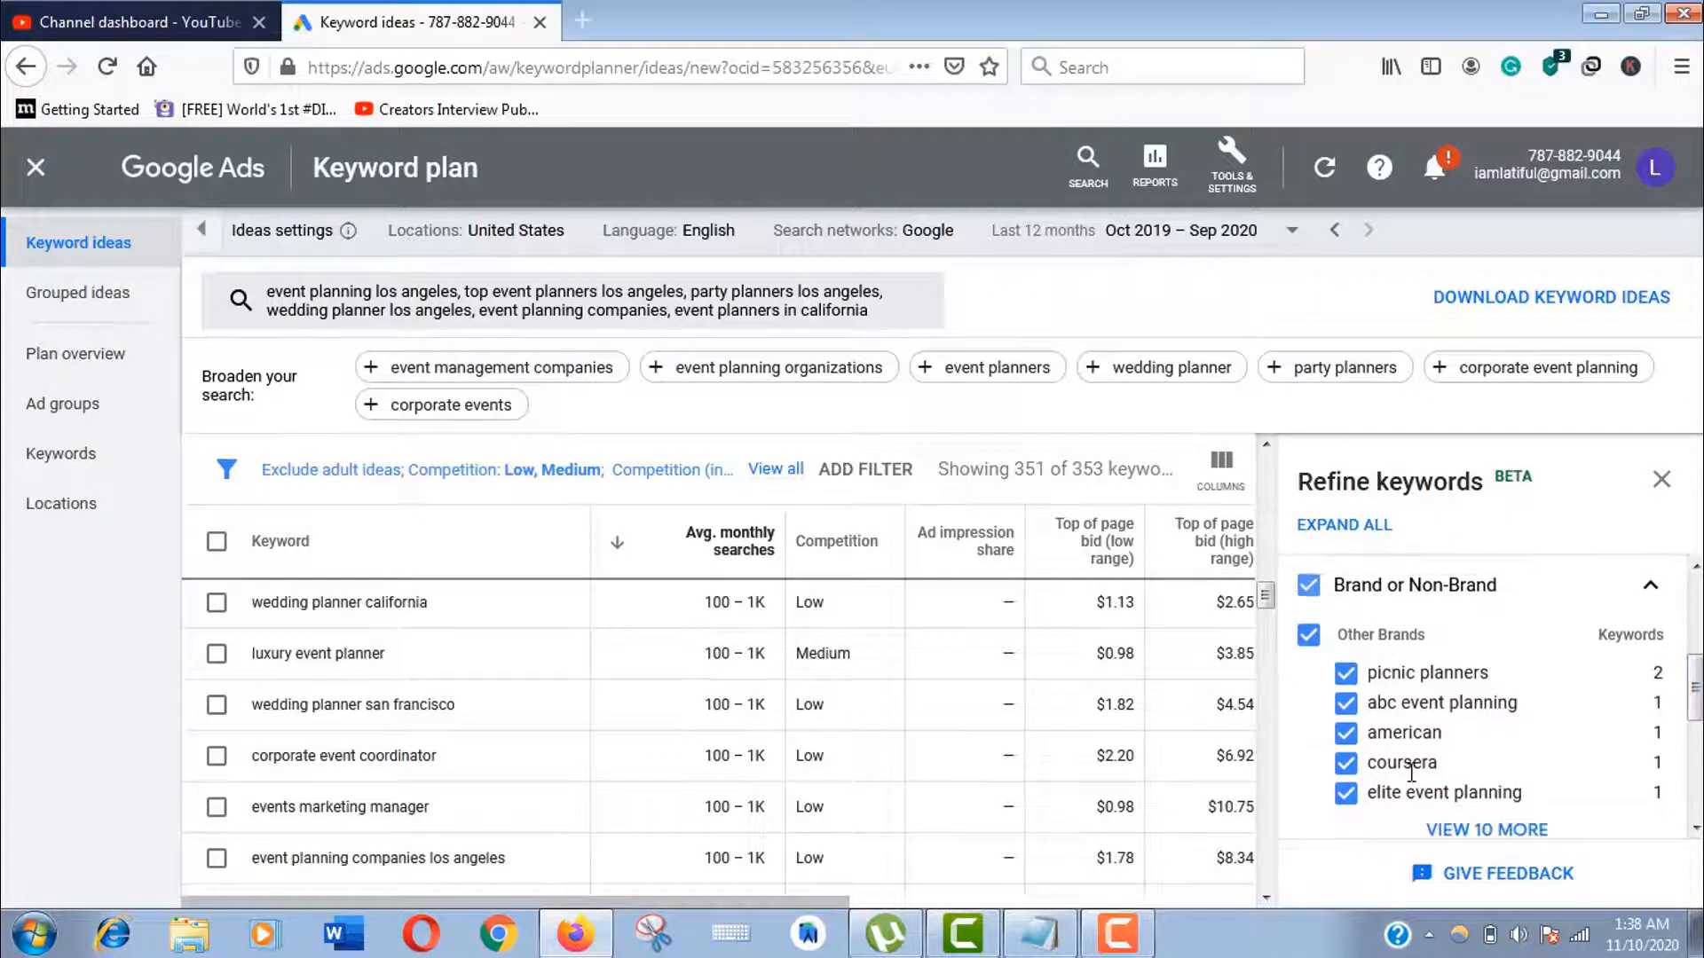
{"action": "scroll", "scroll_direction": "down", "scroll_amount": 3}
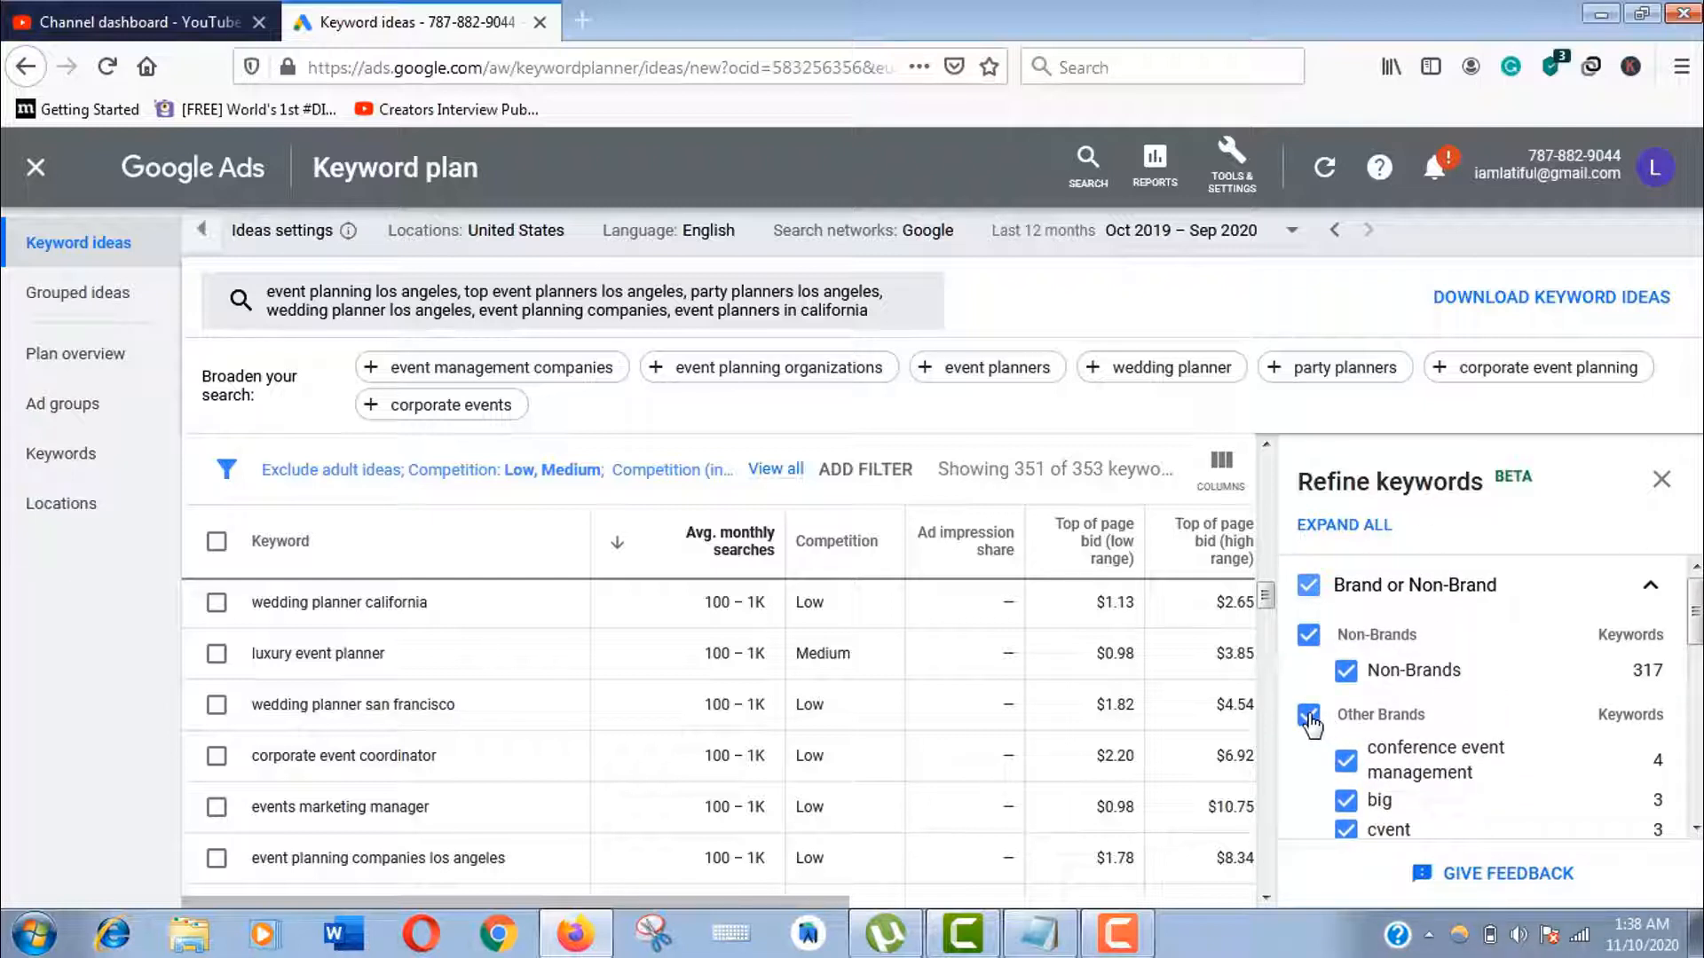
{"action": "left_click", "coordinate": [1308, 719]}
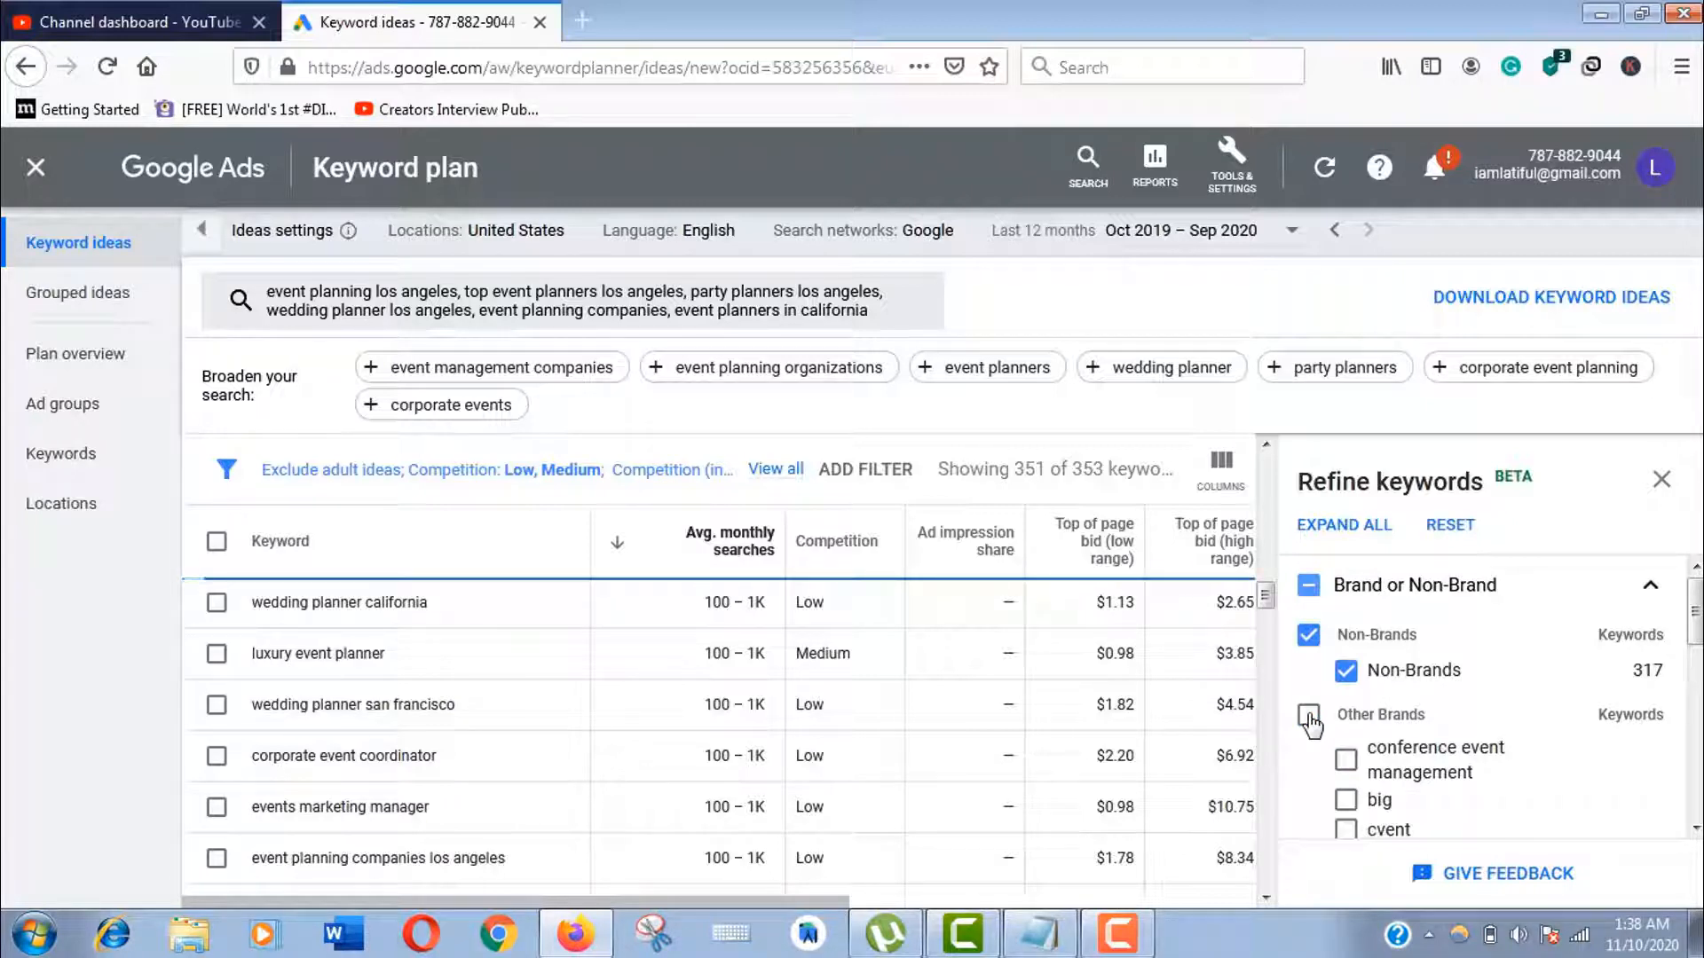
{"action": "left_click", "coordinate": [1309, 724]}
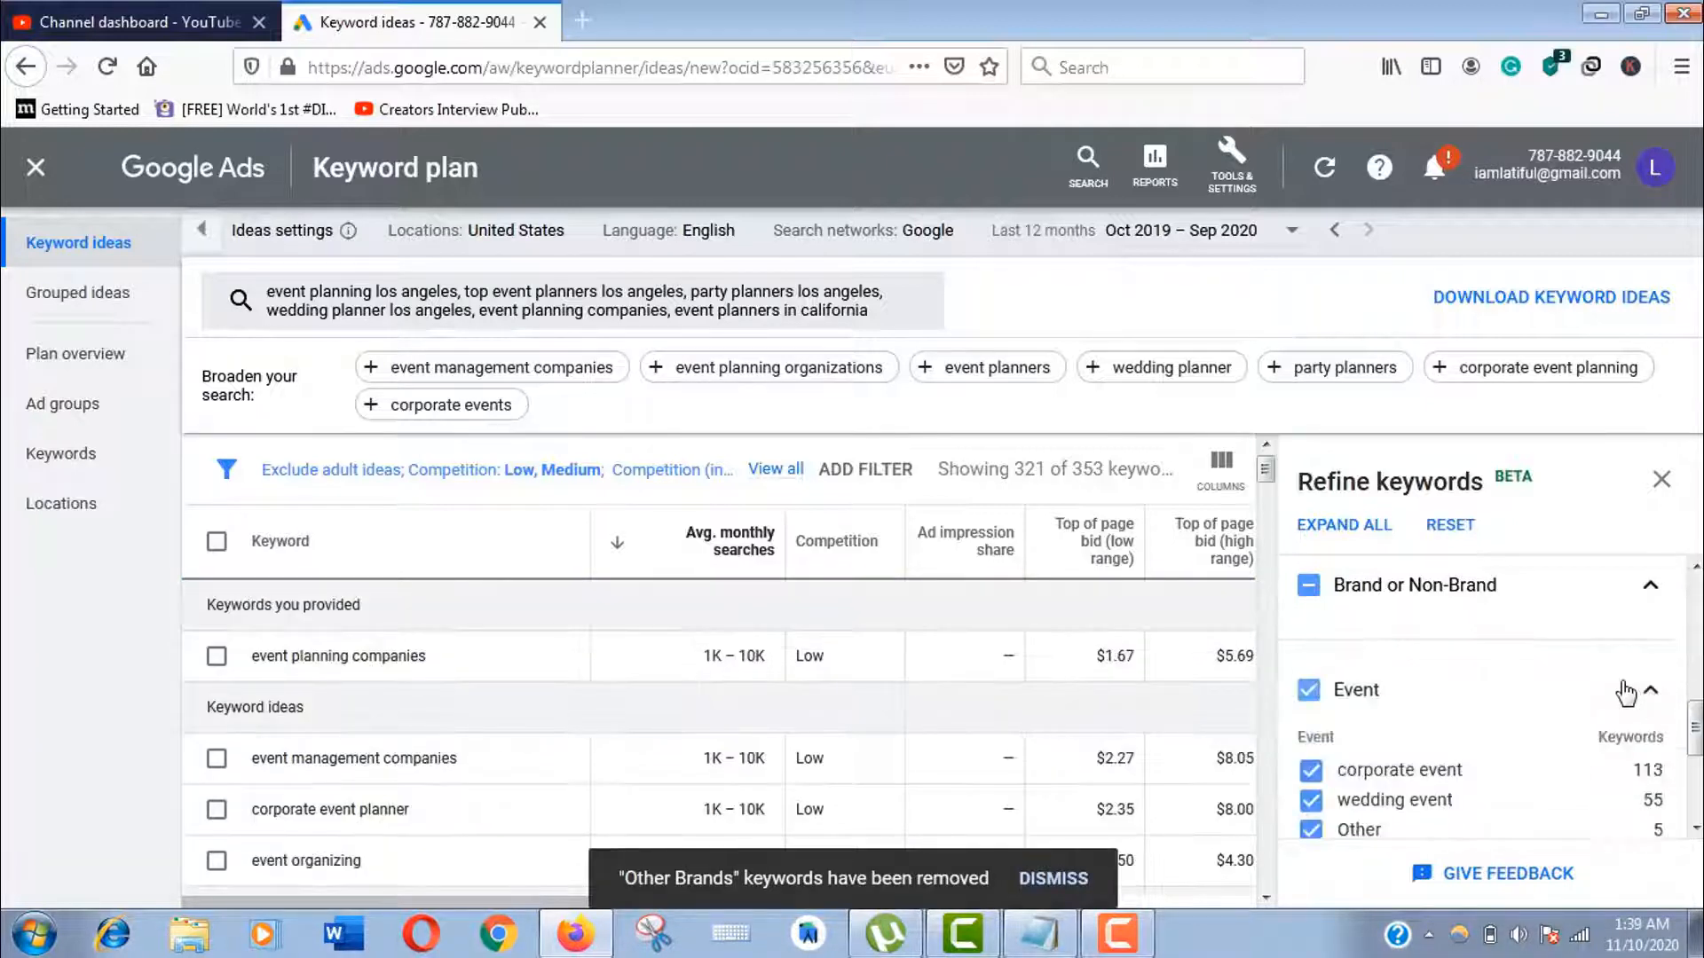
Expand the State refinement group and look through the remaining refinement sections
{"action": "scroll", "scroll_direction": "down", "scroll_amount": 3}
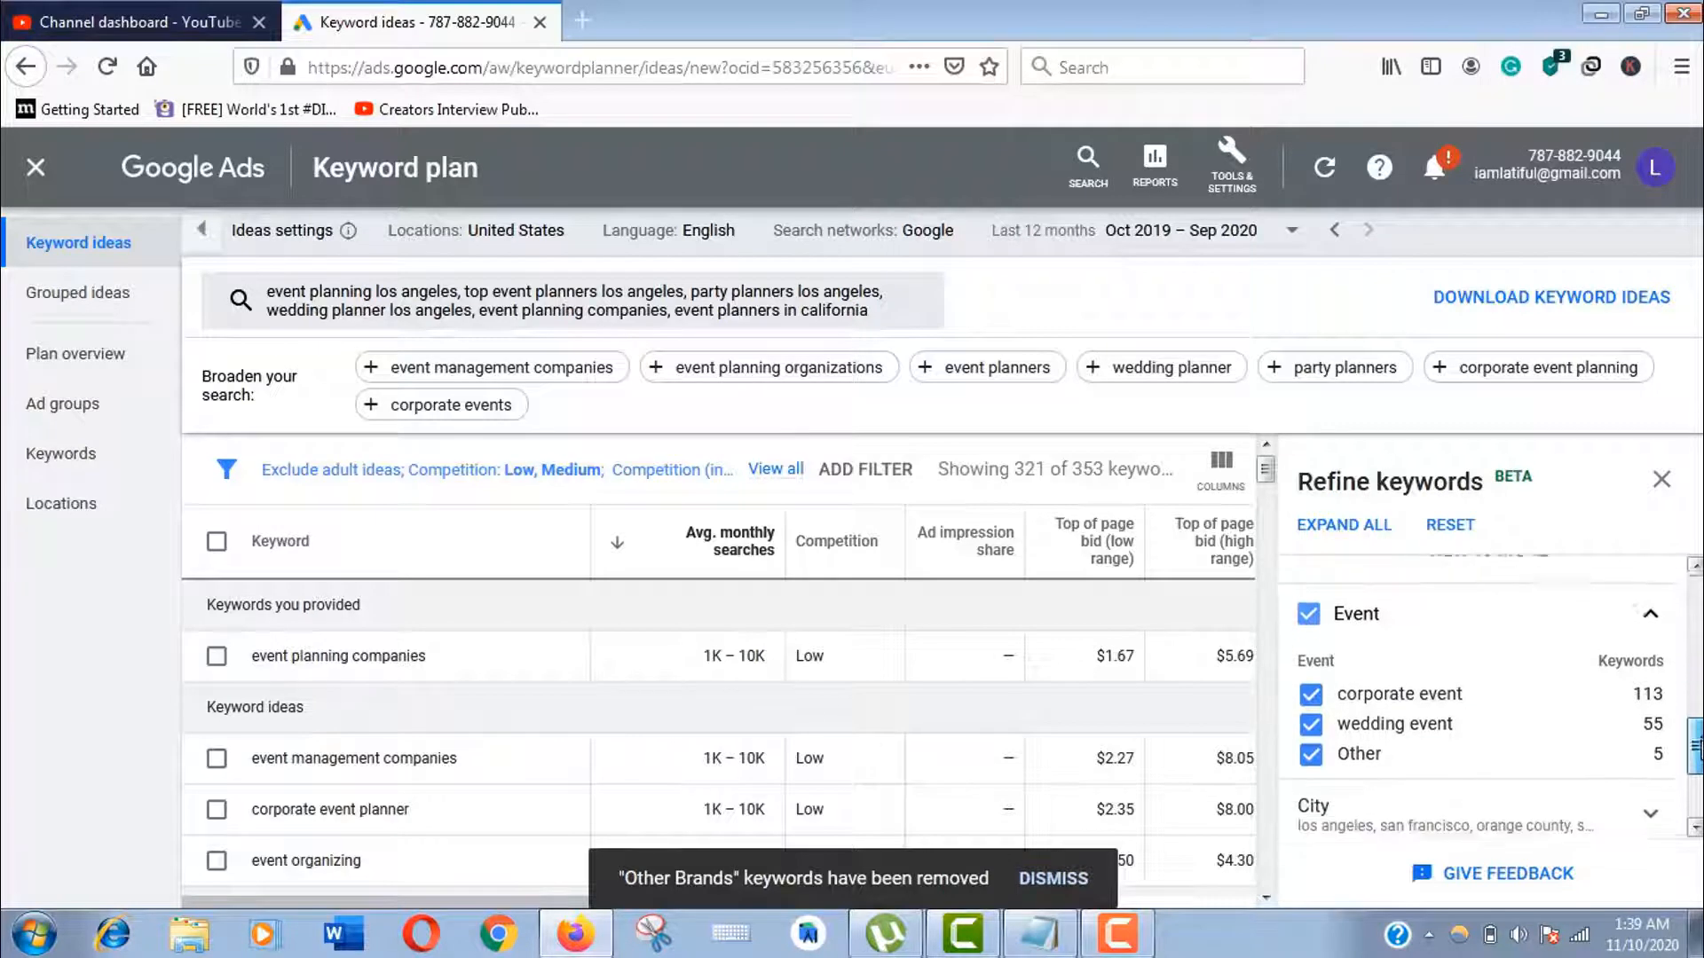
{"action": "scroll", "scroll_direction": "down", "scroll_amount": 3}
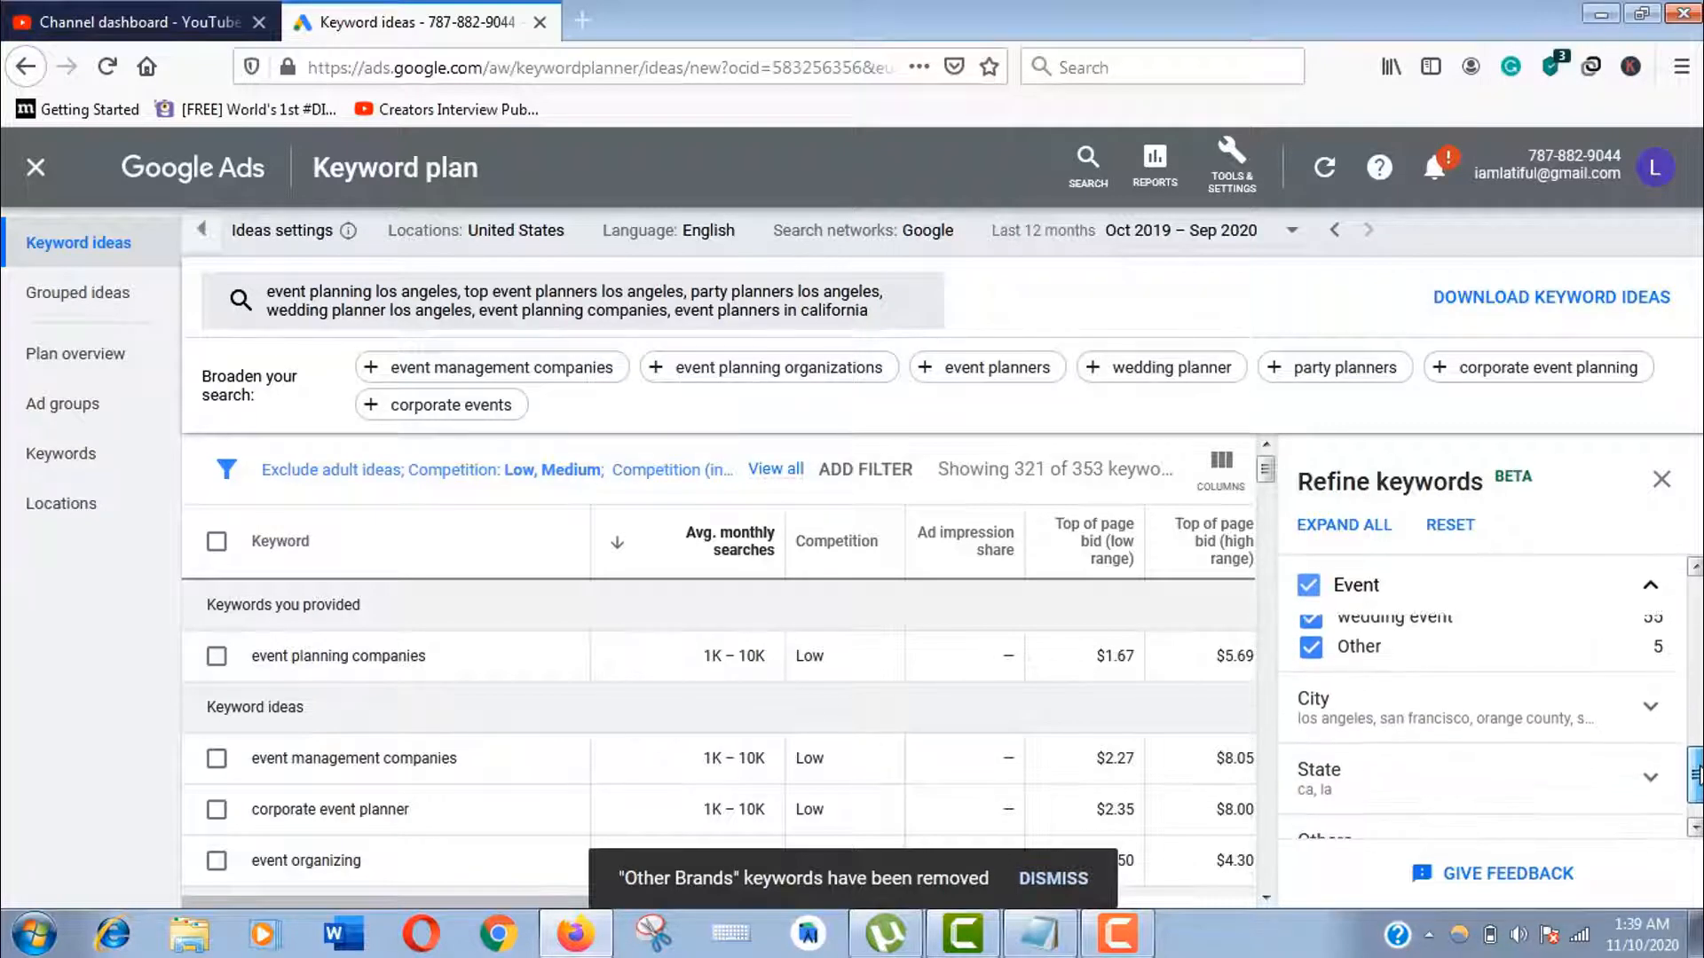
{"action": "scroll", "scroll_direction": "down", "scroll_amount": 3}
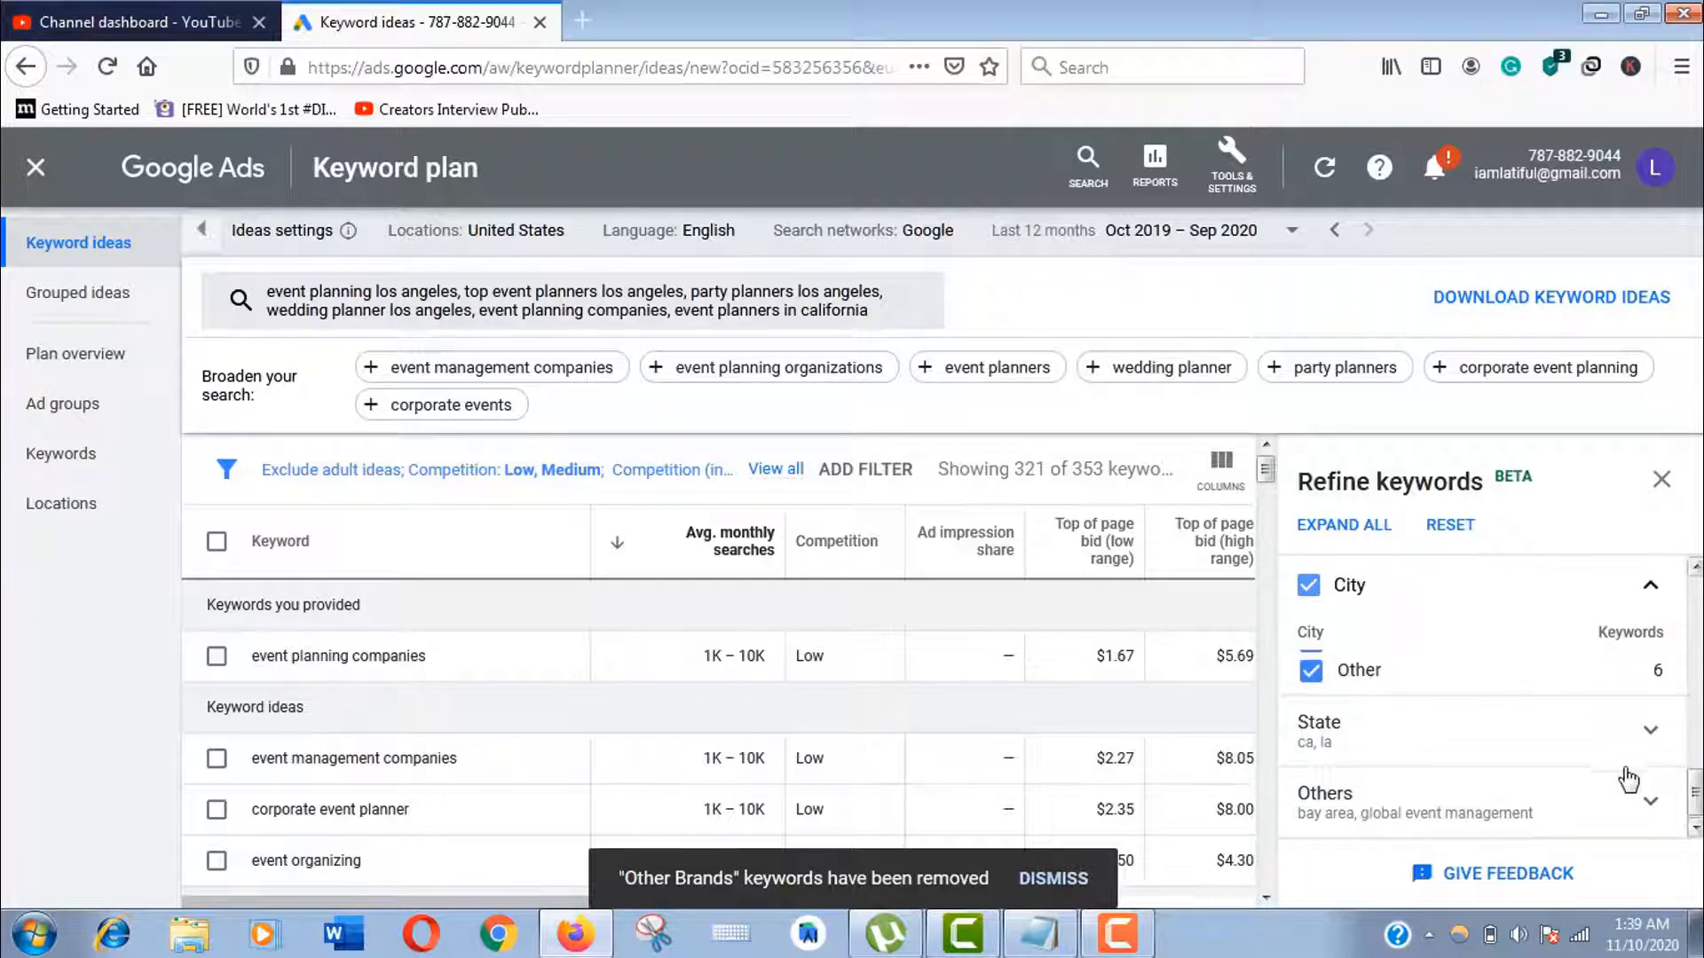
{"action": "left_click", "coordinate": [1649, 729]}
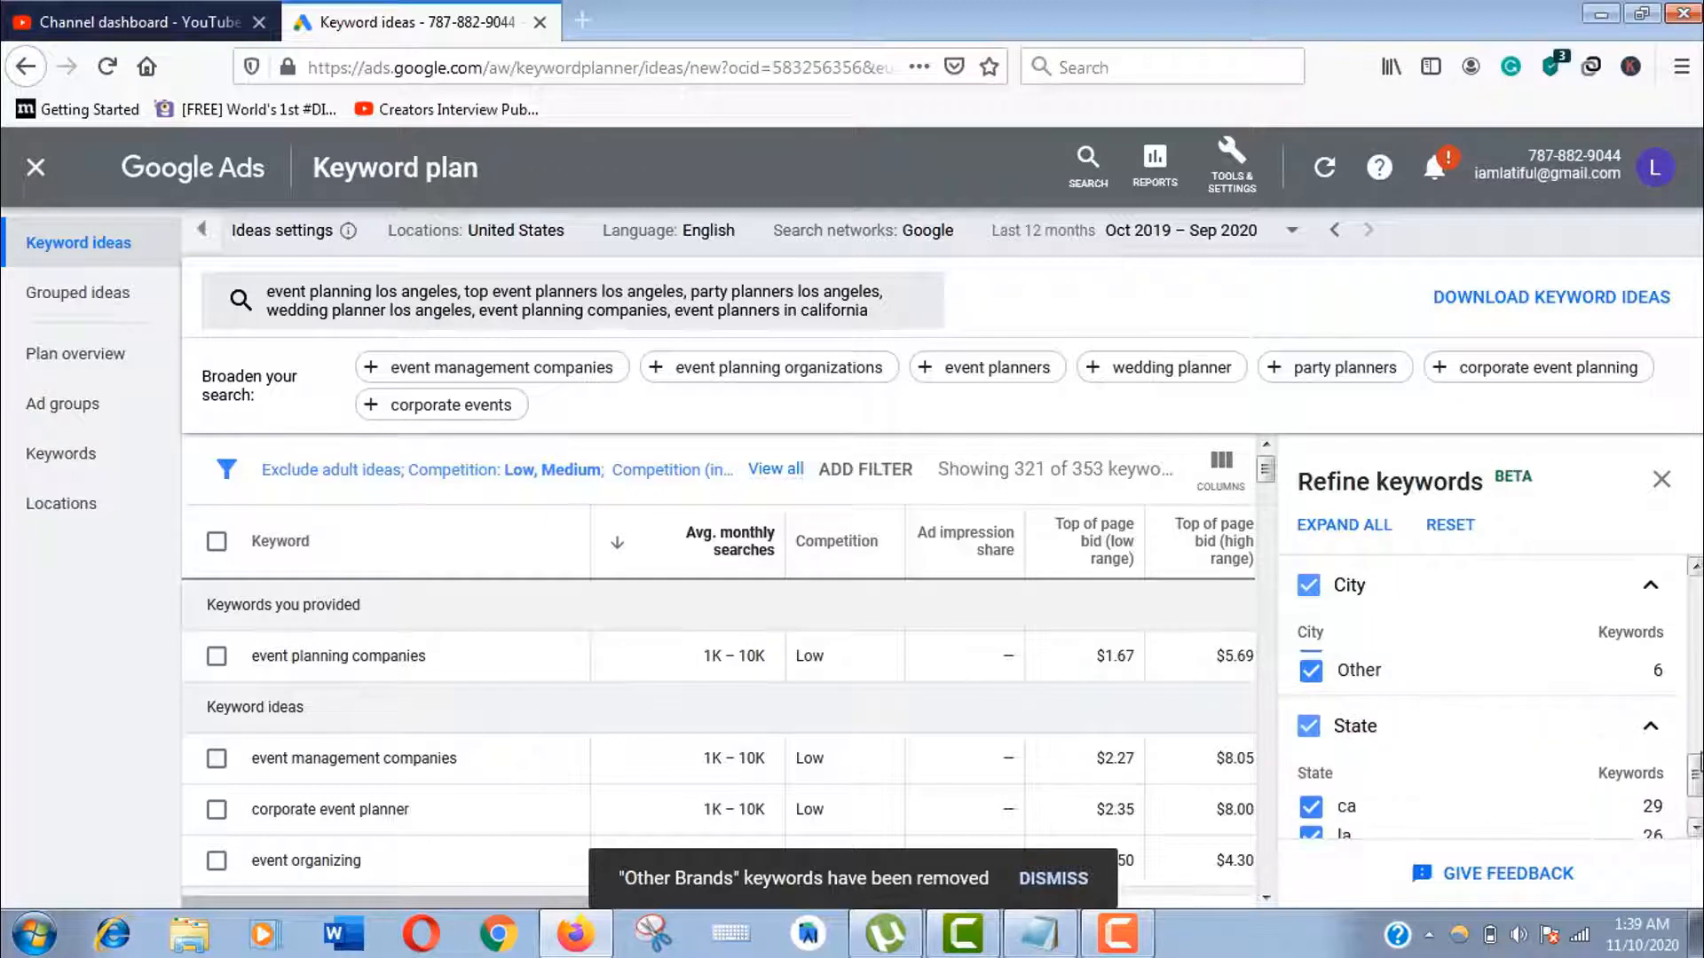
{"action": "scroll", "scroll_direction": "down", "scroll_amount": 3}
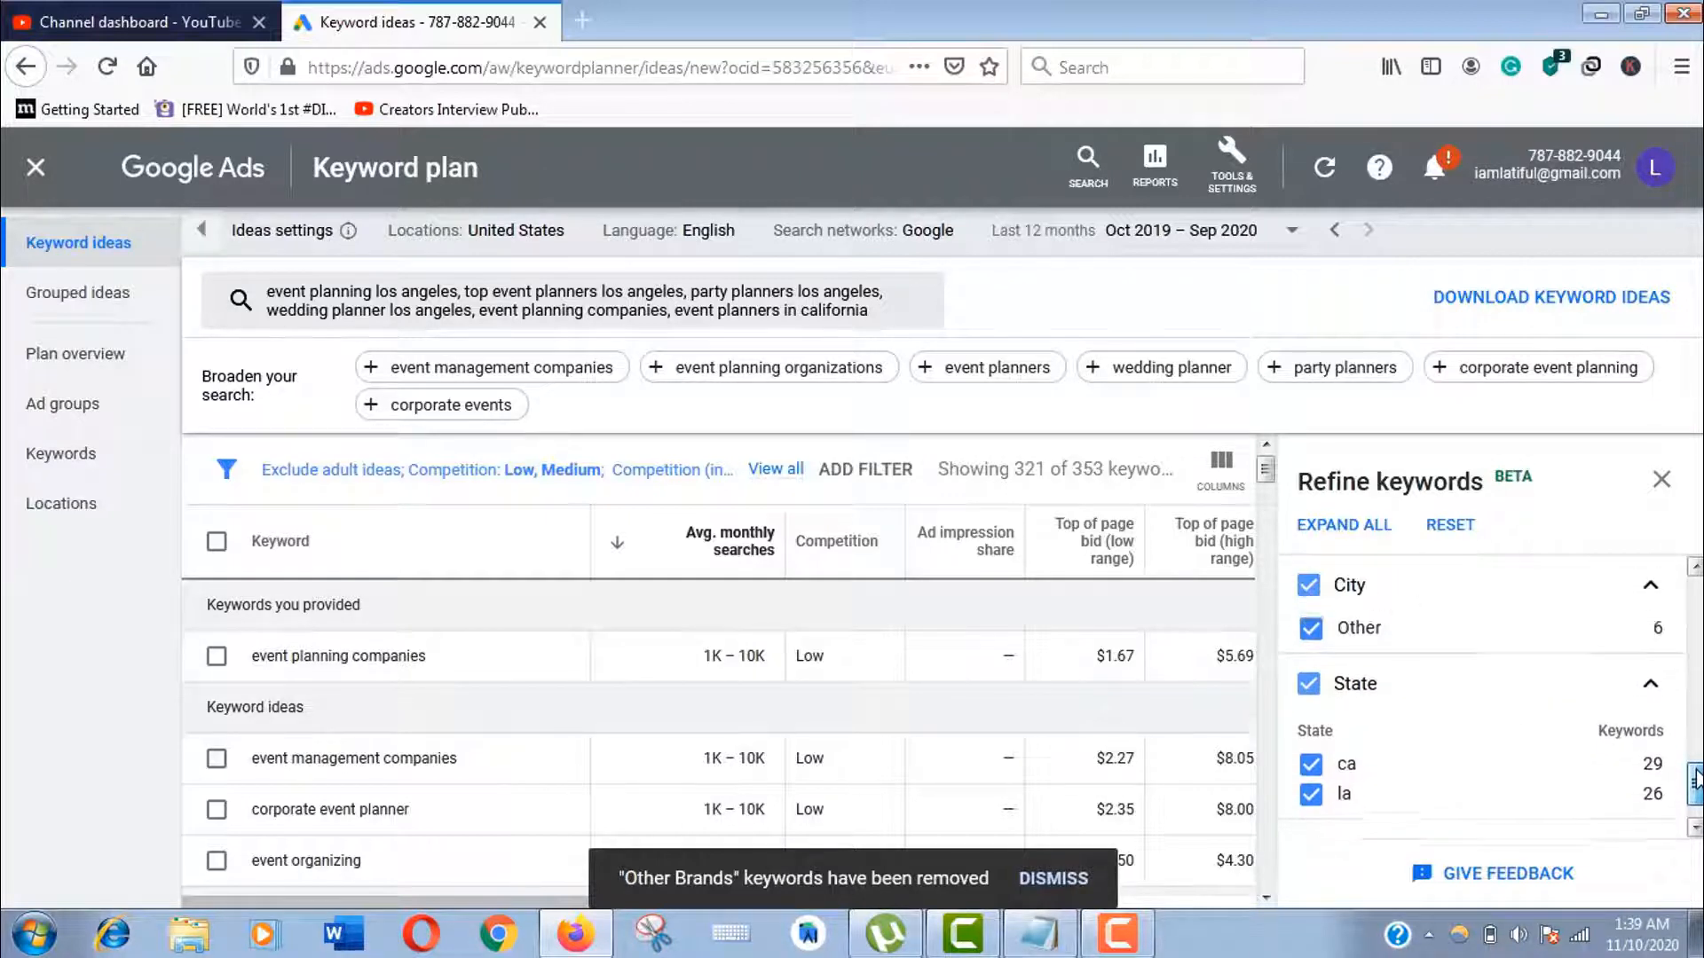
{"action": "scroll", "scroll_direction": "up", "scroll_amount": 3}
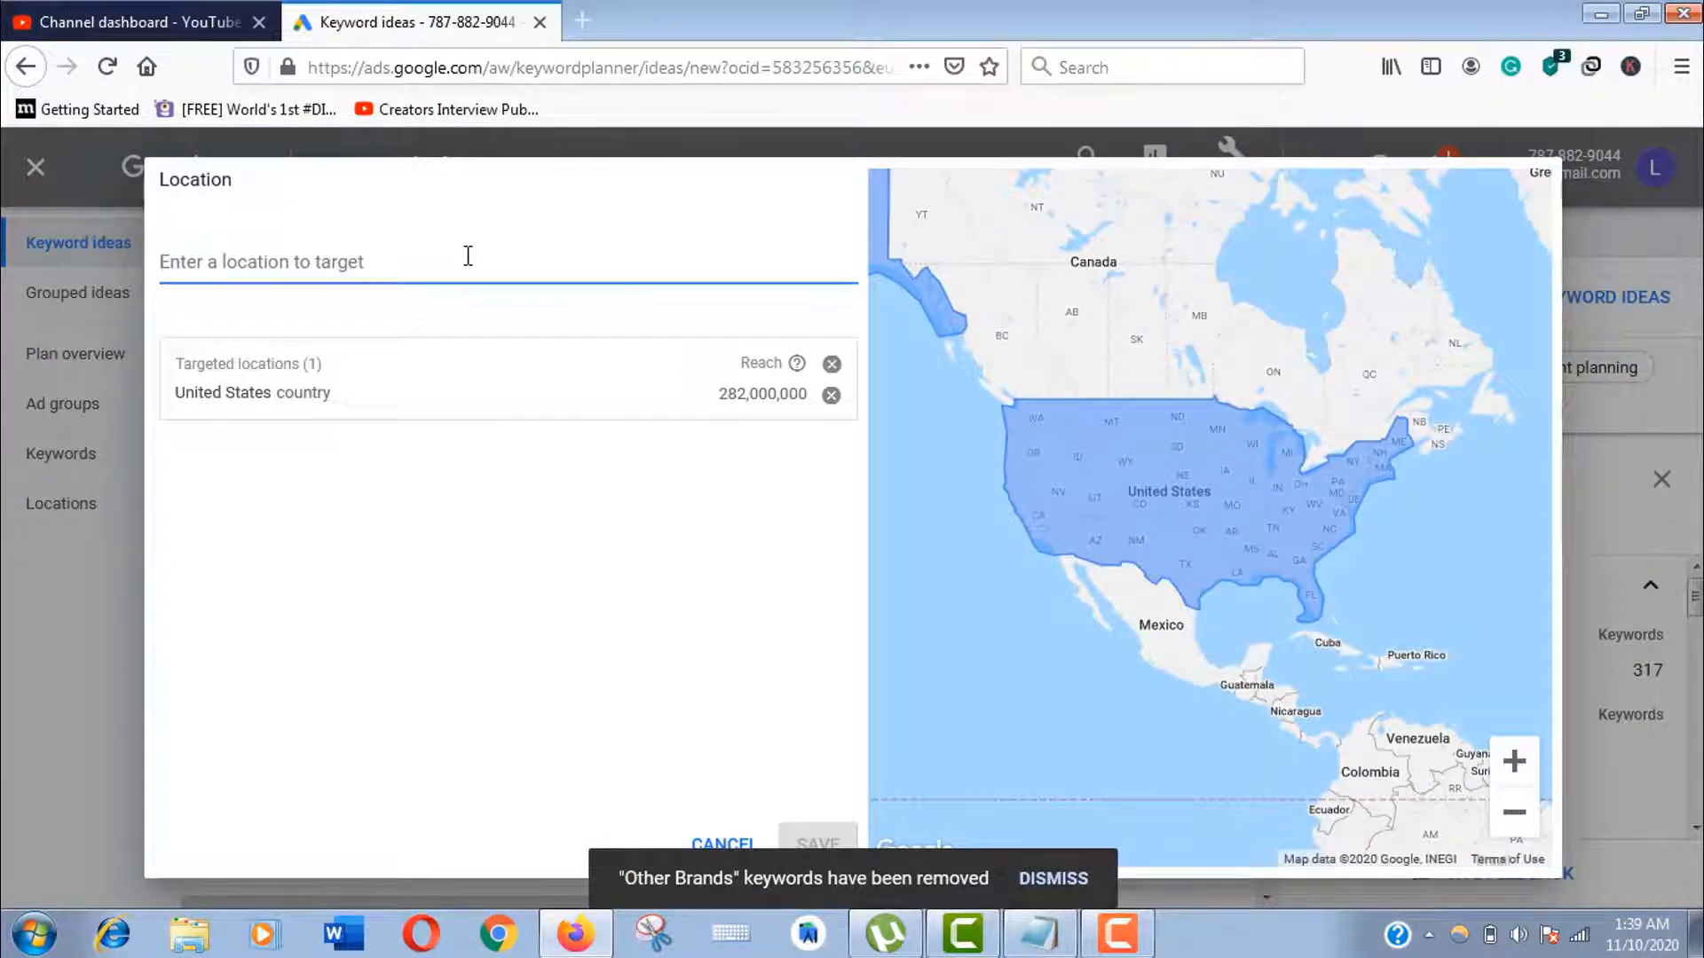
Target Los Angeles, California via 'los' and drop United States from the locations
{"action": "type", "text": "lo"}
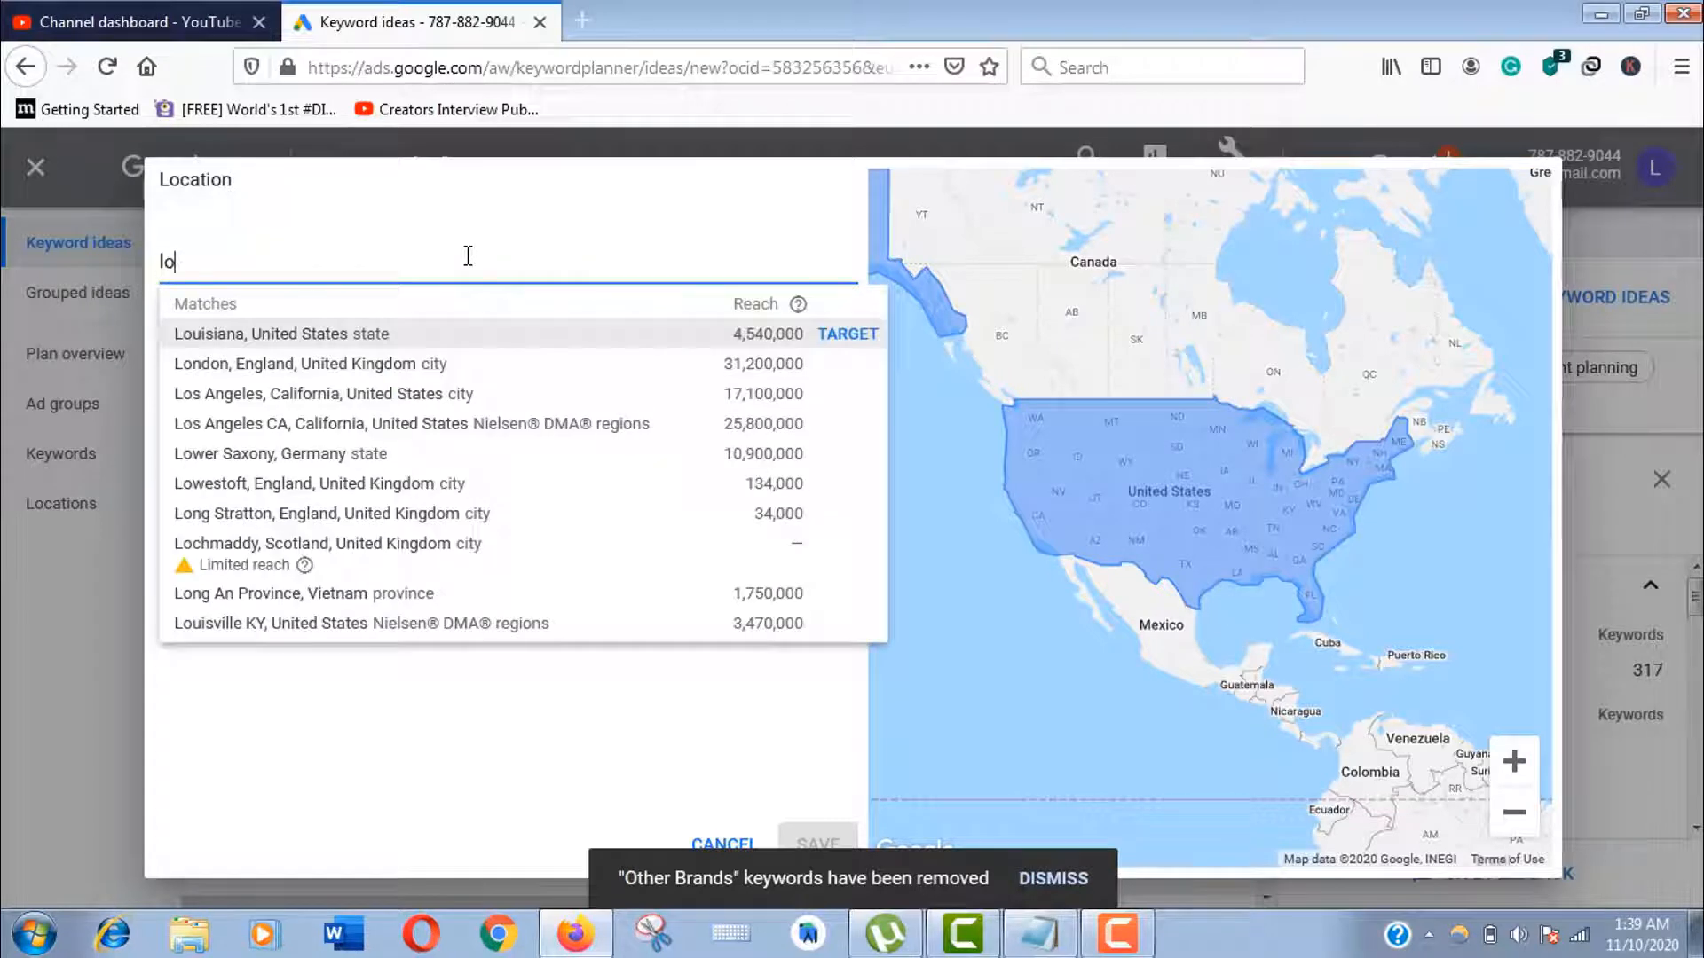
{"action": "type", "text": "s"}
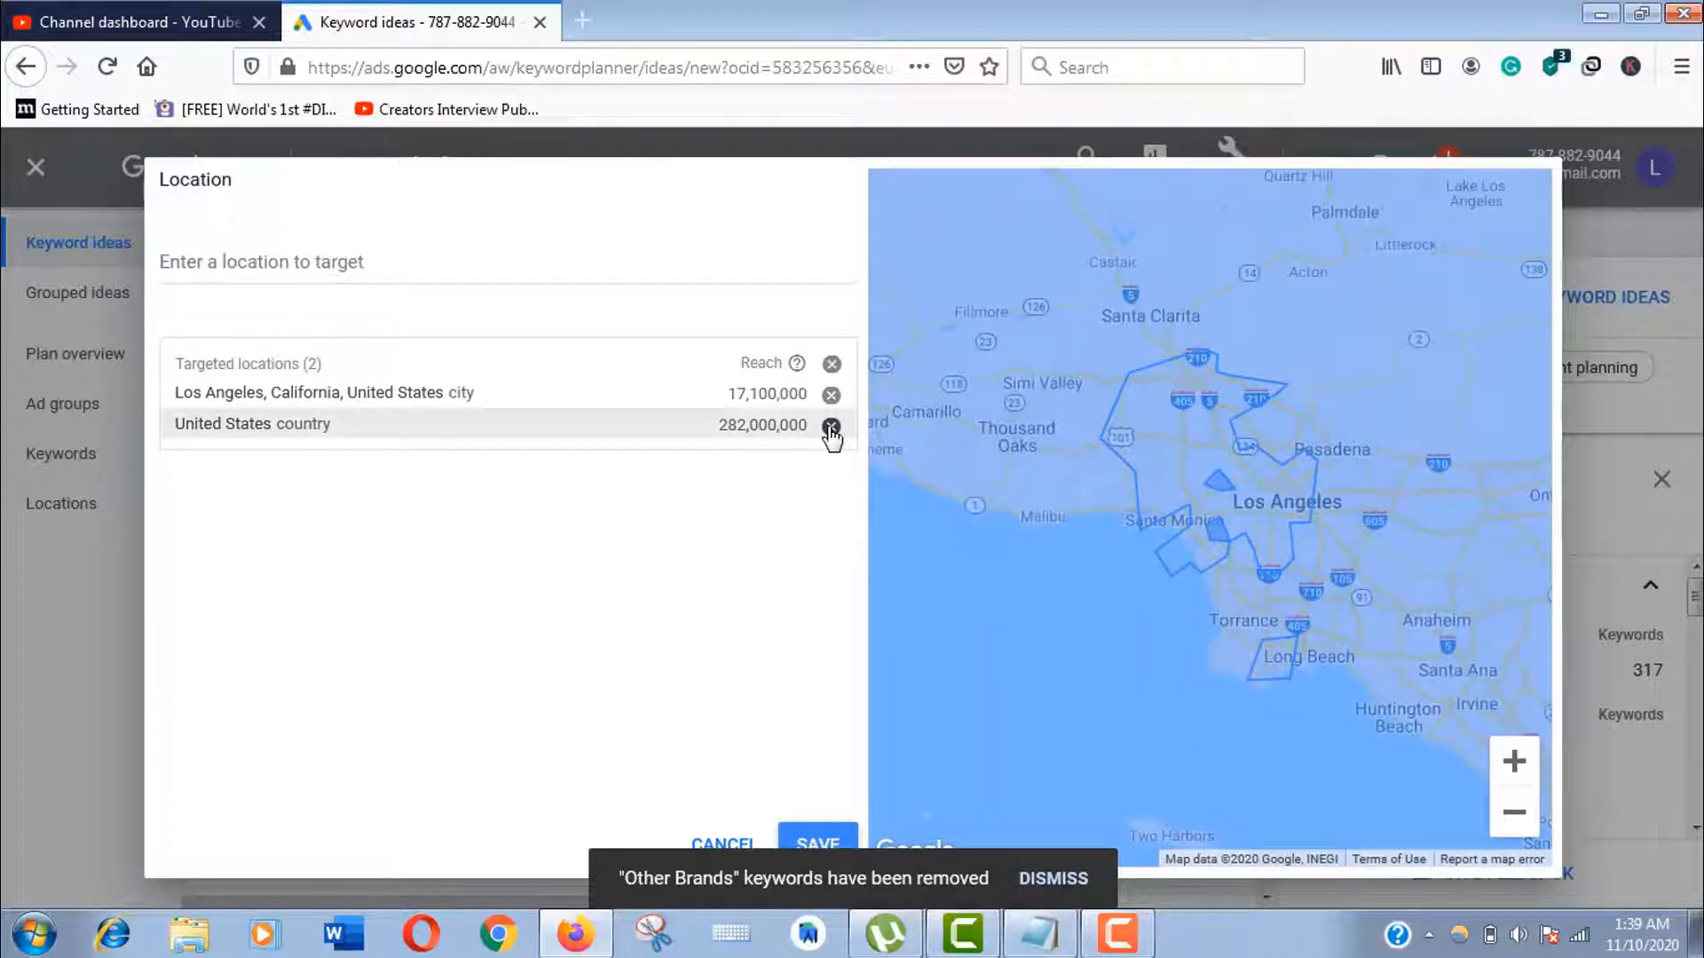
{"action": "left_click", "coordinate": [816, 845]}
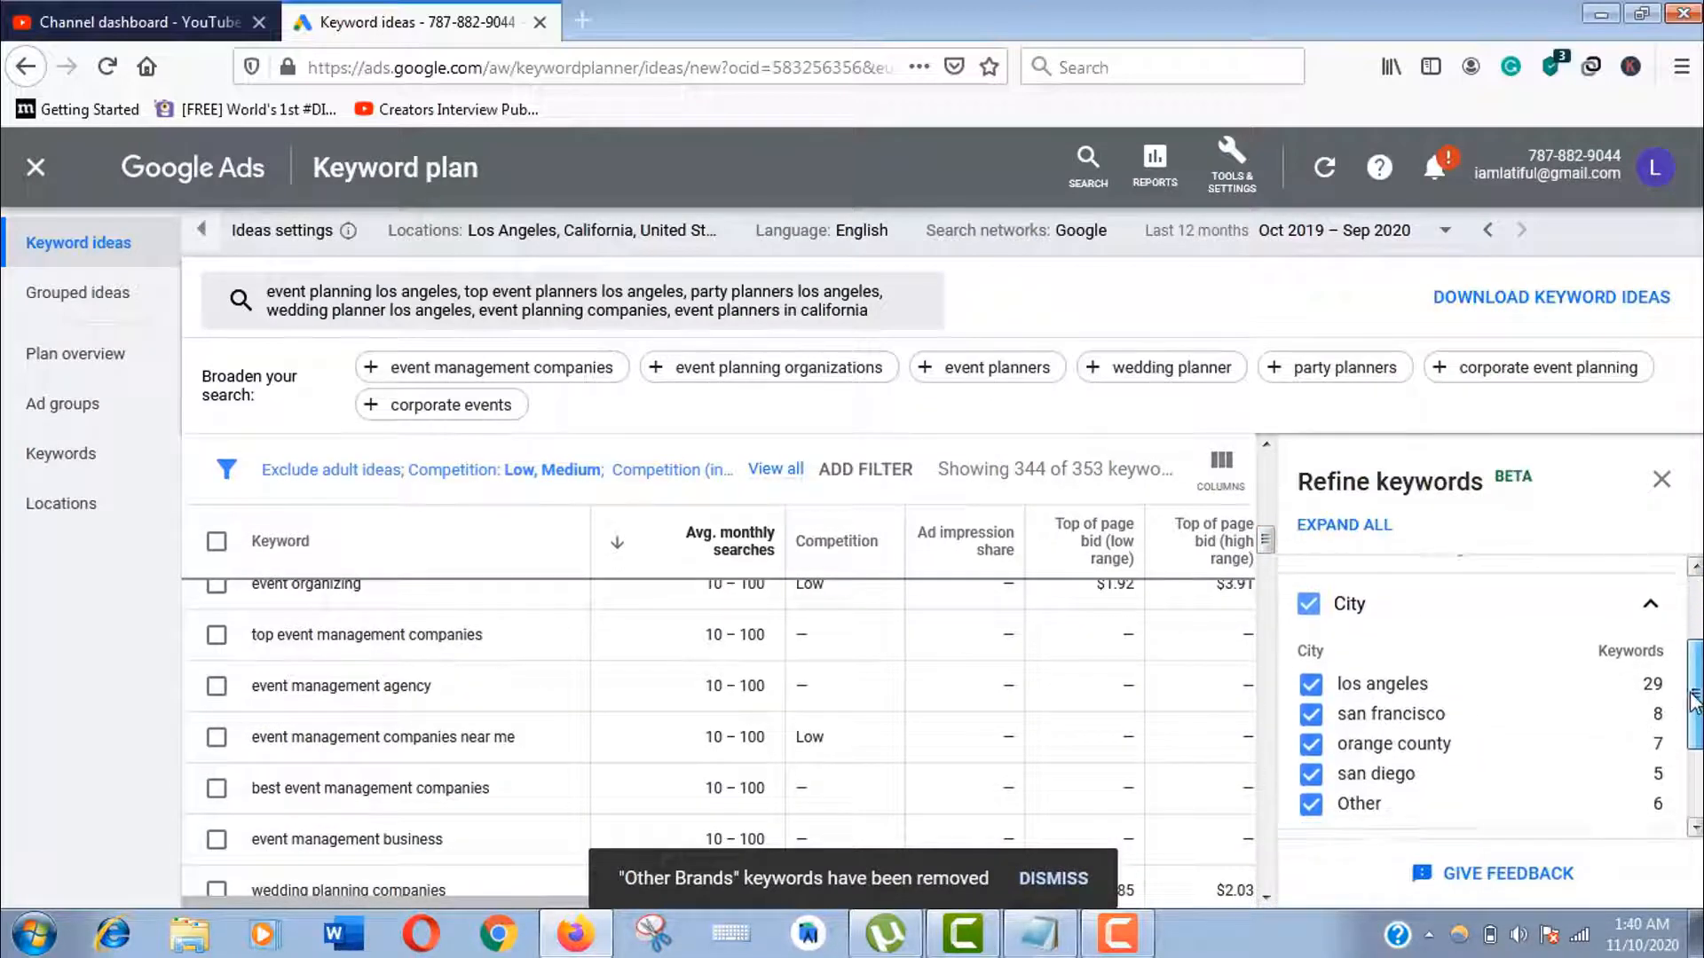
Tick san francisco under City so every listed city is included, then collapse City
{"action": "scroll", "scroll_direction": "down", "scroll_amount": 3}
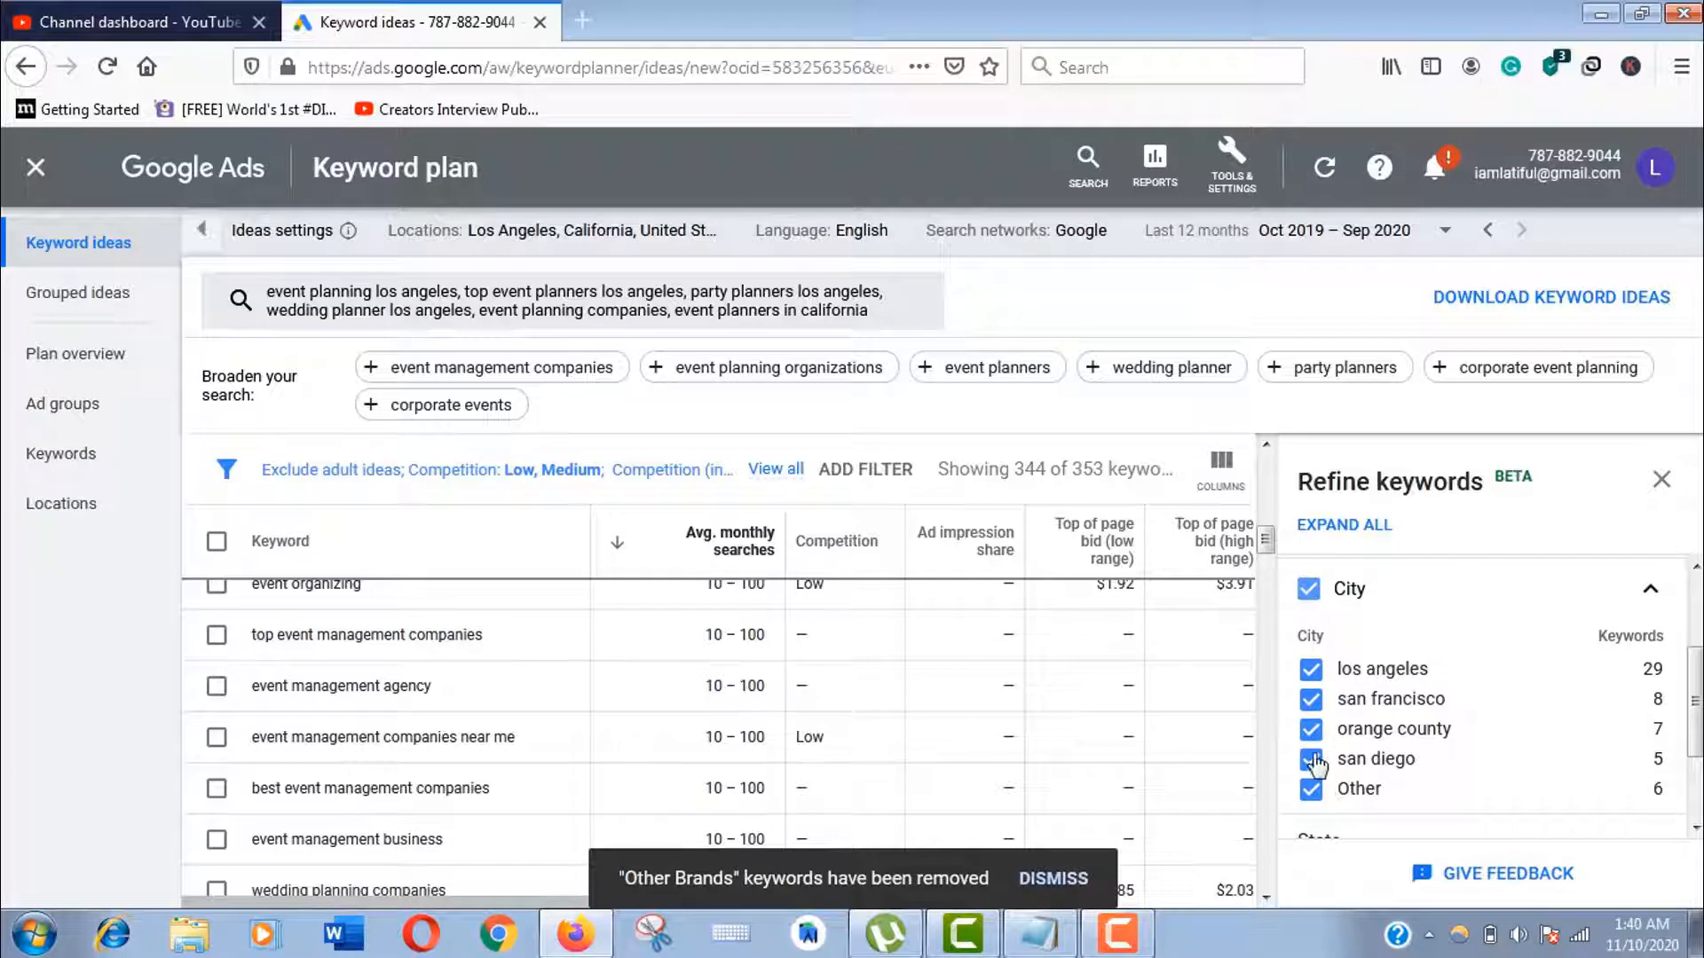
{"action": "left_click", "coordinate": [1310, 699]}
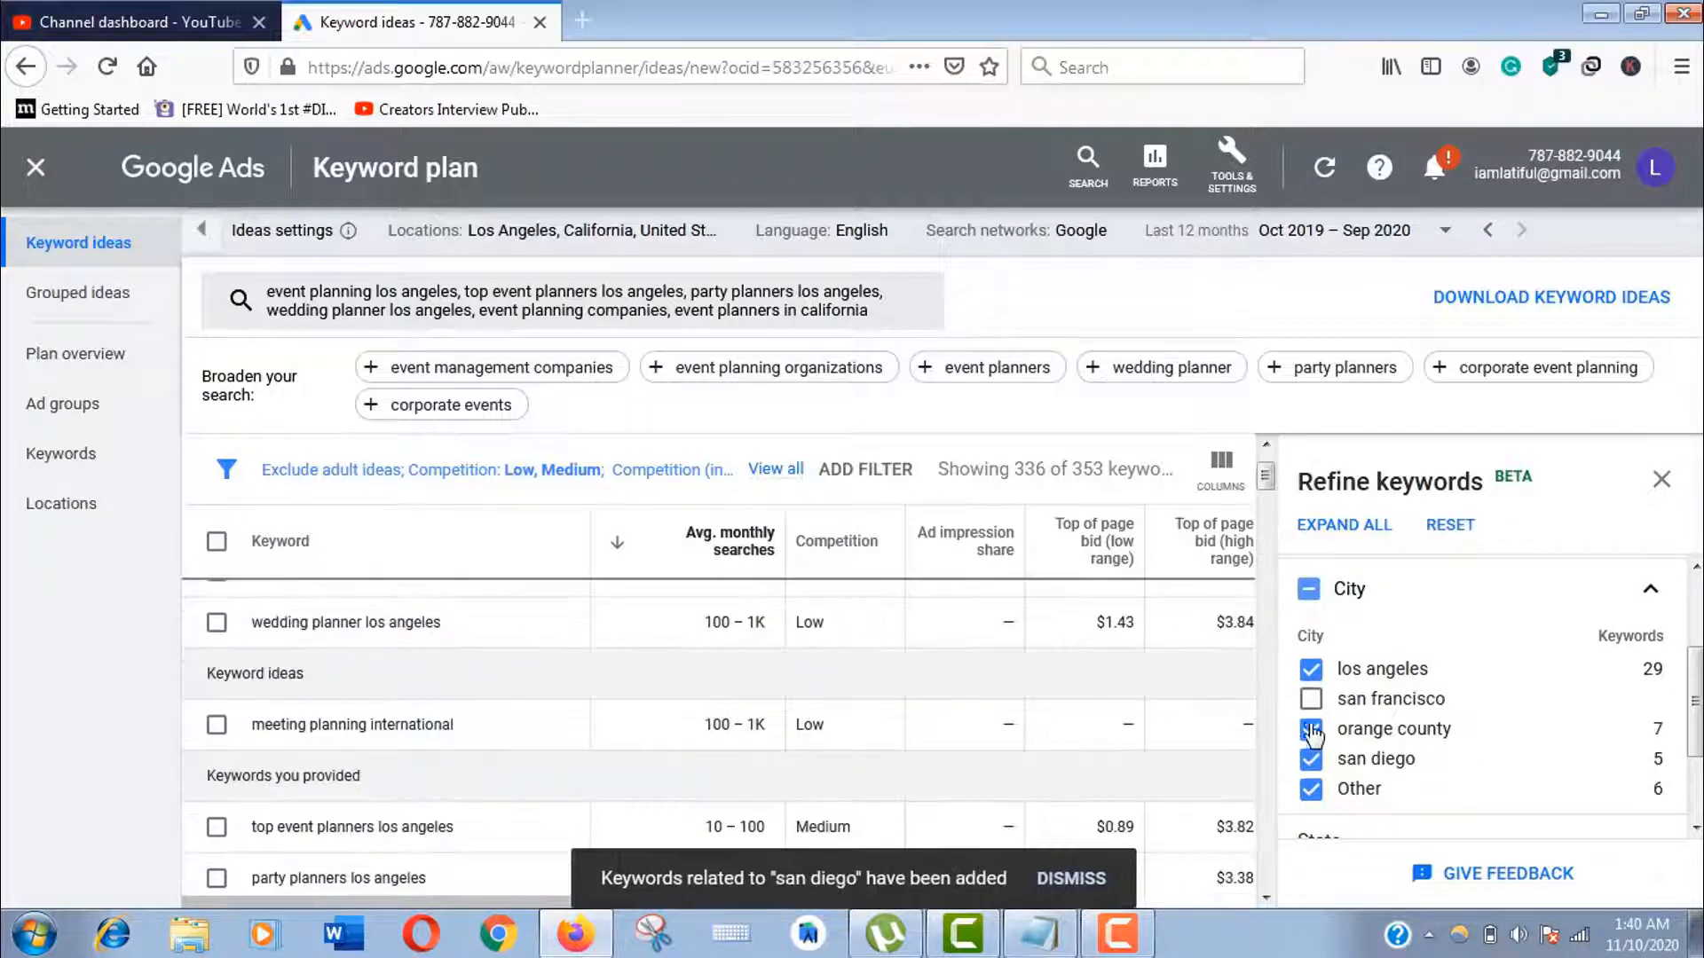
{"action": "left_click", "coordinate": [1310, 699]}
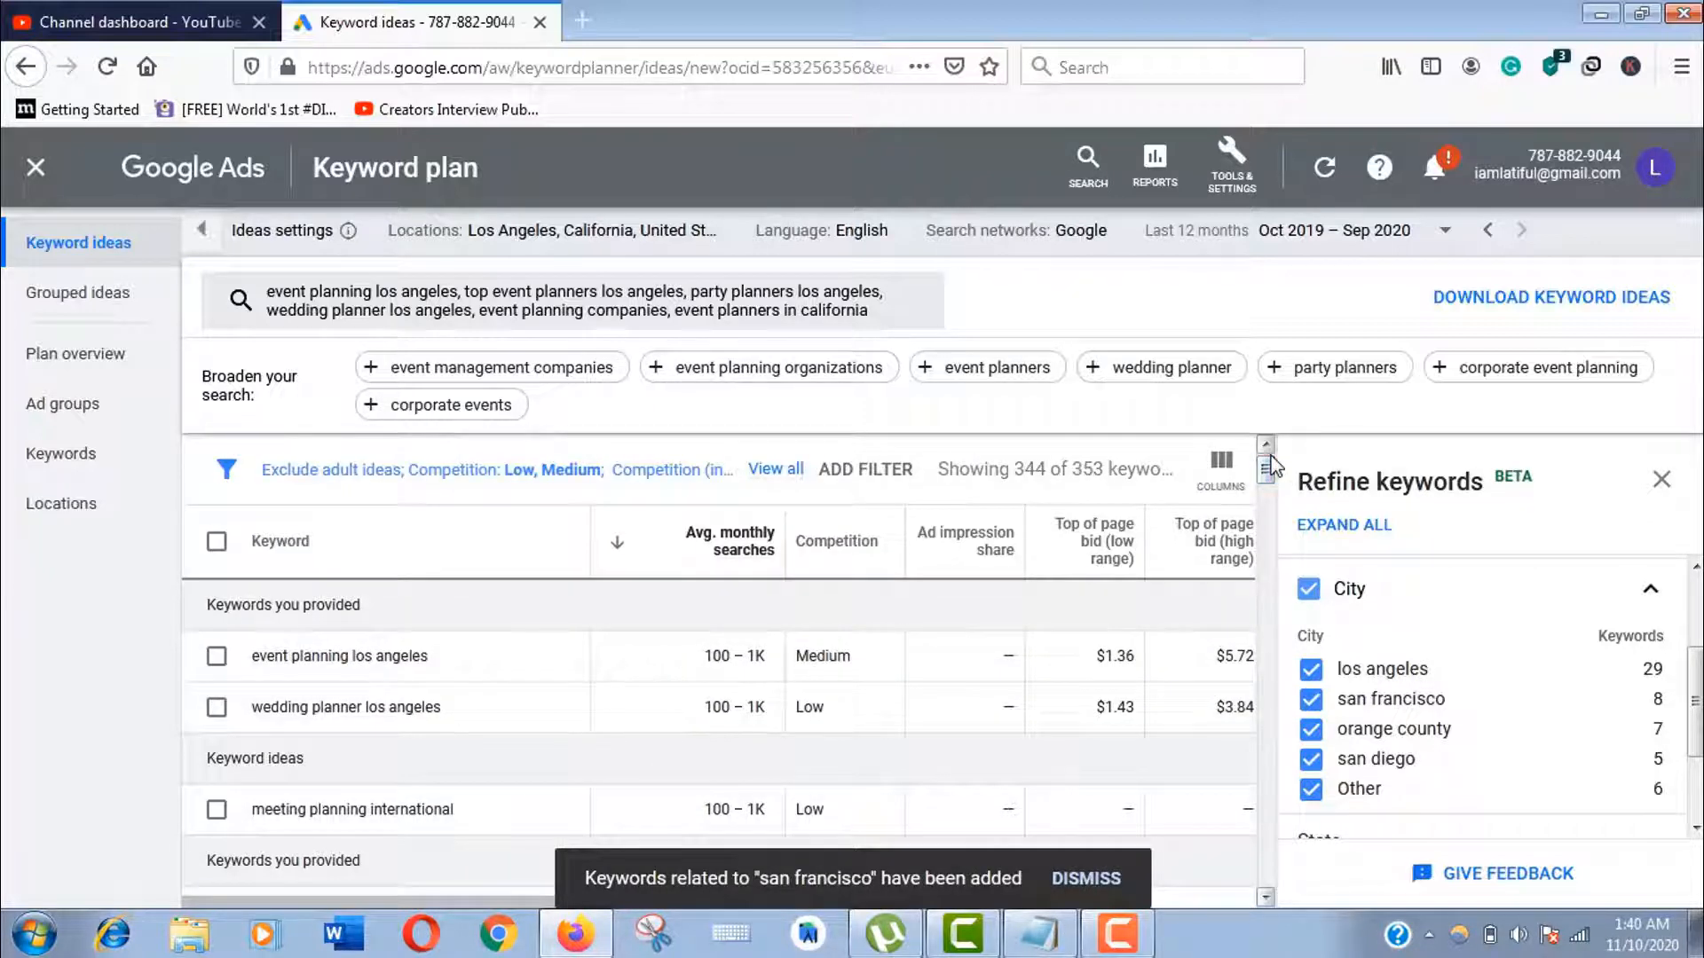
{"action": "left_click", "coordinate": [1647, 589]}
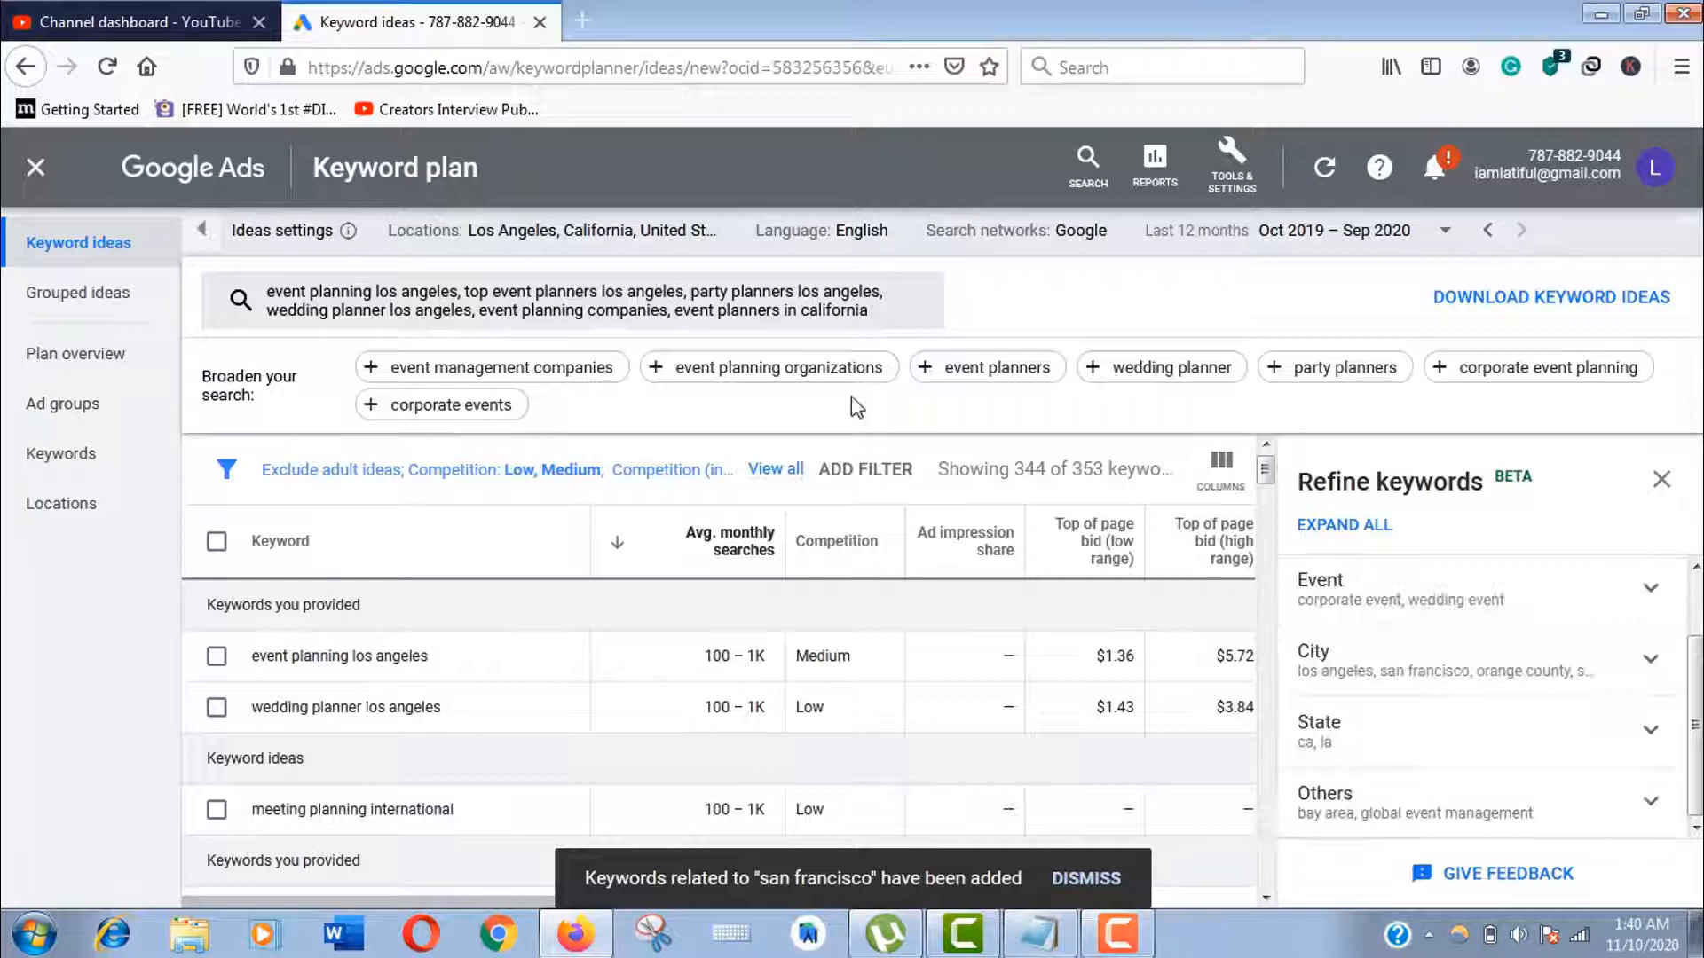
{"action": "left_click", "coordinate": [575, 302]}
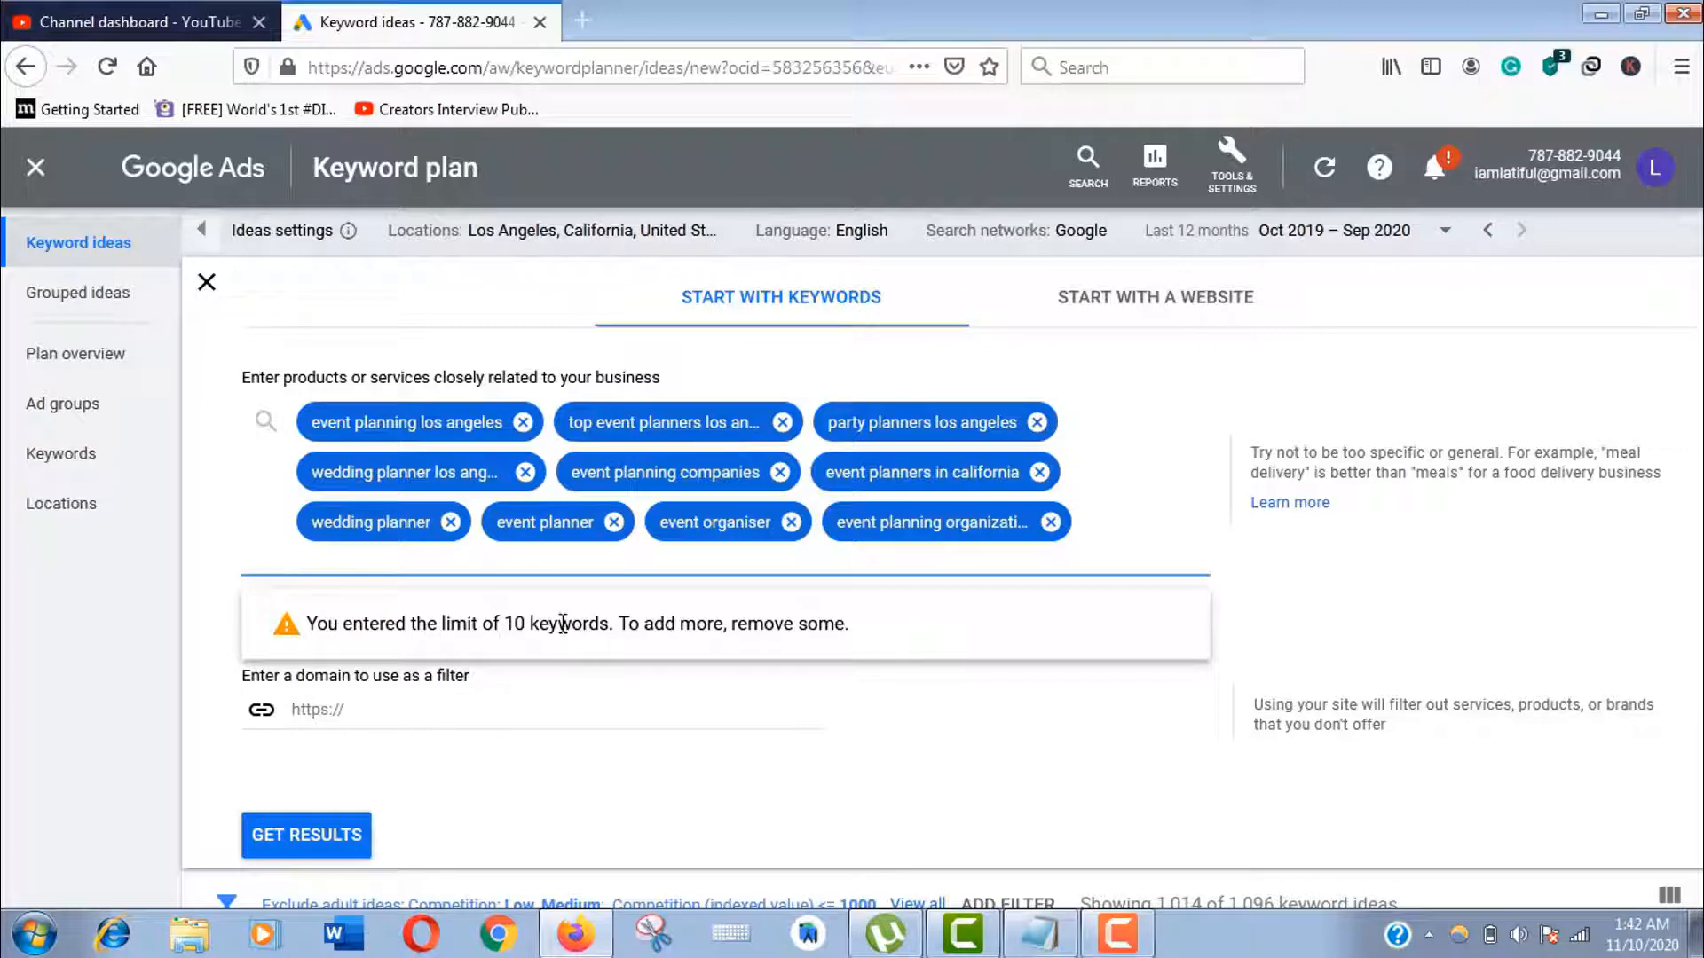
Rerun the search with the expanded seed keywords, returning 1,078 of 1,160 ideas
{"action": "left_click", "coordinate": [306, 836]}
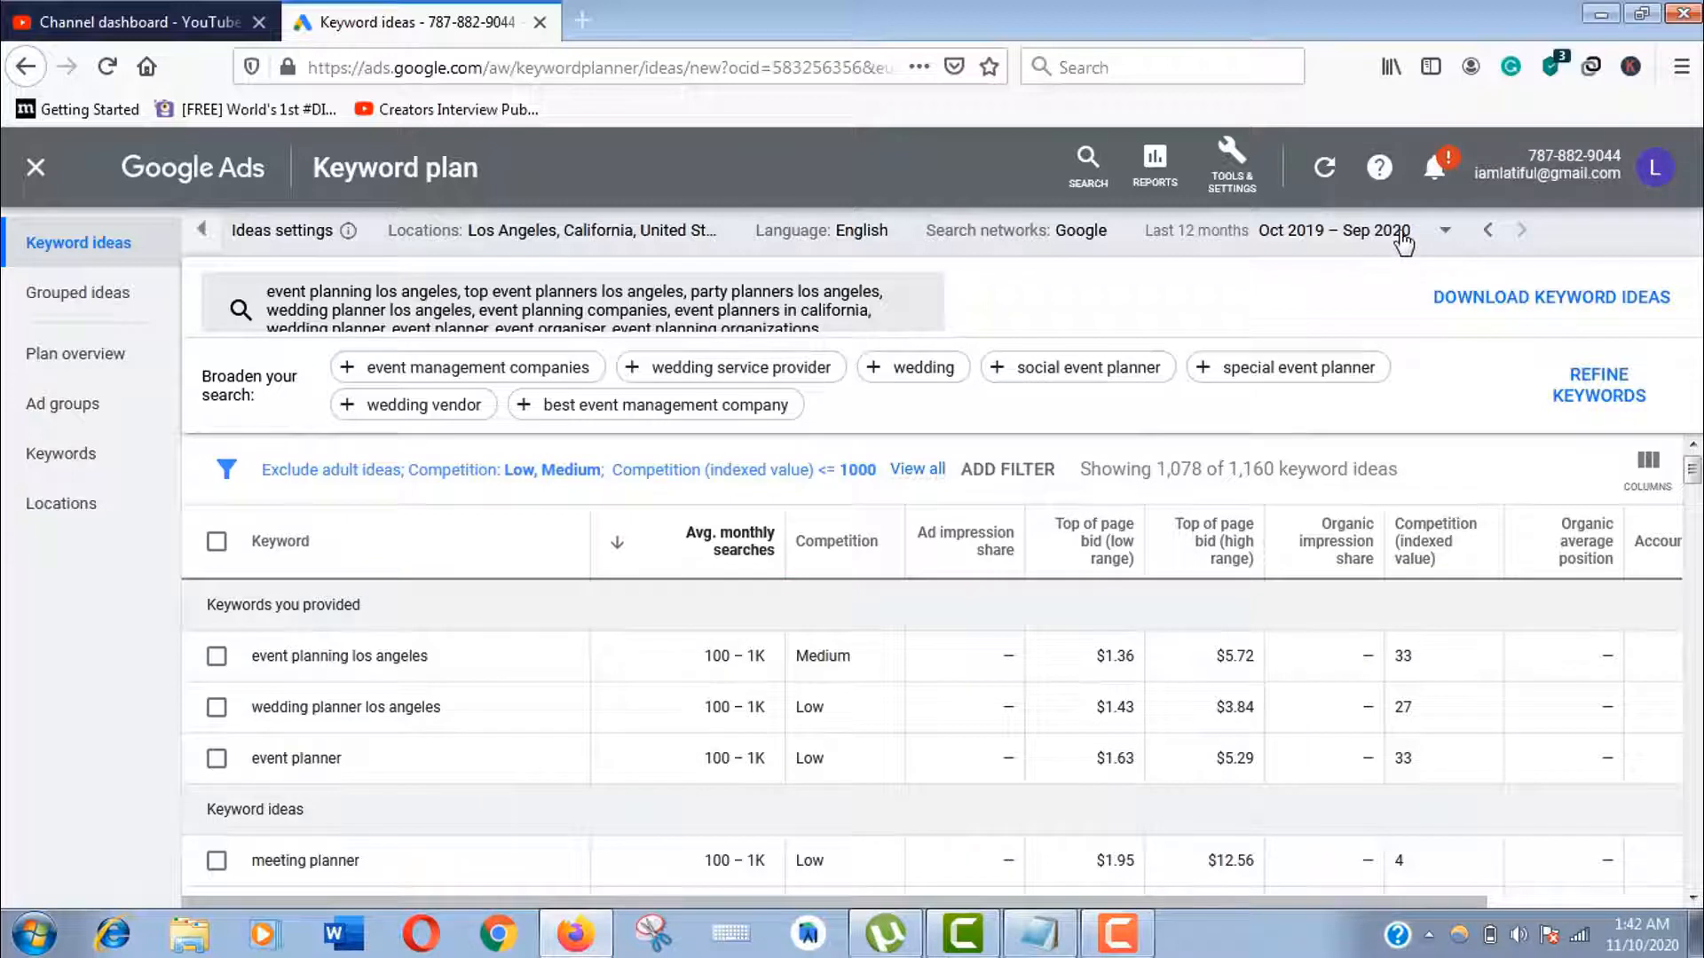
{"action": "left_click", "coordinate": [1444, 230]}
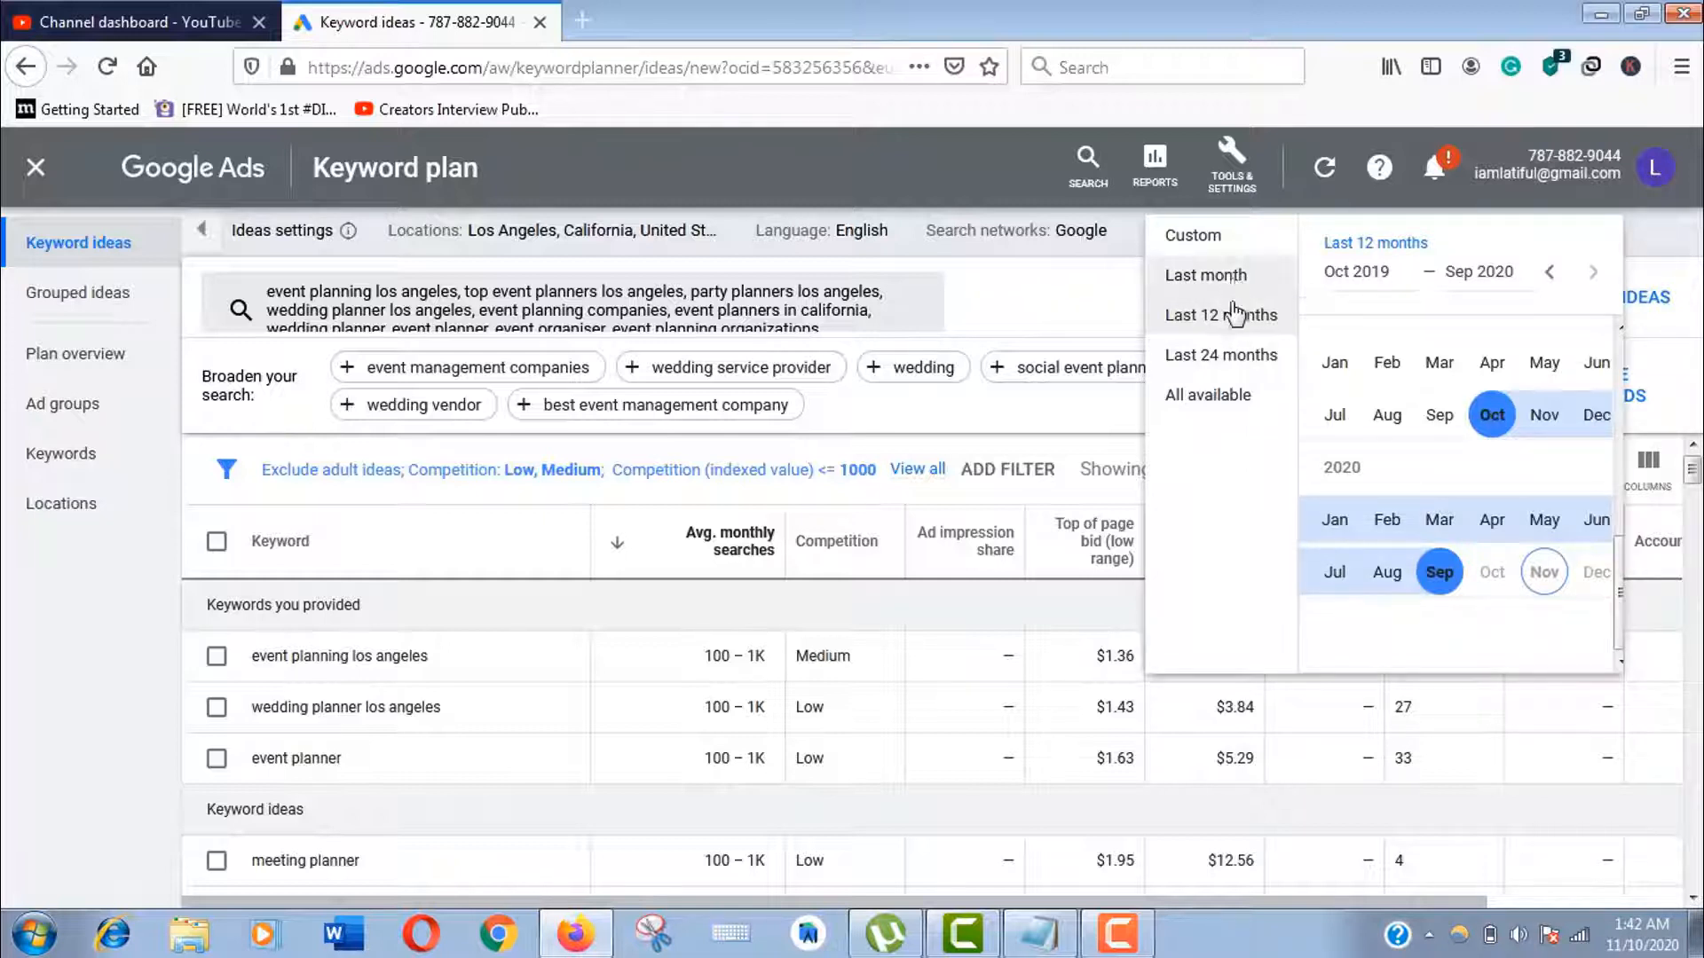
{"action": "mouse_move", "coordinate": [1229, 277]}
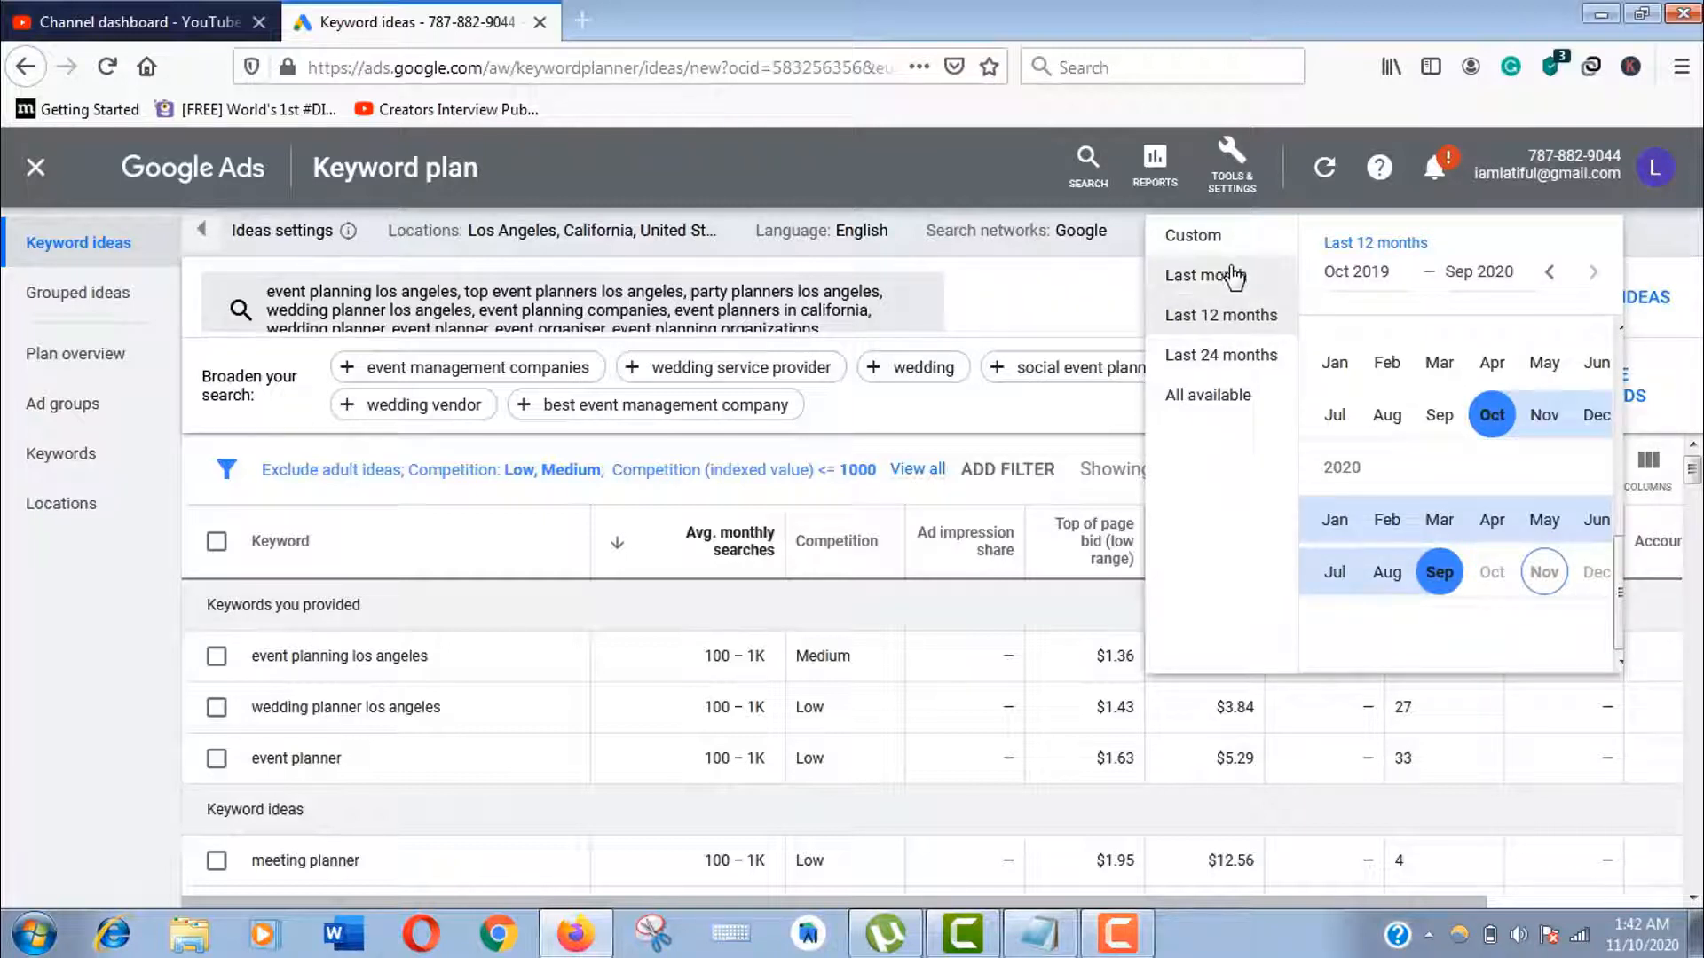
Choose Last month, then pick a custom range from Jul 2020 to Sep 2020
{"action": "left_click", "coordinate": [1201, 275]}
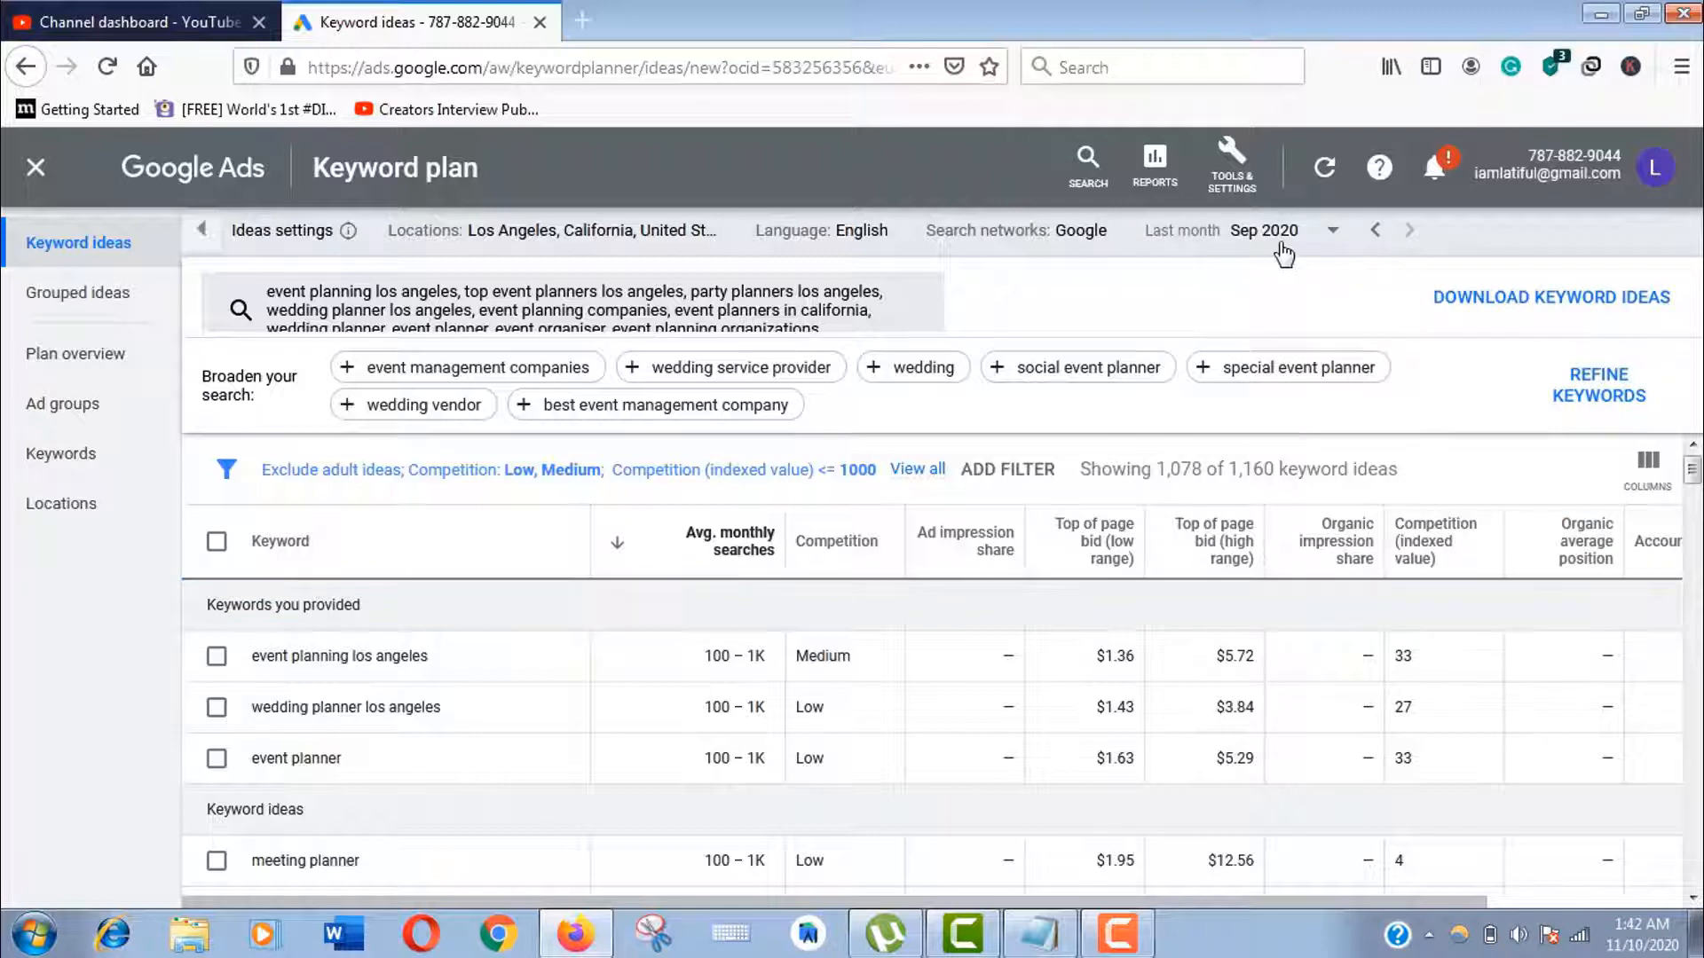
{"action": "left_click", "coordinate": [1333, 229]}
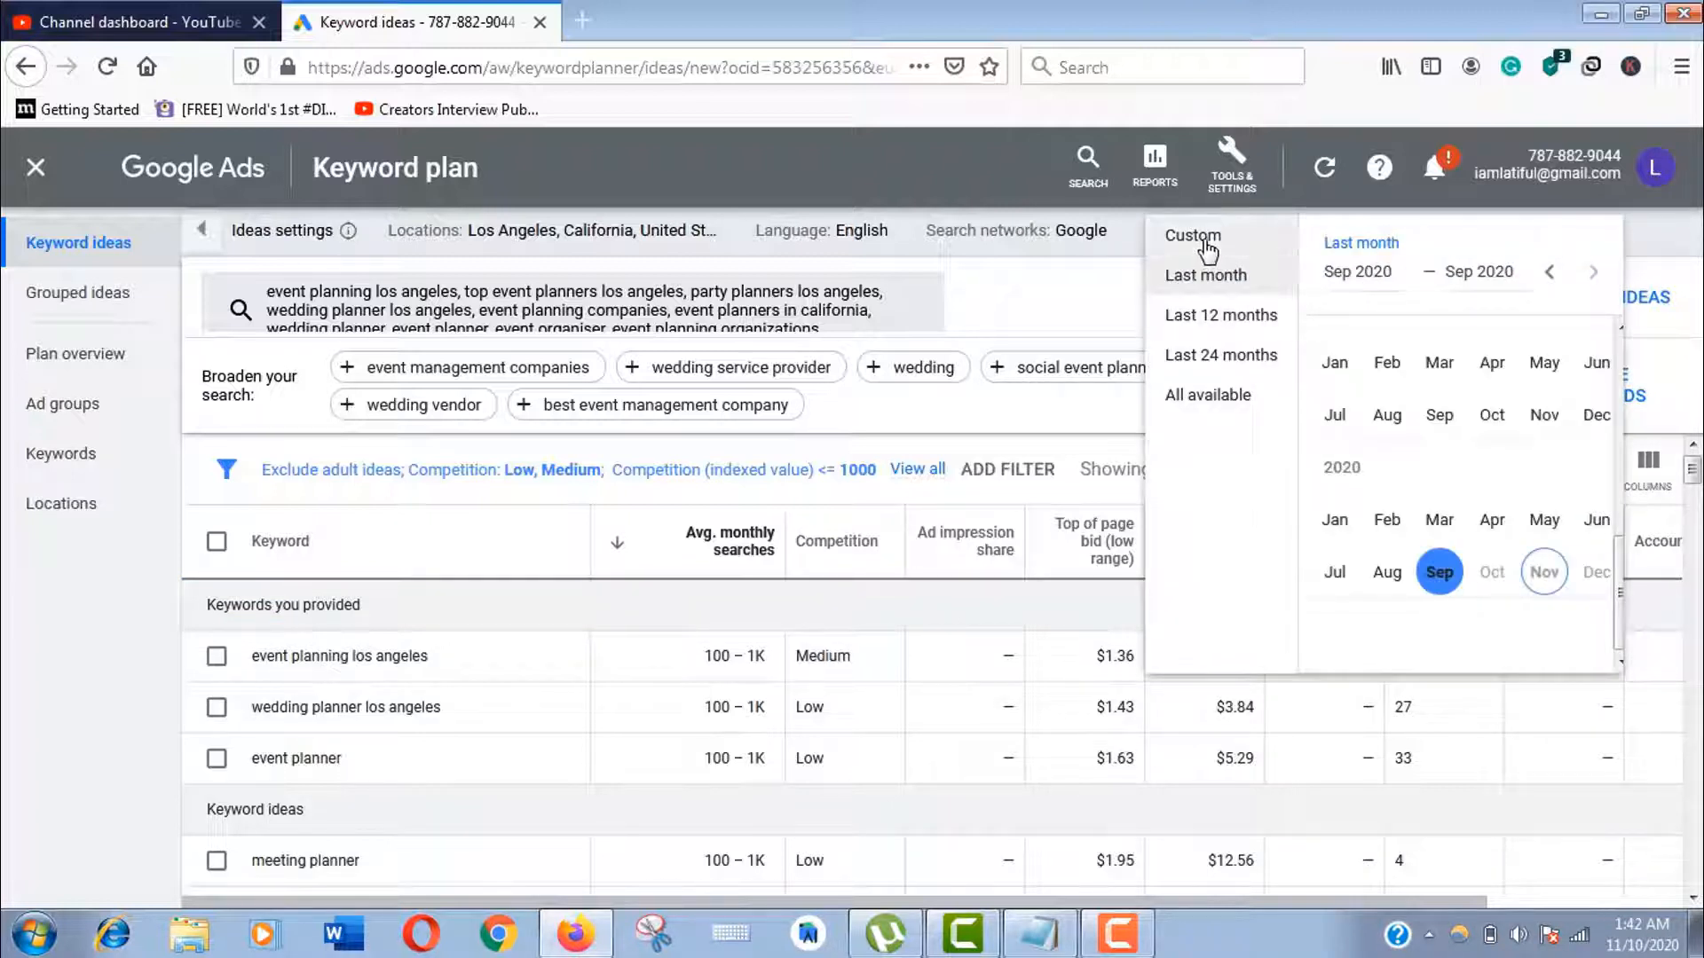
{"action": "left_click", "coordinate": [1333, 572]}
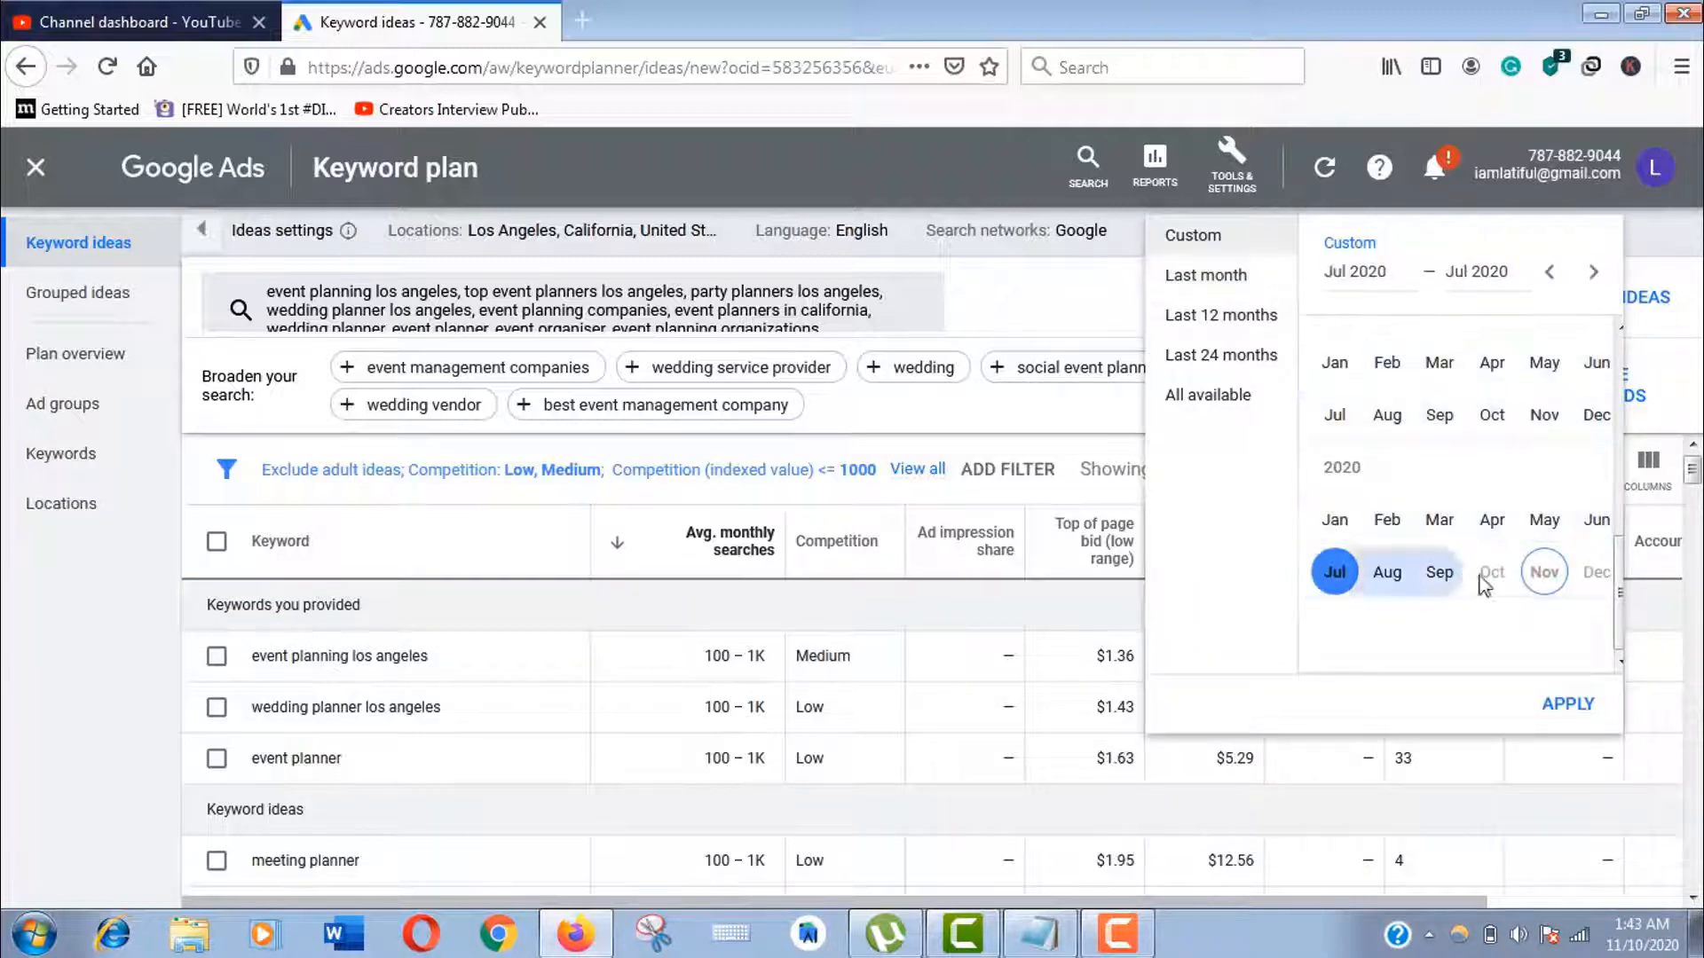
{"action": "left_click", "coordinate": [1440, 574]}
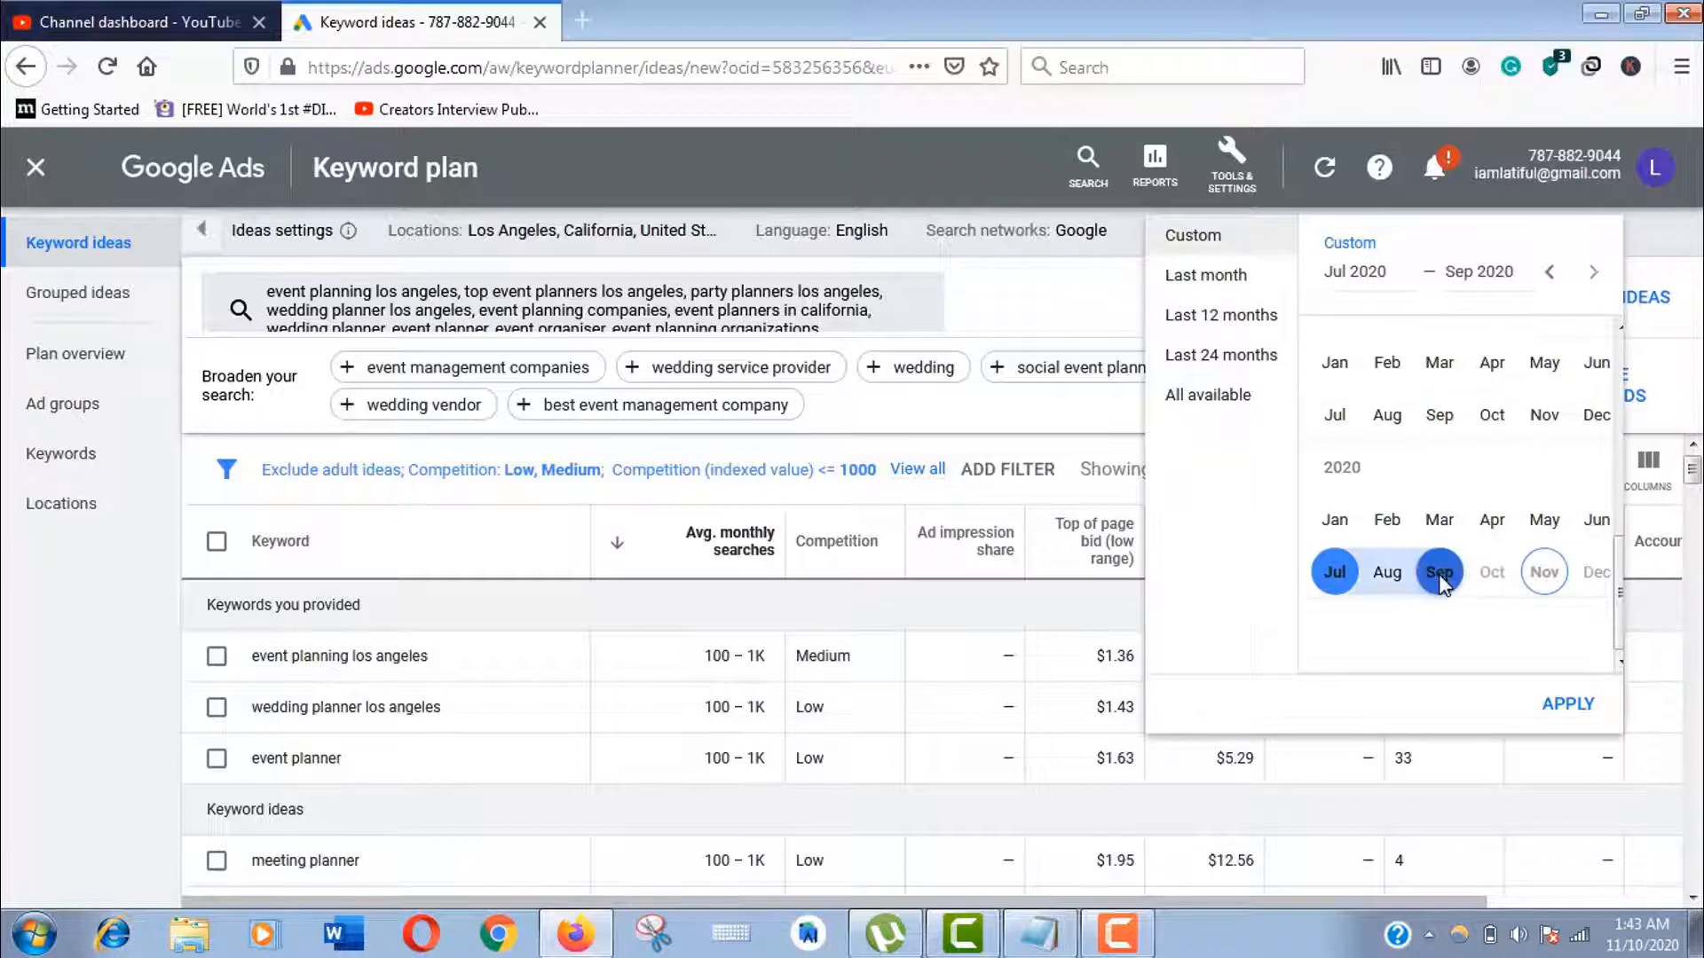
Apply the July–September 2020 range and look through the 1,078 keyword ideas
{"action": "left_click", "coordinate": [1567, 703]}
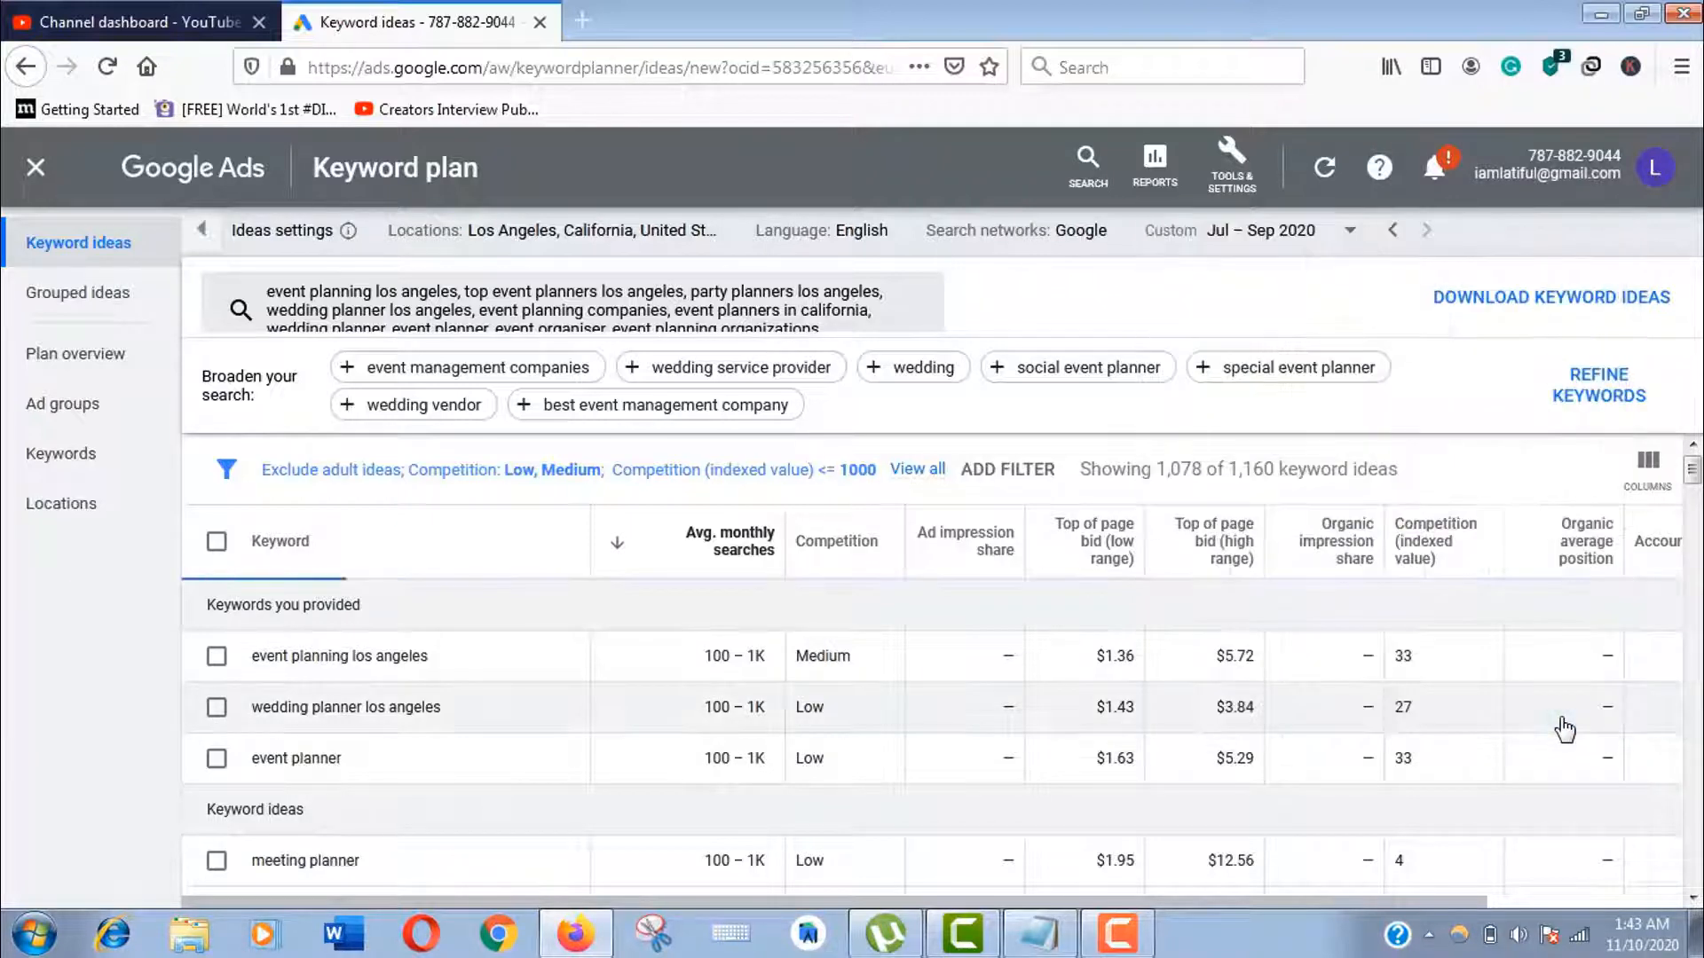
{"action": "mouse_move", "coordinate": [1337, 542]}
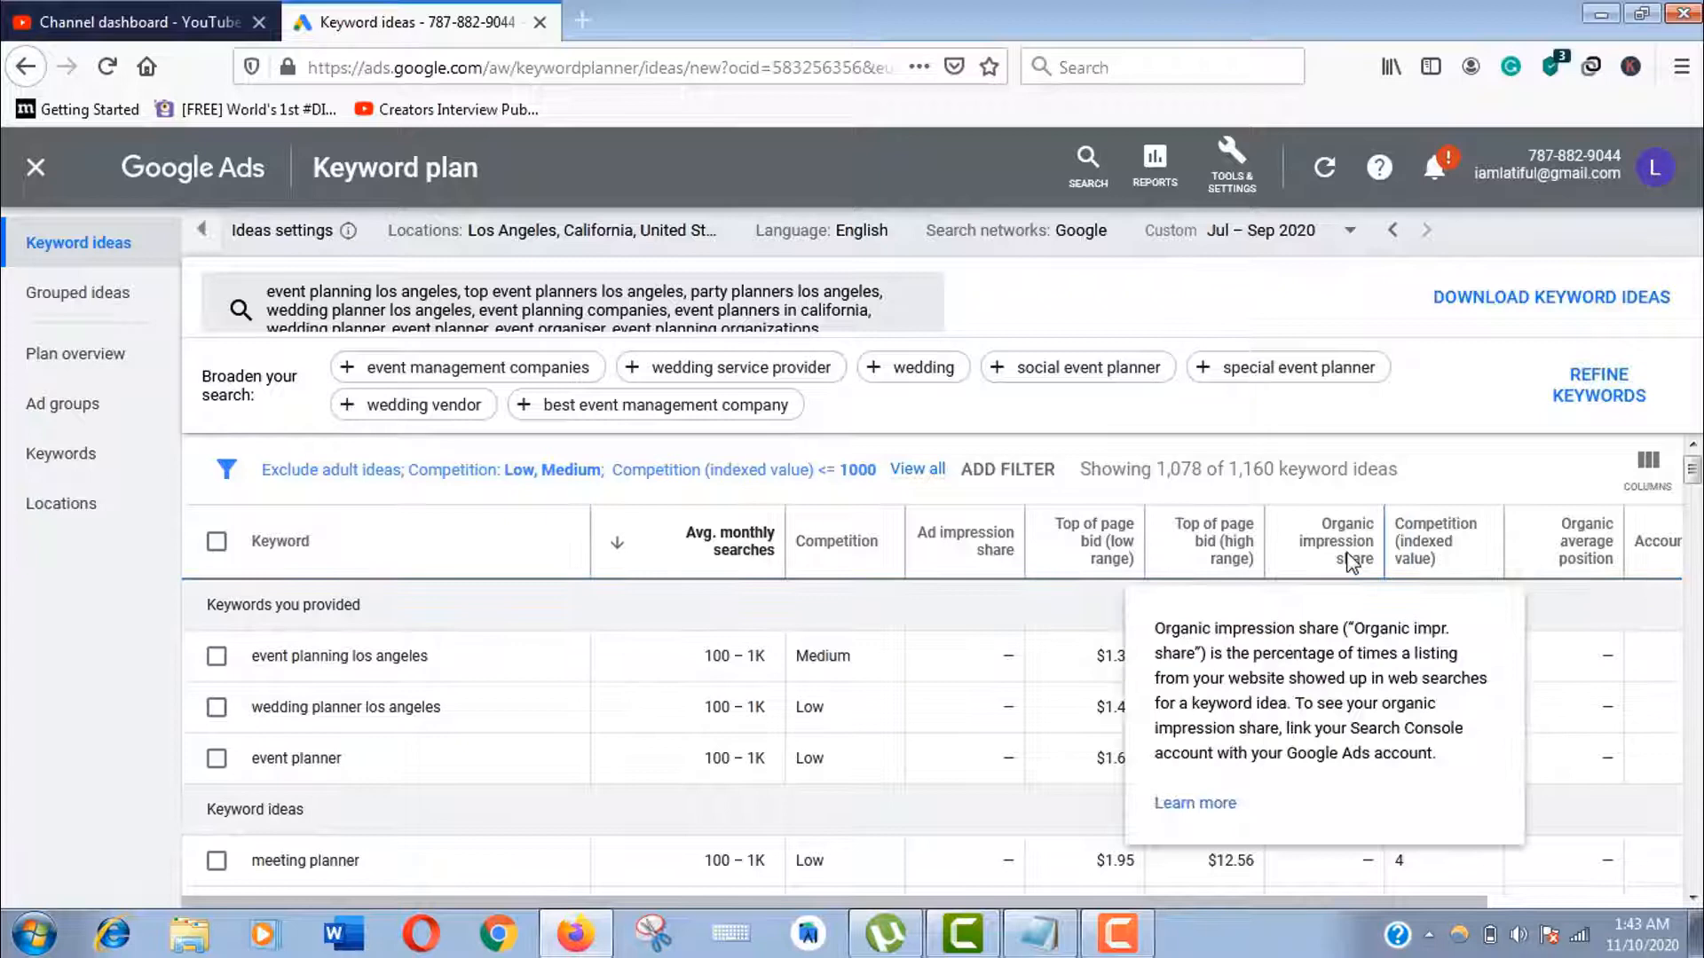
{"action": "mouse_move", "coordinate": [778, 682]}
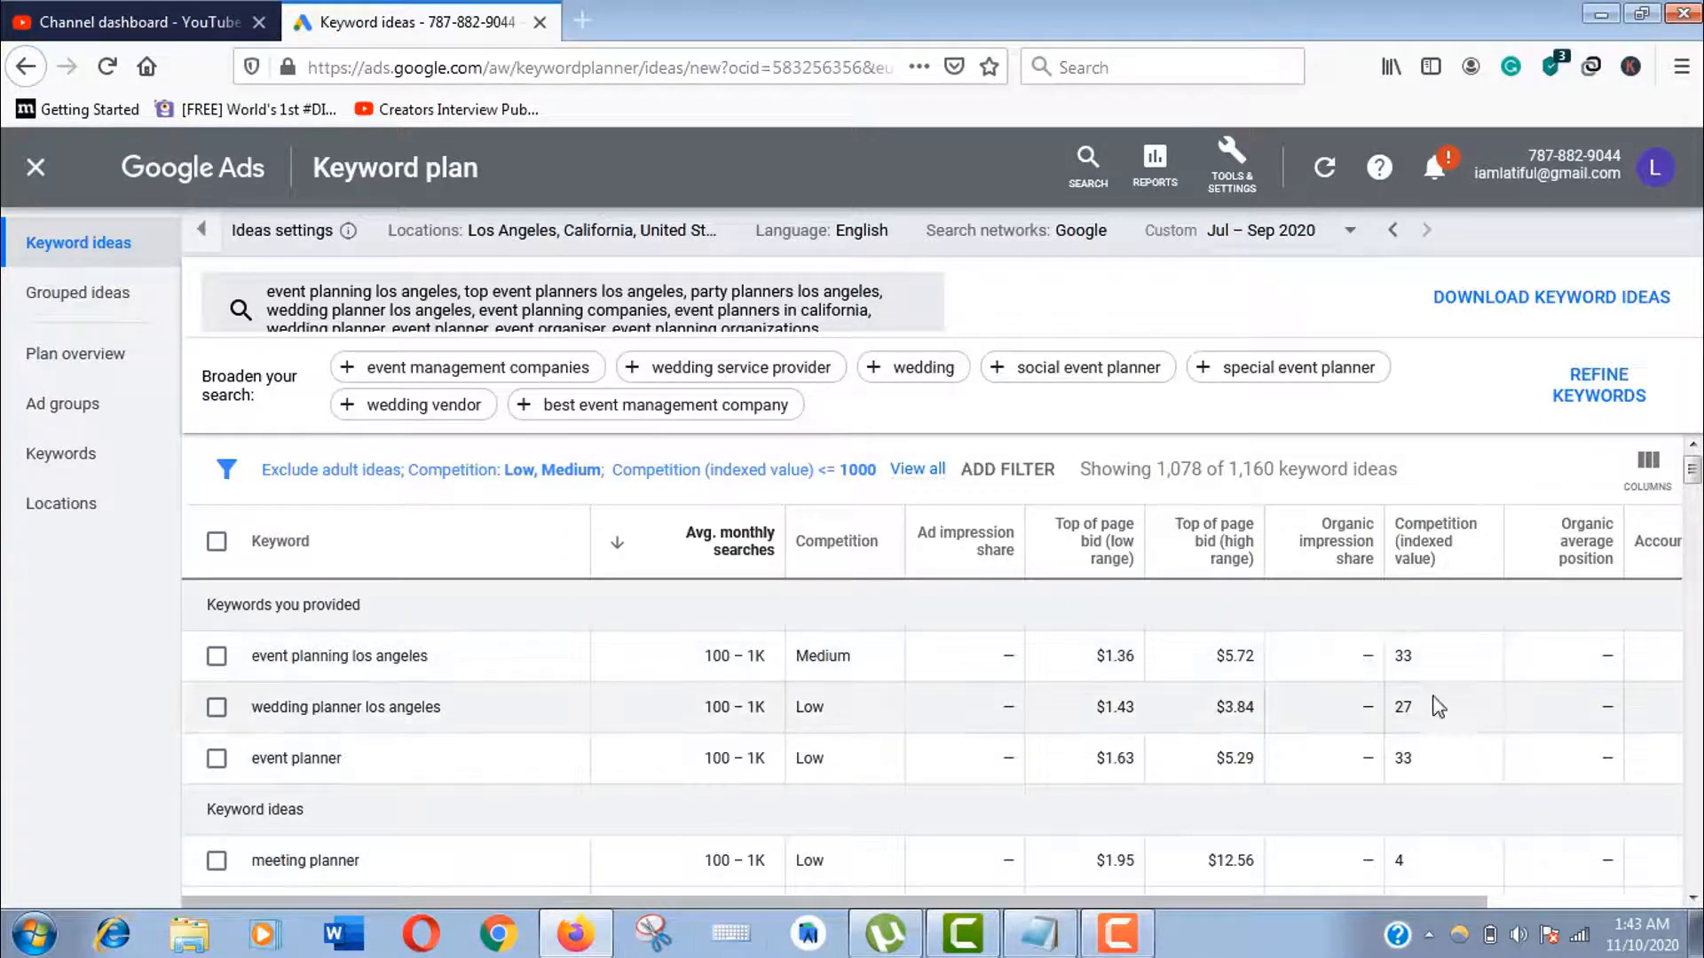
{"action": "scroll", "scroll_direction": "down", "scroll_amount": 3}
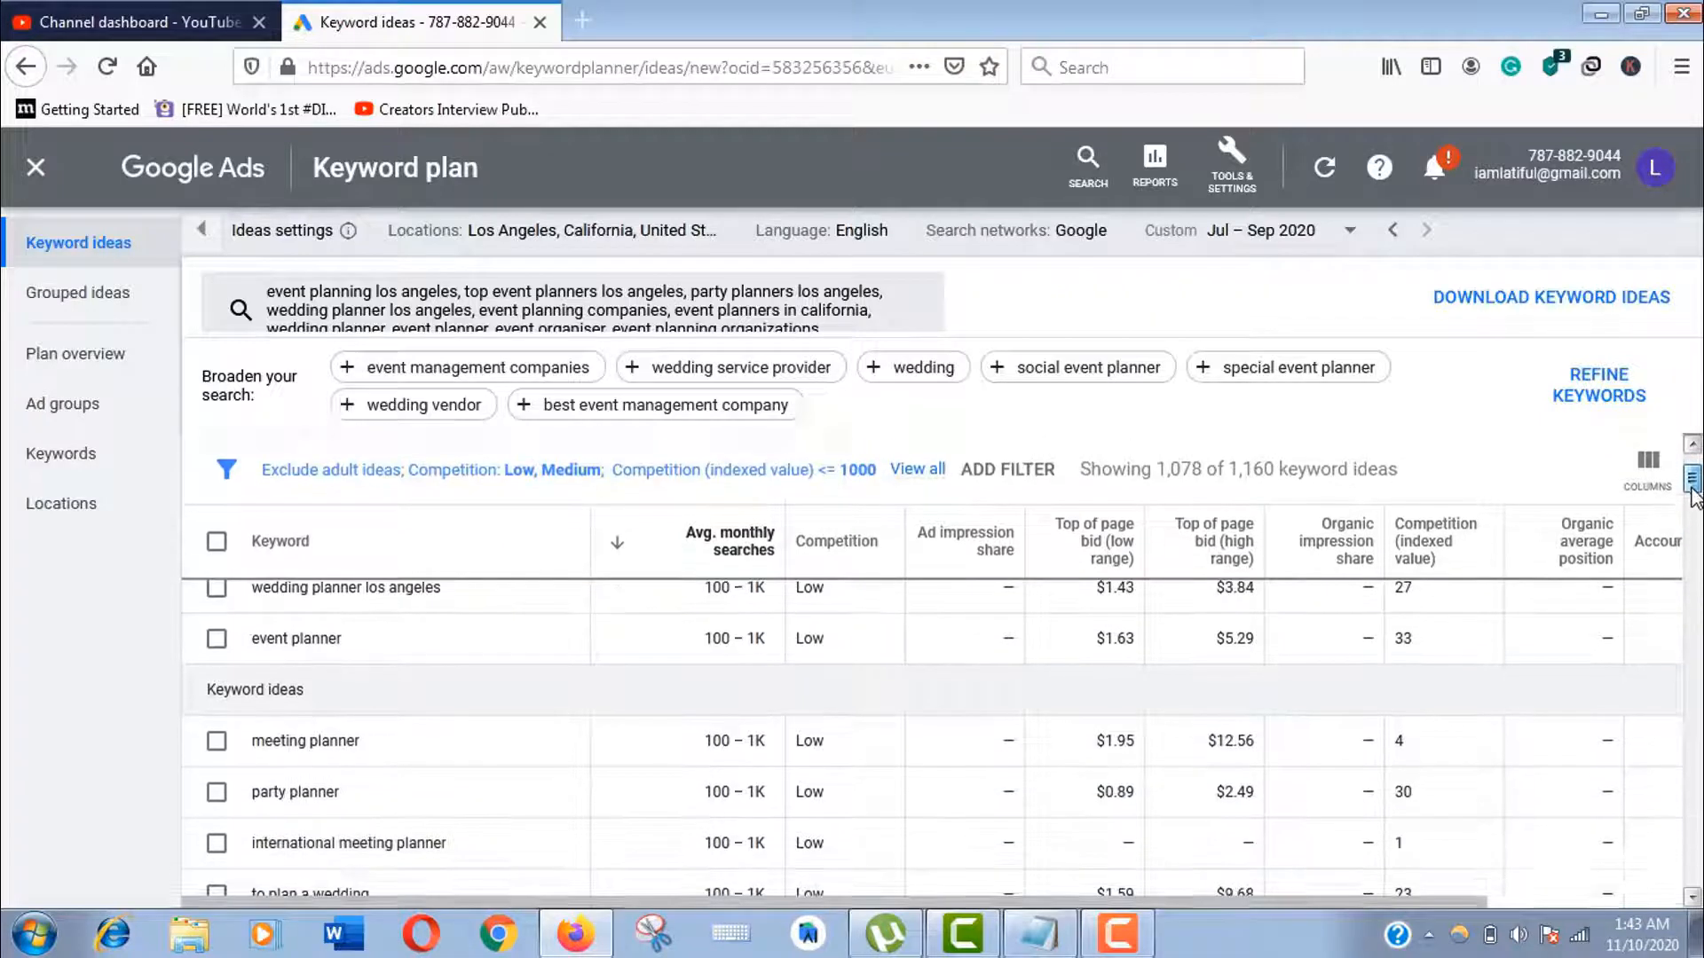
{"action": "scroll", "scroll_direction": "down", "scroll_amount": 3}
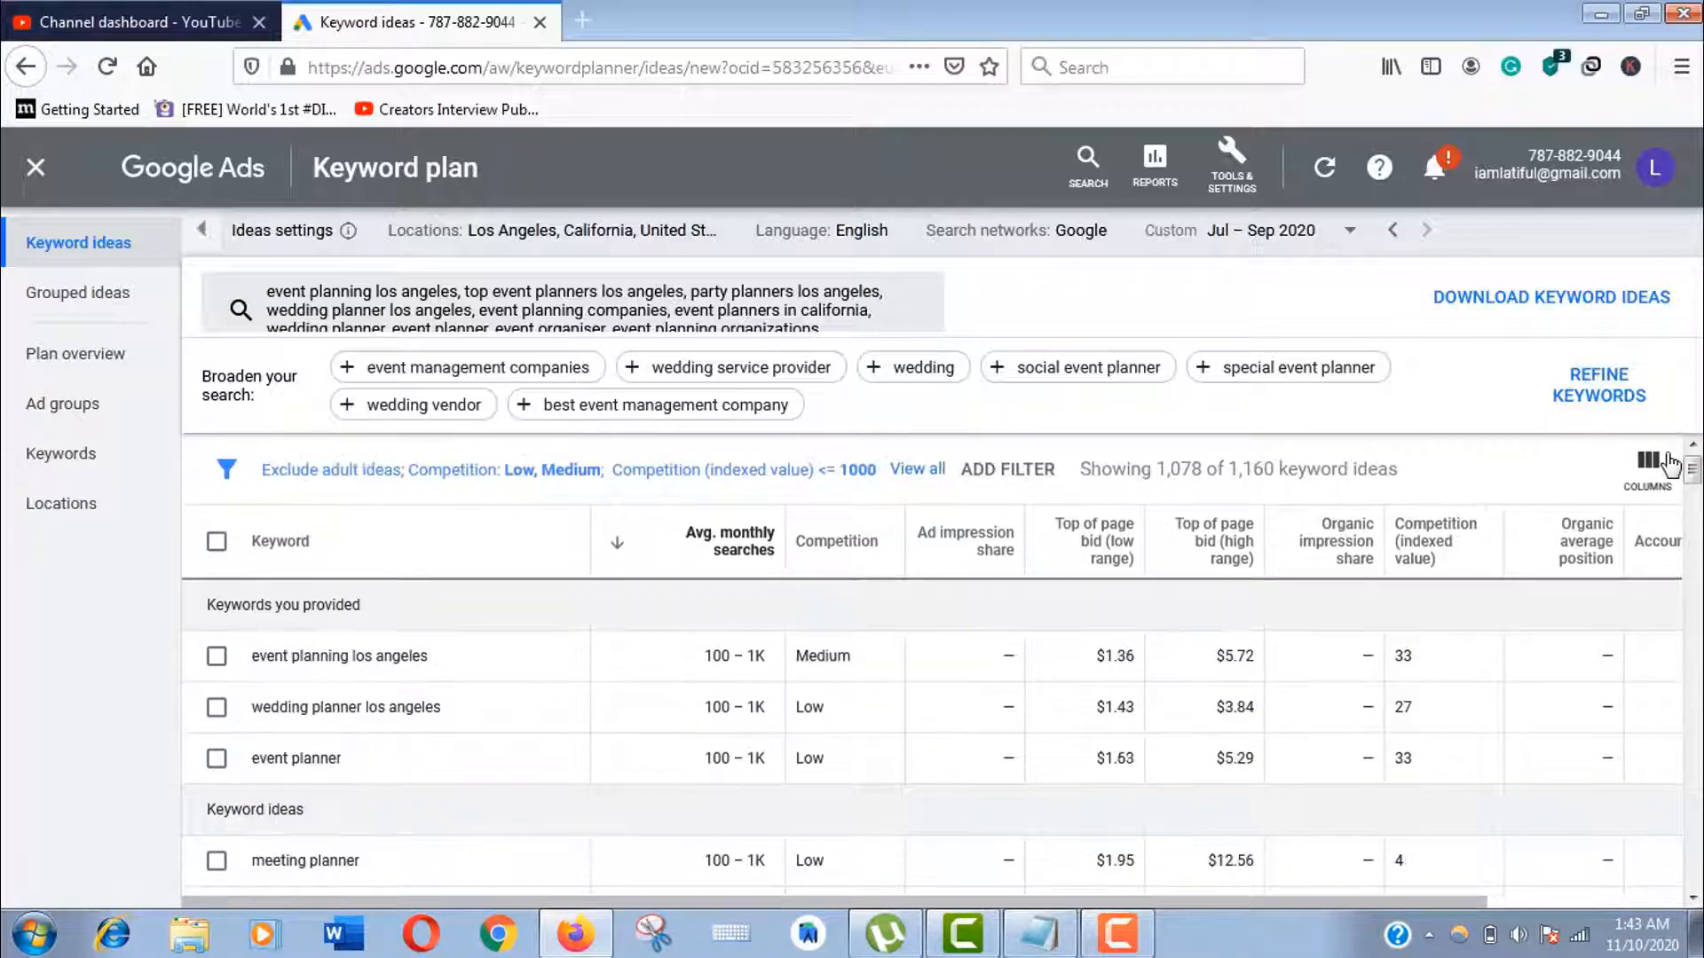
{"action": "left_click", "coordinate": [1647, 465]}
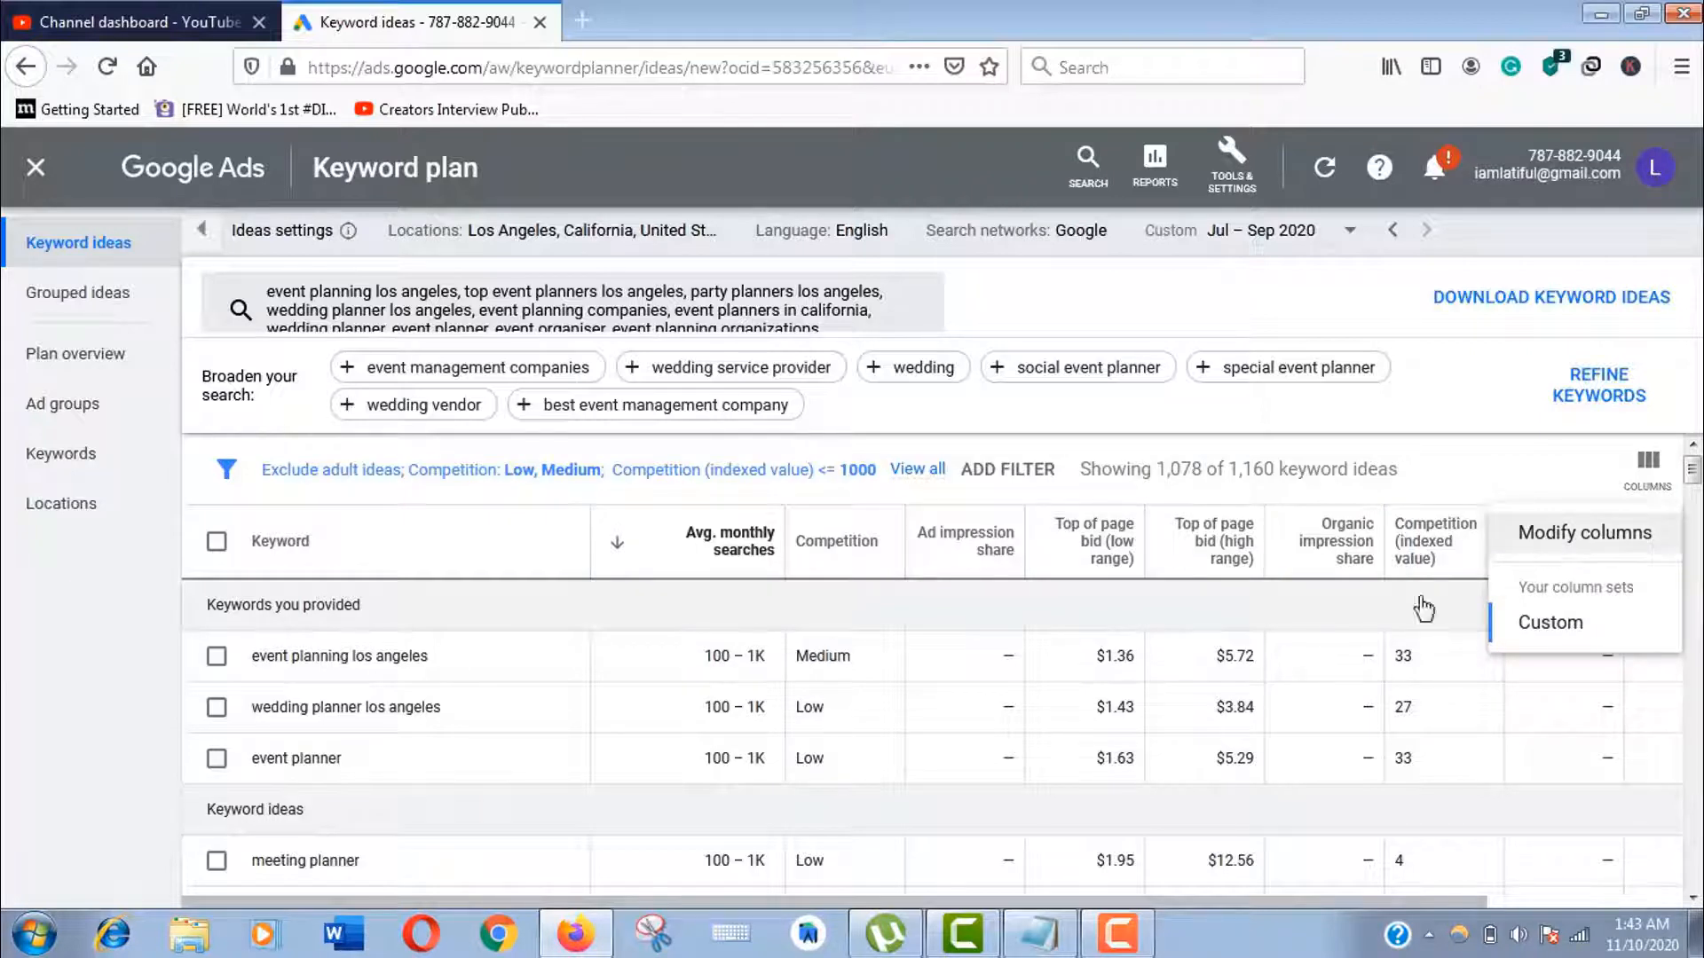
{"action": "left_click", "coordinate": [1585, 533]}
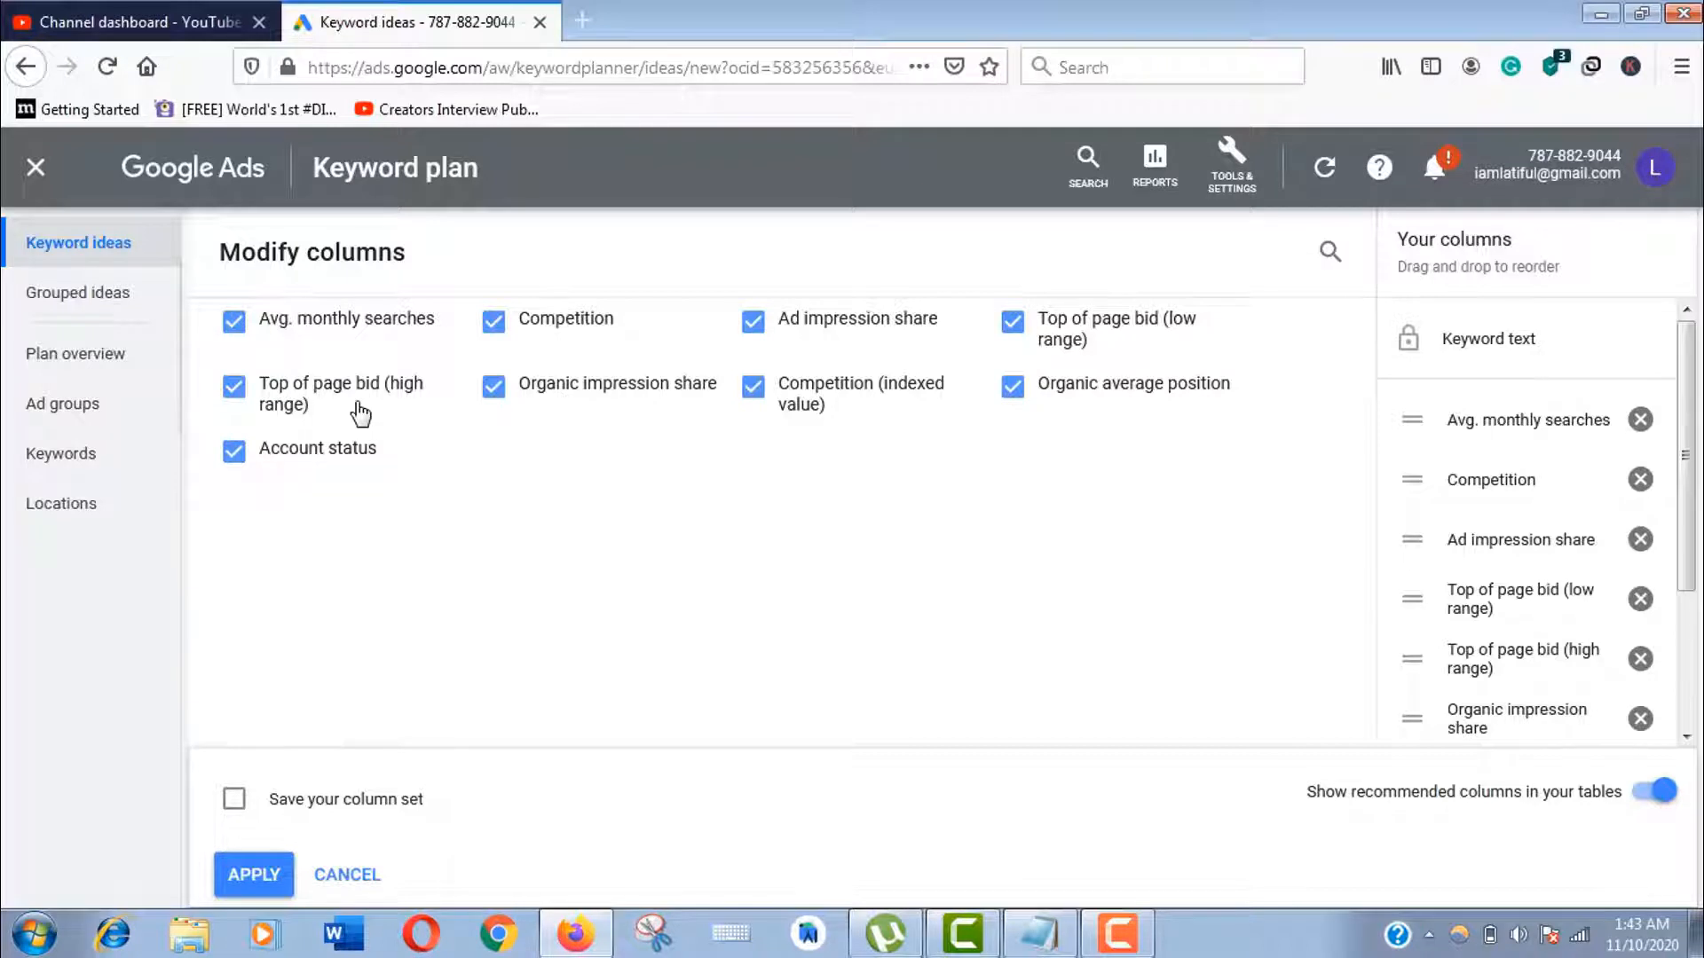
{"action": "mouse_move", "coordinate": [340, 394]}
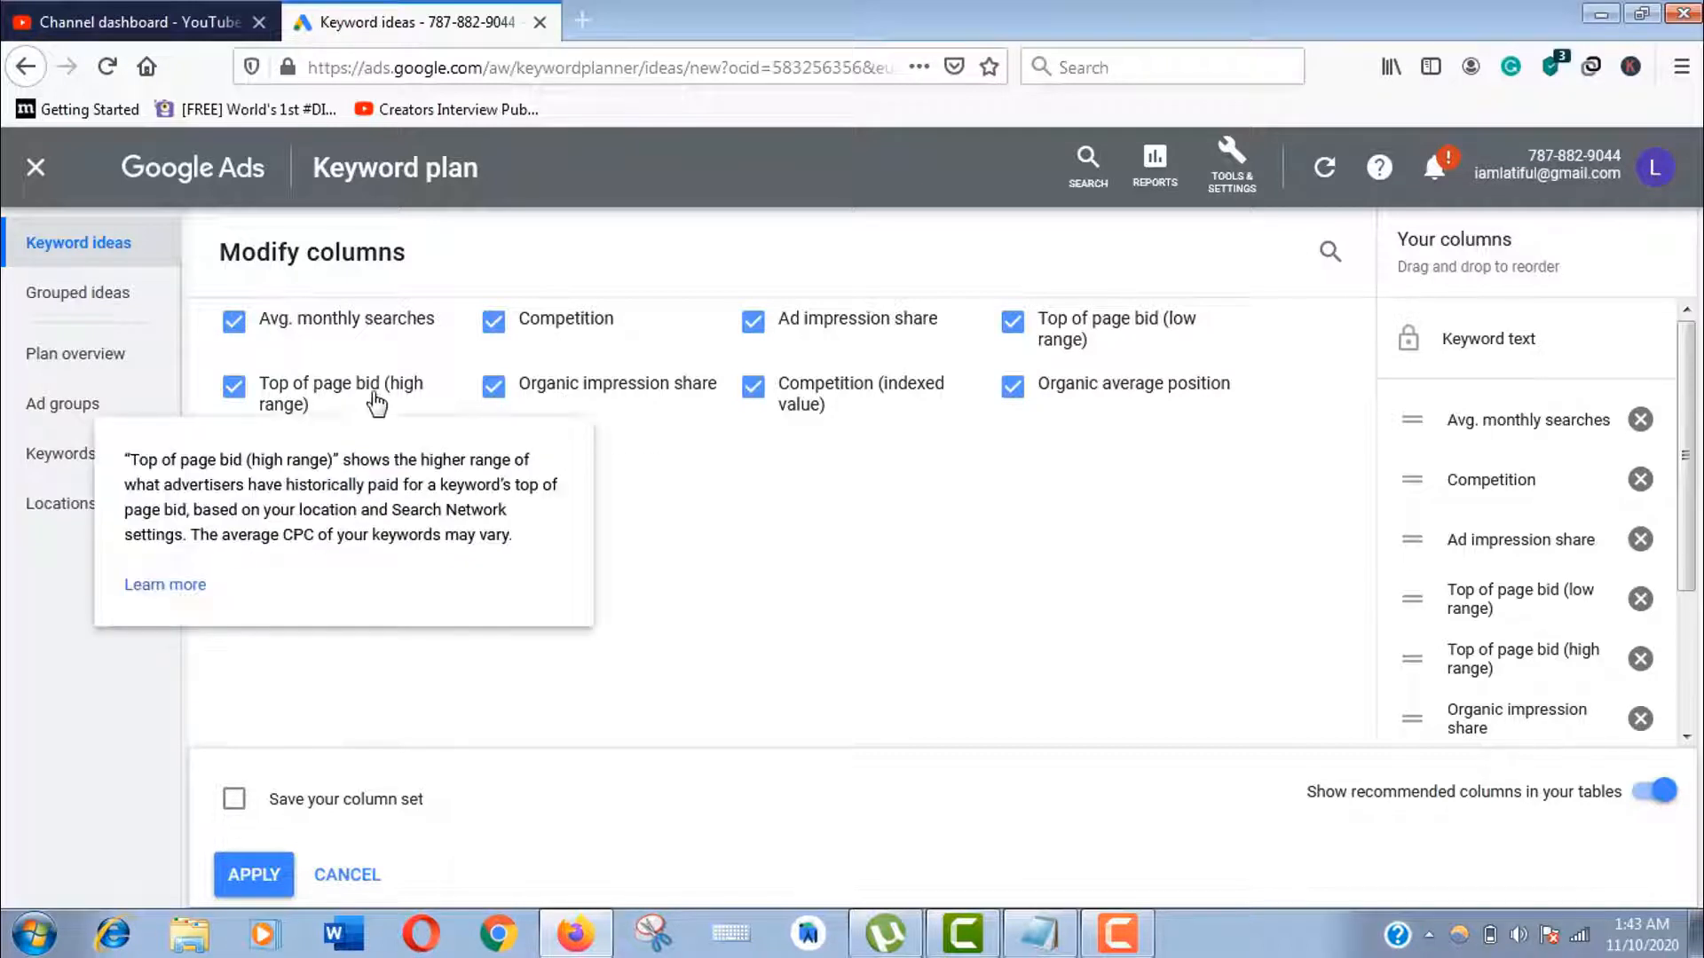
{"action": "mouse_move", "coordinate": [593, 767]}
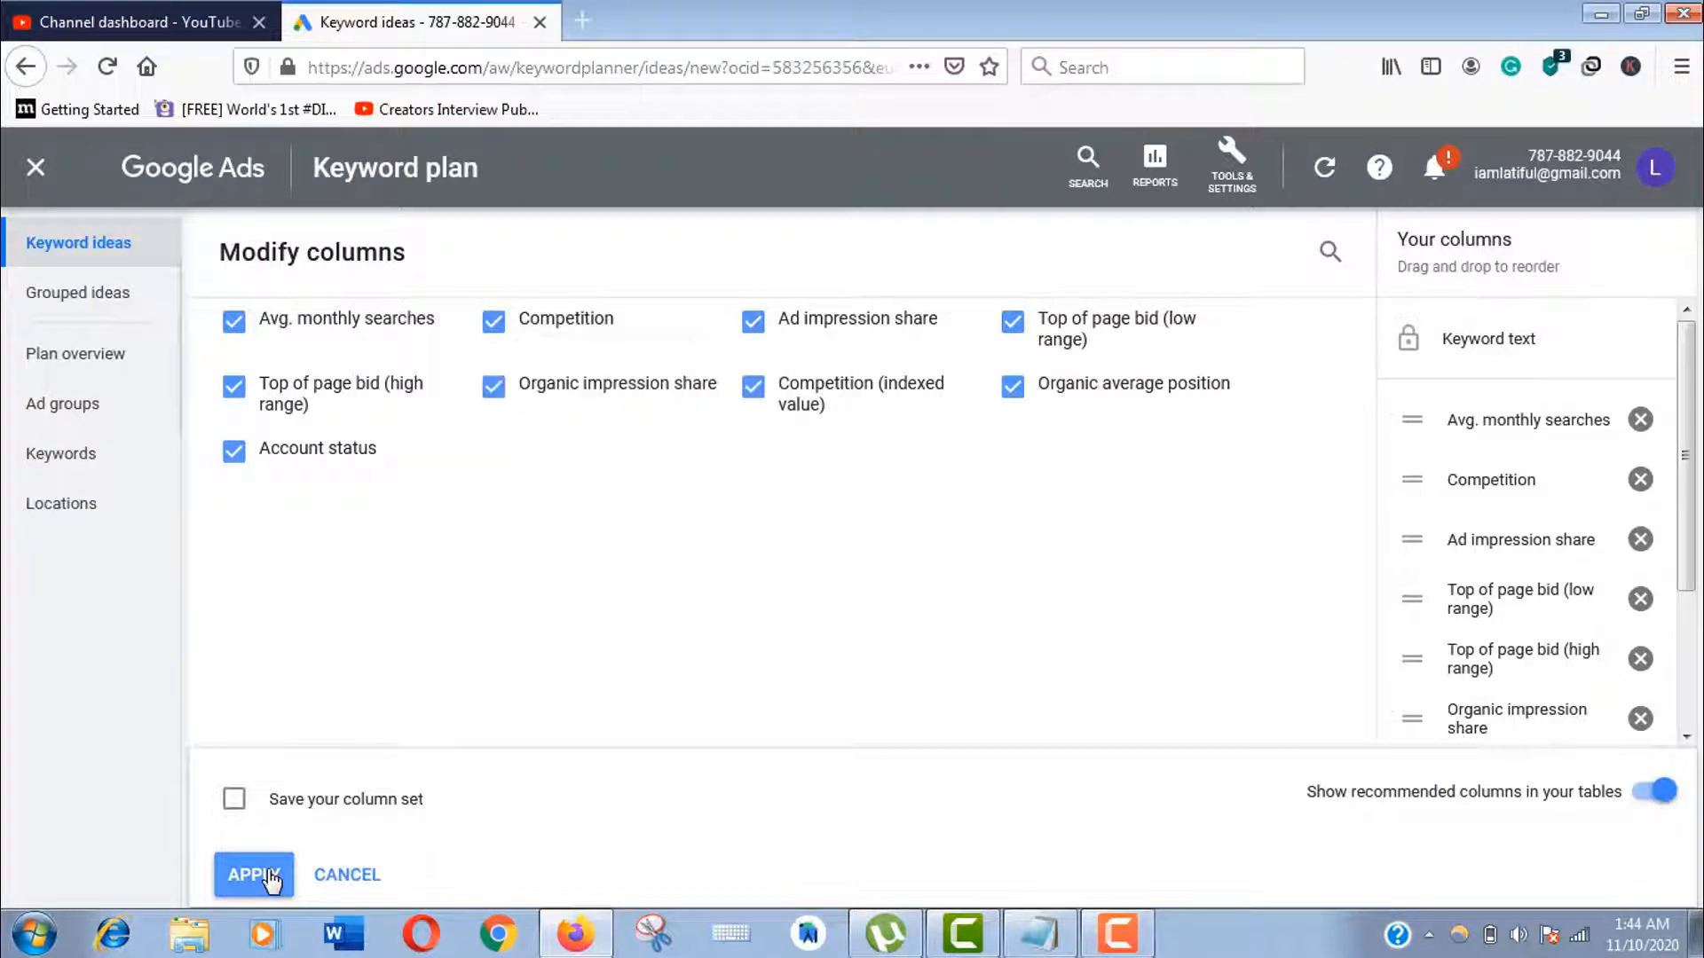
{"action": "left_click", "coordinate": [252, 875]}
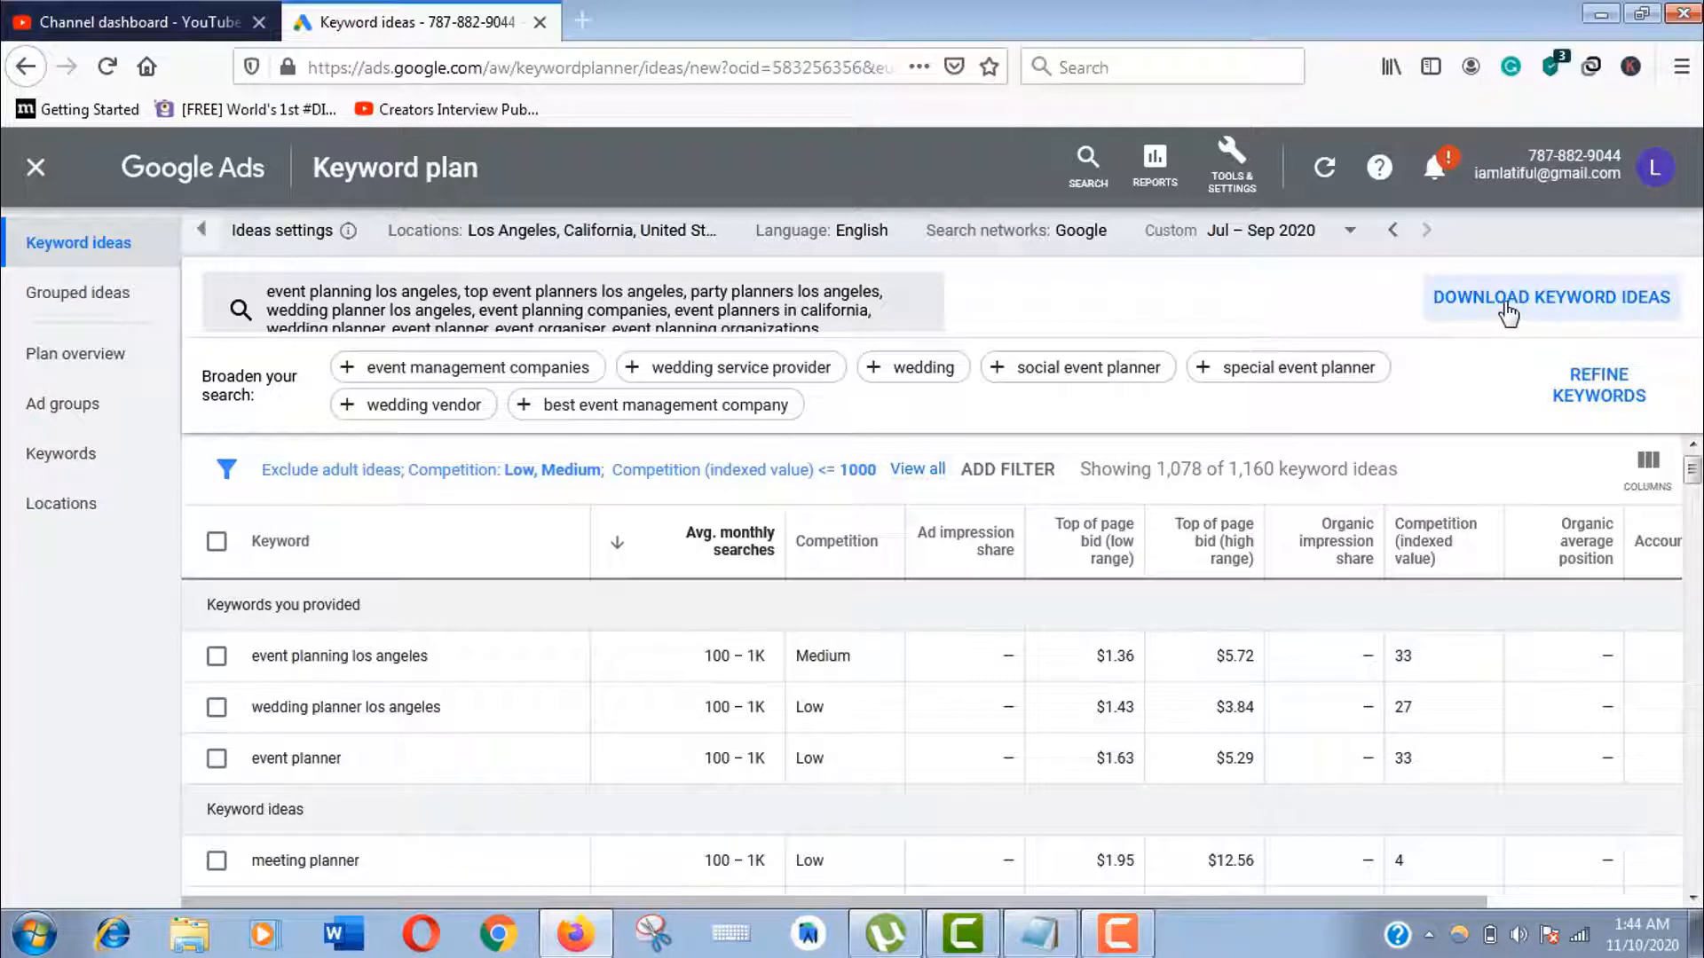
Download the keyword ideas as a .csv report and dismiss Firefox's open-file prompt
{"action": "left_click", "coordinate": [1551, 296]}
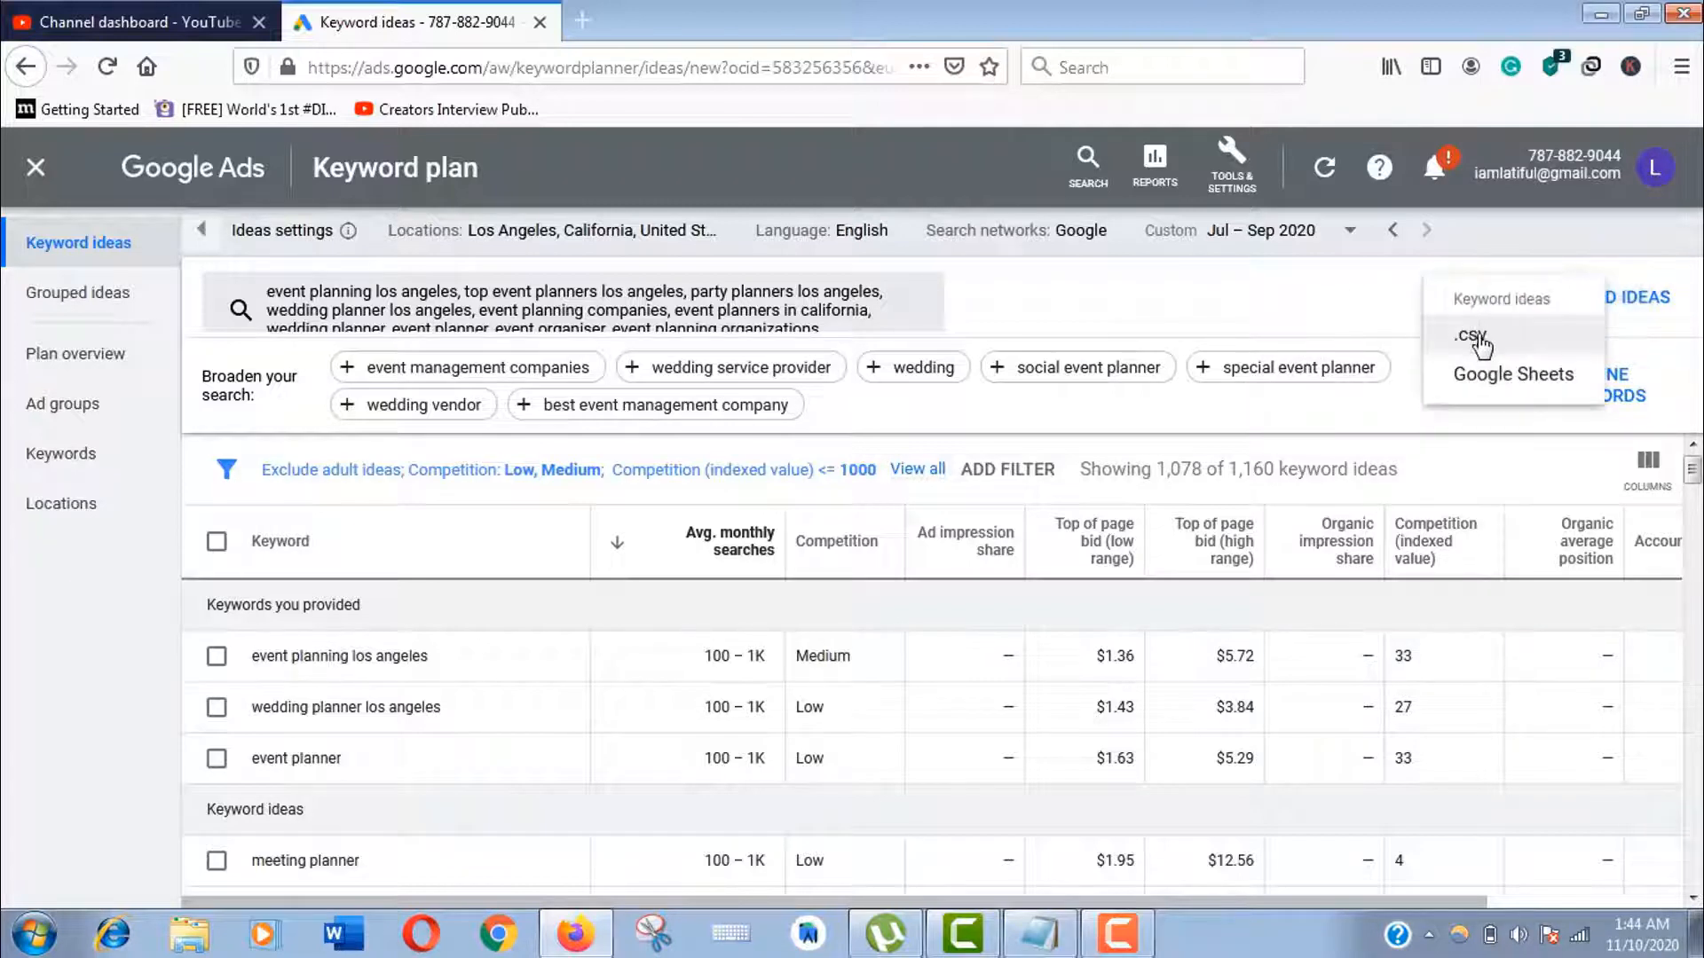
{"action": "mouse_move", "coordinate": [1512, 374]}
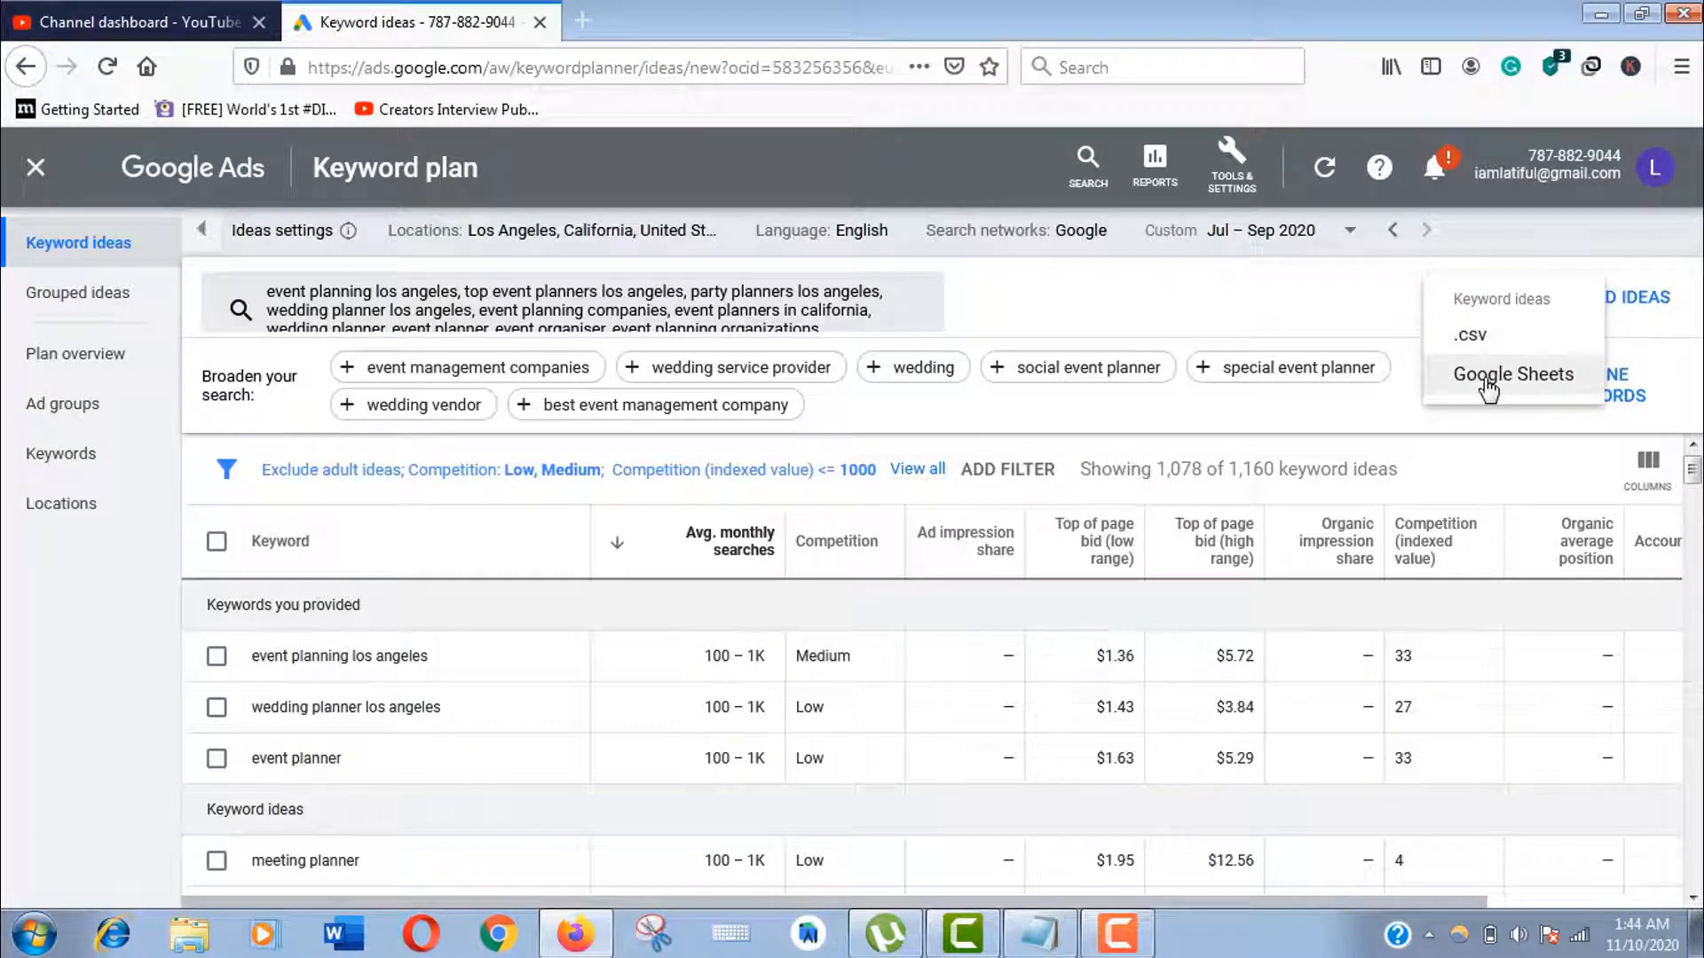
{"action": "mouse_move", "coordinate": [1470, 336]}
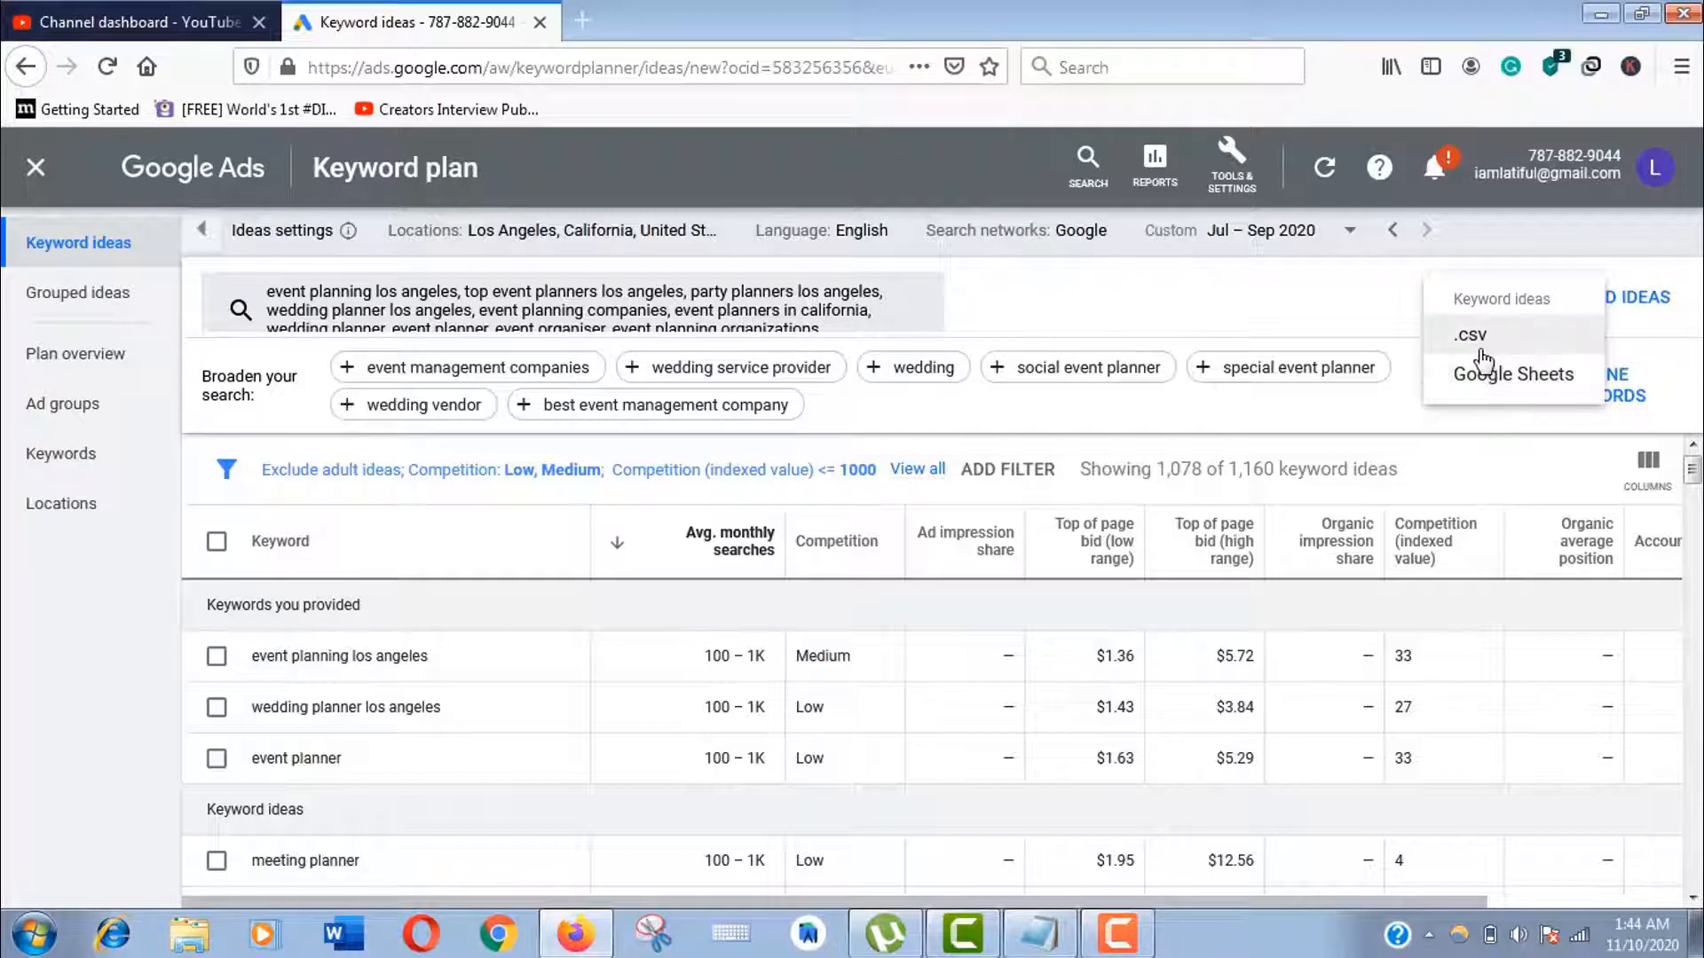
{"action": "left_click", "coordinate": [1470, 336]}
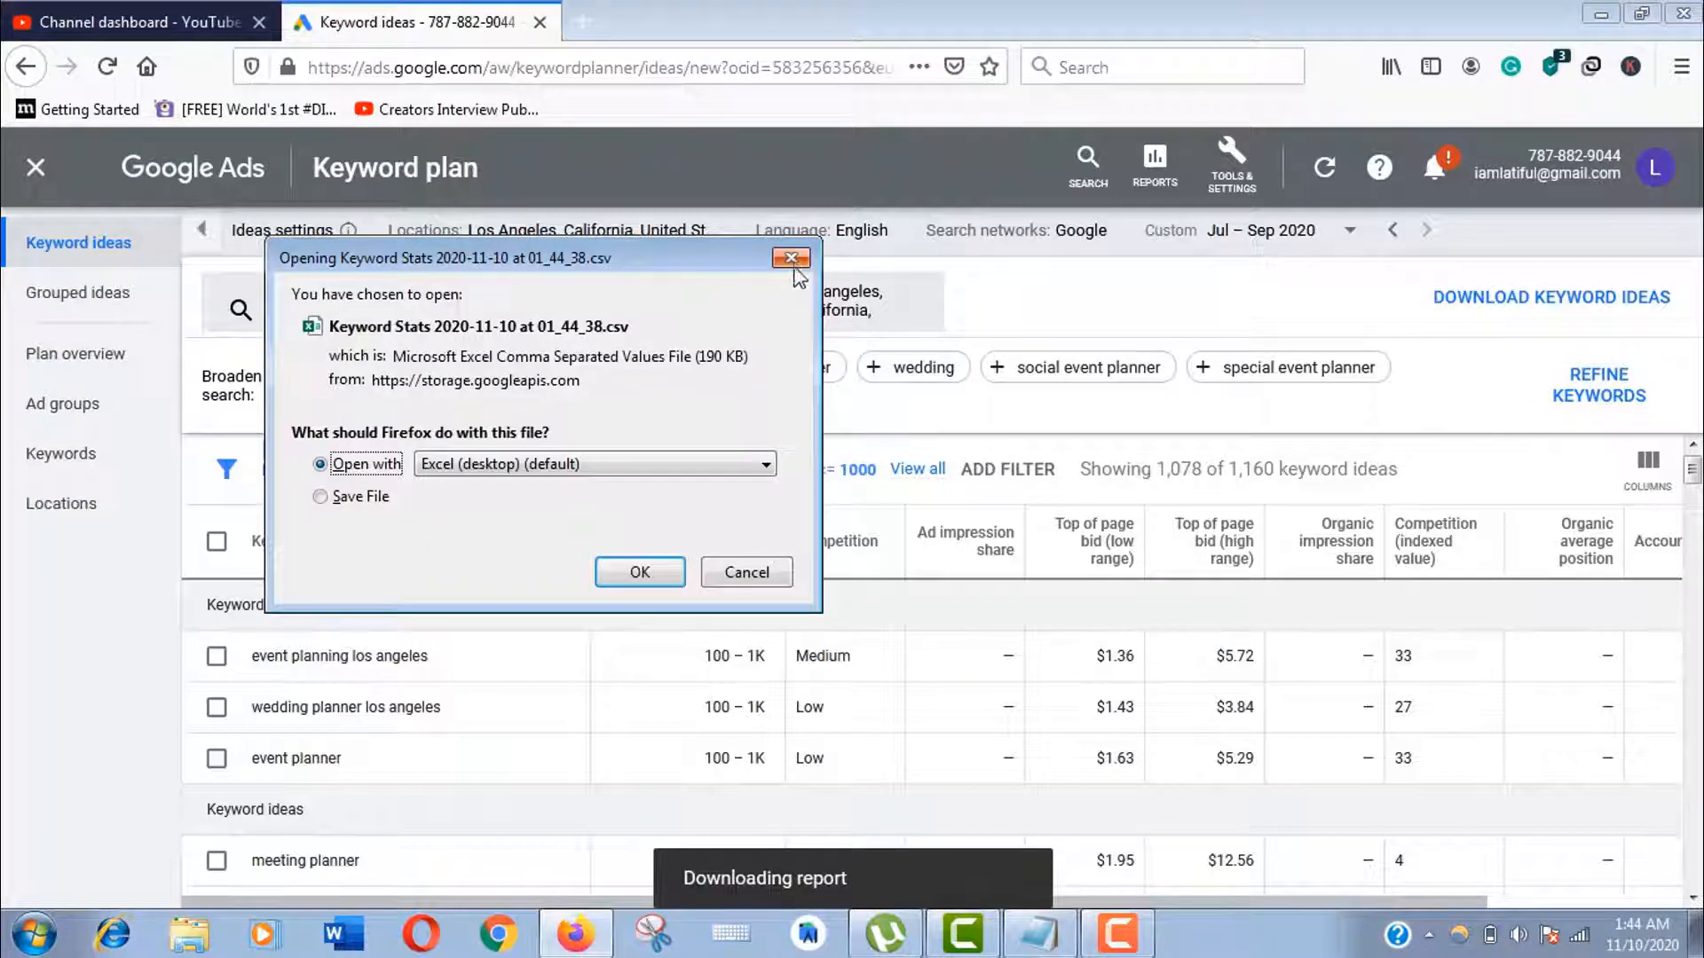
{"action": "left_click", "coordinate": [791, 259]}
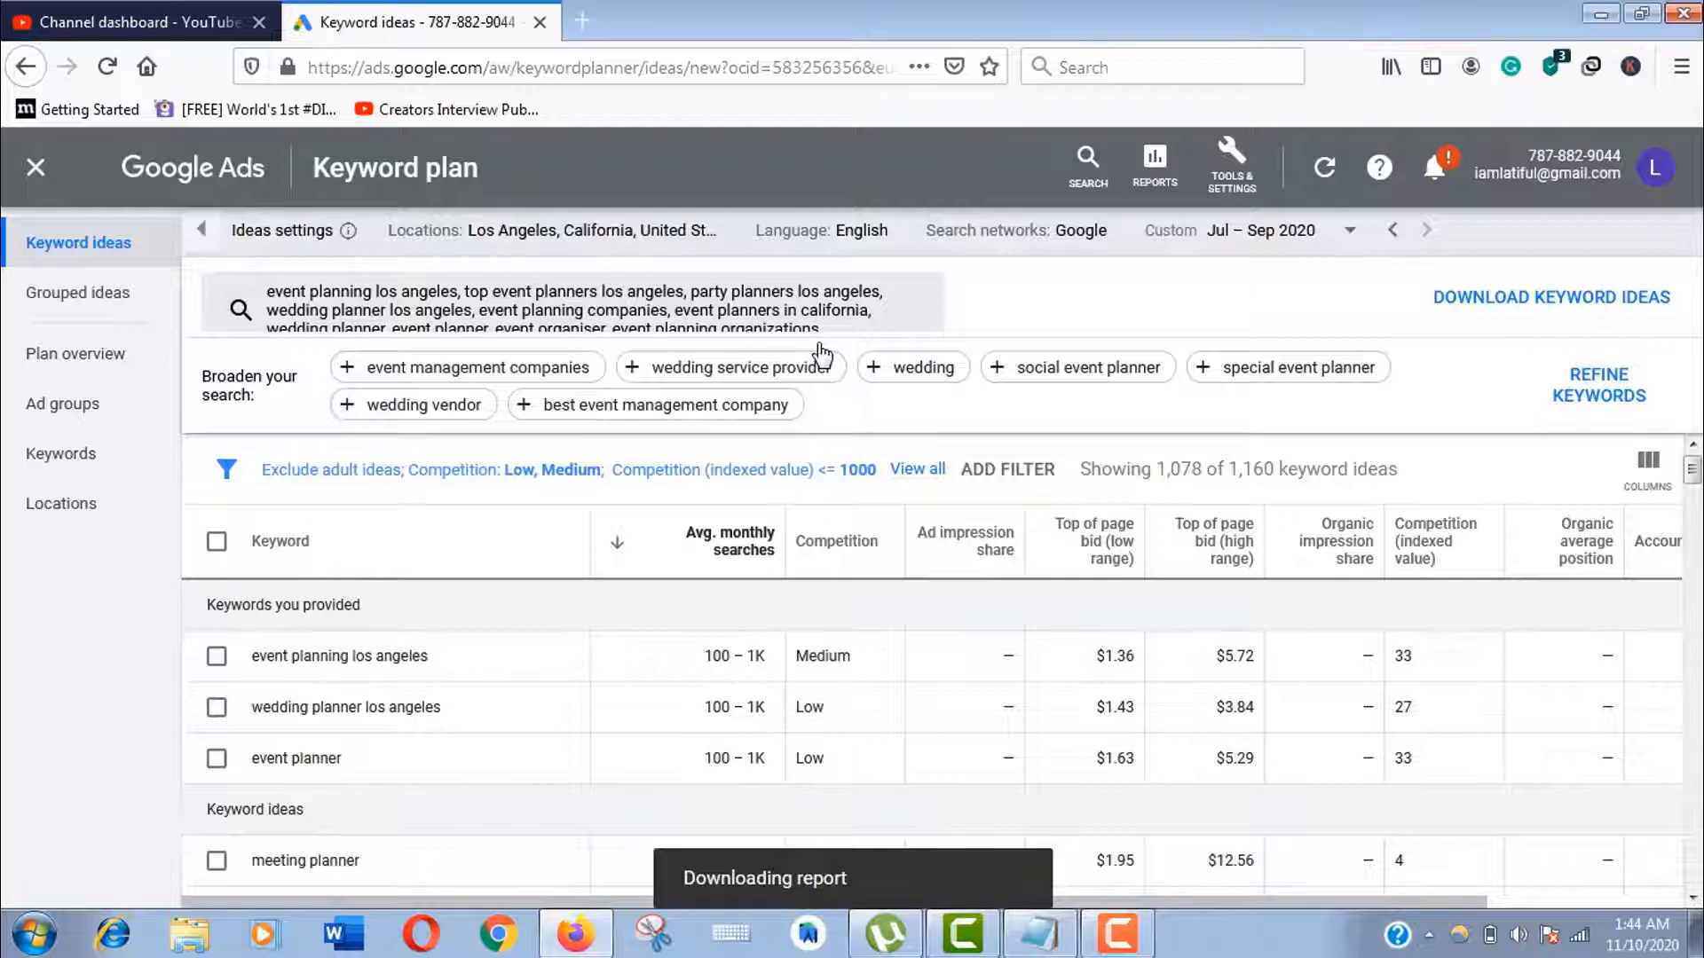
{"action": "mouse_move", "coordinate": [847, 500]}
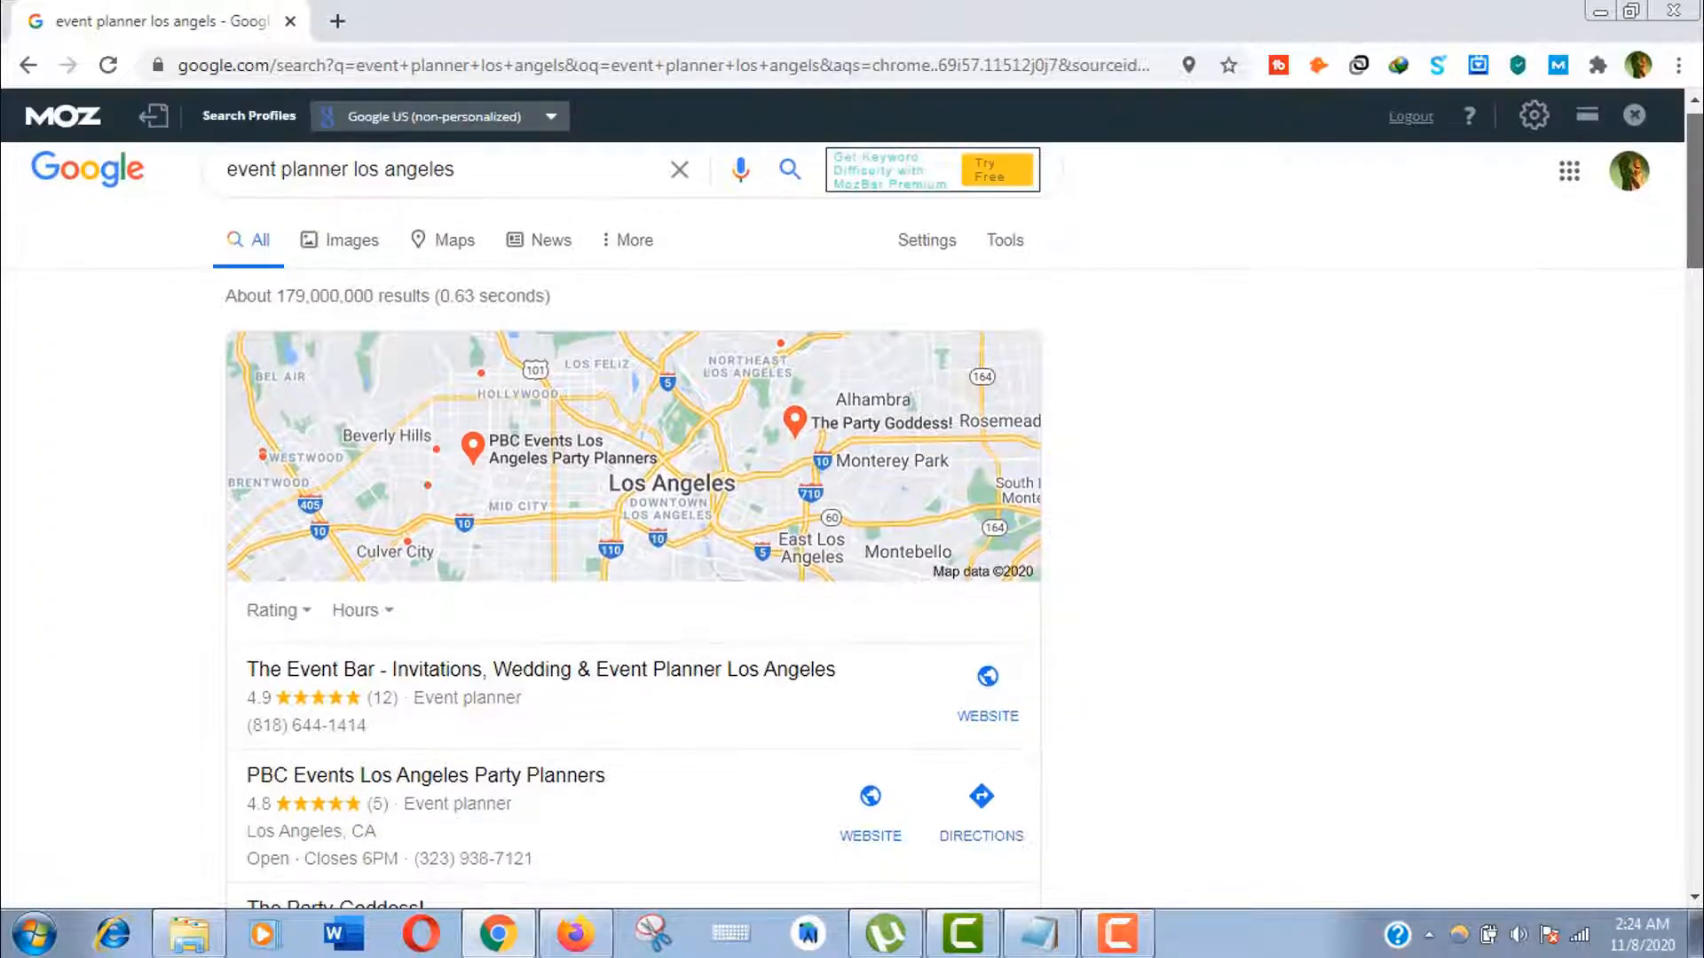
Find the savvy-events.com result in the 'event planner los angeles' Google results and grab its link
{"action": "scroll", "scroll_direction": "down", "scroll_amount": 3}
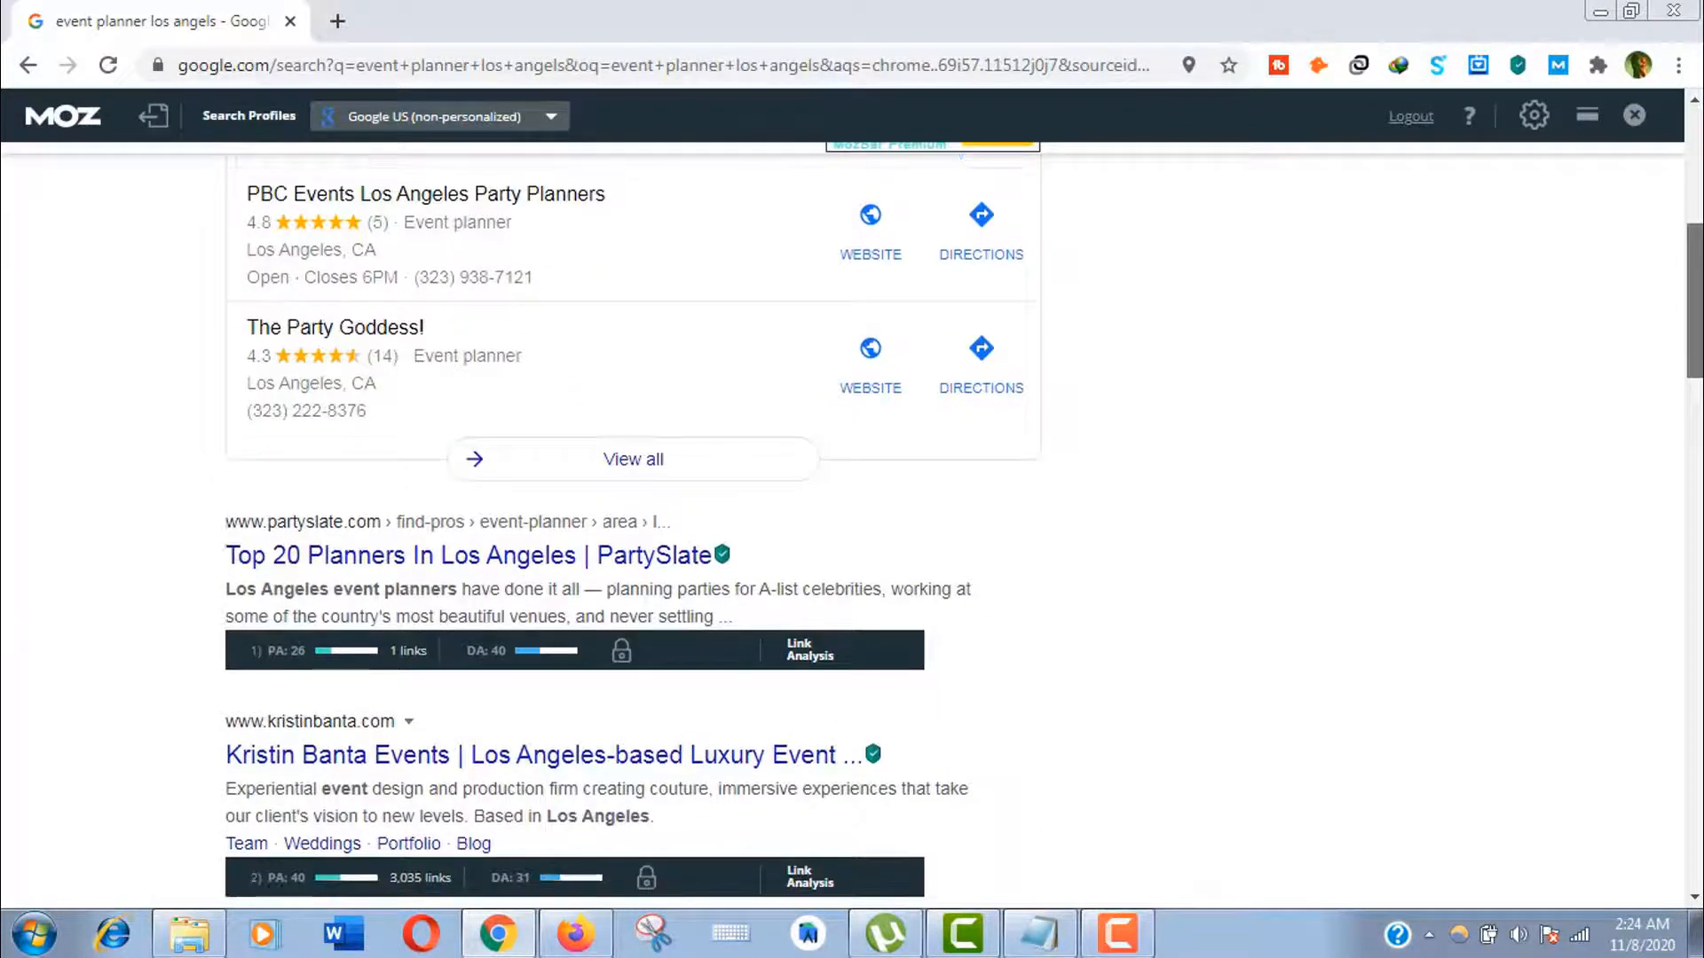
{"action": "scroll", "scroll_direction": "down", "scroll_amount": 3}
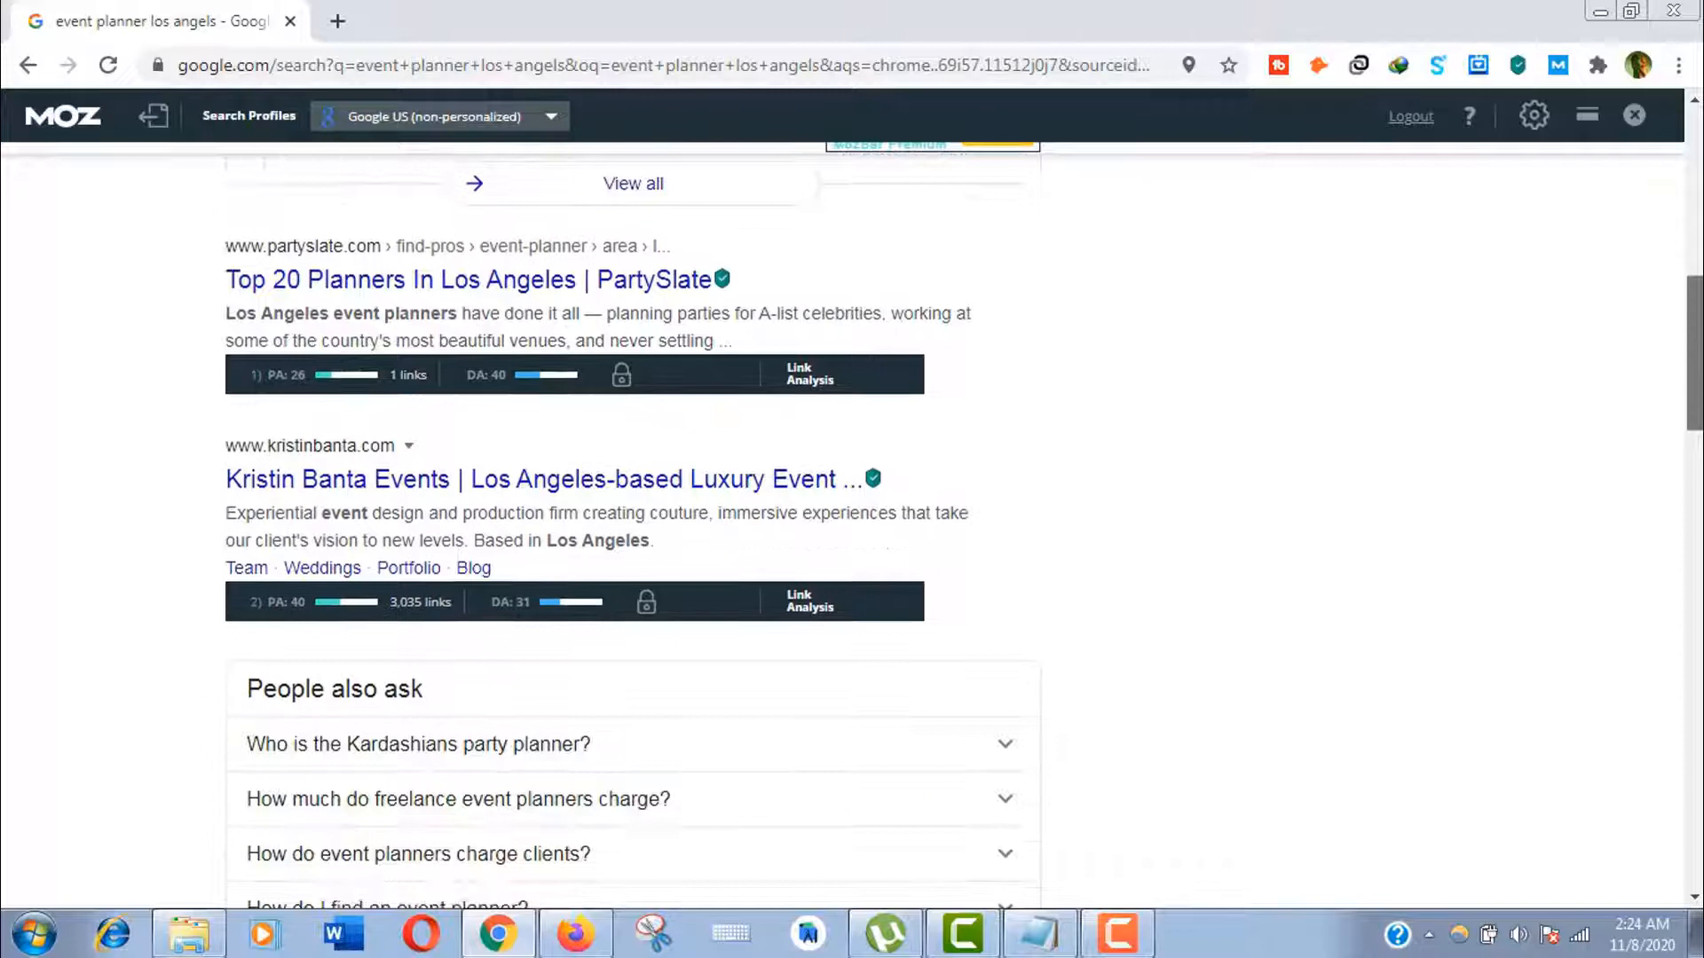
{"action": "scroll", "scroll_direction": "down", "scroll_amount": 3}
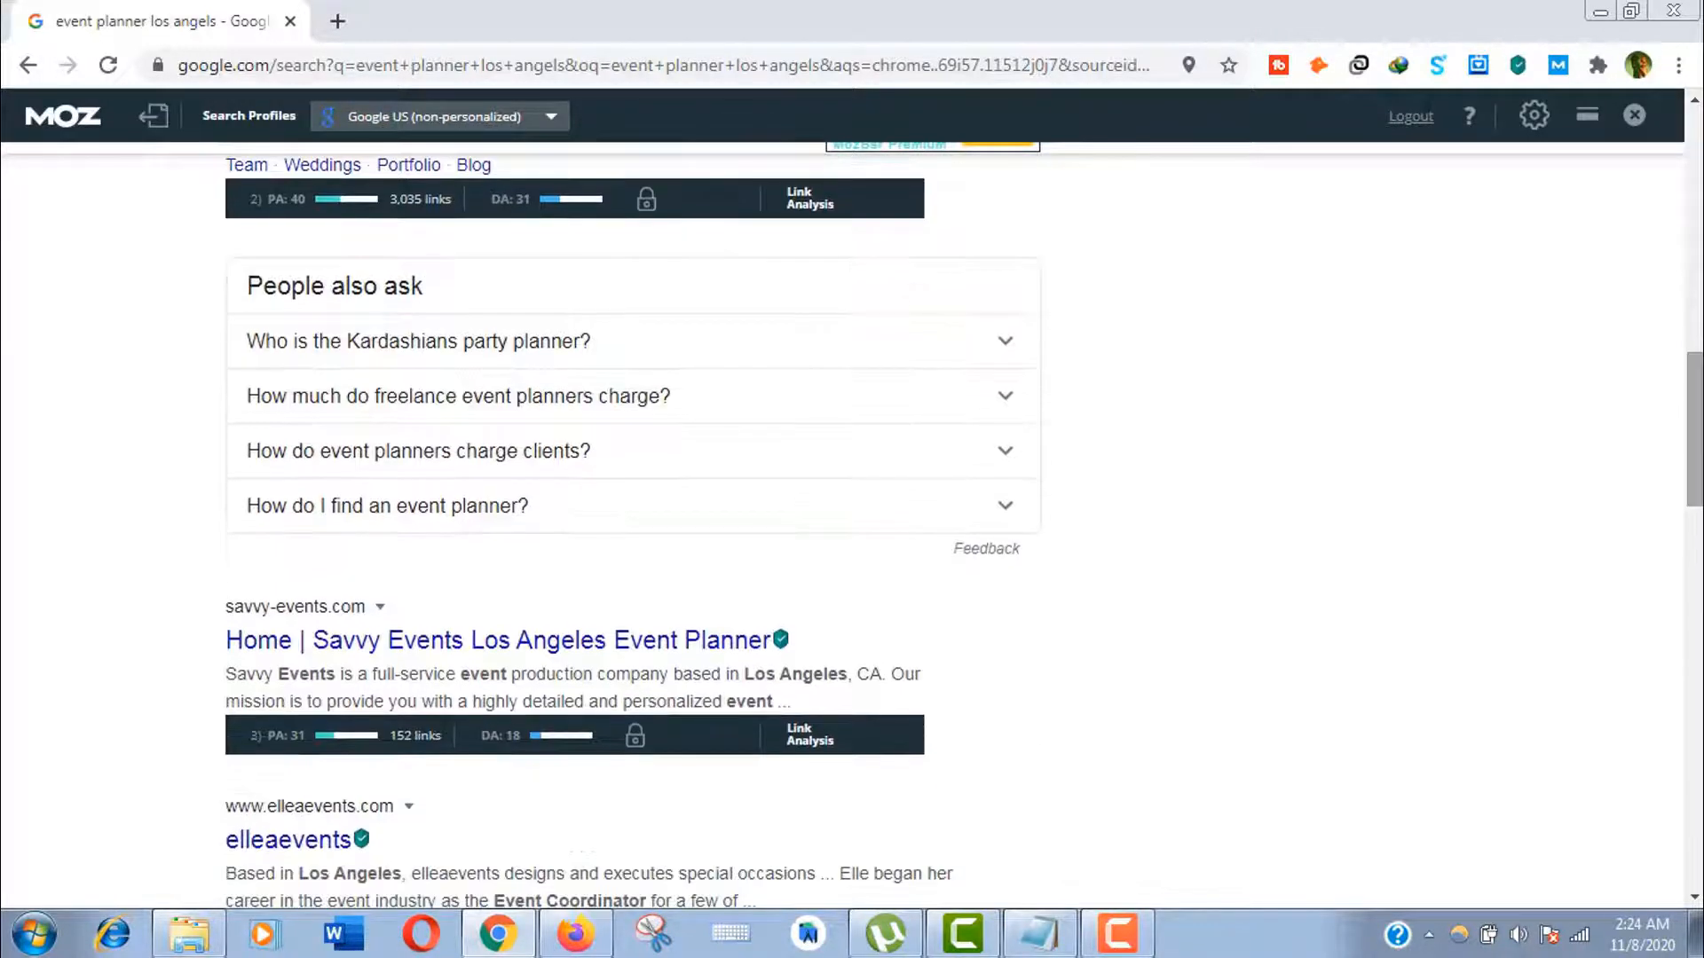
{"action": "scroll", "scroll_direction": "down", "scroll_amount": 3}
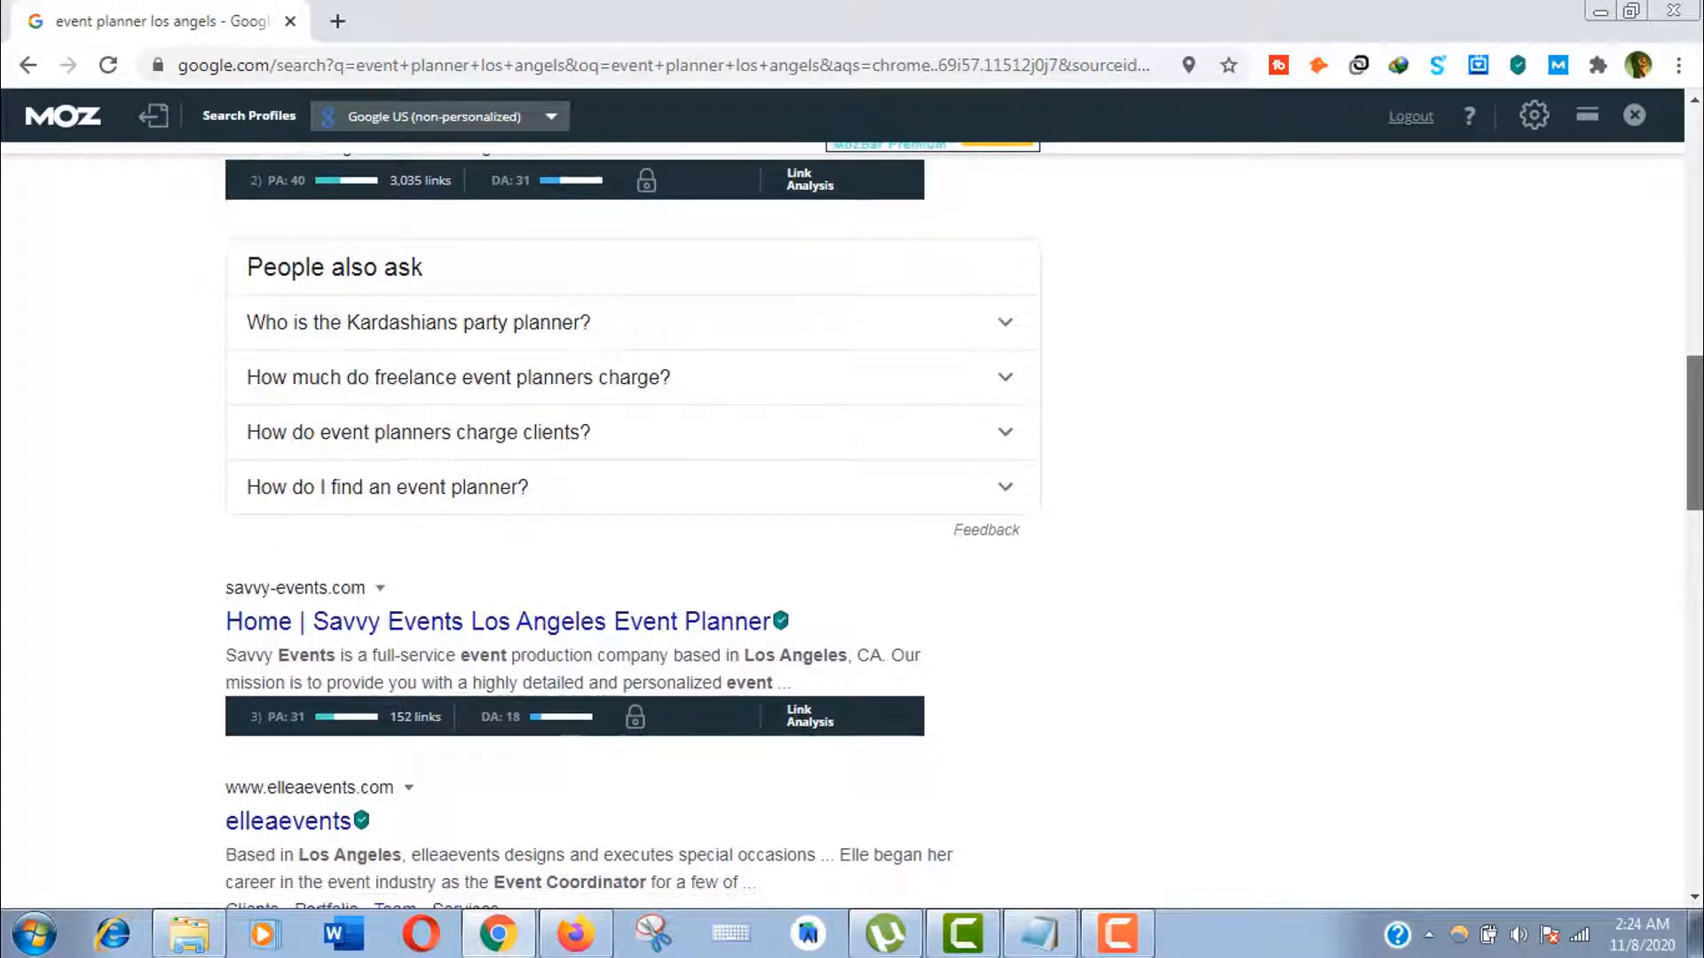
{"action": "scroll", "scroll_direction": "down", "scroll_amount": 3}
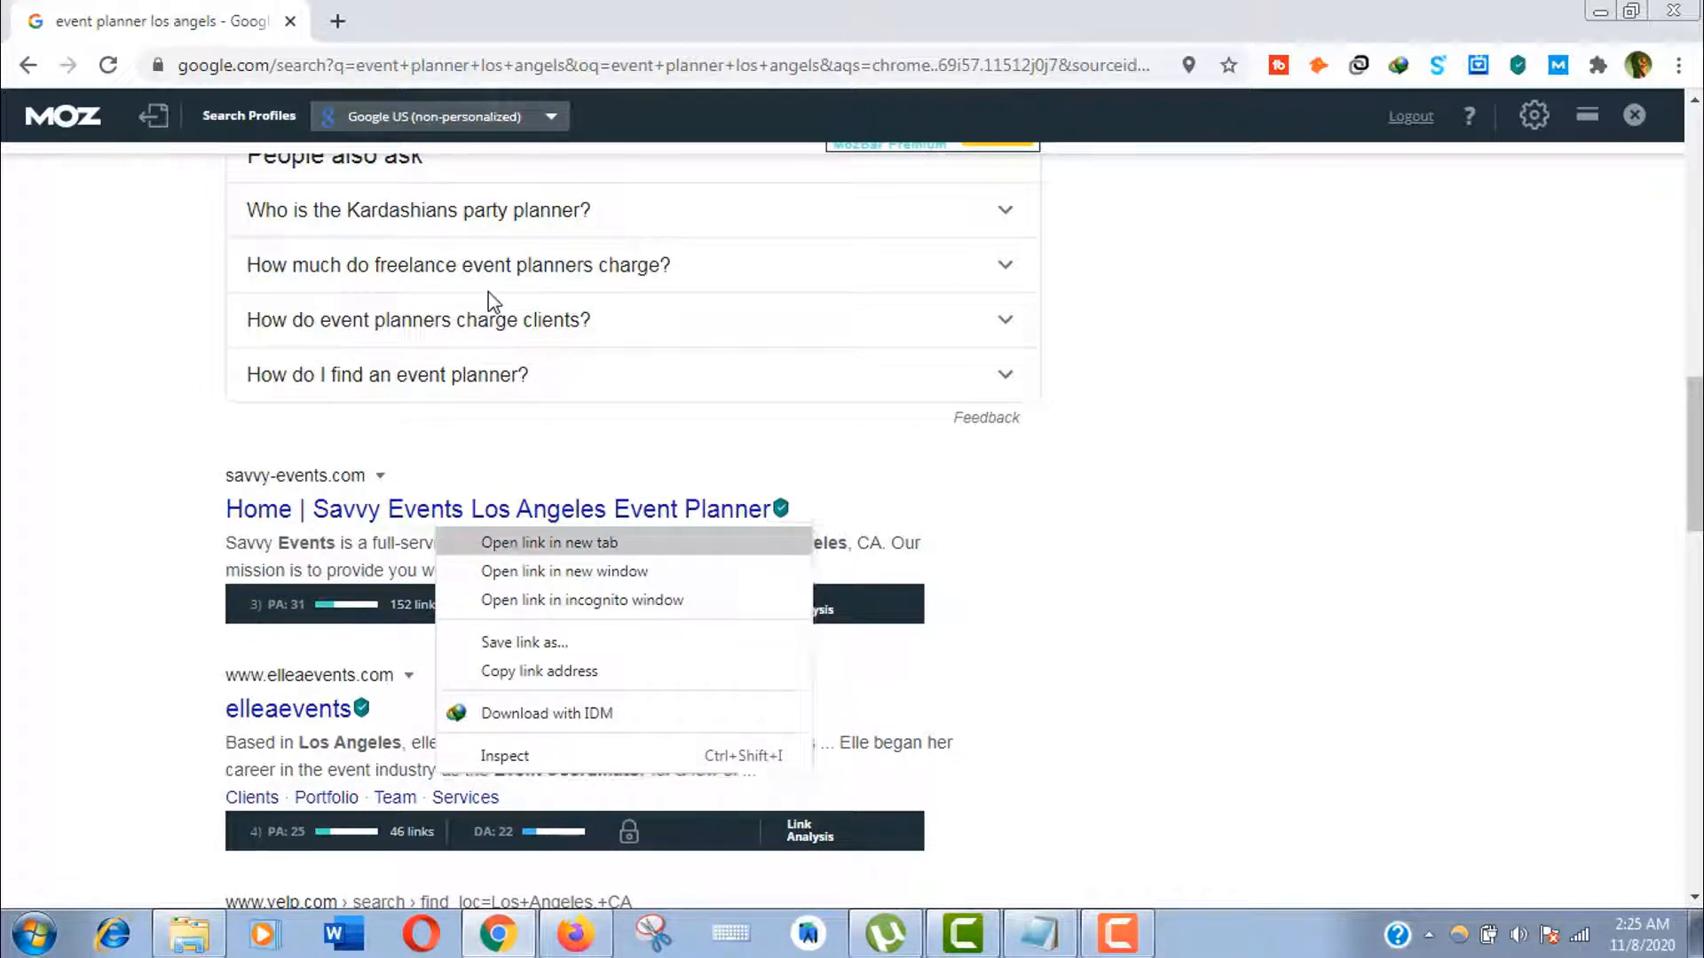
{"action": "left_click", "coordinate": [549, 543]}
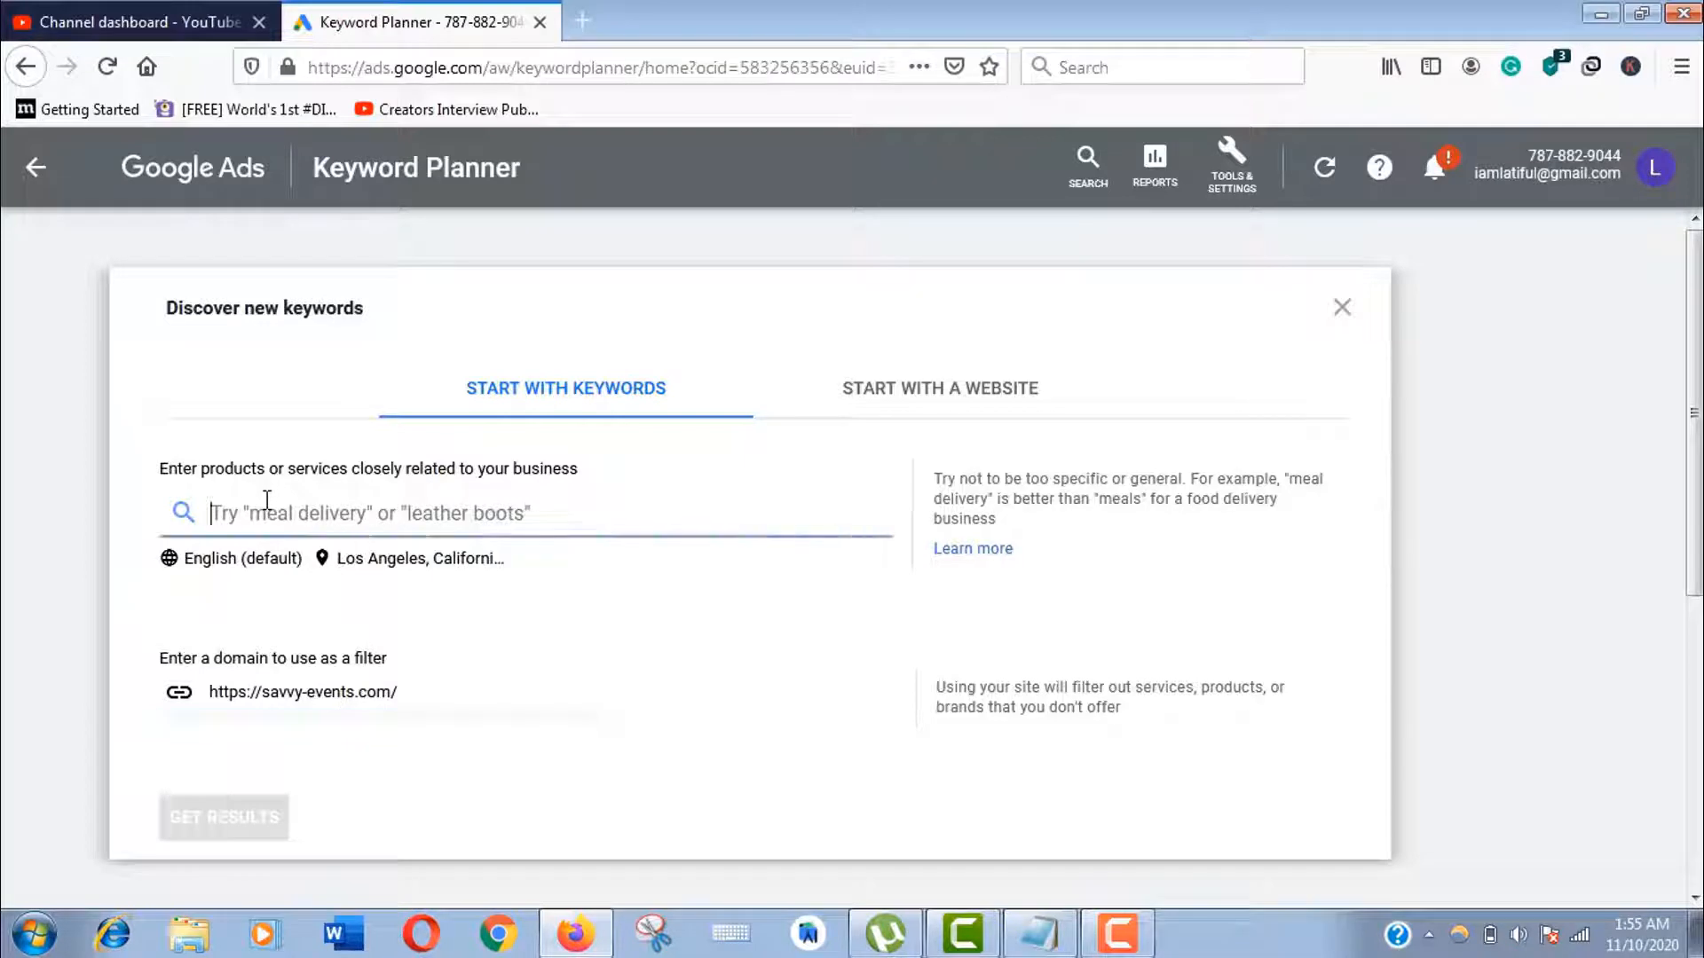
Get 185 keyword ideas for 'event planner' filtered to the savvy-events.com domain
{"action": "type", "text": "event planner"}
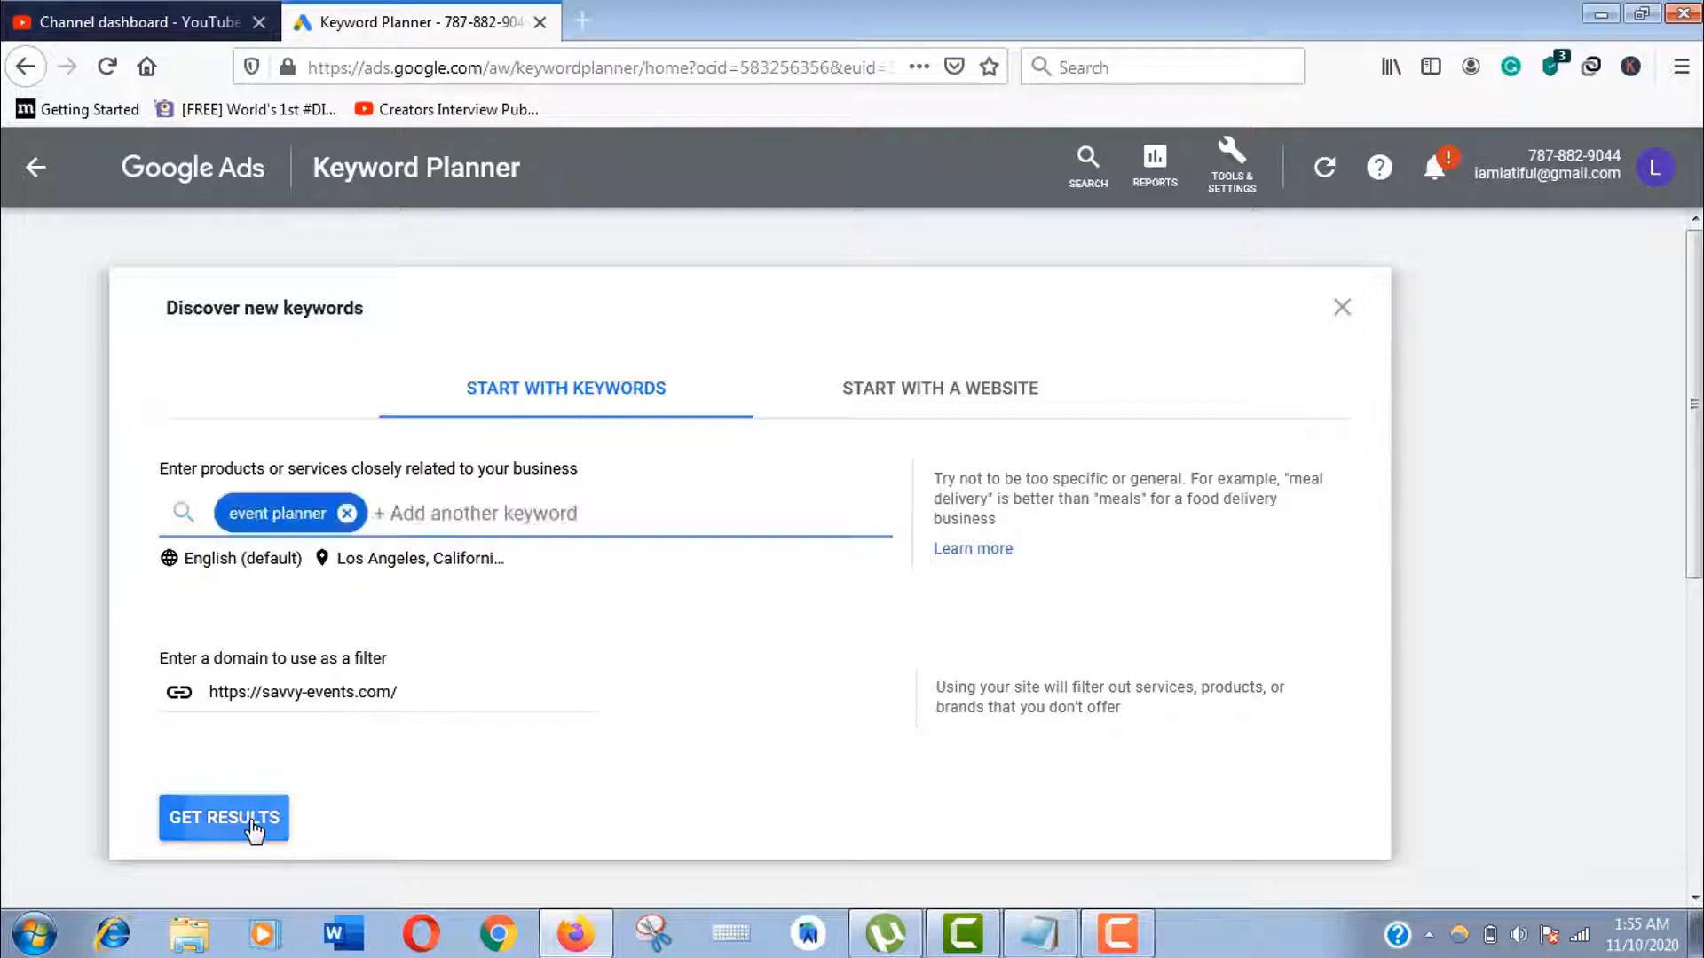
{"action": "left_click", "coordinate": [224, 817]}
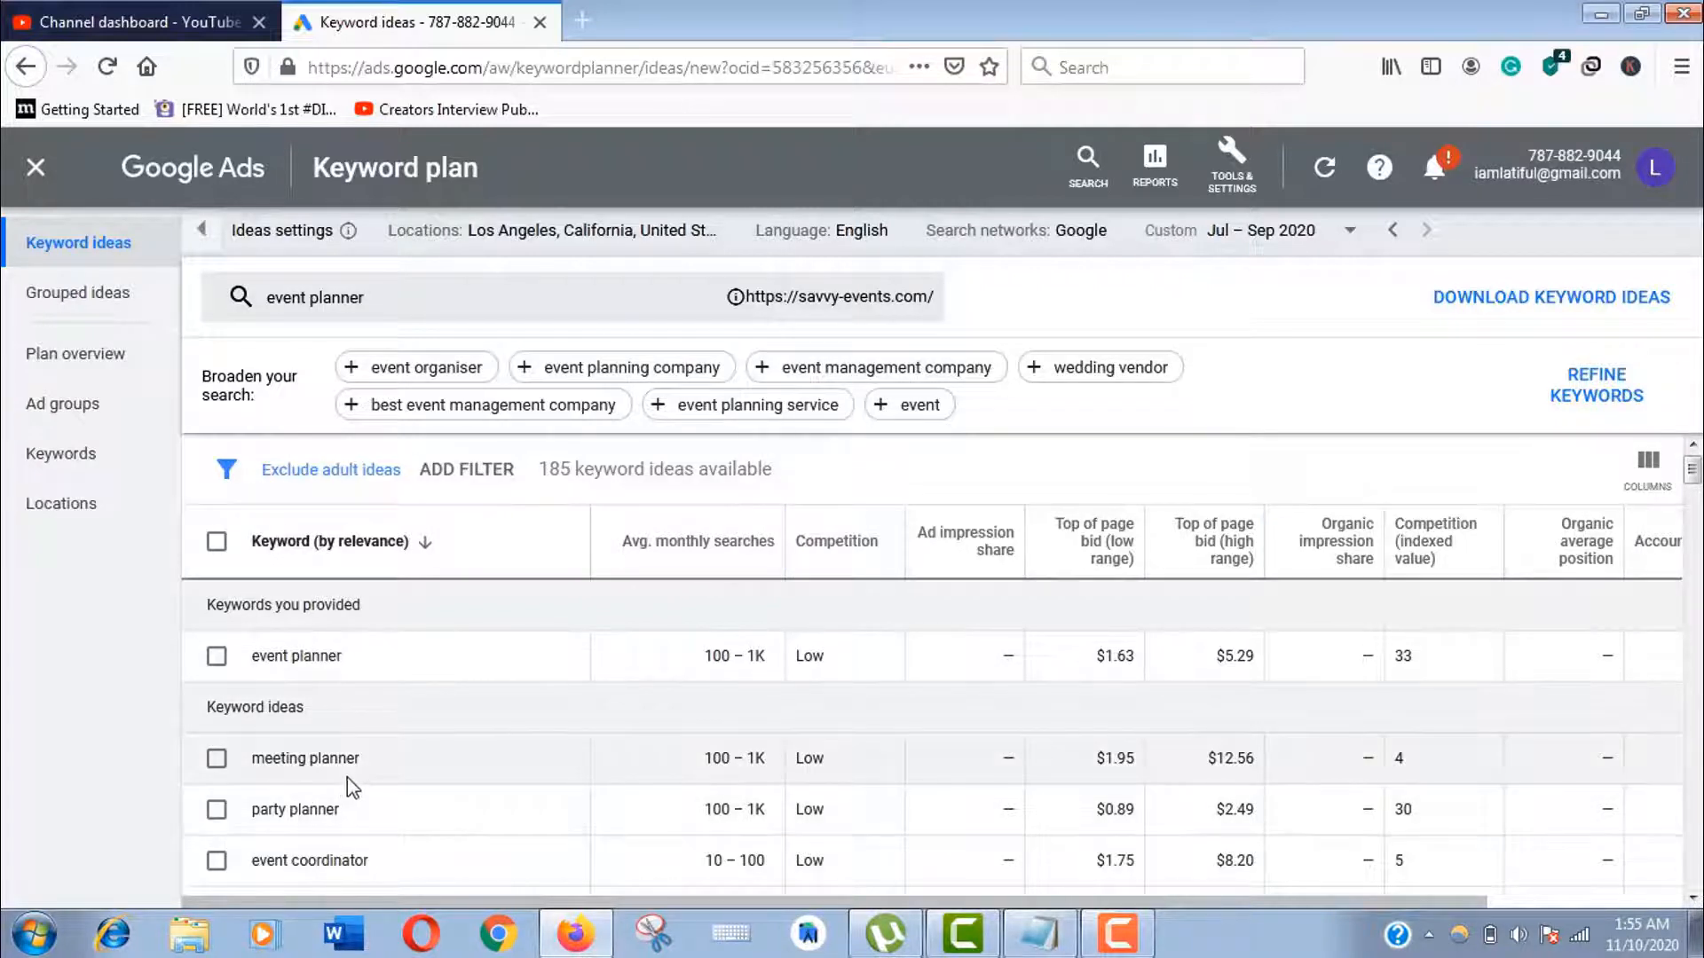
{"action": "mouse_move", "coordinate": [722, 655]}
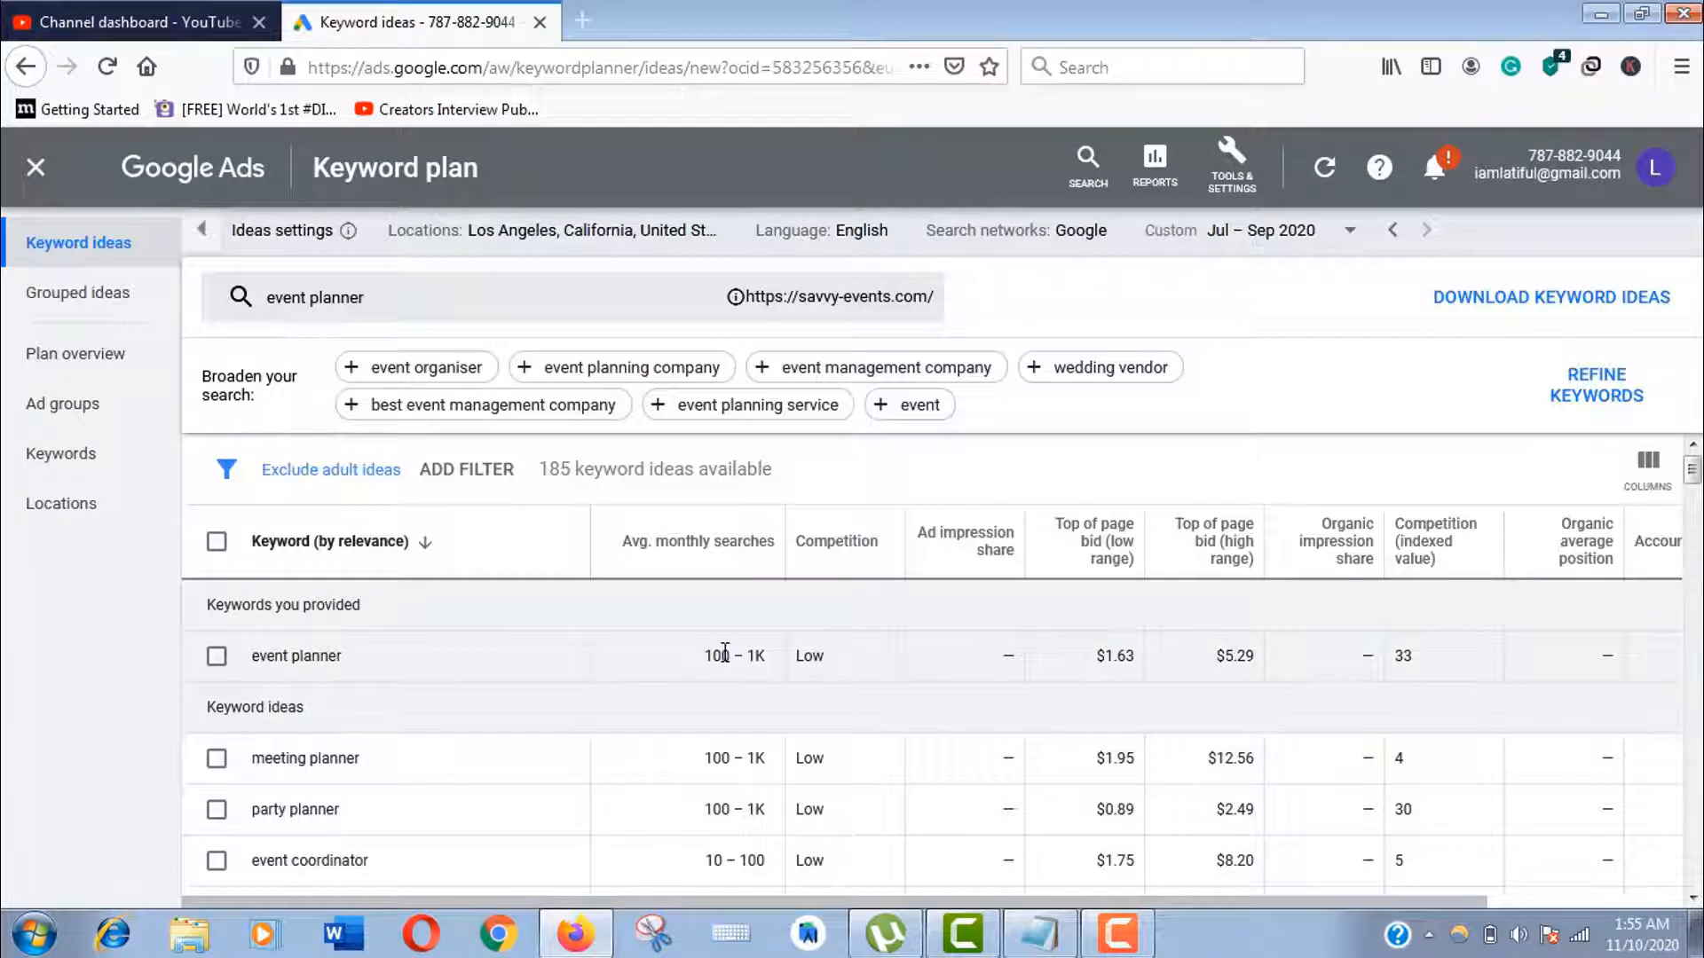
{"action": "mouse_move", "coordinate": [726, 565]}
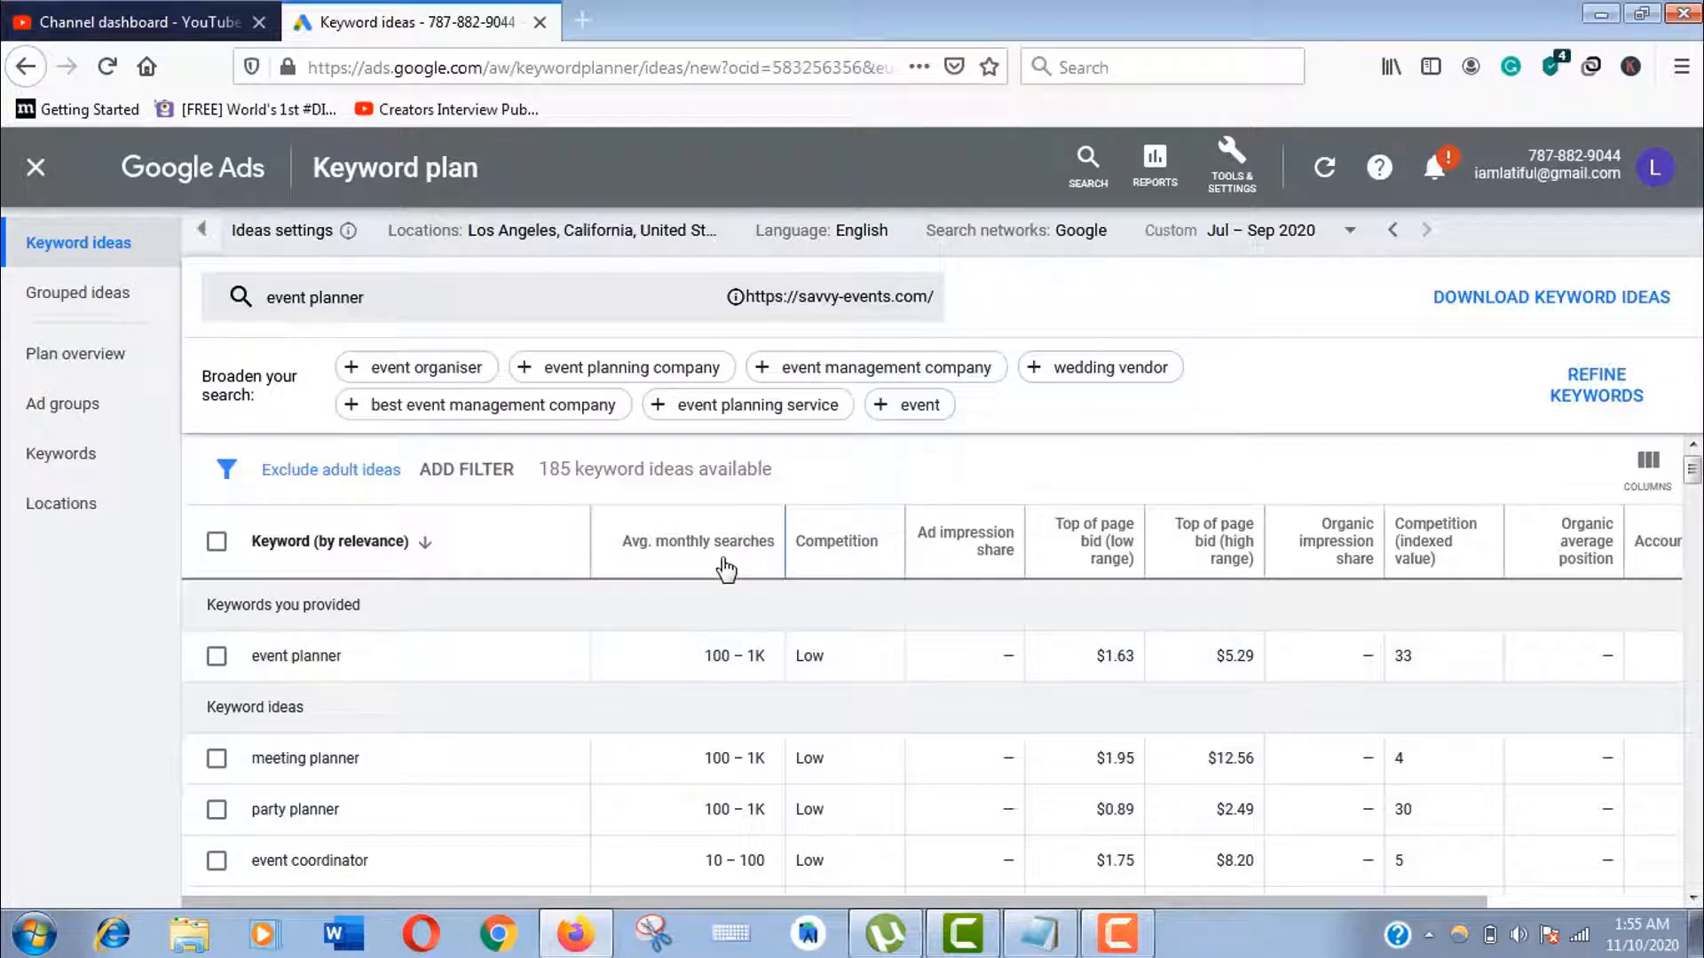
{"action": "mouse_move", "coordinate": [866, 462]}
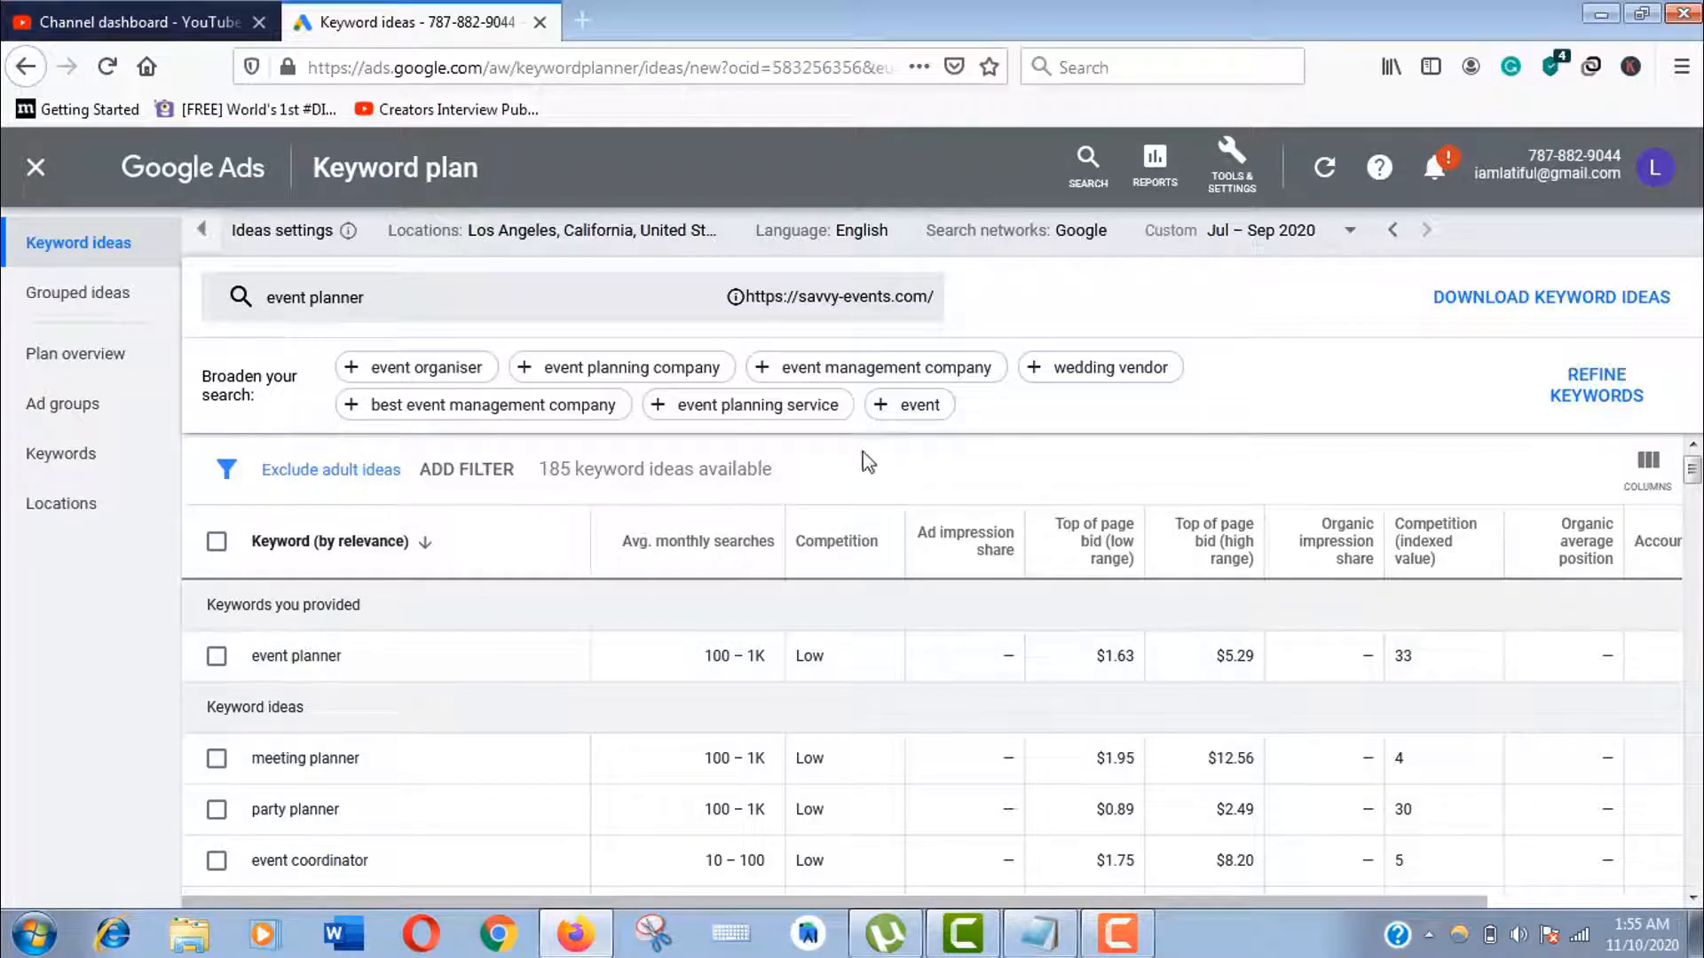
Look over the 185 event planner ideas, then reopen the keyword search panel
{"action": "scroll", "scroll_direction": "down", "scroll_amount": 3}
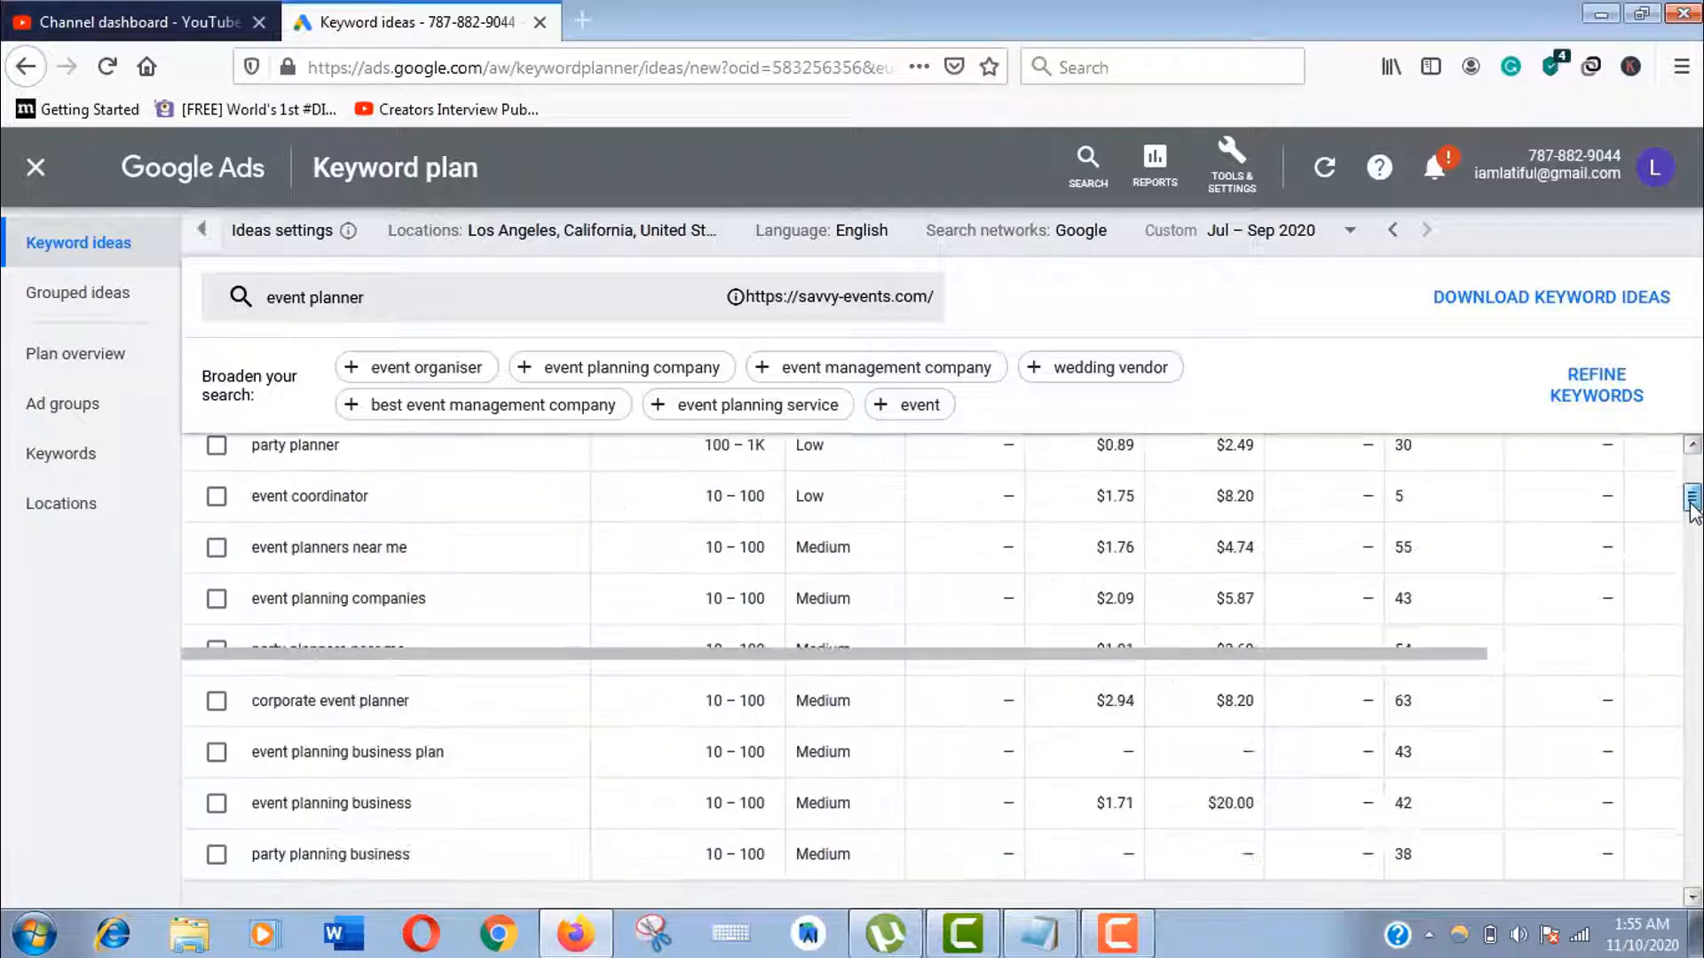
{"action": "scroll", "scroll_direction": "up", "scroll_amount": 3}
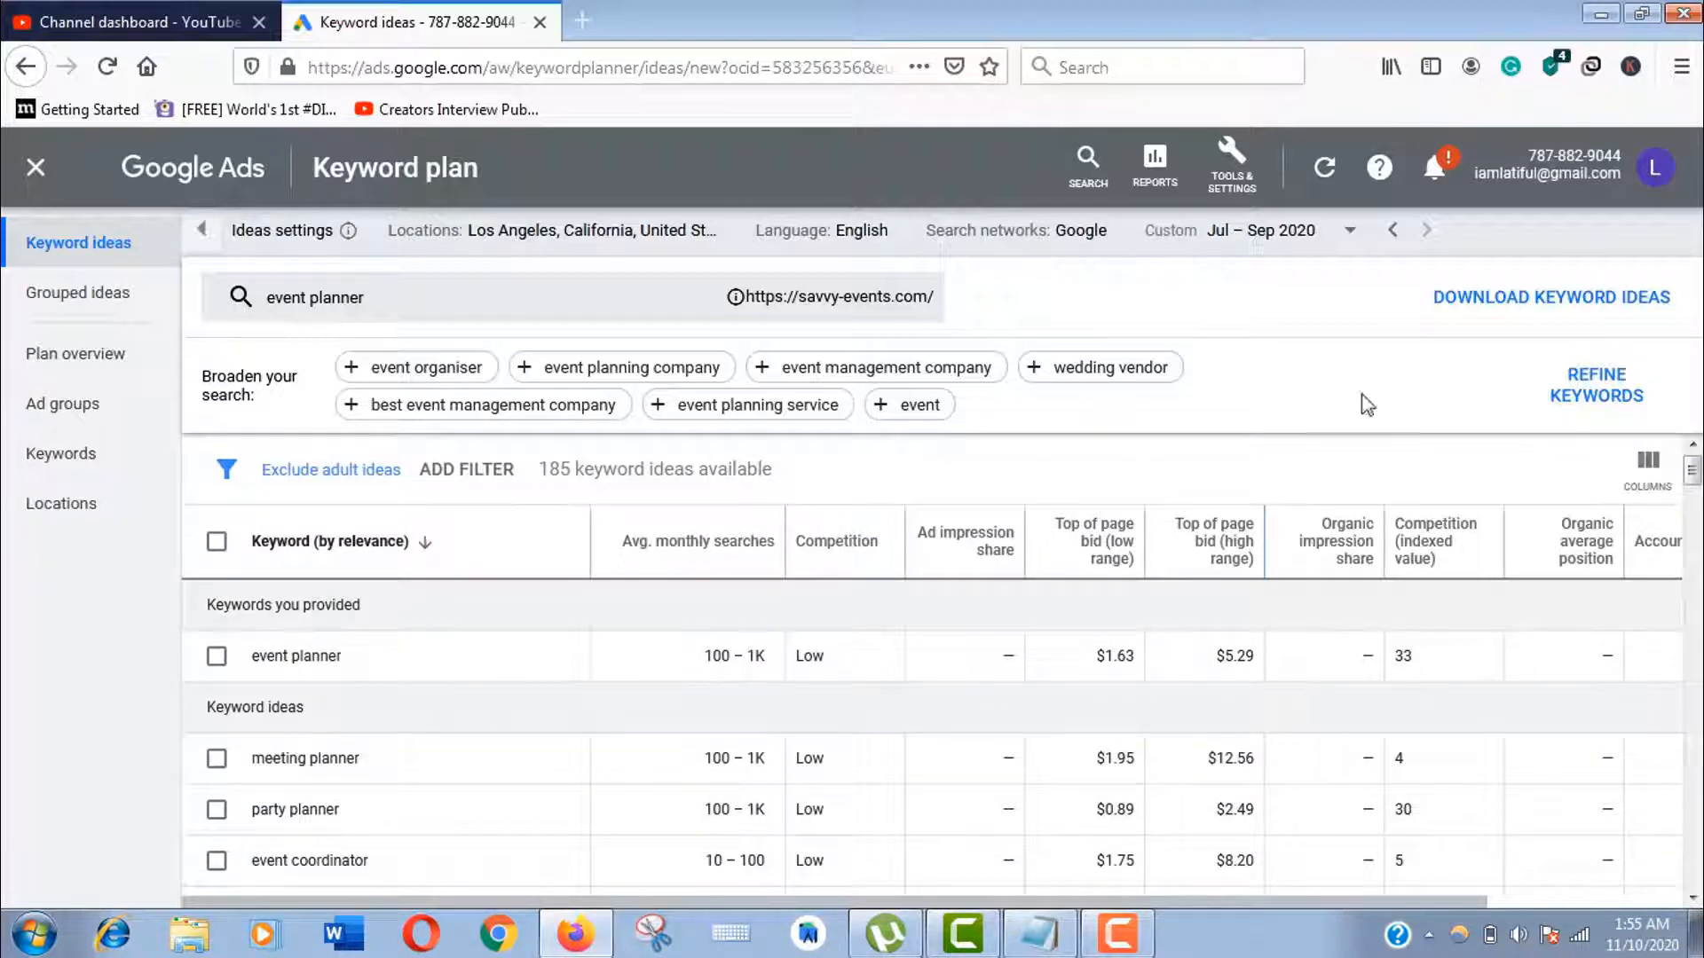
{"action": "mouse_move", "coordinate": [1551, 296]}
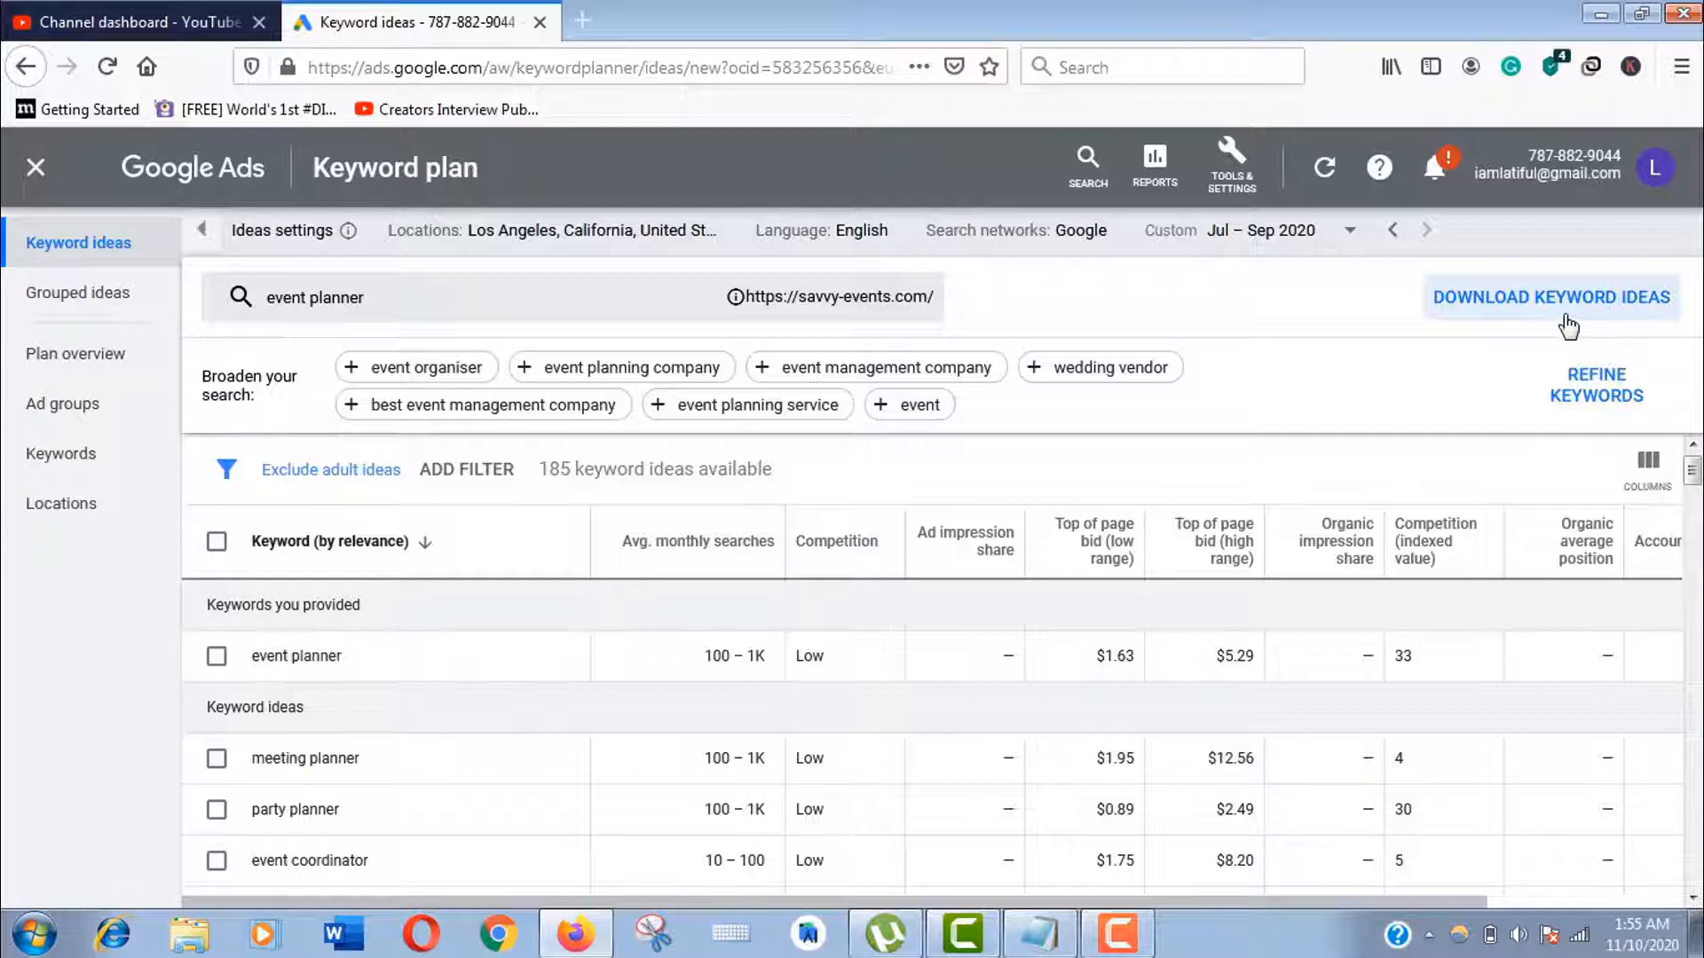
{"action": "mouse_move", "coordinate": [502, 439]}
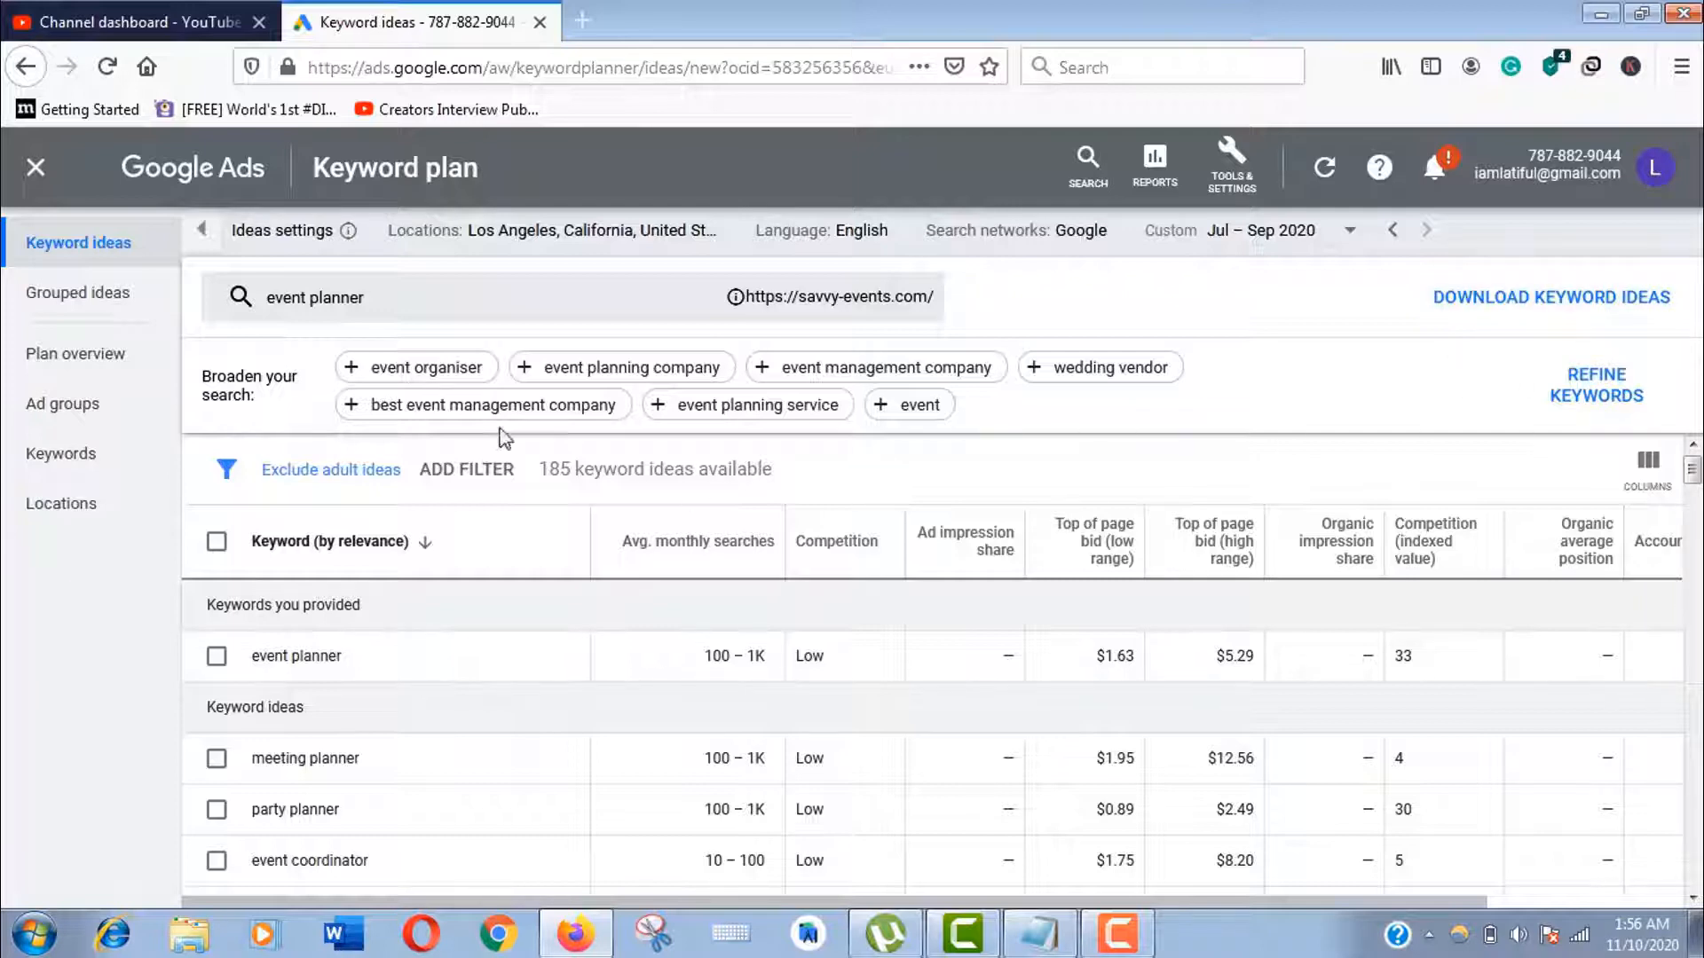
{"action": "left_click", "coordinate": [316, 296]}
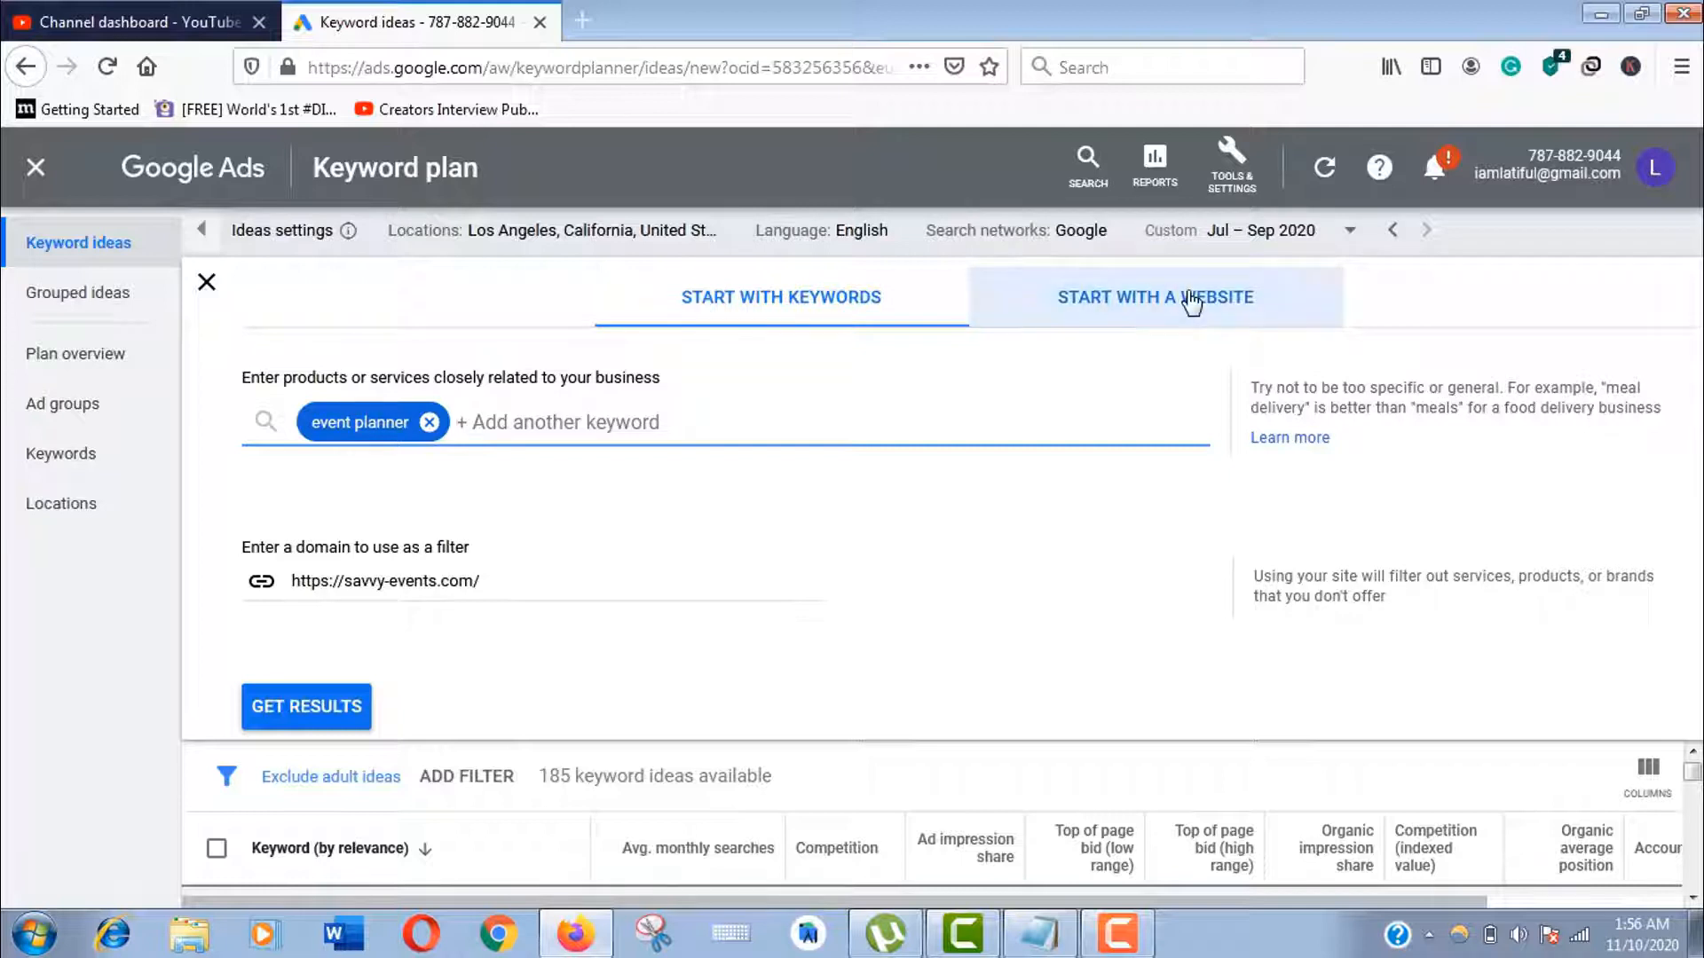
Use the entire savvy-events.com site as the source, returning 1,050 keyword ideas
{"action": "left_click", "coordinate": [1155, 297]}
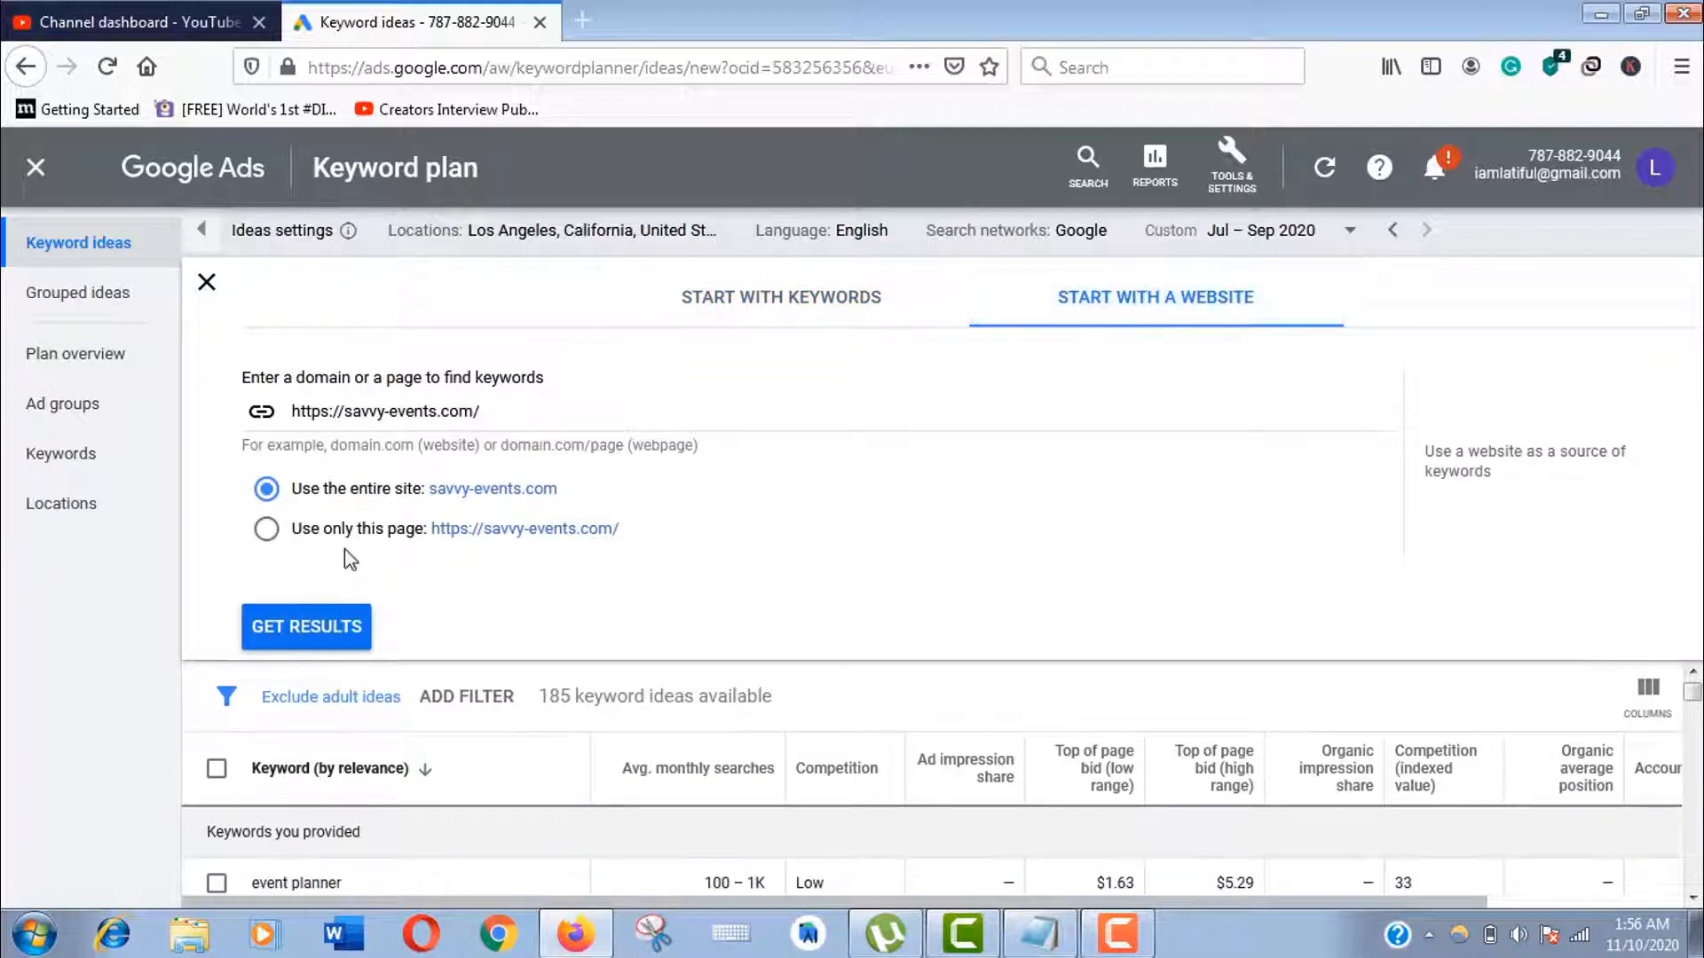
{"action": "mouse_move", "coordinate": [399, 515]}
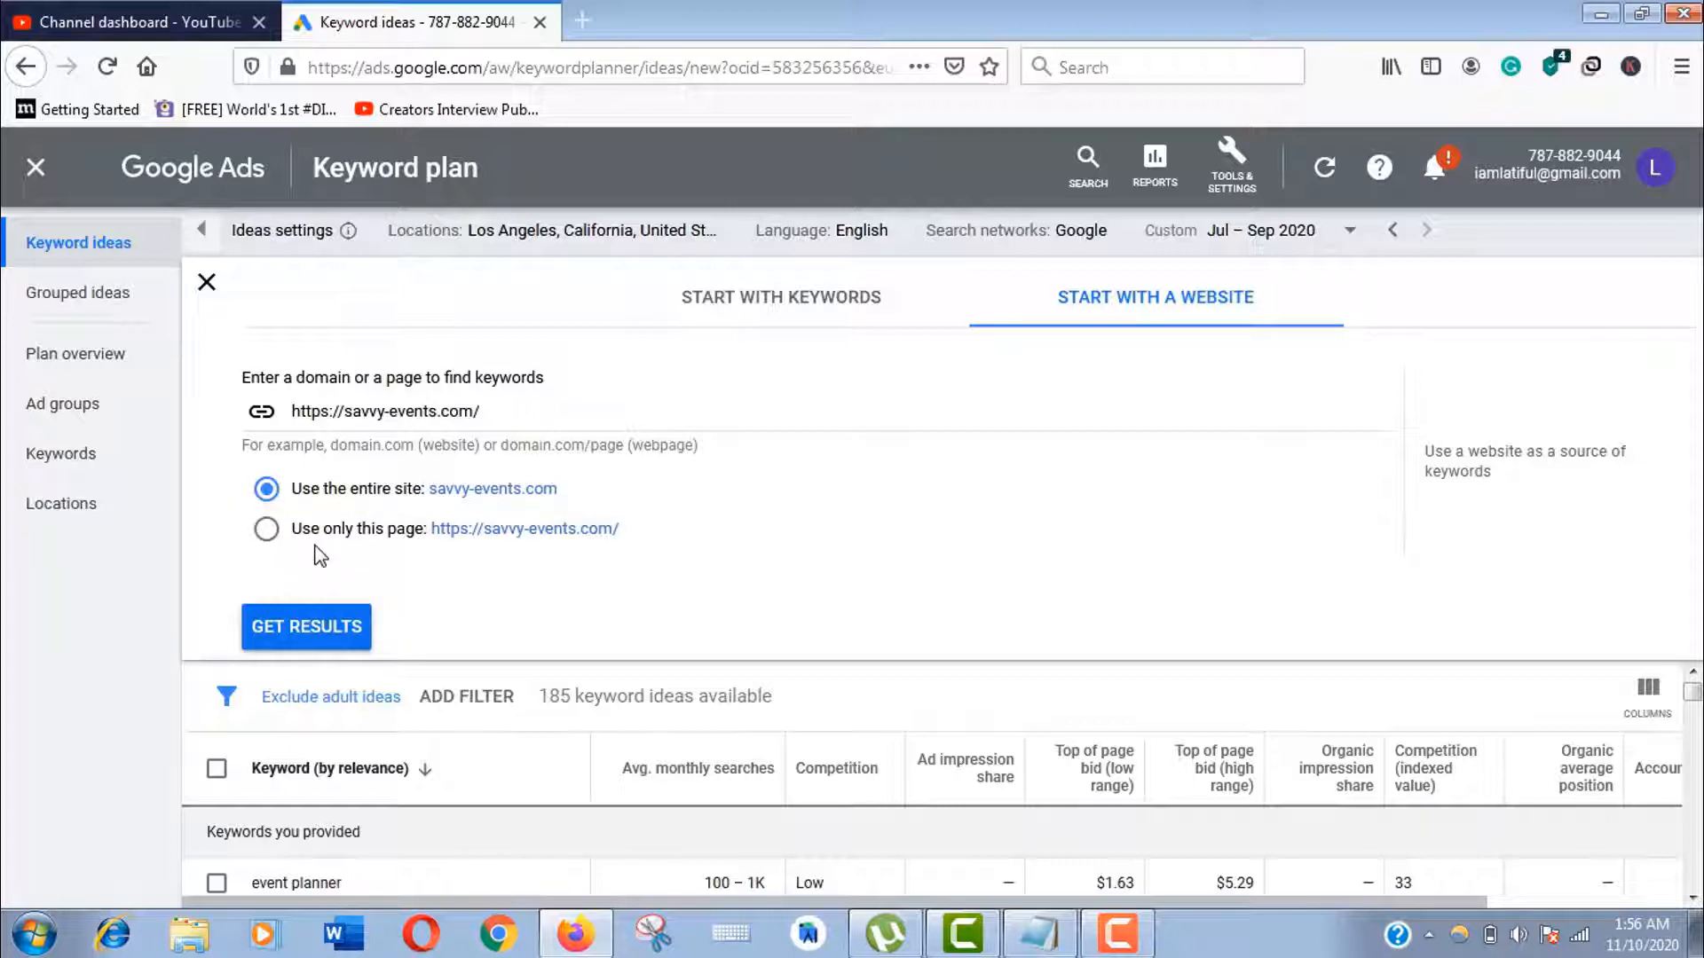
{"action": "mouse_move", "coordinate": [366, 555]}
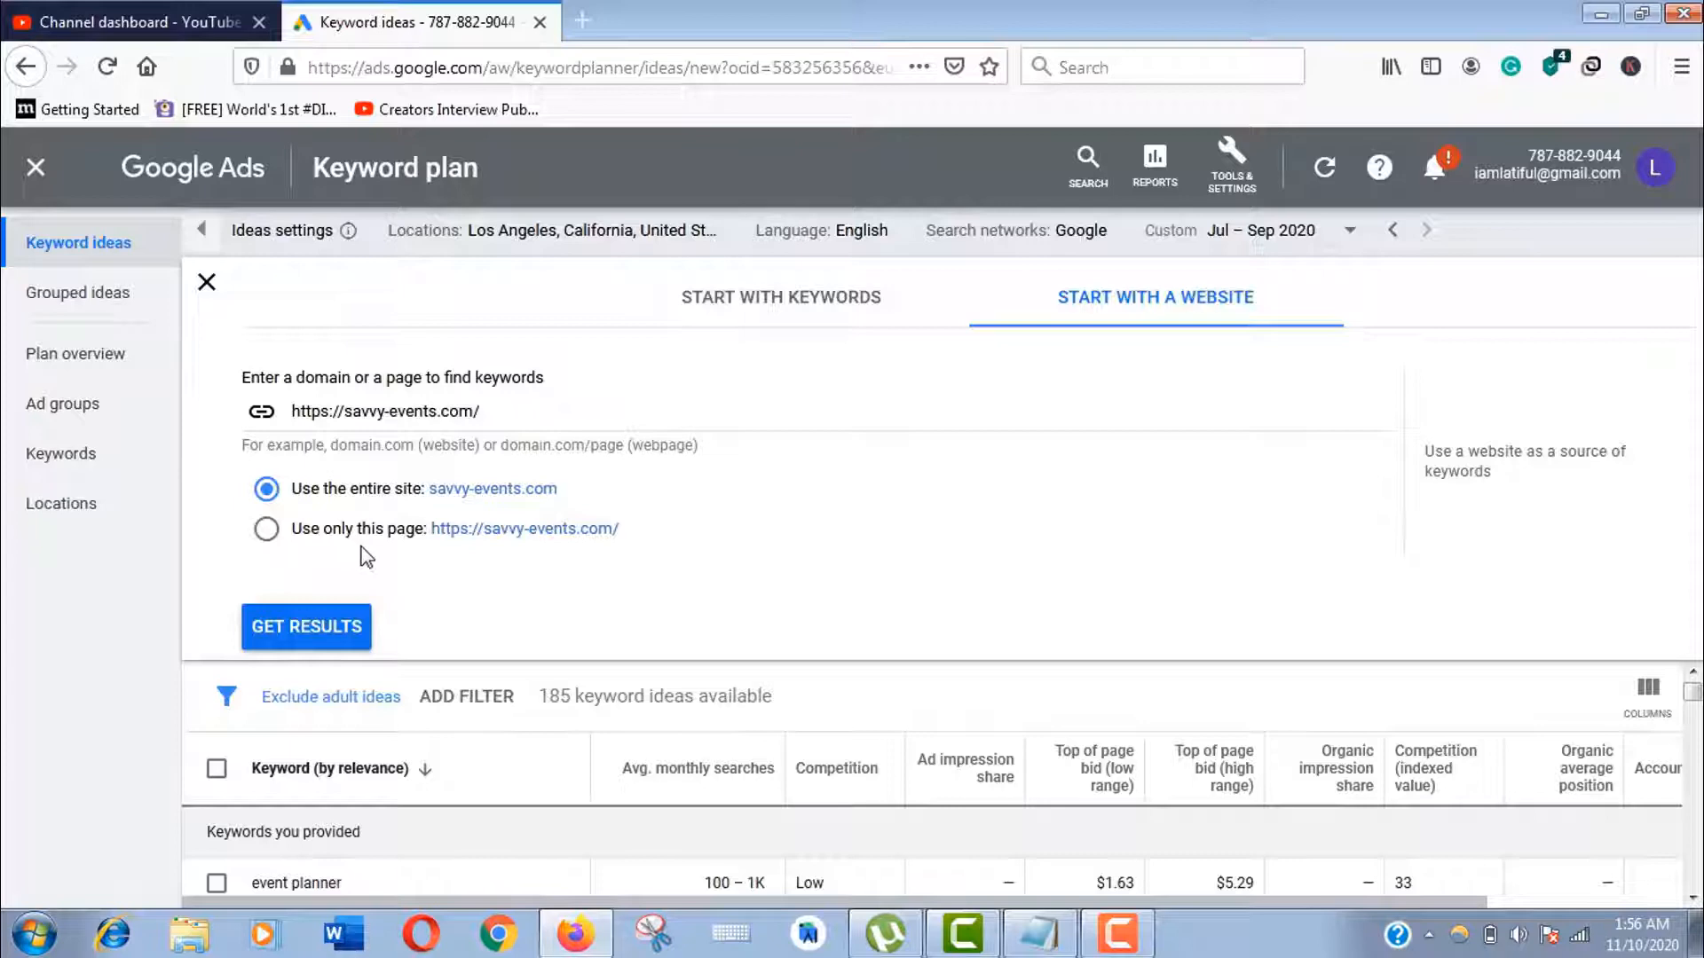
{"action": "left_click", "coordinate": [305, 626]}
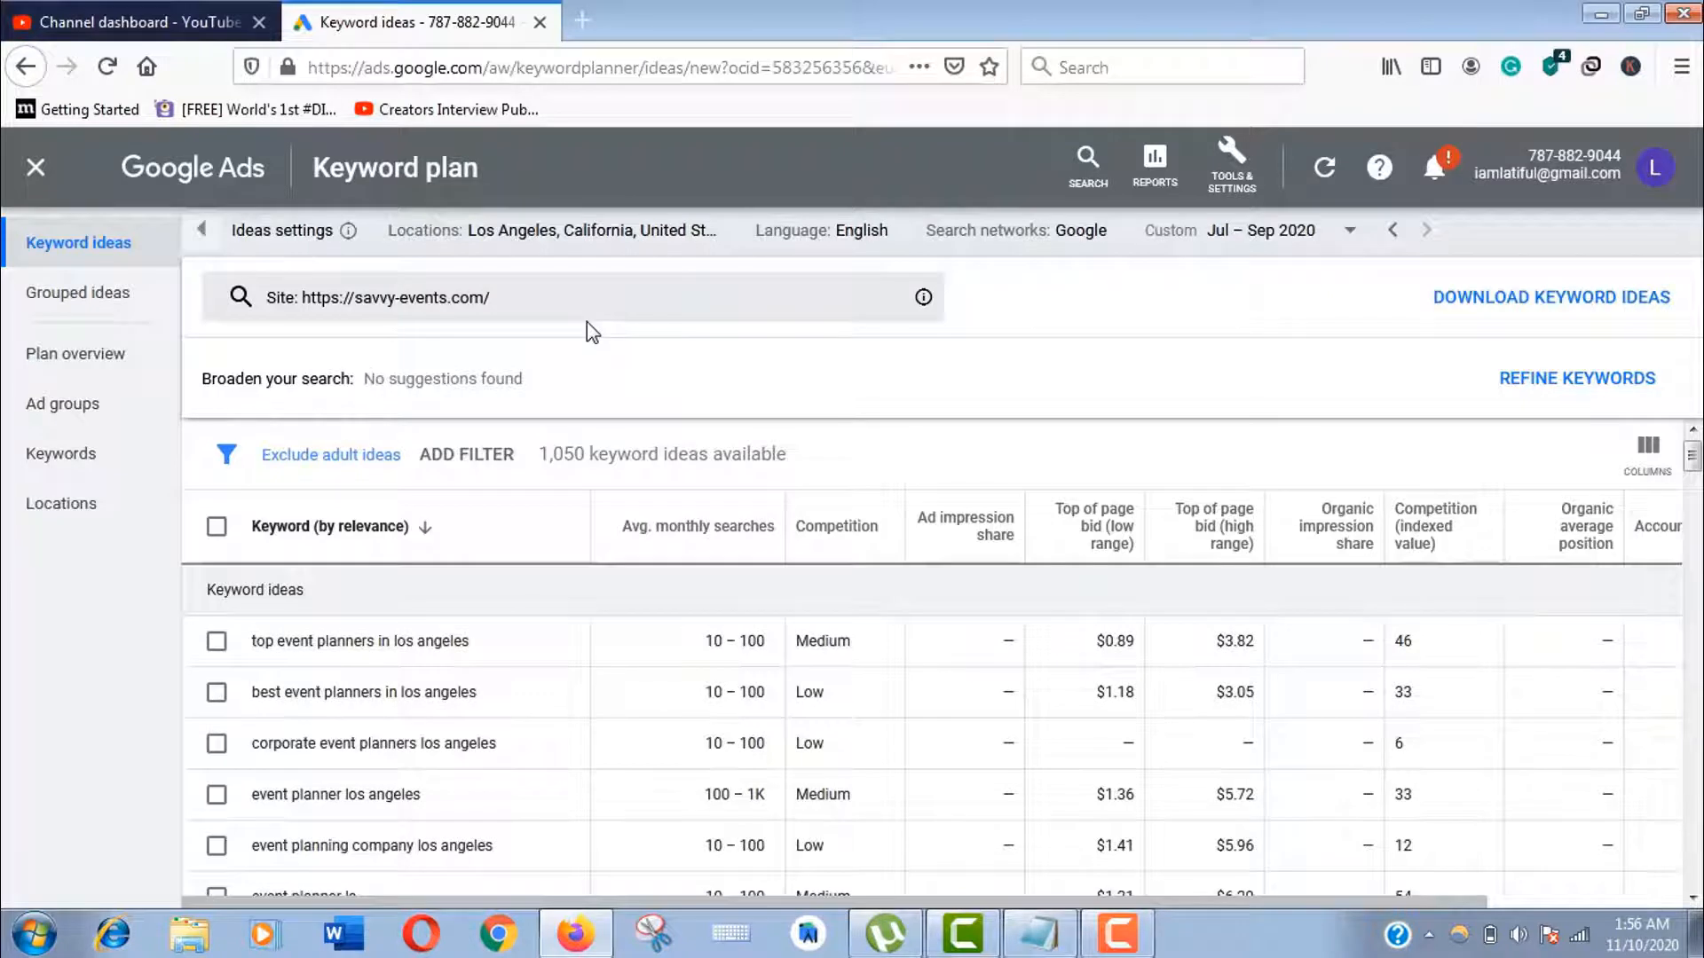
{"action": "mouse_move", "coordinate": [350, 361]}
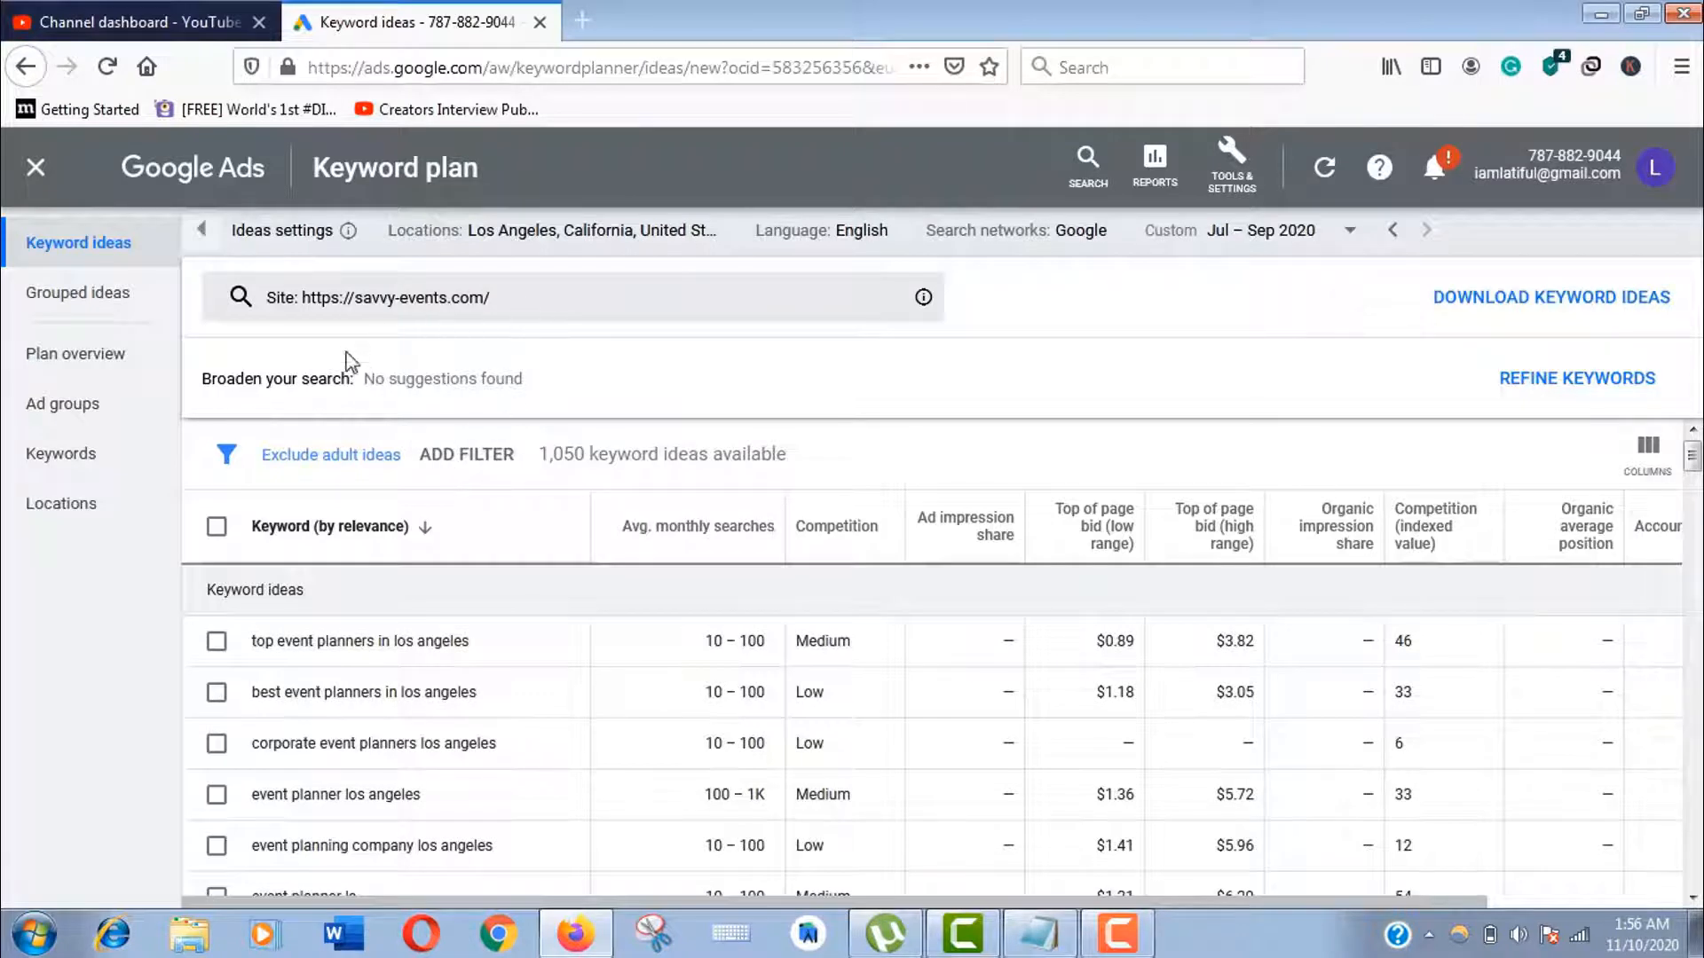
{"action": "mouse_move", "coordinate": [353, 717]}
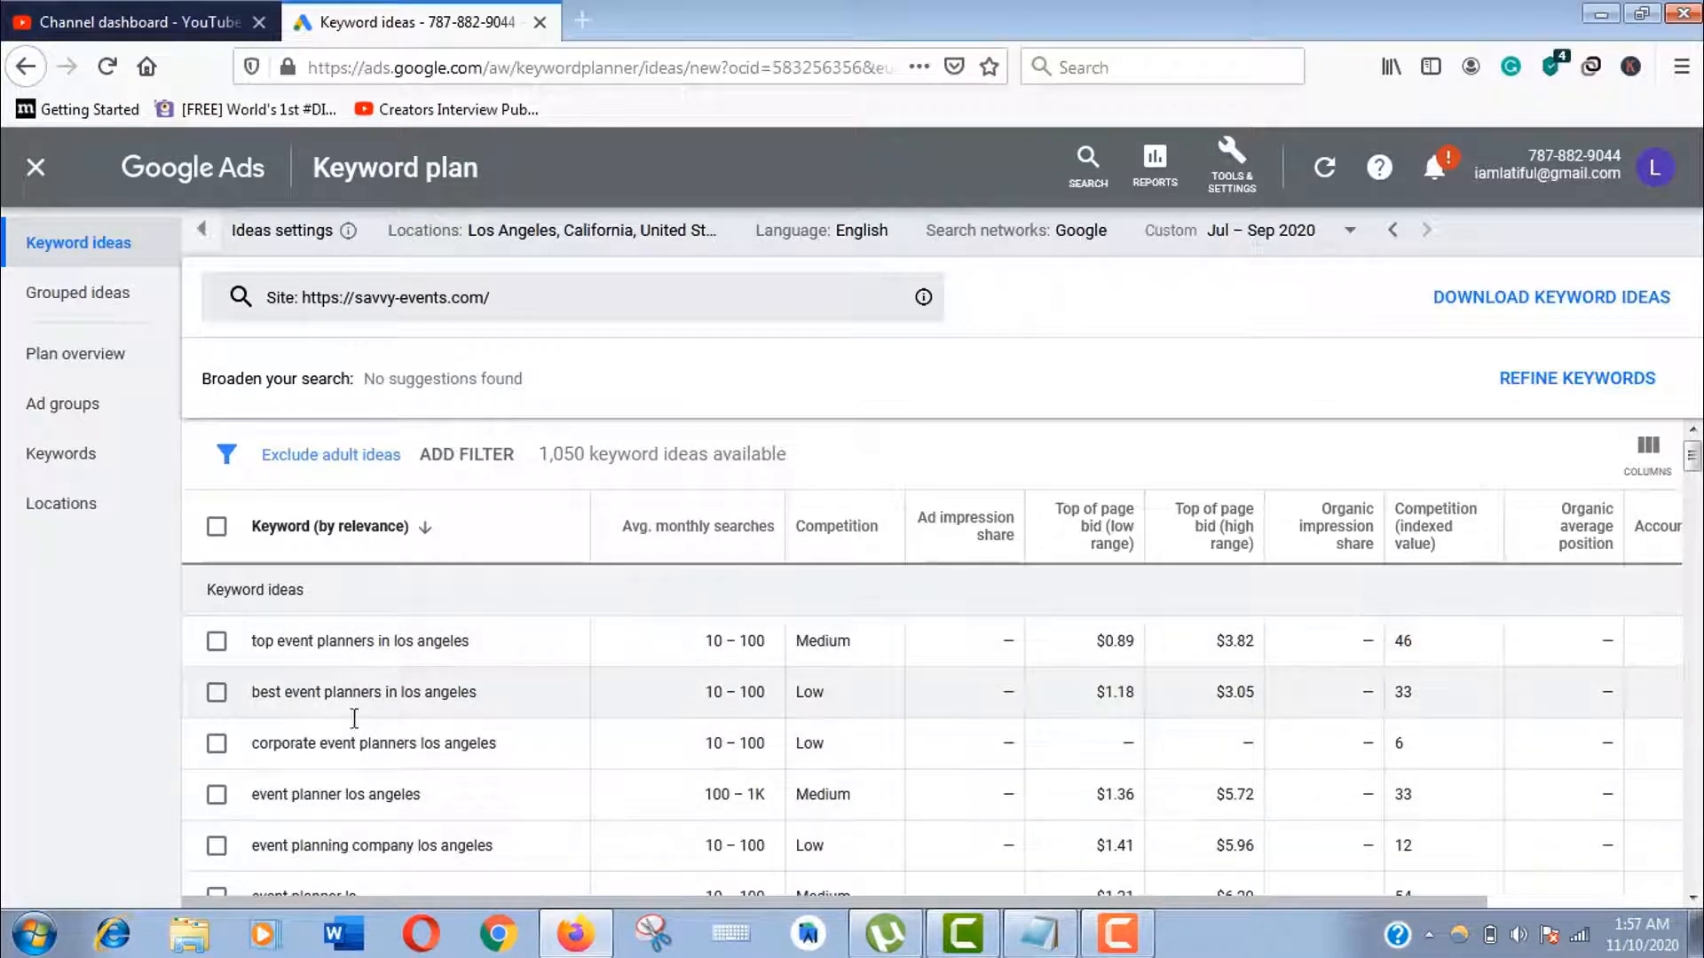
{"action": "scroll", "scroll_direction": "down", "scroll_amount": 3}
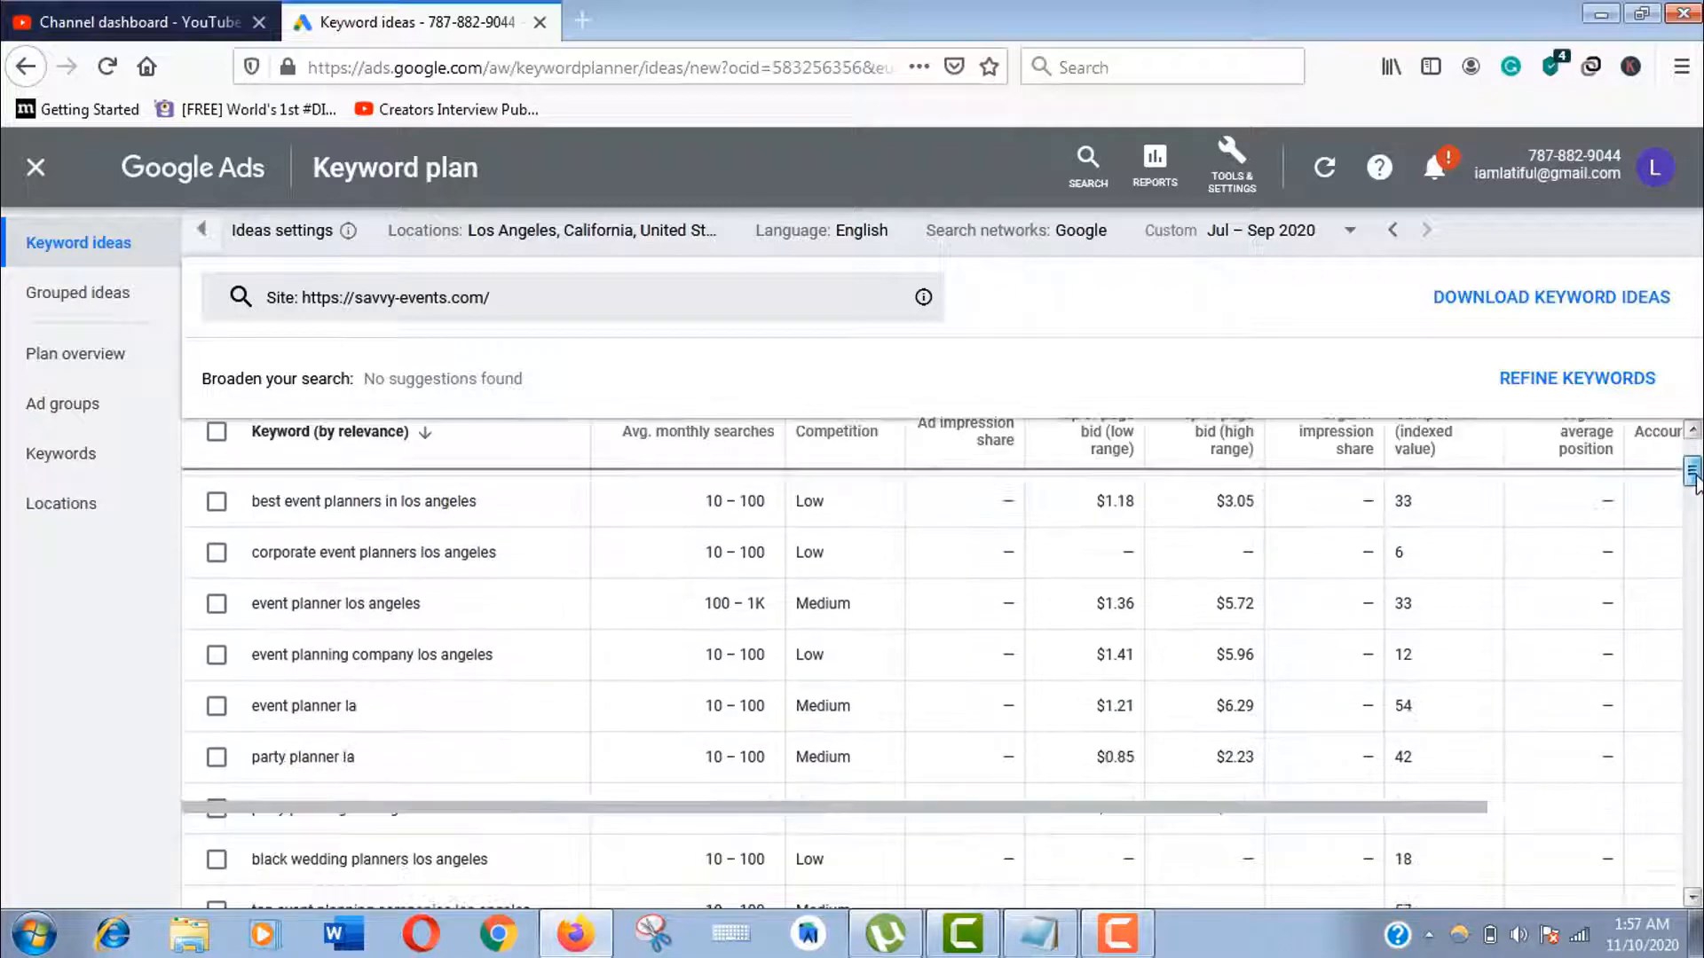
{"action": "scroll", "scroll_direction": "up", "scroll_amount": 3}
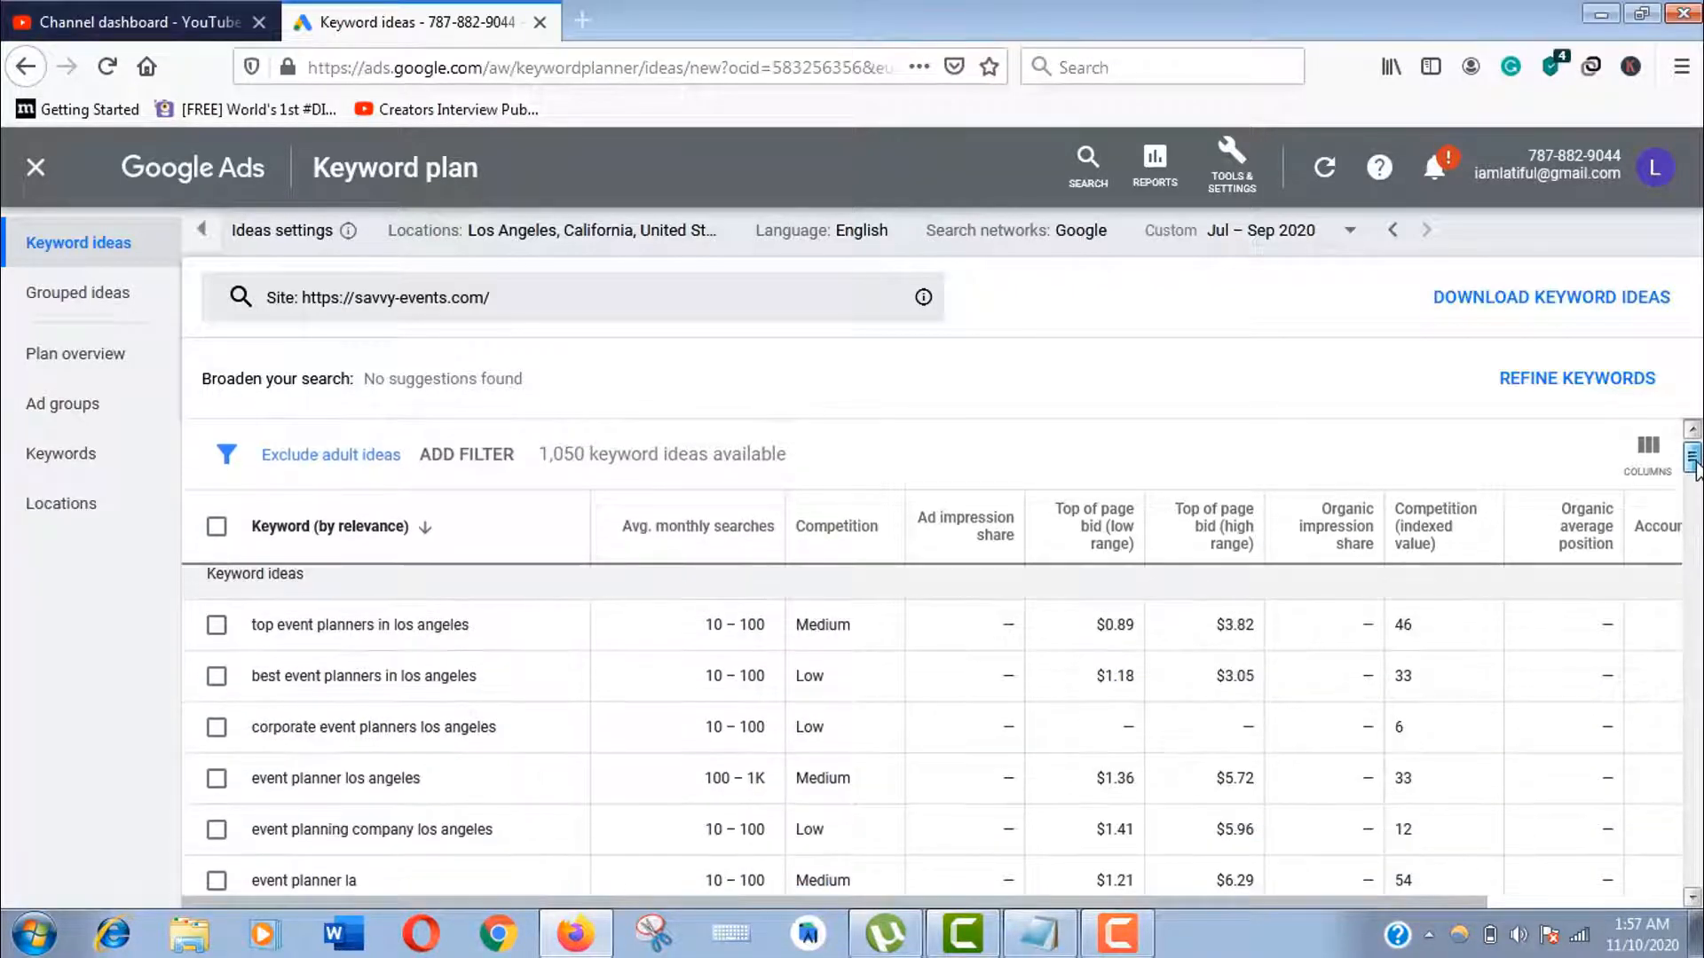
{"action": "scroll", "scroll_direction": "down", "scroll_amount": 3}
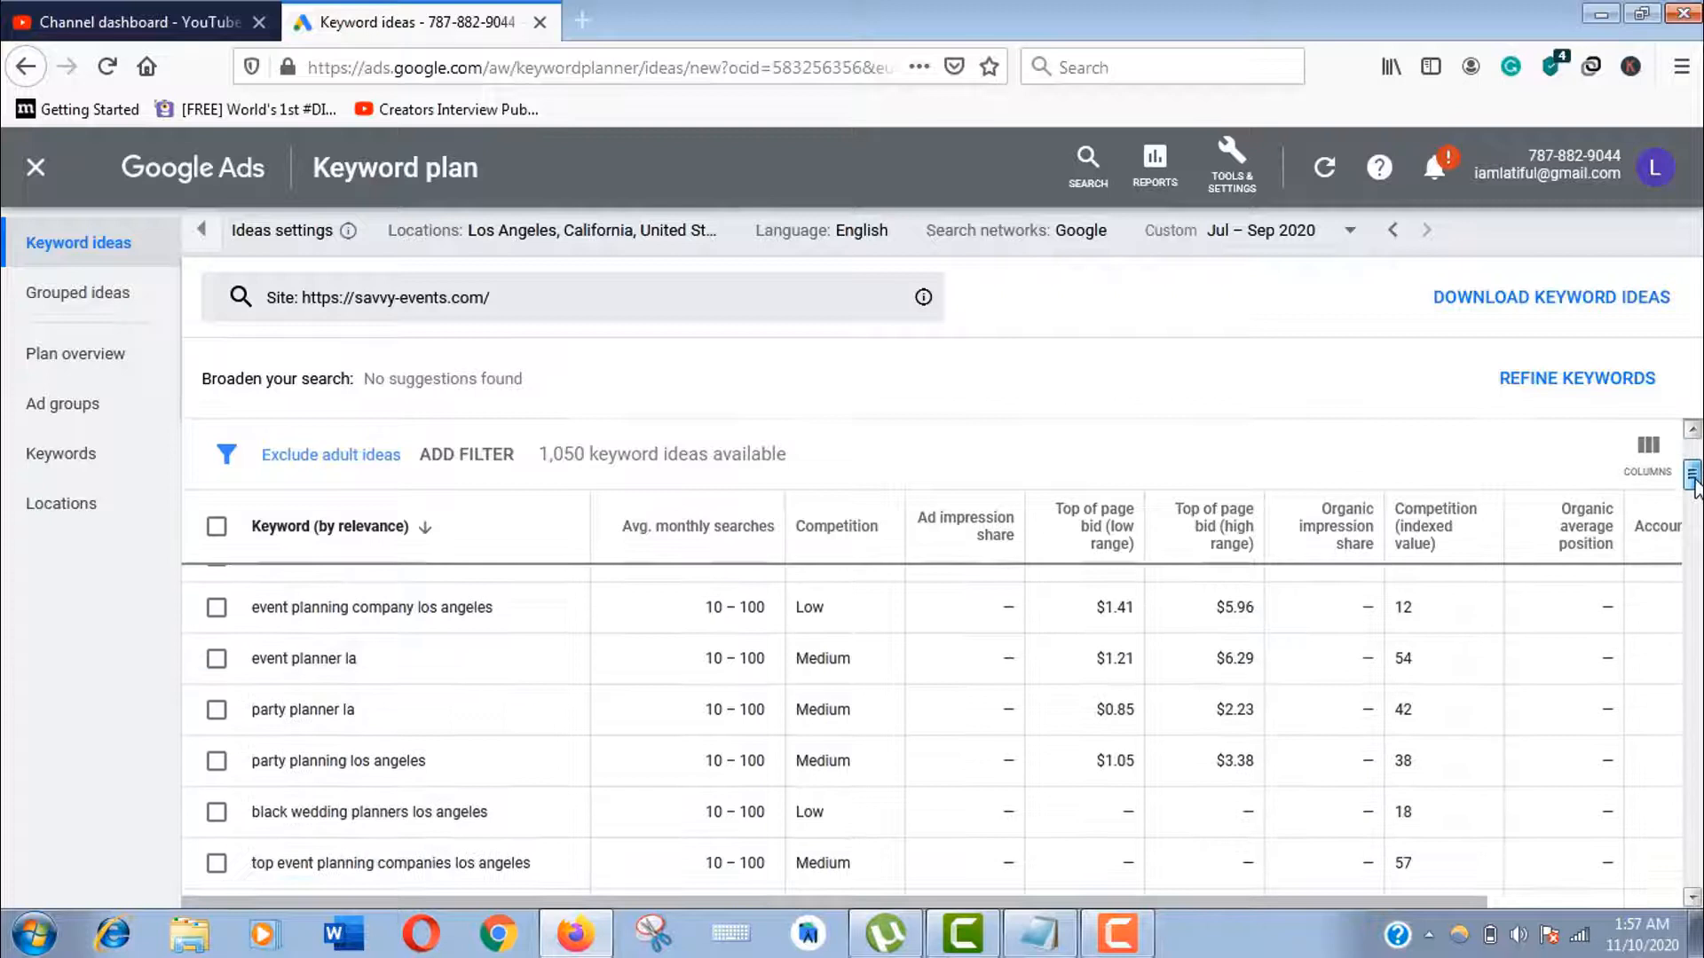
{"action": "scroll", "scroll_direction": "down", "scroll_amount": 3}
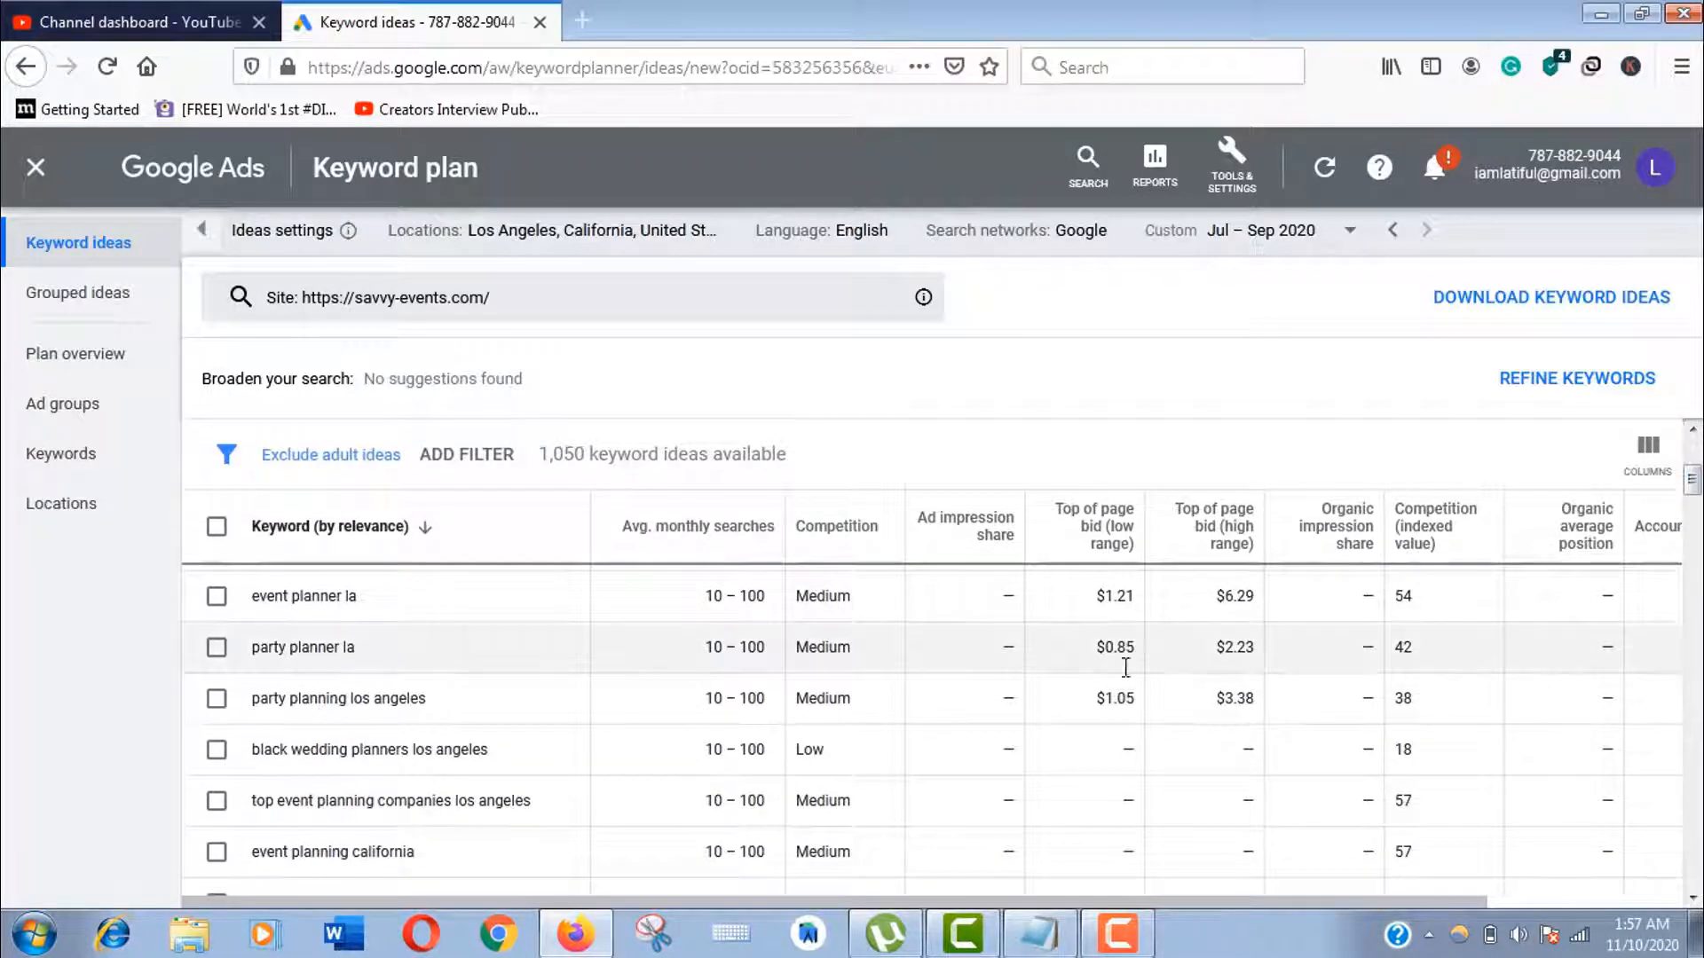